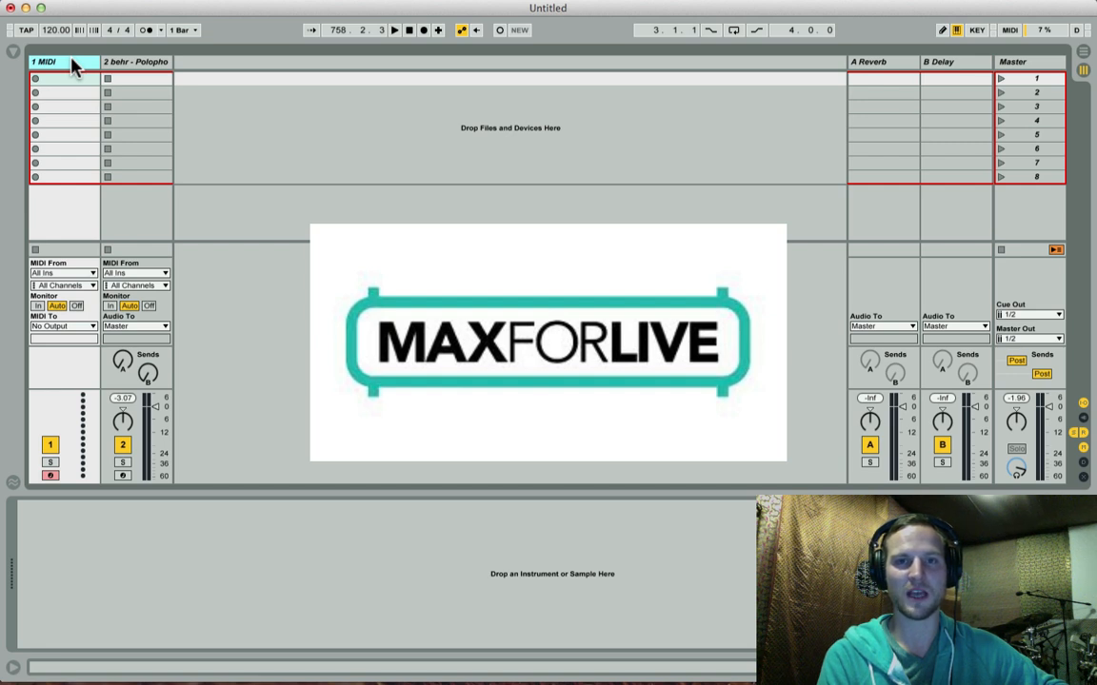
{"action": "mouse_move", "coordinate": [321, 154]}
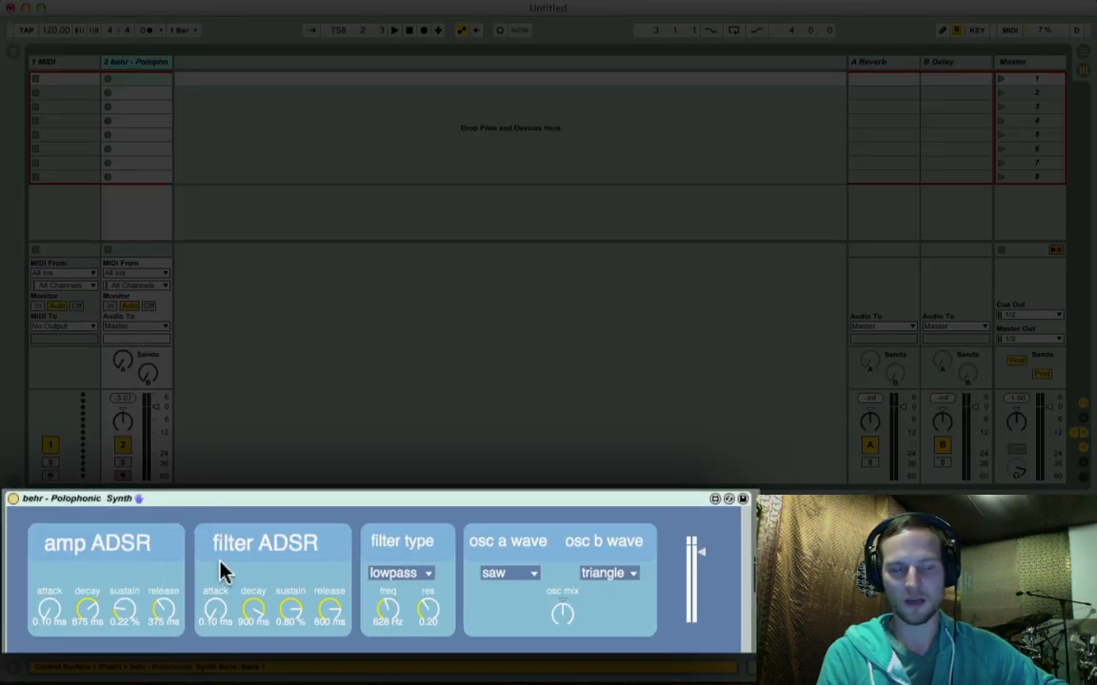
{"action": "mouse_move", "coordinate": [163, 591]}
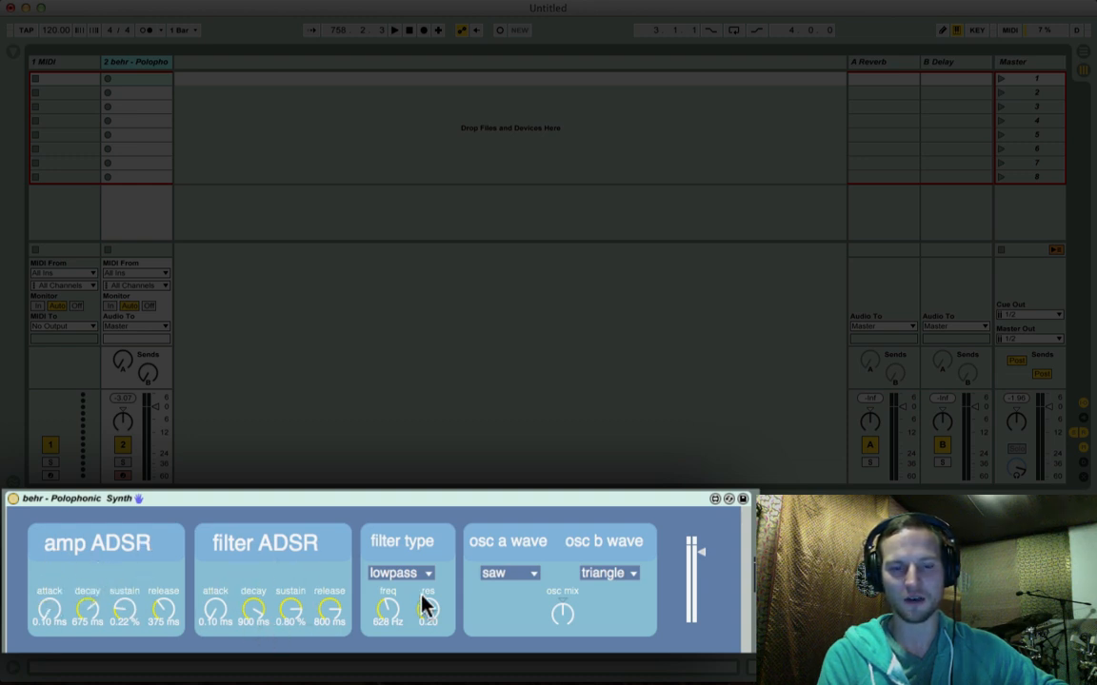
{"action": "mouse_move", "coordinate": [395, 600]}
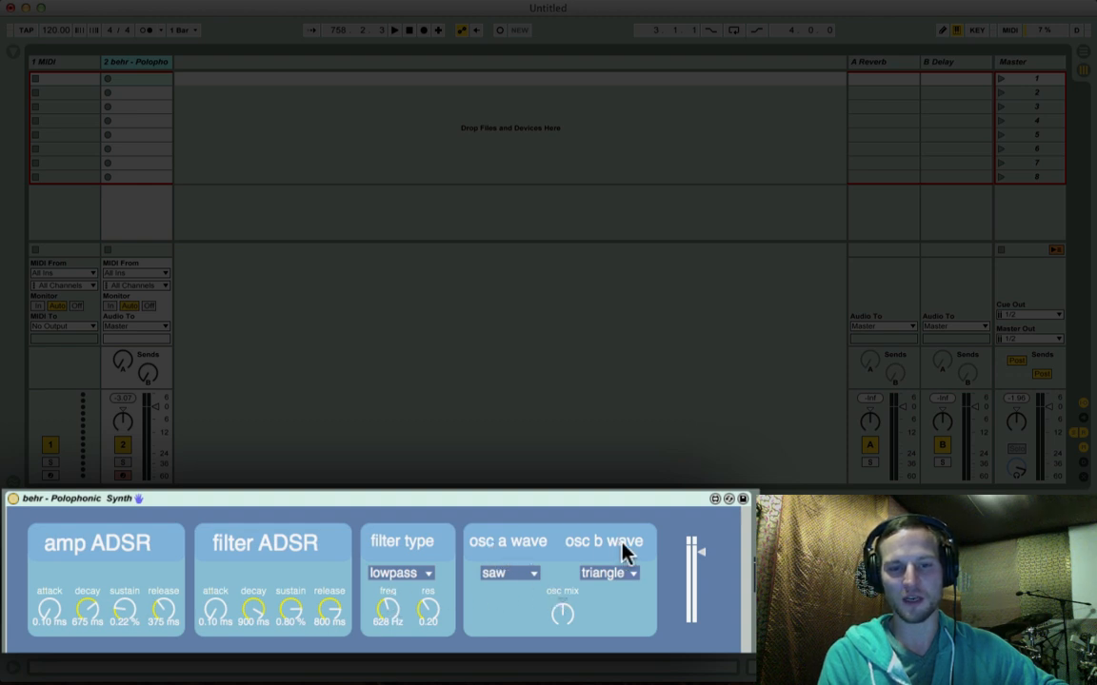
{"action": "mouse_move", "coordinate": [557, 619]}
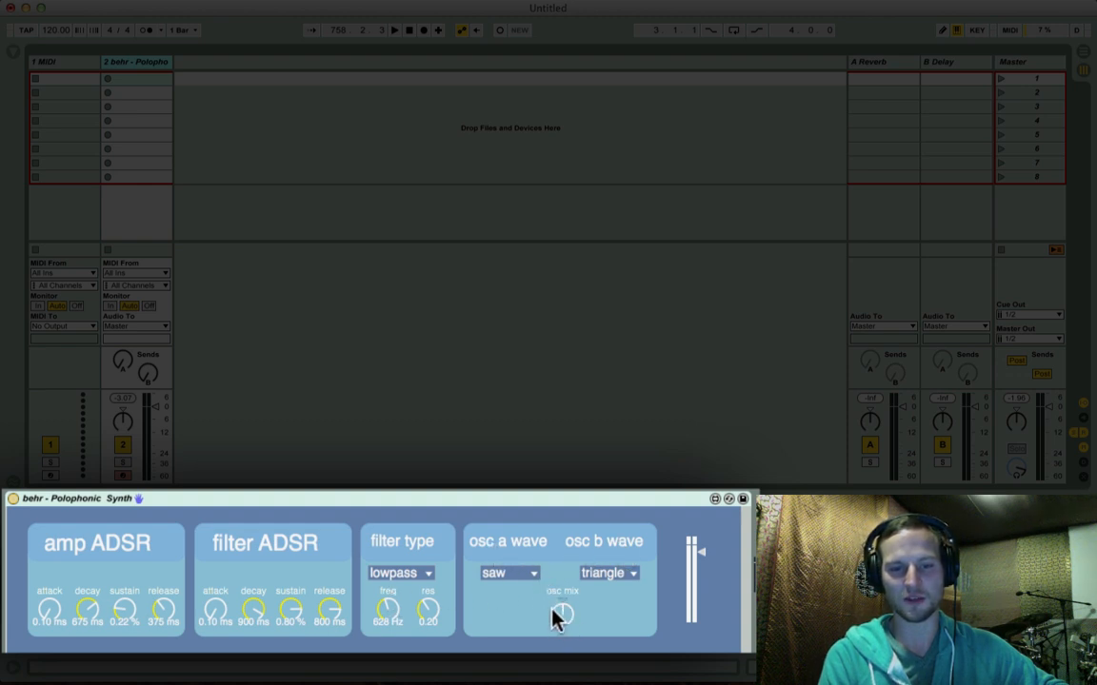
{"action": "mouse_move", "coordinate": [571, 616]}
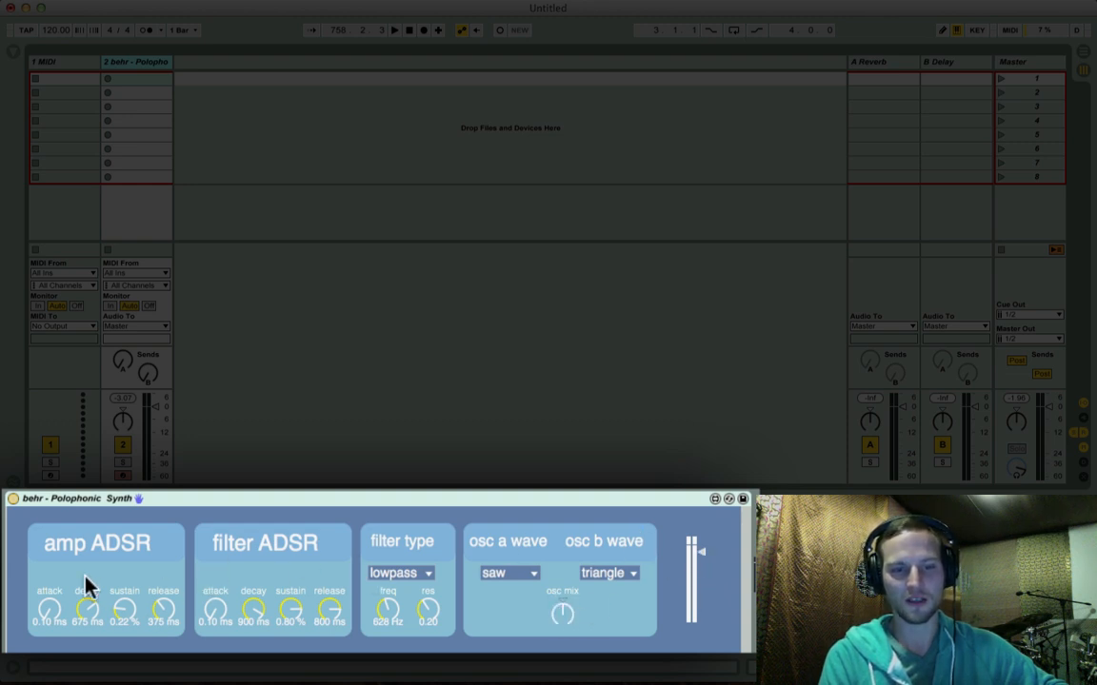
{"action": "mouse_move", "coordinate": [357, 543]}
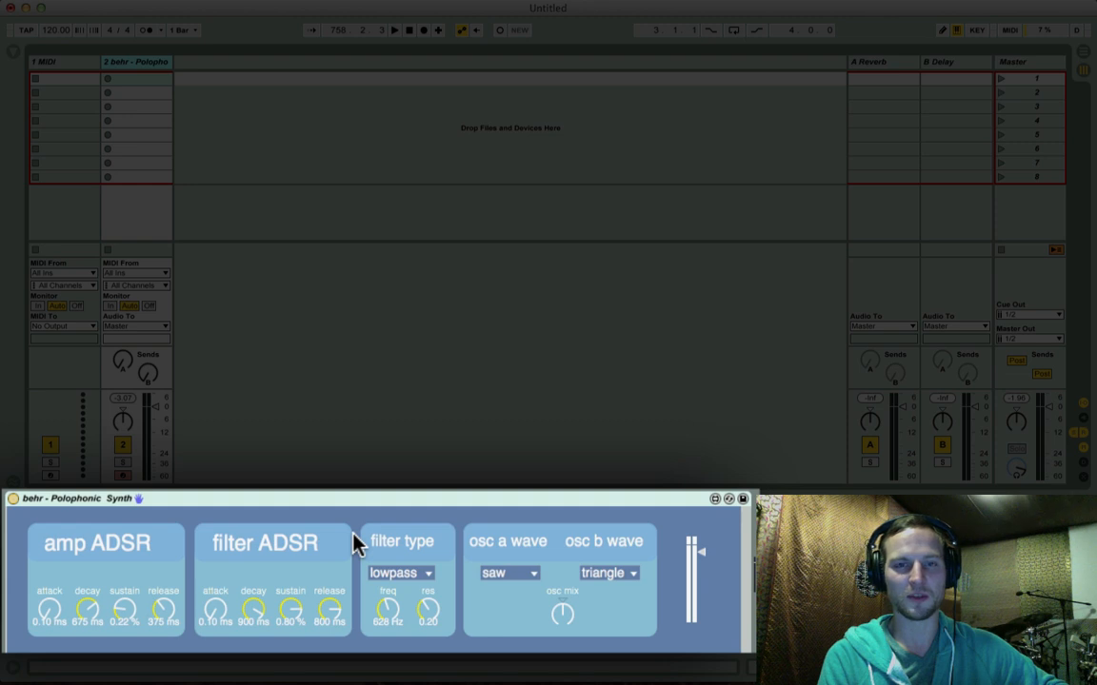
{"action": "mouse_move", "coordinate": [328, 576]}
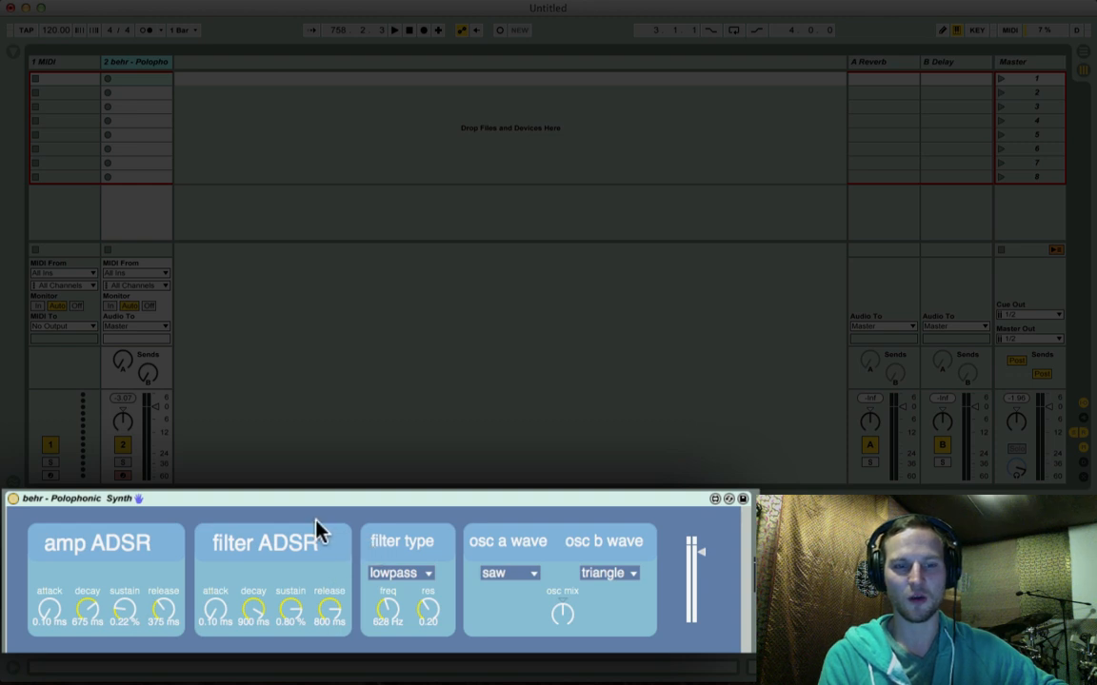
{"action": "mouse_move", "coordinate": [442, 540]}
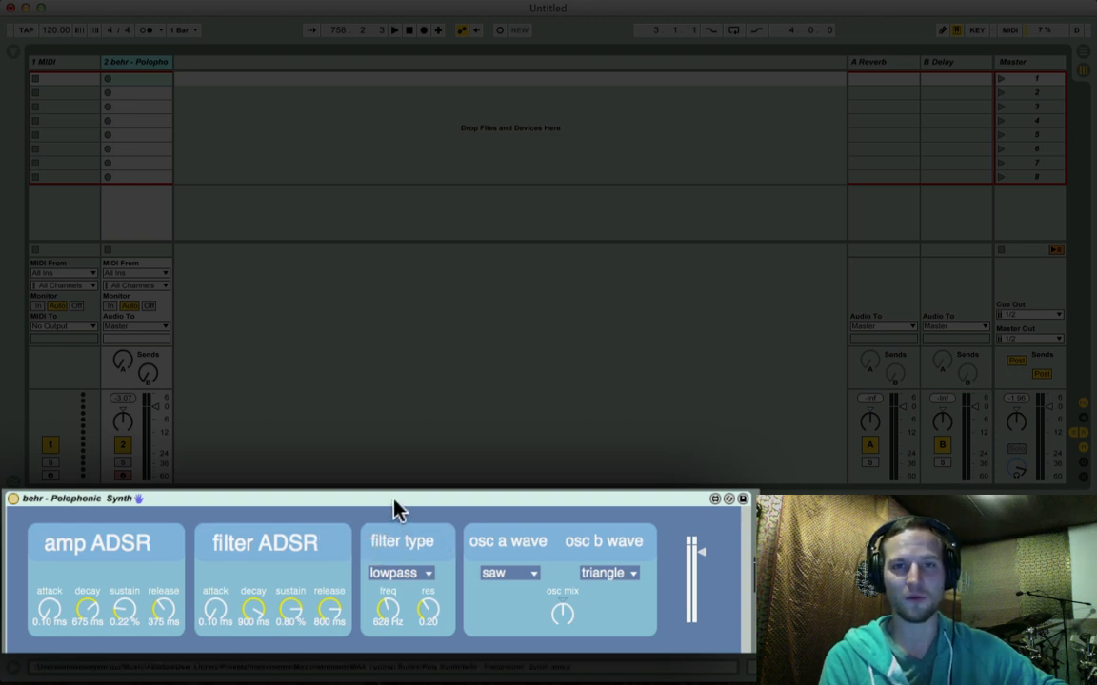
{"action": "mouse_move", "coordinate": [326, 441]}
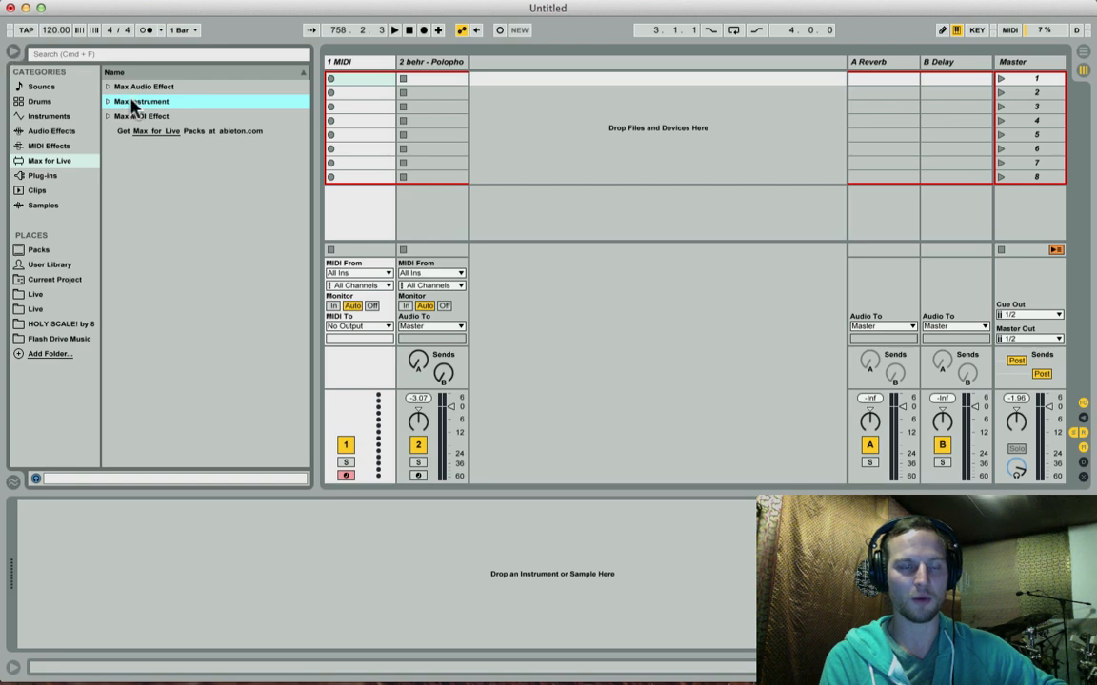
Load a blank Max Instrument from the Max for Live browser and open it in Max.
{"action": "left_click", "coordinate": [109, 101]}
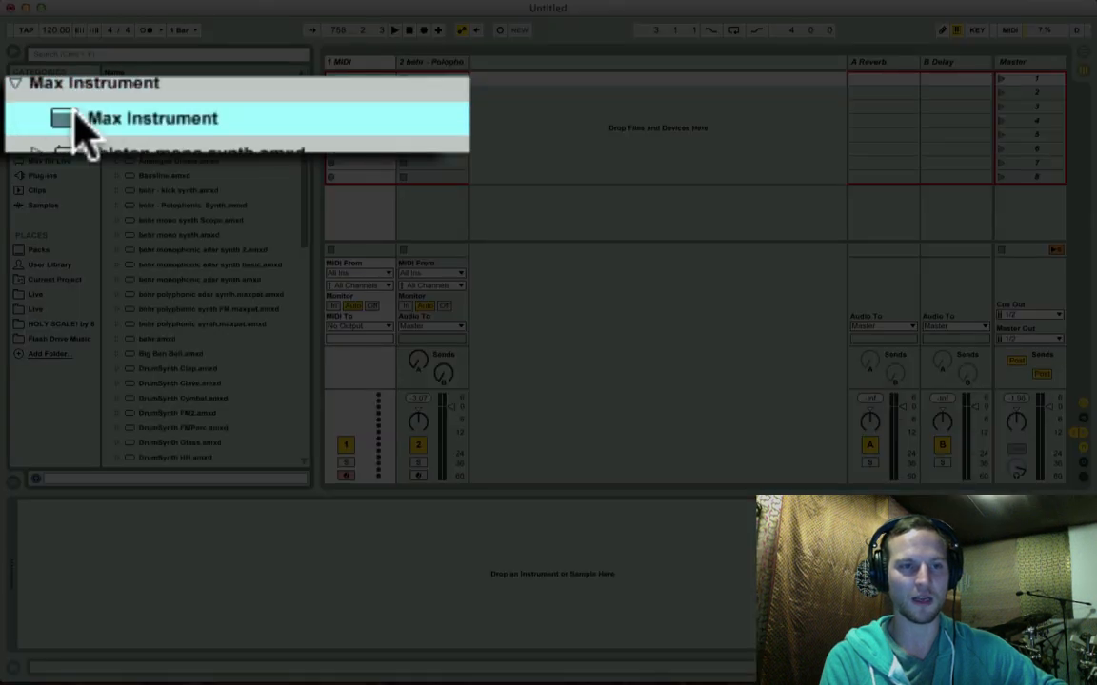
{"action": "double_click", "coordinate": [151, 117]}
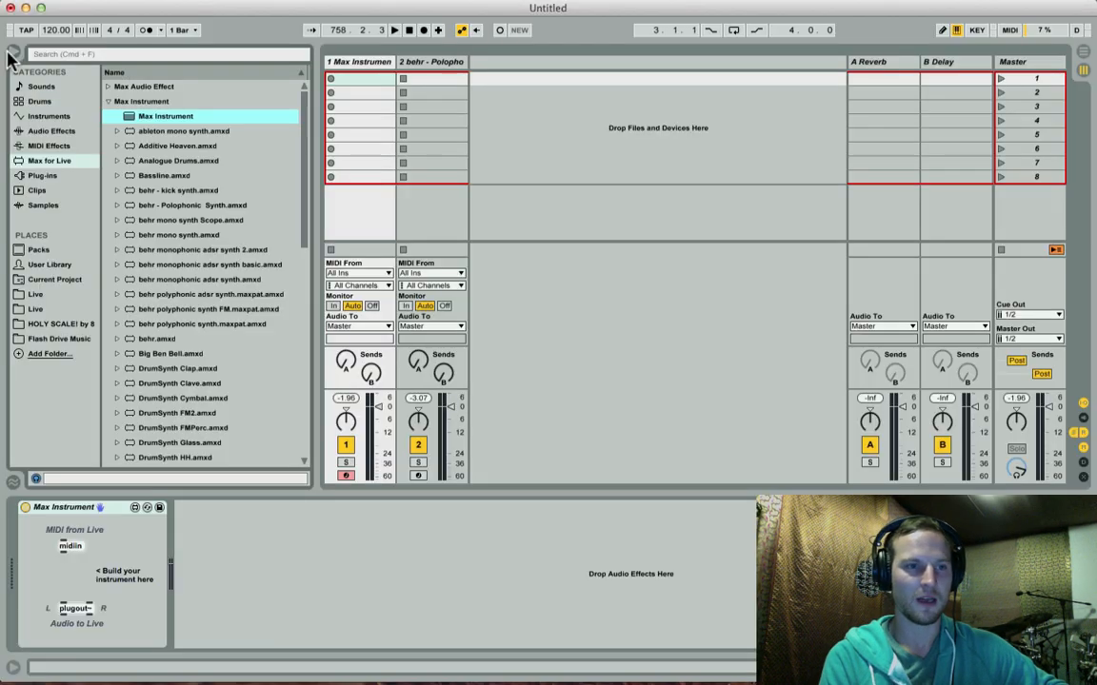
{"action": "left_click", "coordinate": [134, 507]}
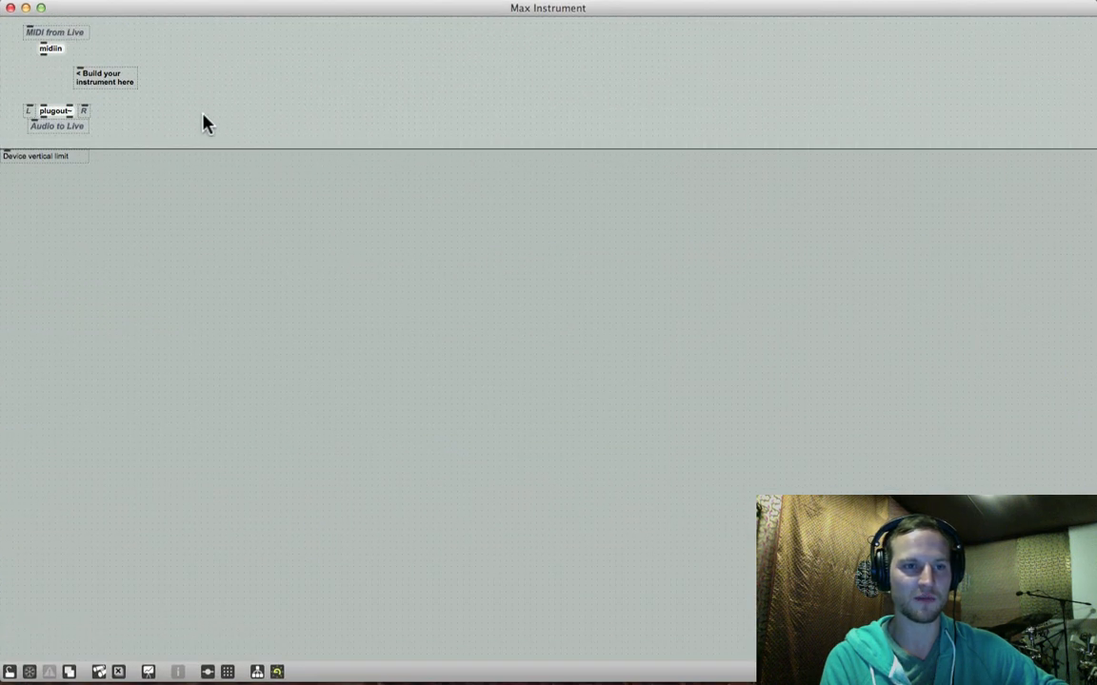
Delete the template comments, move plugout~ far down and midiin lower, and start a poly~ object.
{"action": "key", "text": "cmd+="}
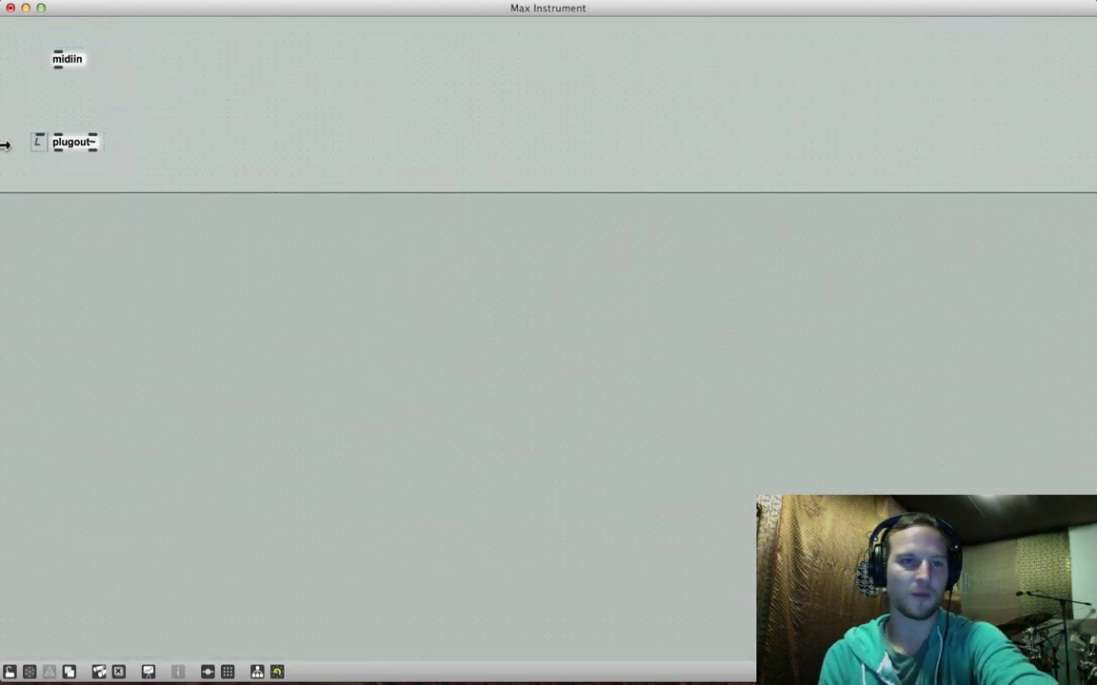
{"action": "left_click_drag", "start_coordinate": [72, 142], "coordinate": [71, 145]}
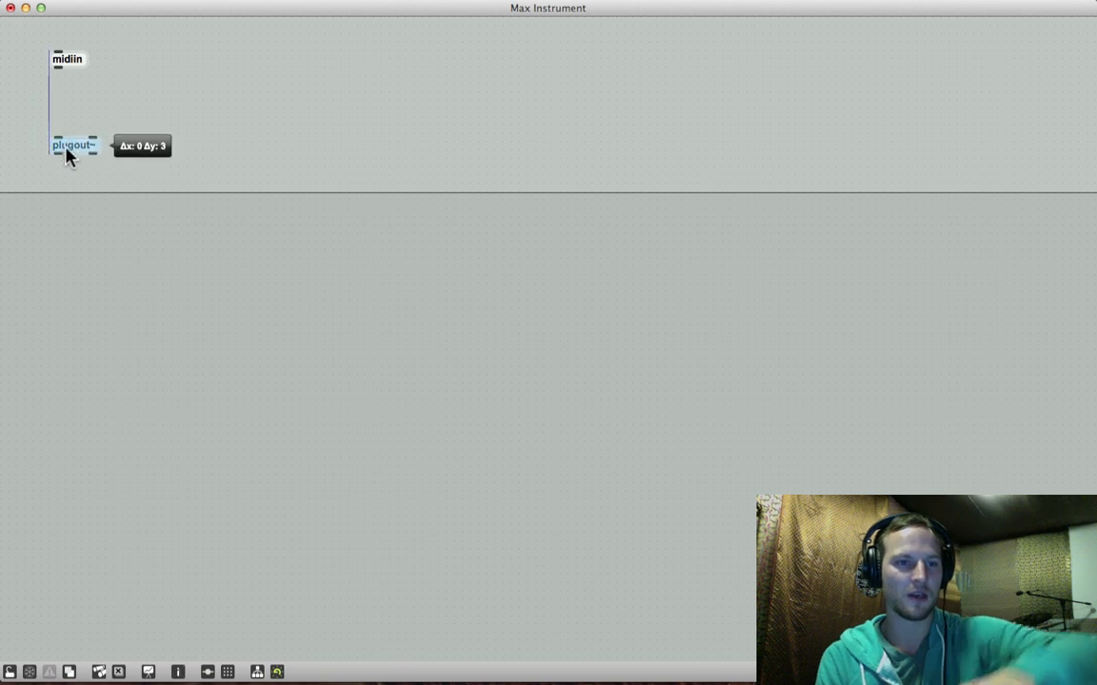
{"action": "left_click_drag", "start_coordinate": [73, 144], "coordinate": [74, 493]}
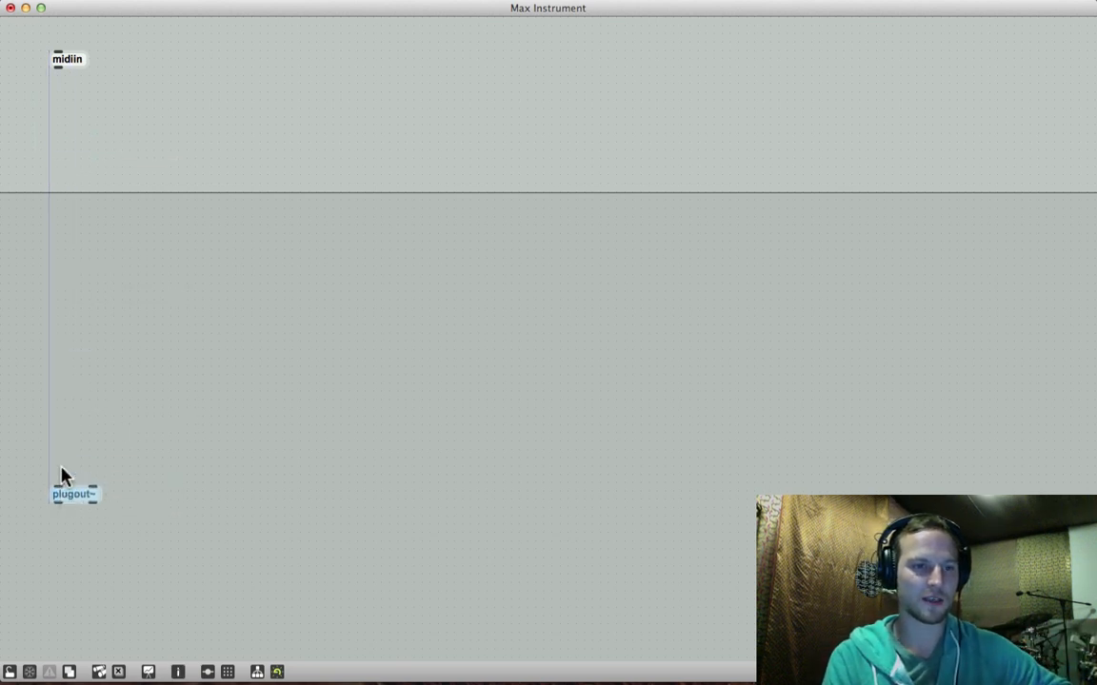
{"action": "left_click_drag", "start_coordinate": [68, 59], "coordinate": [62, 213]}
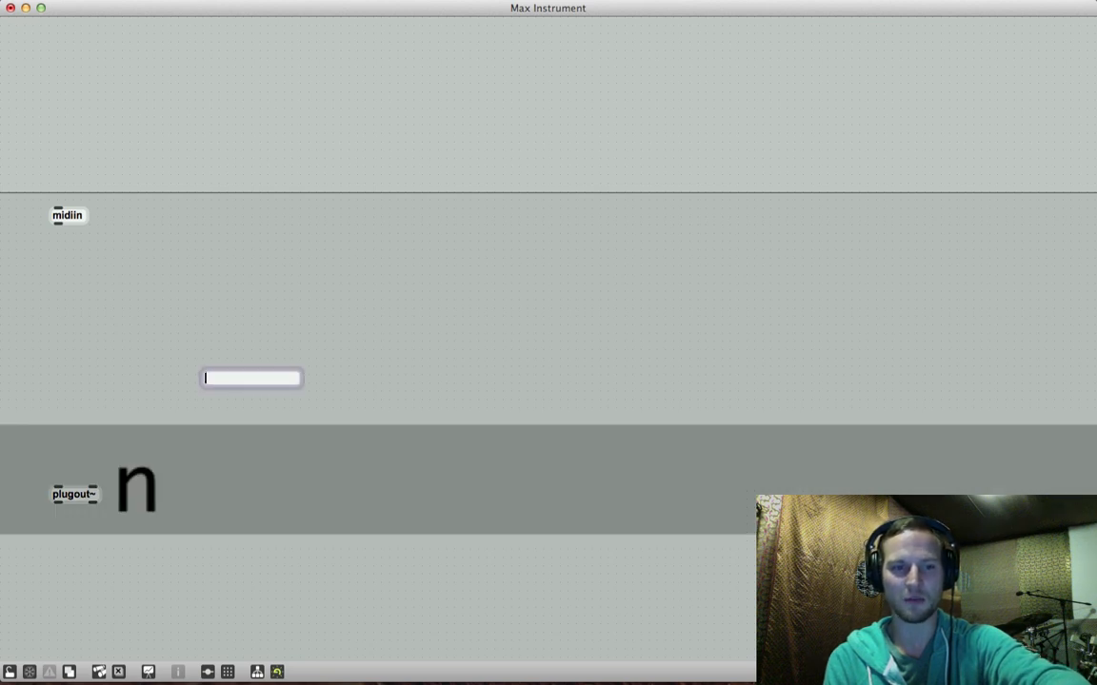
{"action": "type", "text": "p"}
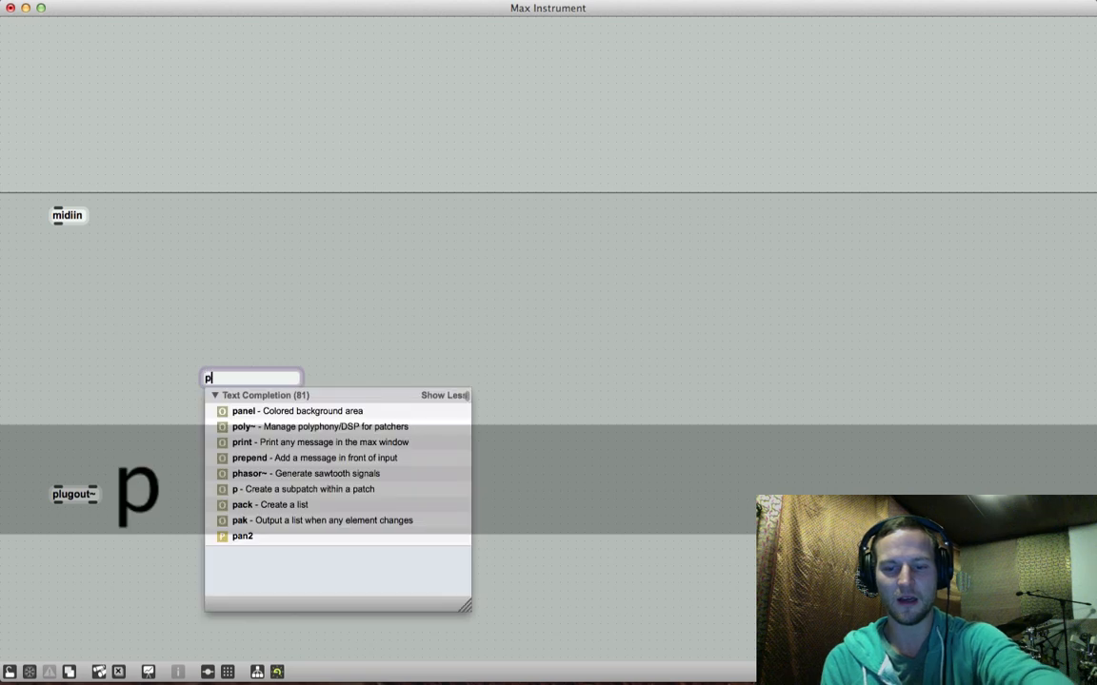
{"action": "type", "text": "oltocar"}
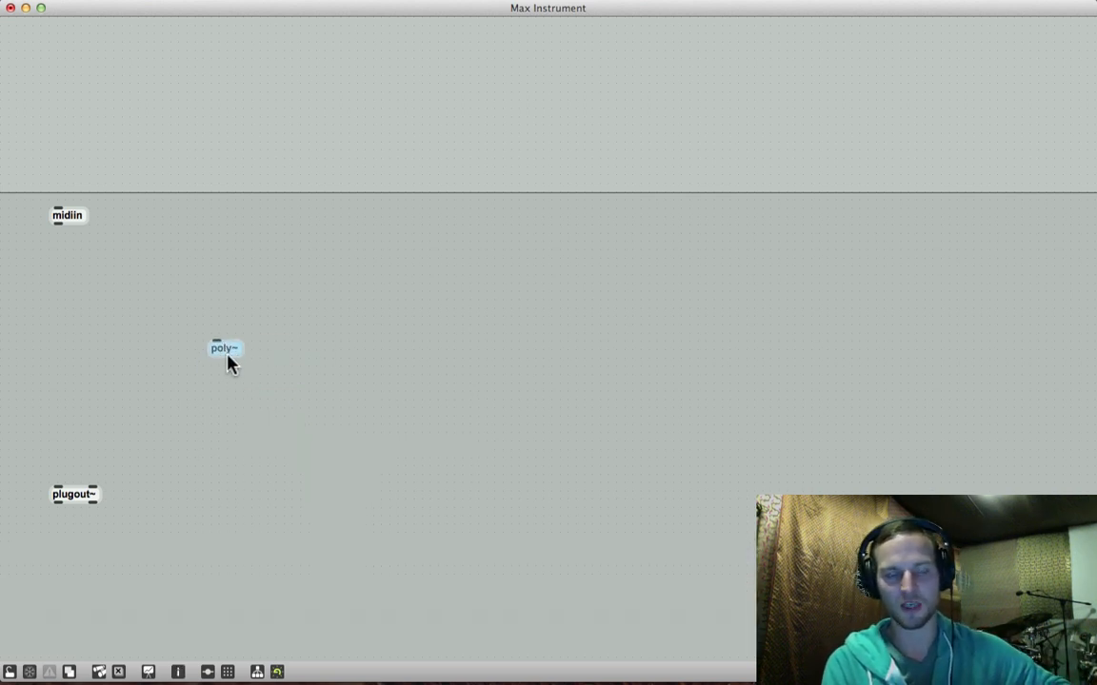
{"action": "mouse_move", "coordinate": [333, 338]}
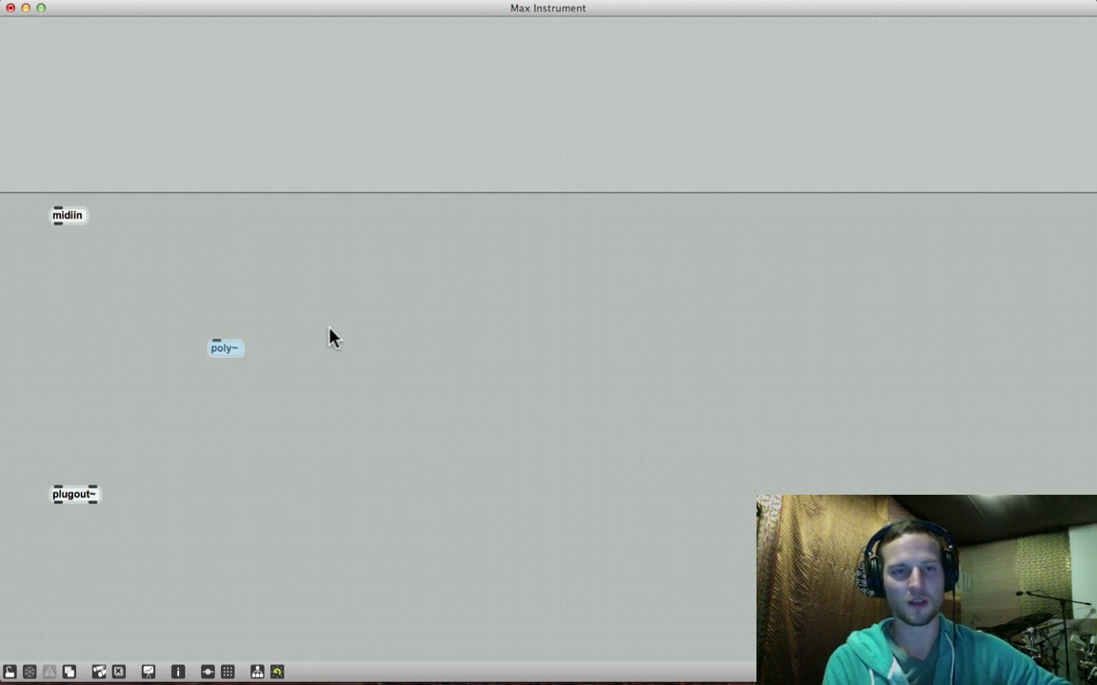
{"action": "mouse_move", "coordinate": [433, 300]}
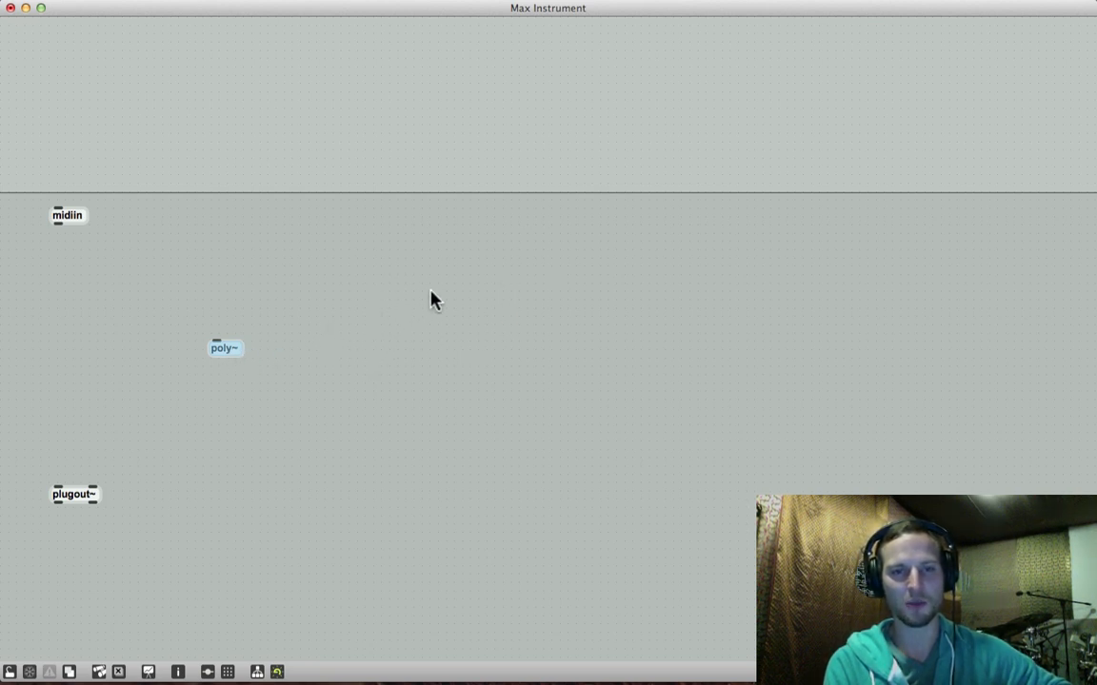
{"action": "mouse_move", "coordinate": [511, 45]}
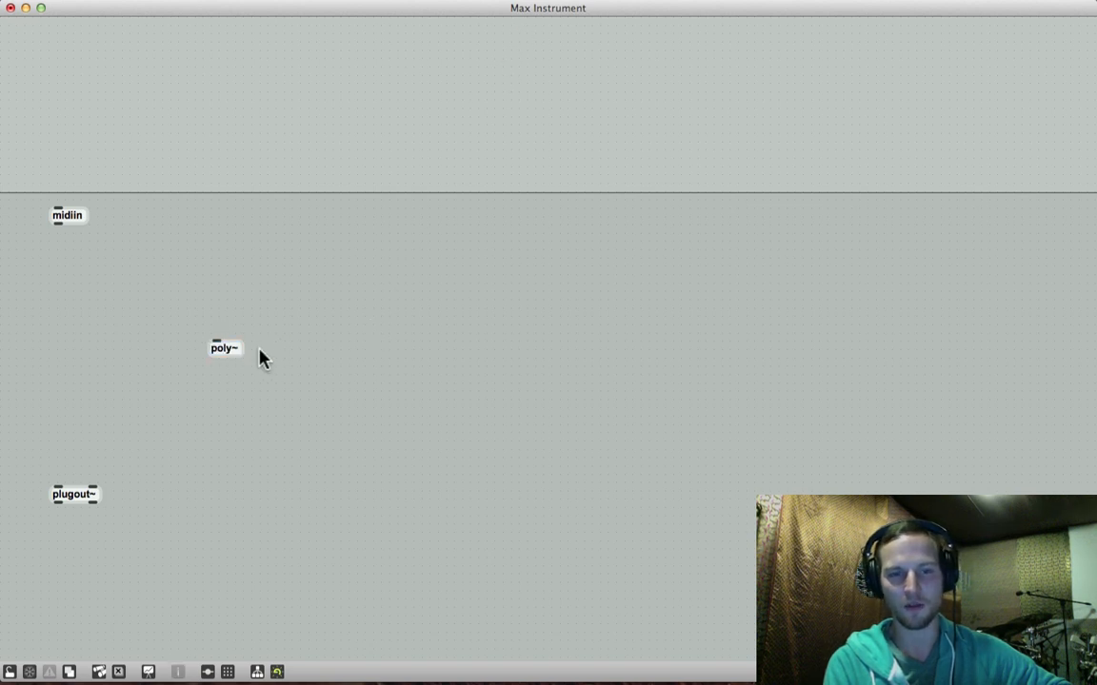
{"action": "mouse_move", "coordinate": [142, 109]}
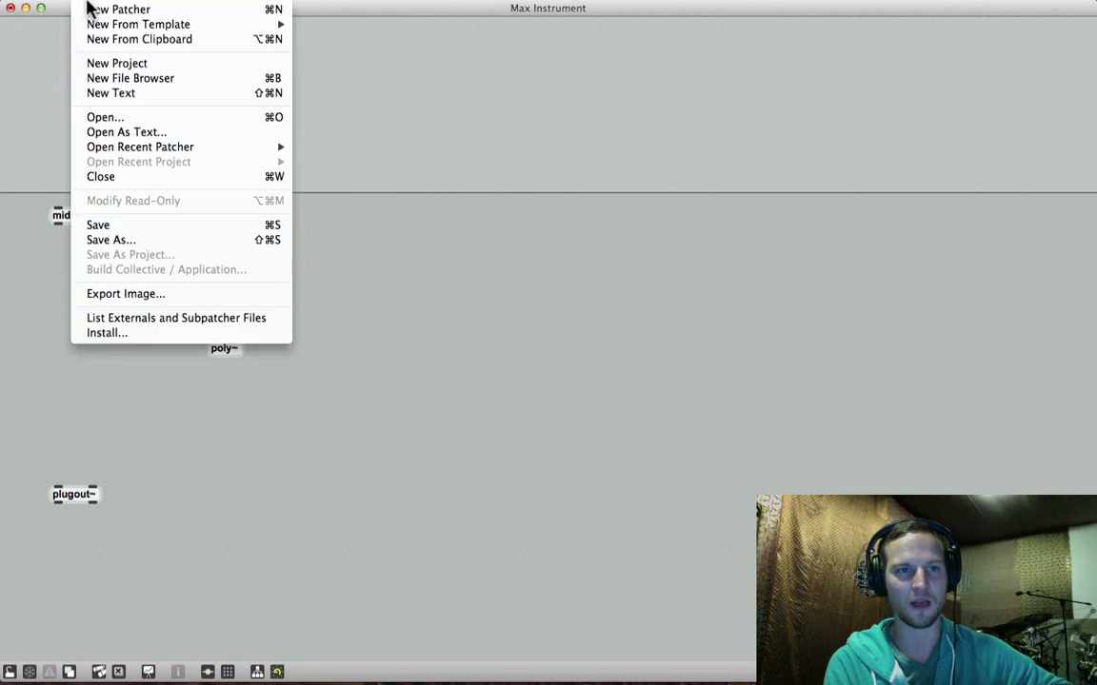
In a new patcher, add in objects 1–5 and move in 2–5 down and right.
{"action": "left_click", "coordinate": [118, 8]}
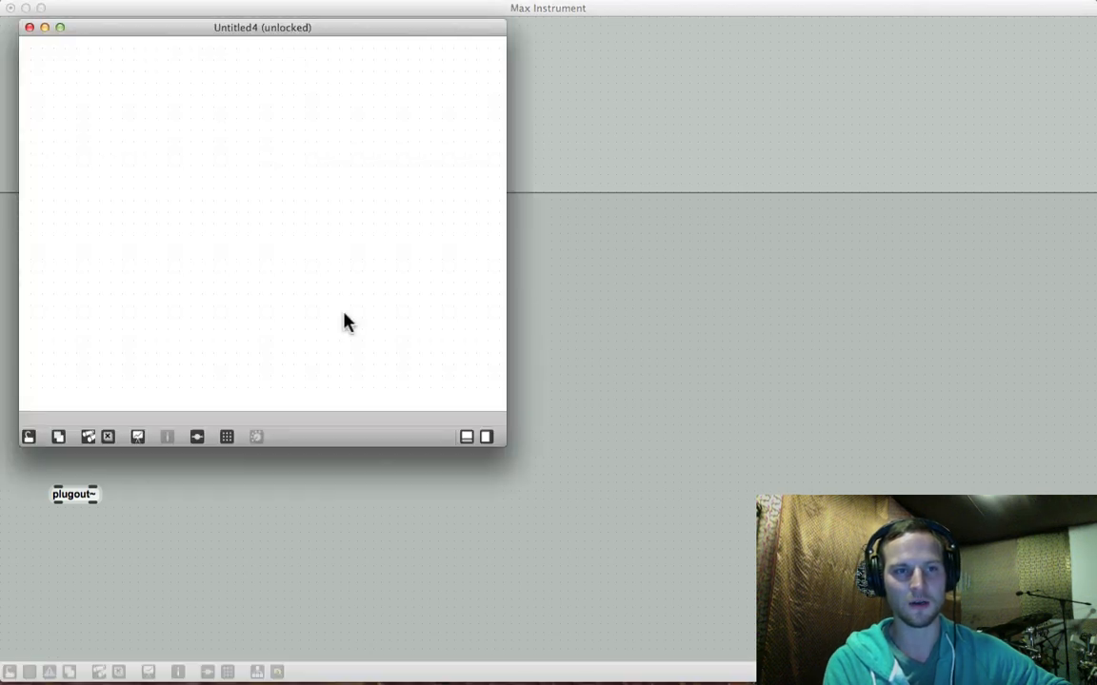
{"action": "mouse_move", "coordinate": [440, 371]}
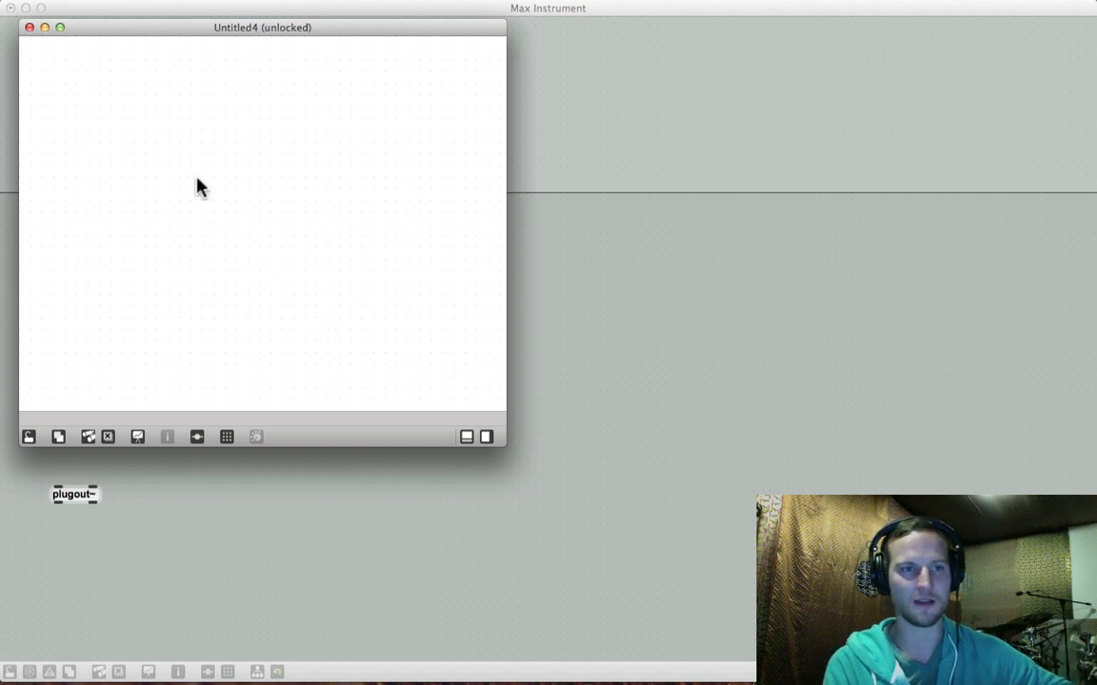
{"action": "mouse_move", "coordinate": [360, 253]}
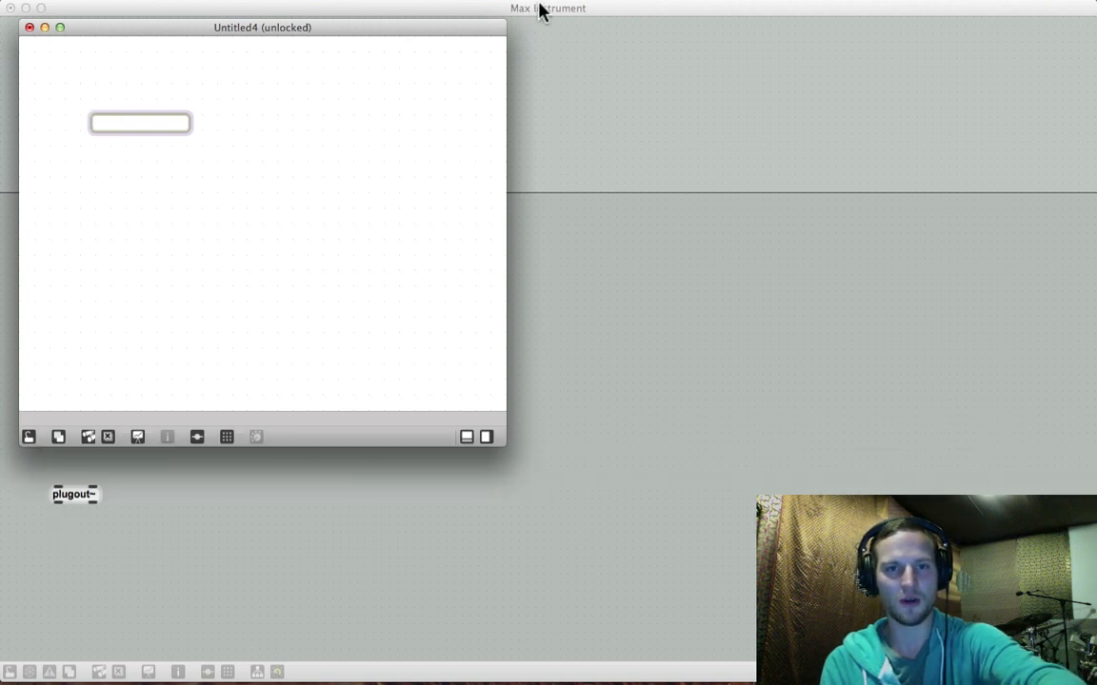
{"action": "left_click", "coordinate": [140, 123]}
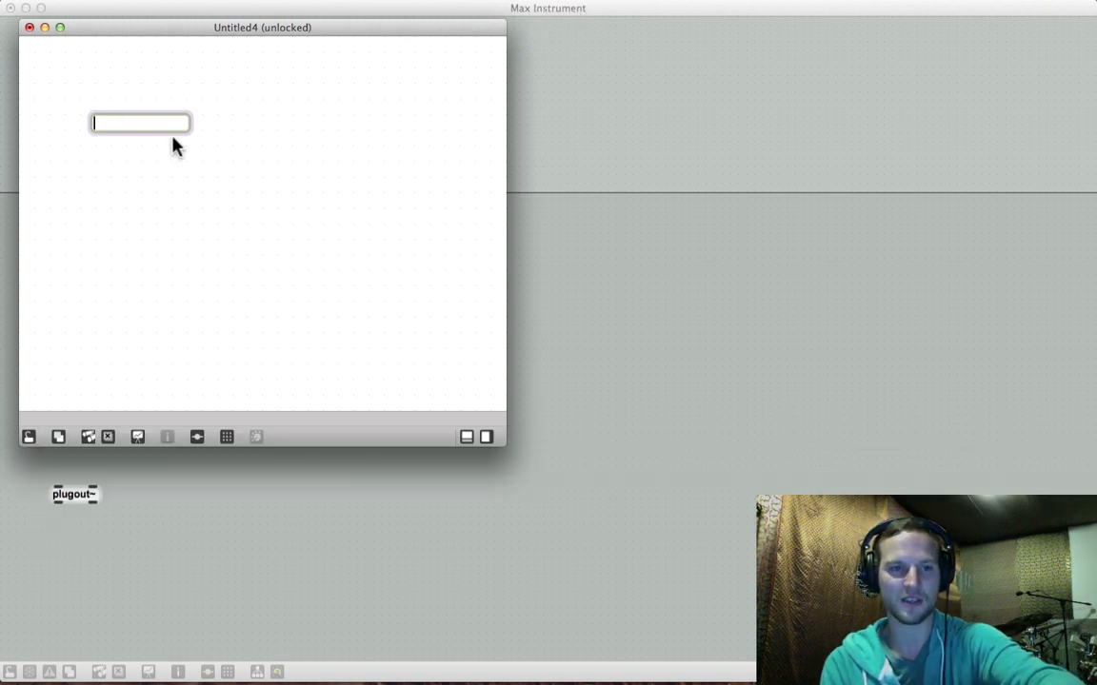
{"action": "type", "text": "in"}
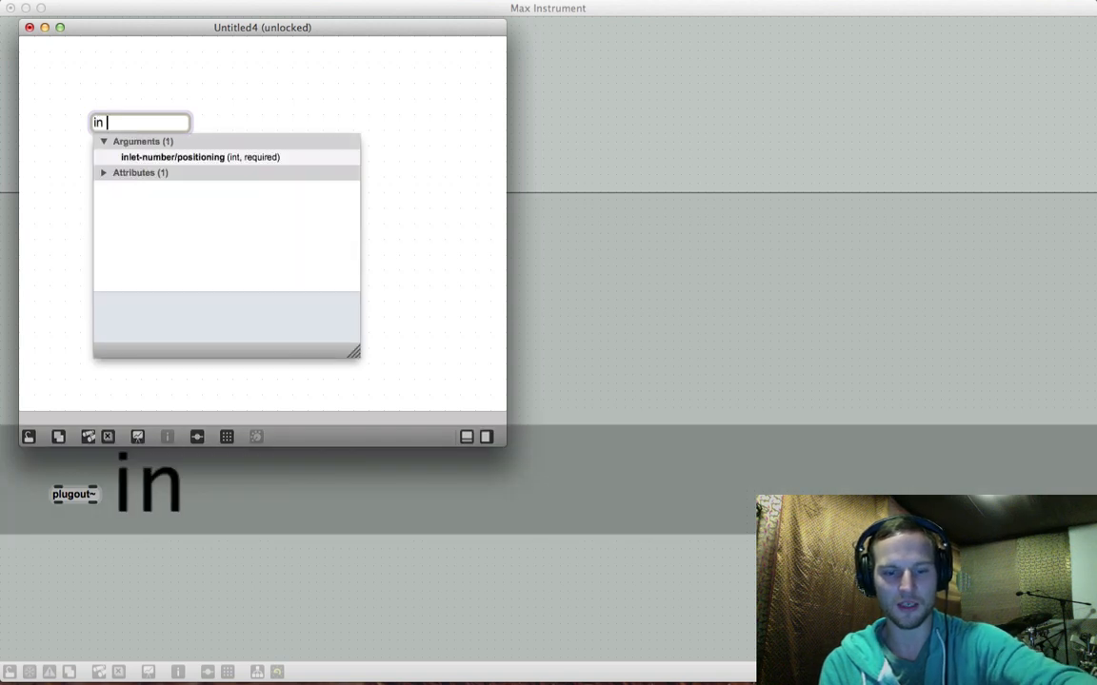
{"action": "type", "text": "1"}
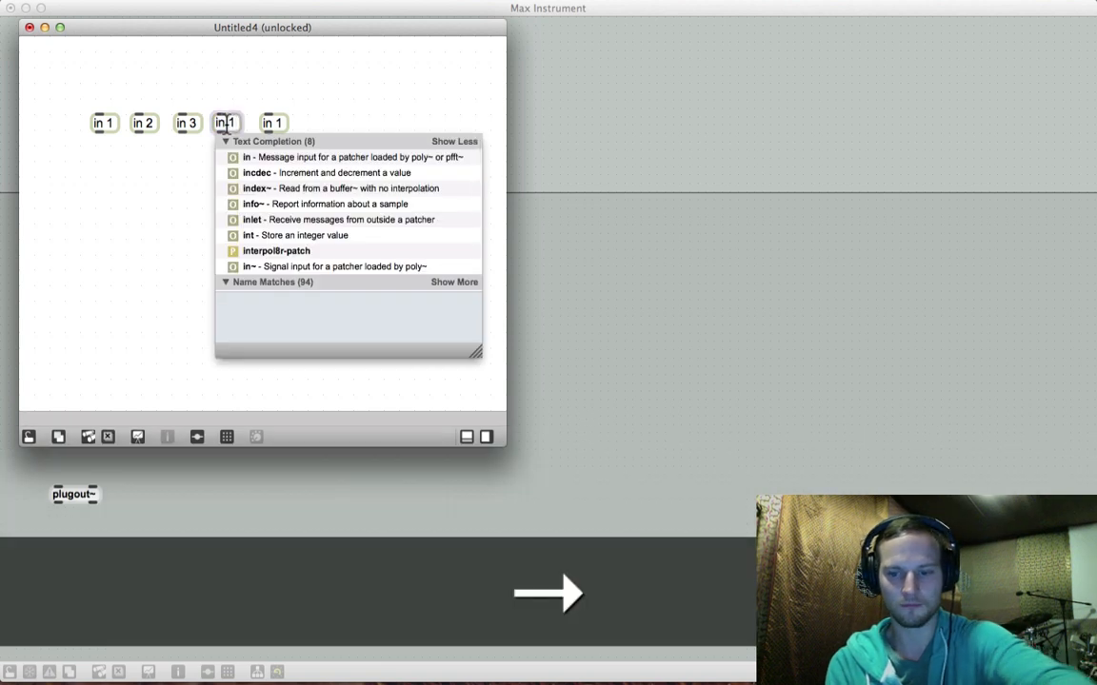
{"action": "type", "text": "45"}
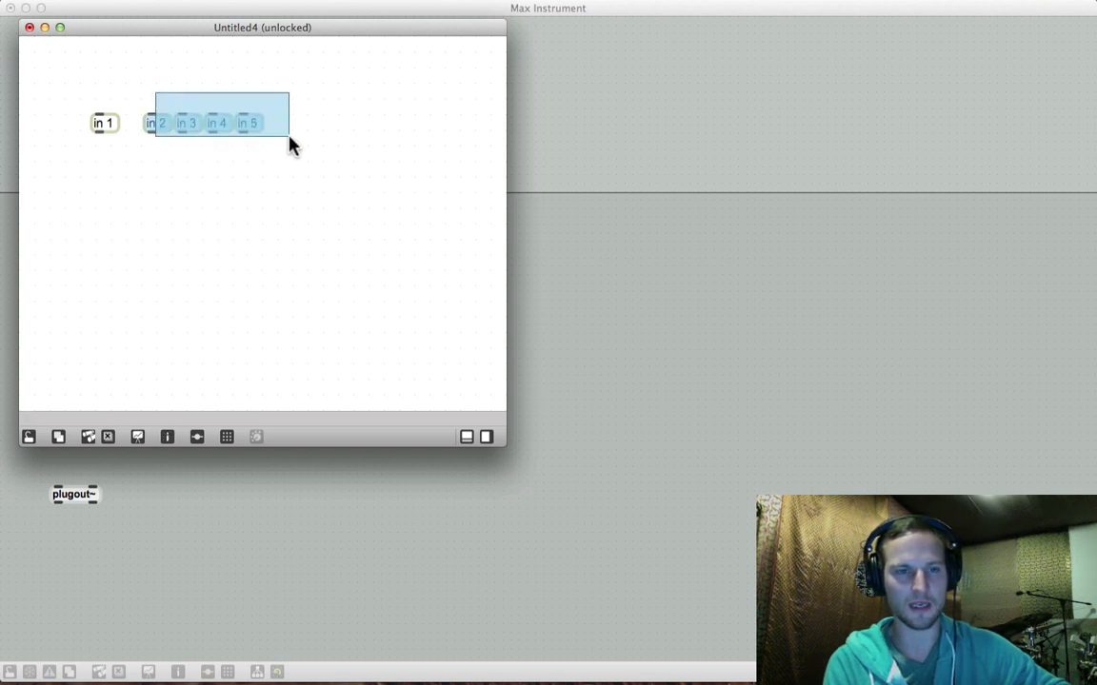
{"action": "left_click_drag", "start_coordinate": [219, 114], "coordinate": [242, 207]}
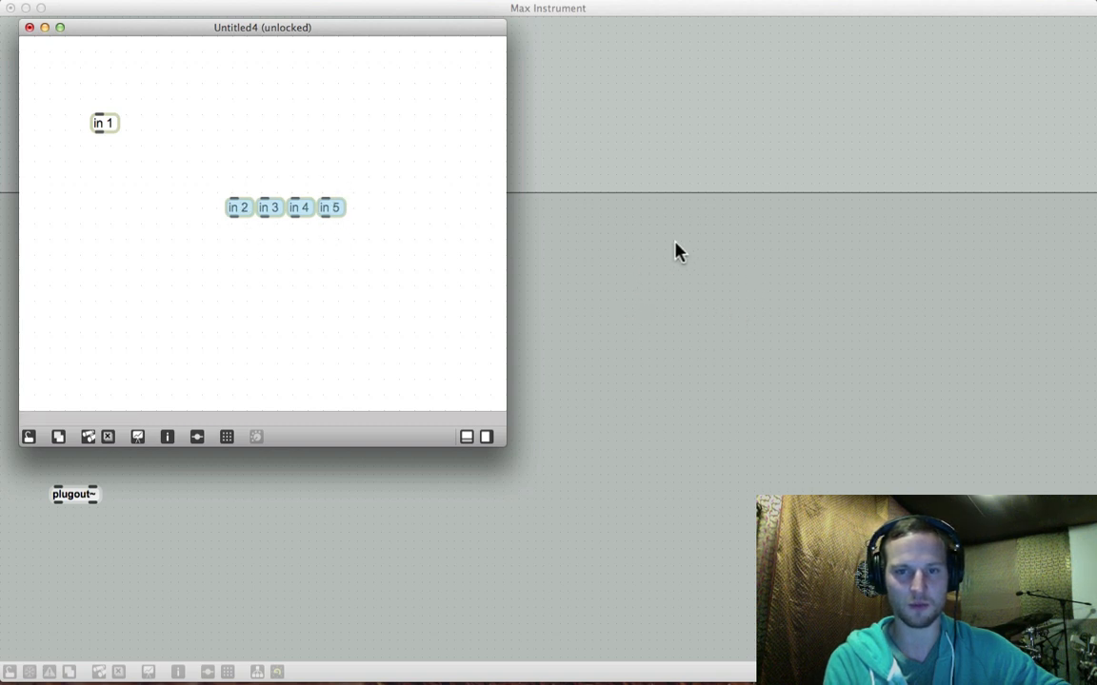
{"action": "mouse_move", "coordinate": [102, 176]}
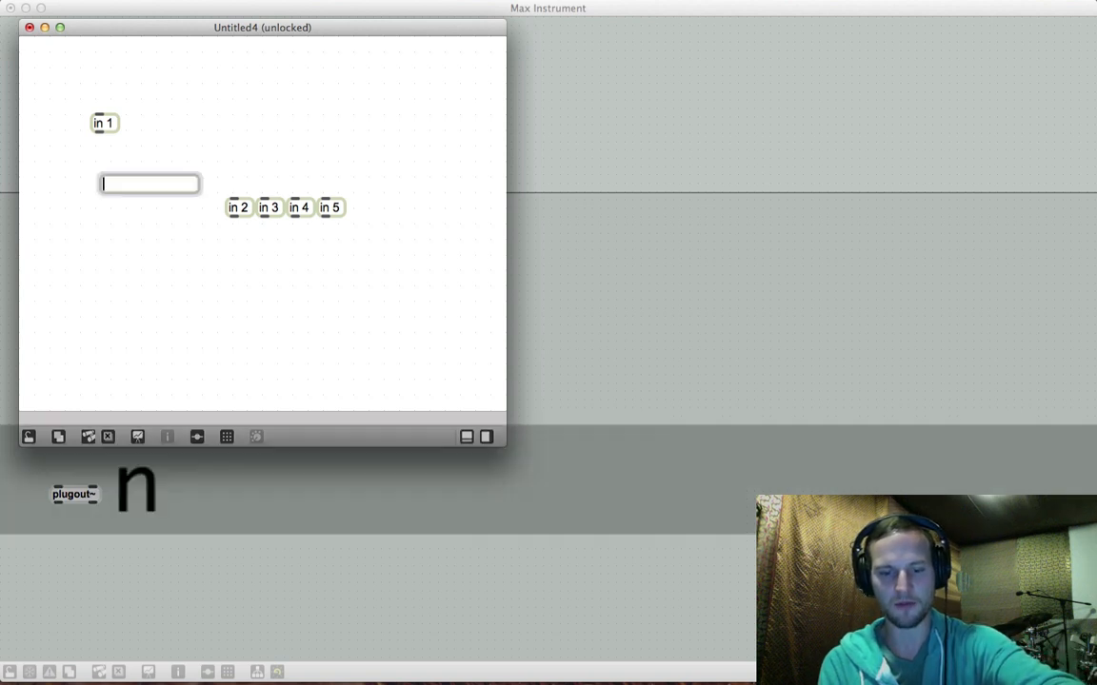
Create mtof wired into saw~, plus a / 127. and an adsr~ object.
{"action": "type", "text": "mtof"}
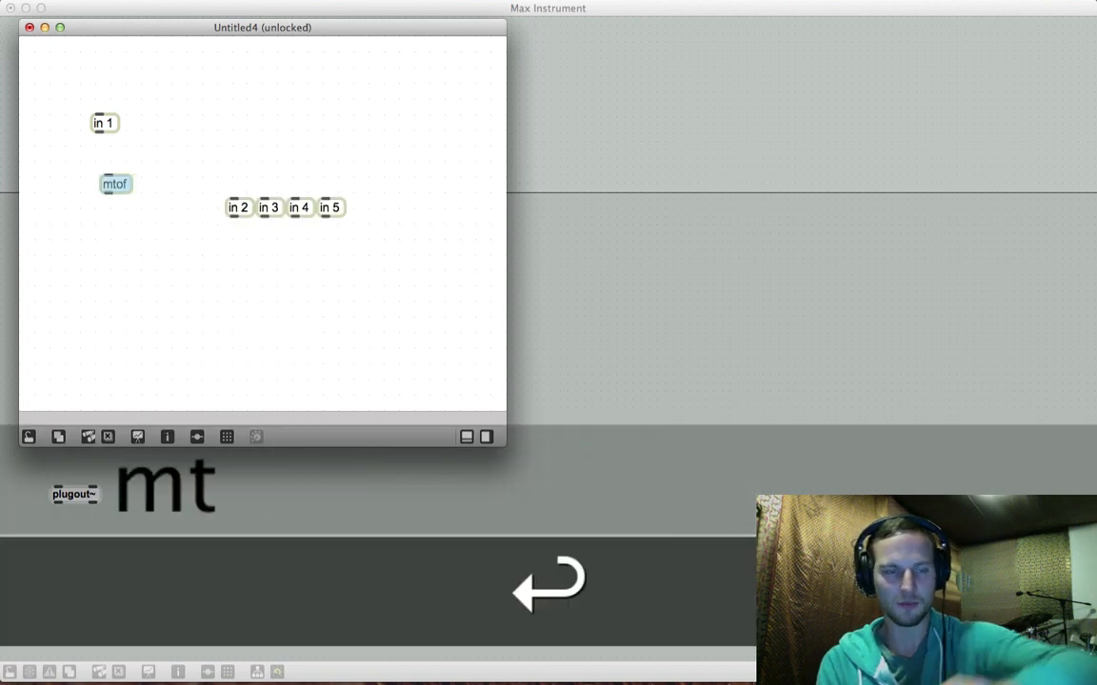
{"action": "mouse_move", "coordinate": [115, 183]}
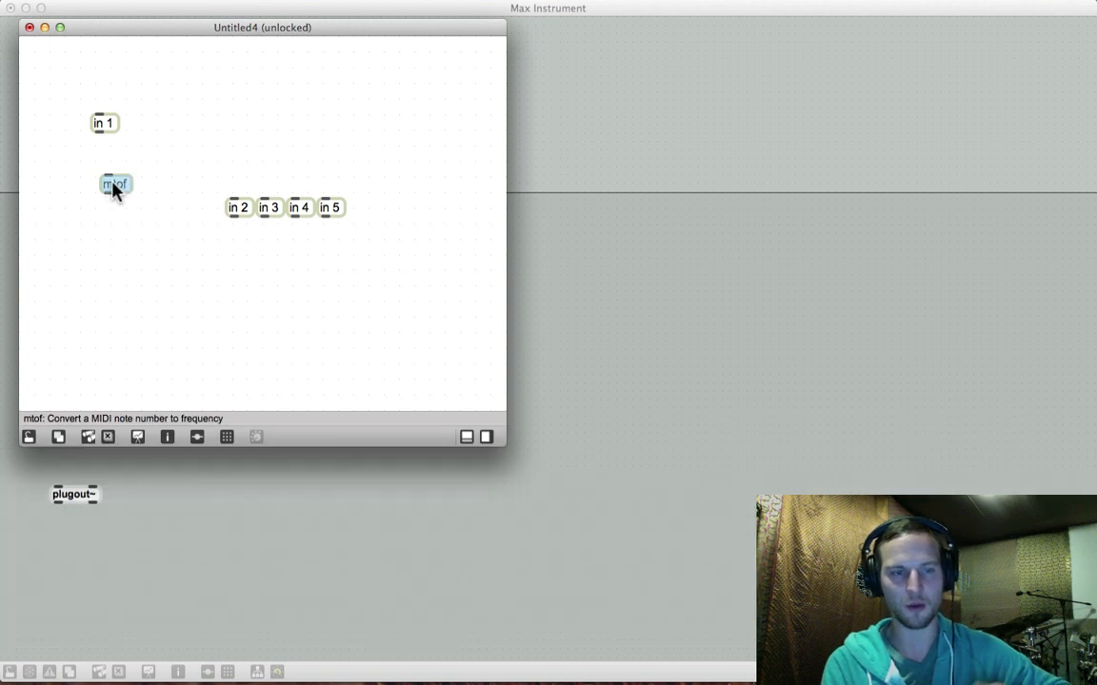
{"action": "left_click_drag", "start_coordinate": [114, 184], "coordinate": [105, 205]}
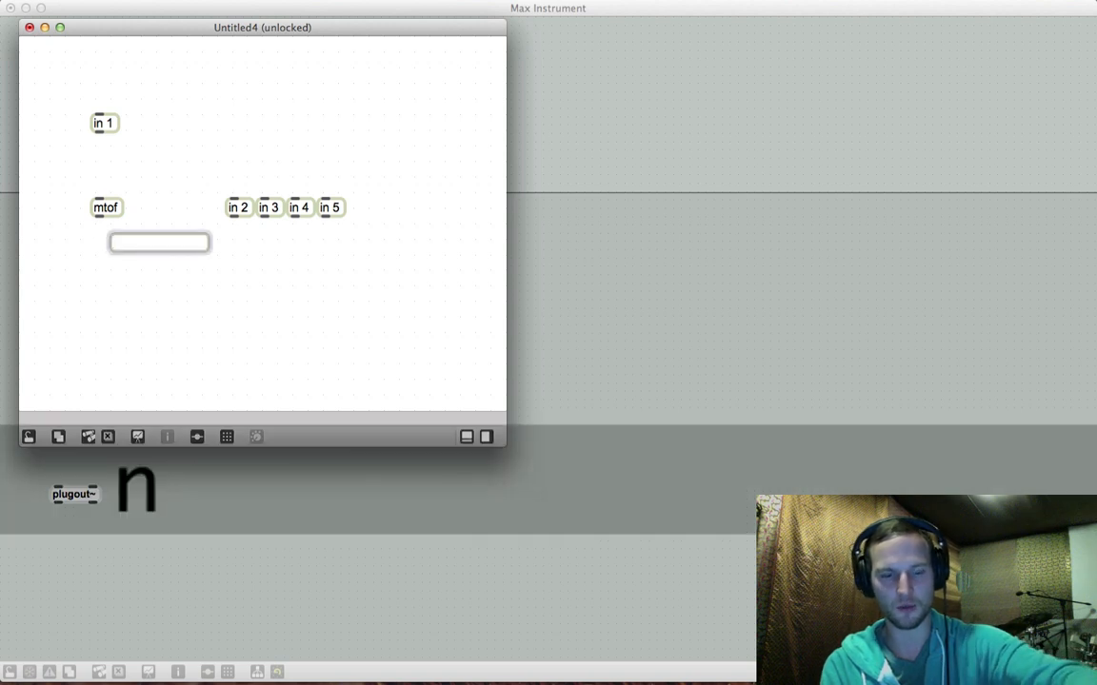
{"action": "type", "text": "saw~"}
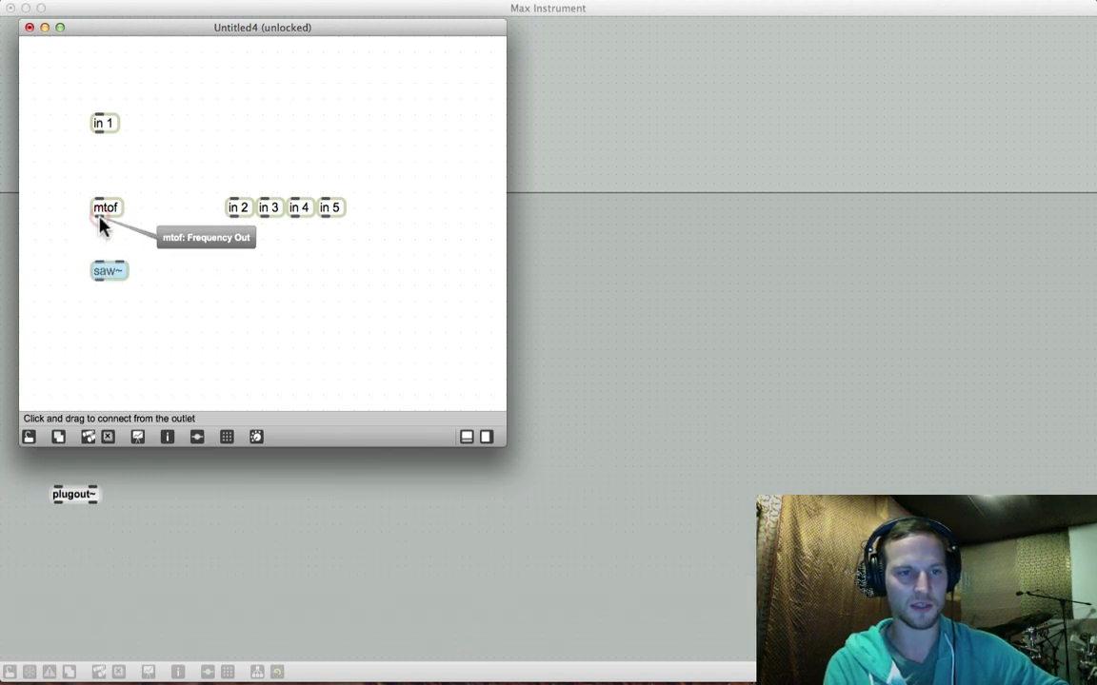
{"action": "left_click_drag", "start_coordinate": [102, 219], "coordinate": [235, 217]}
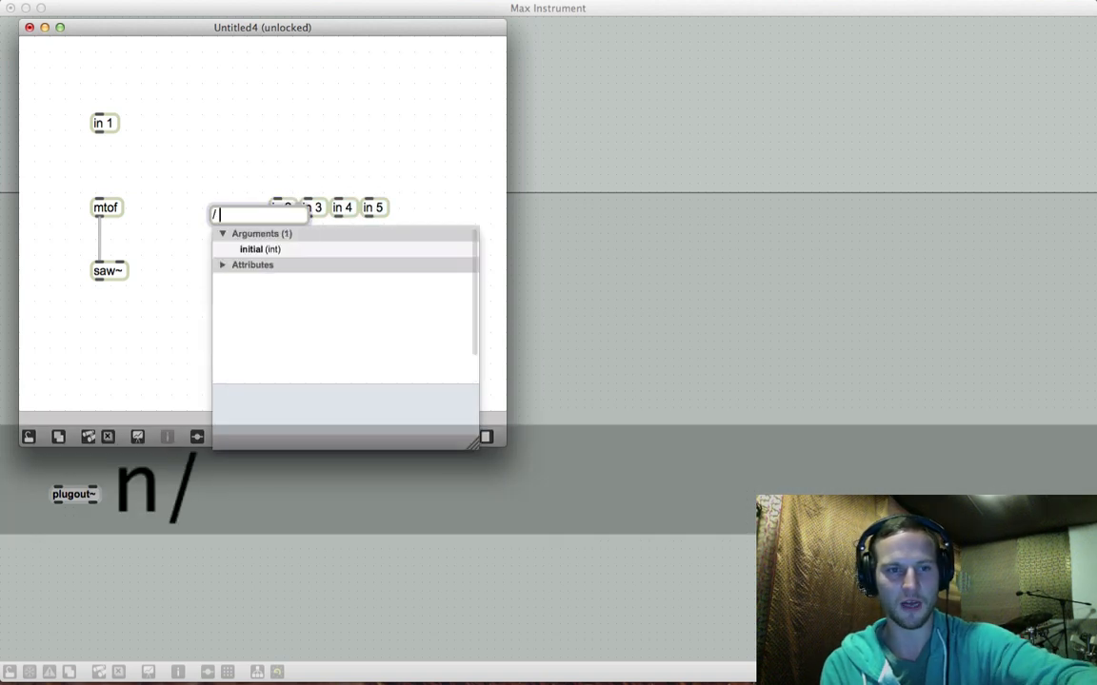
{"action": "type", "text": "127."}
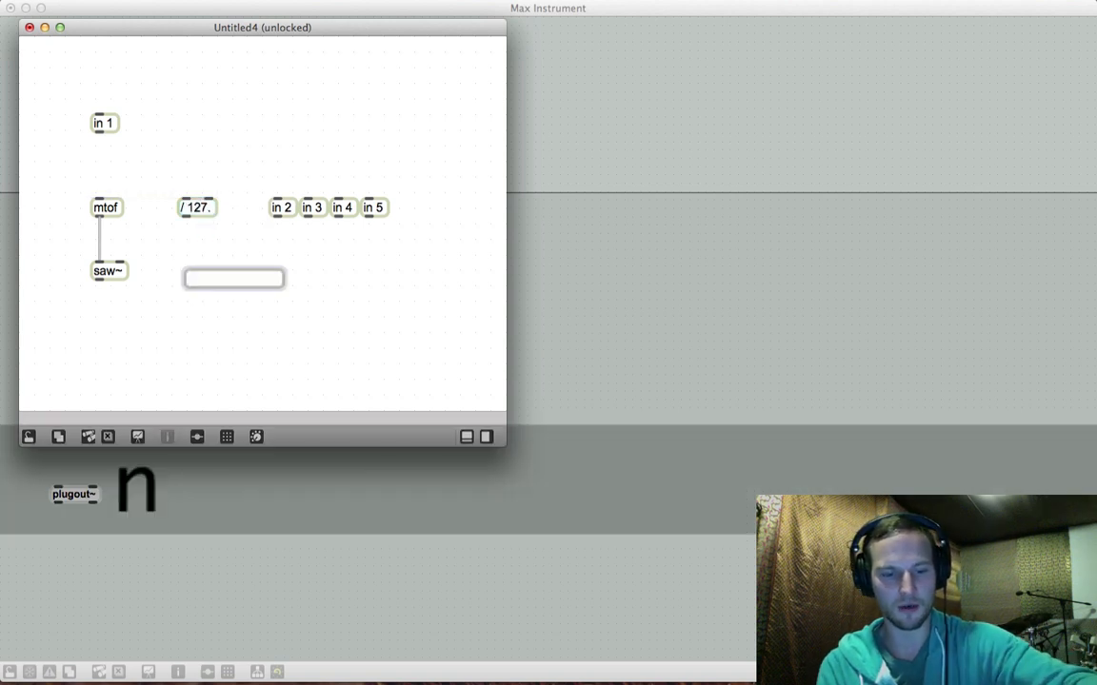
{"action": "type", "text": "adsr~"}
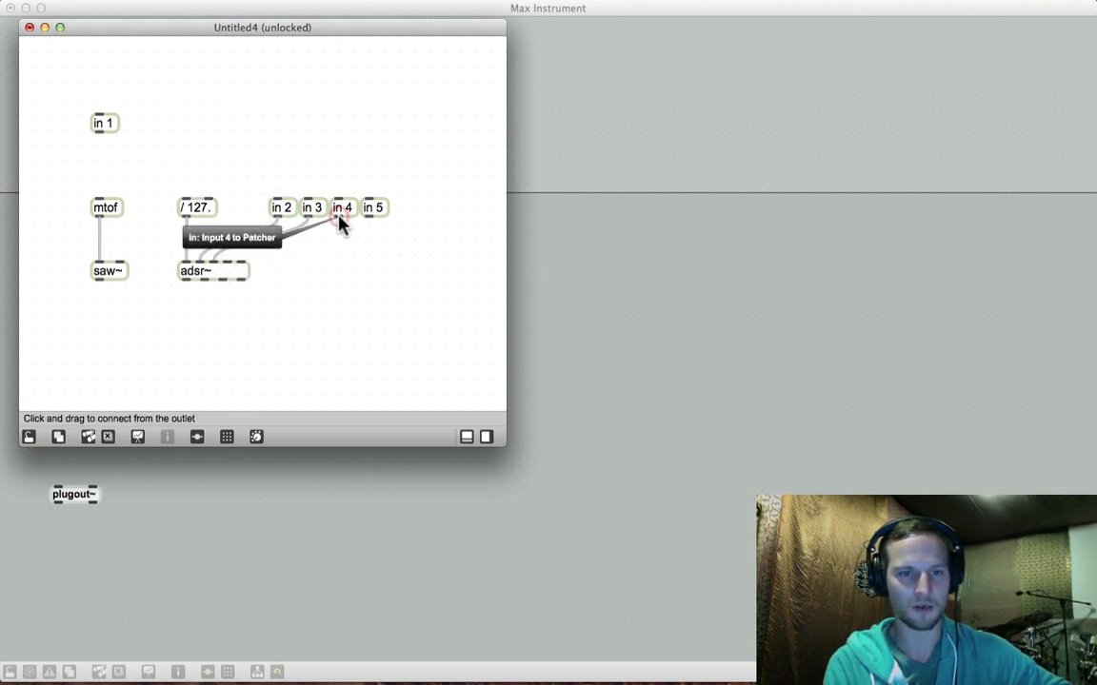
{"action": "mouse_move", "coordinate": [374, 208]}
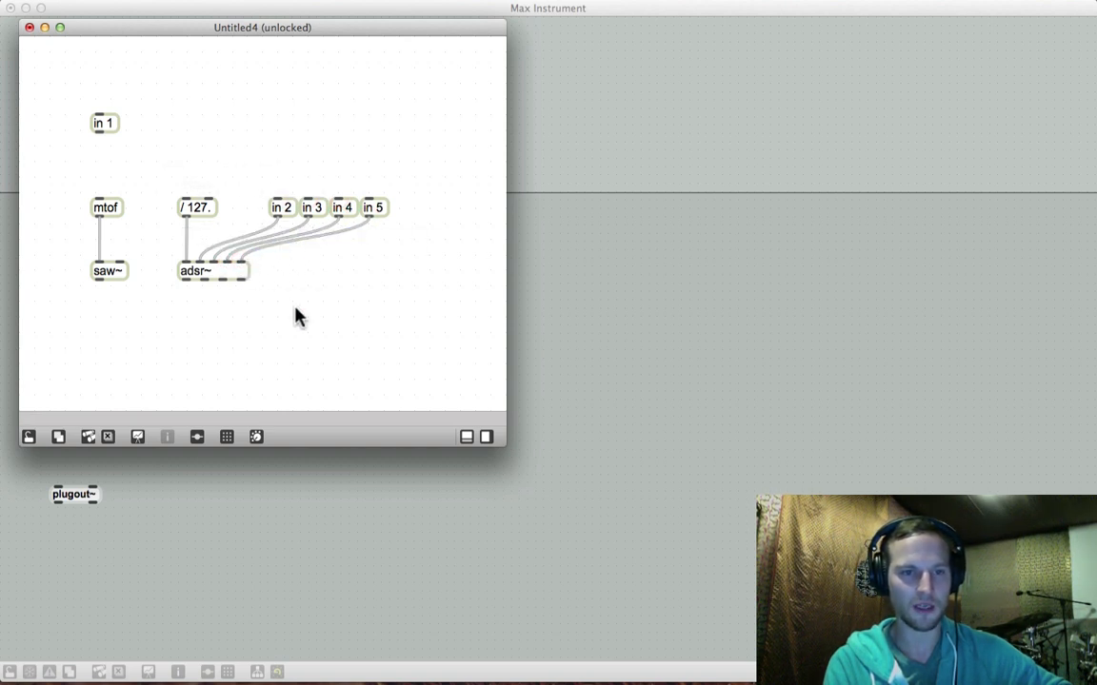
{"action": "mouse_move", "coordinate": [128, 147]}
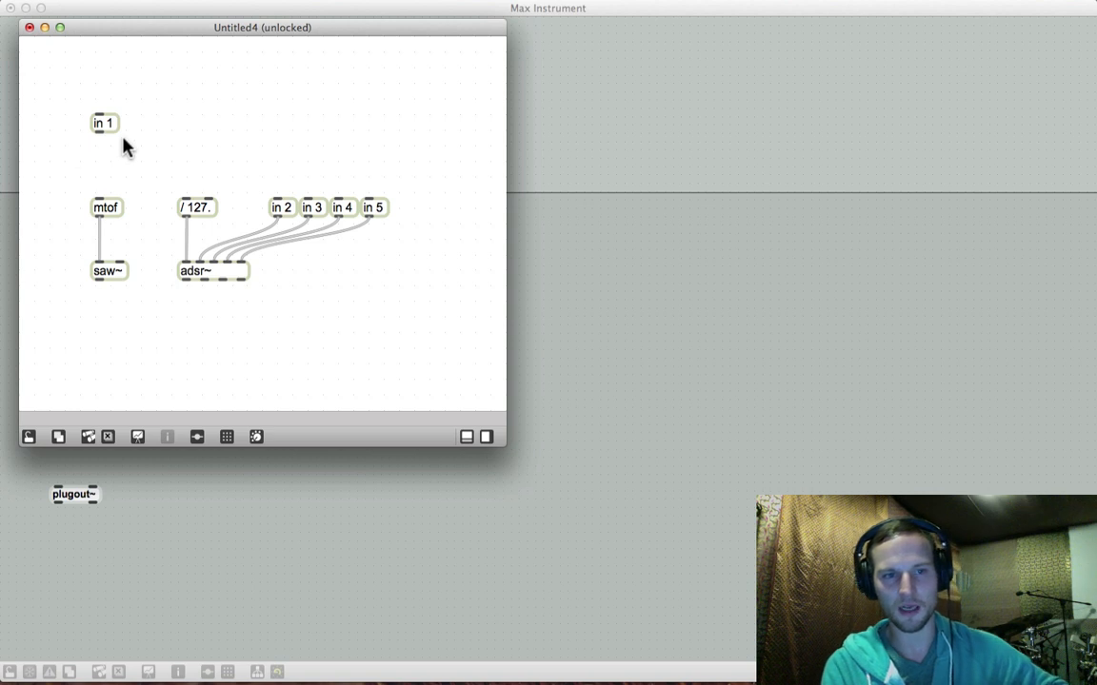
{"action": "mouse_move", "coordinate": [104, 123]}
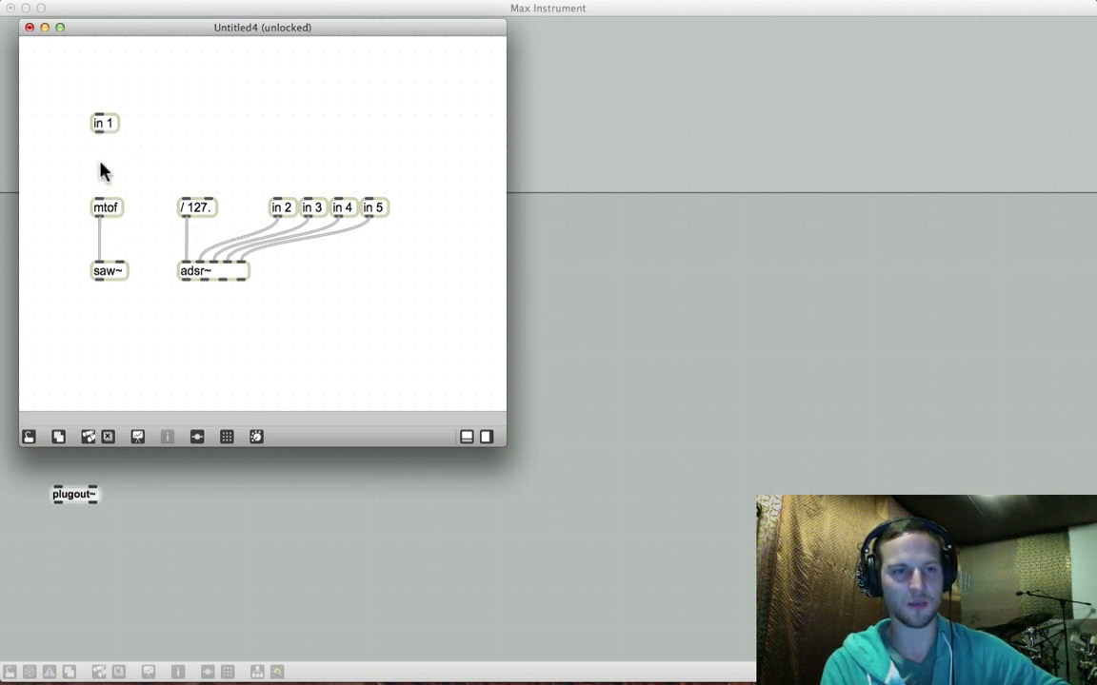
{"action": "mouse_move", "coordinate": [87, 179]}
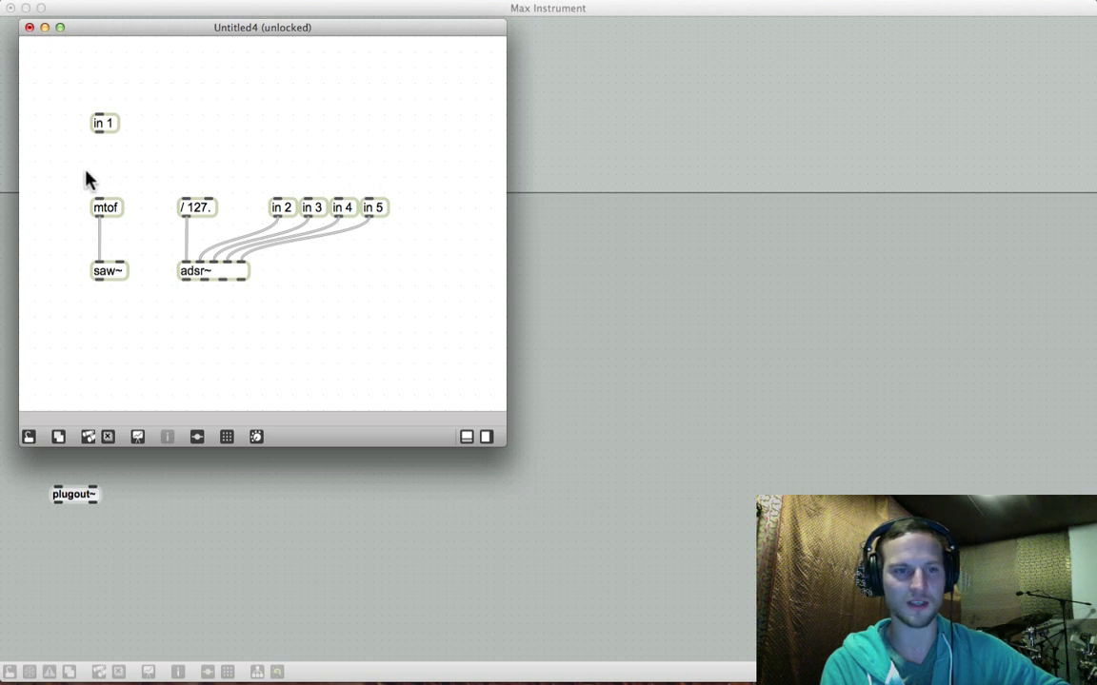
{"action": "mouse_move", "coordinate": [114, 168]}
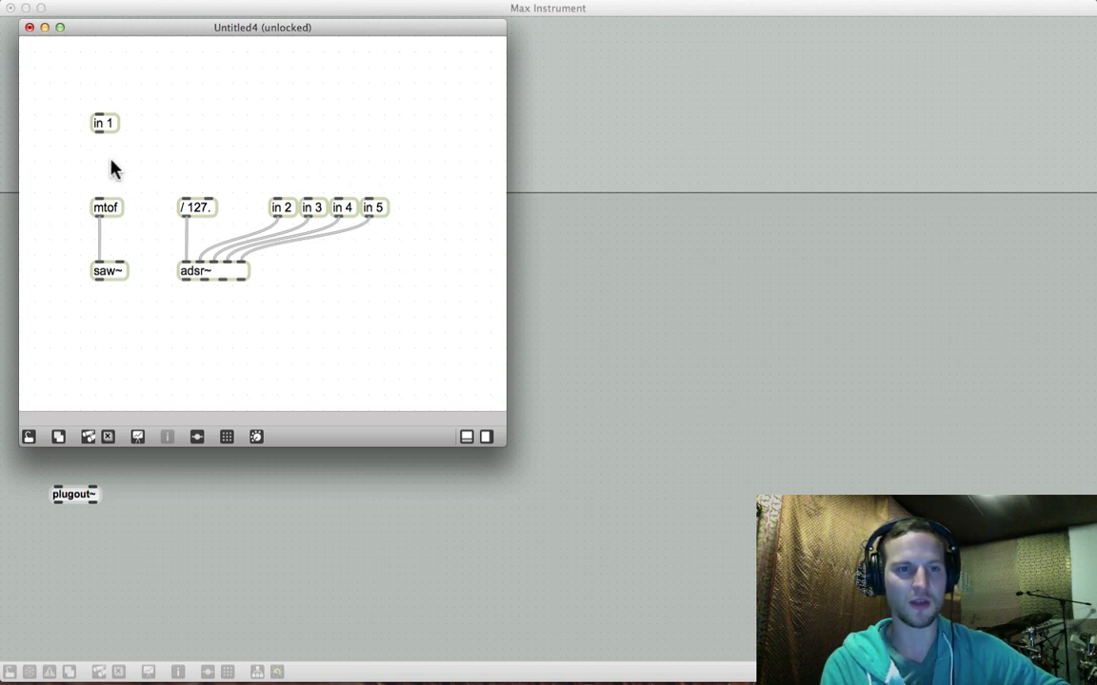
{"action": "mouse_move", "coordinate": [104, 163]}
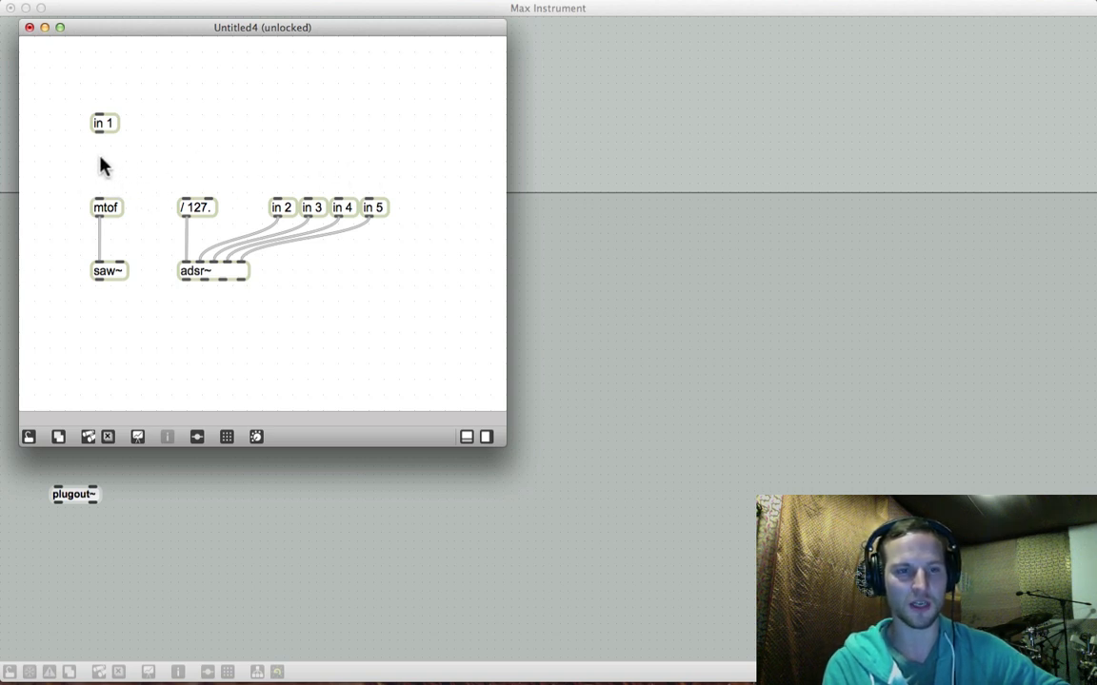
{"action": "mouse_move", "coordinate": [127, 149]}
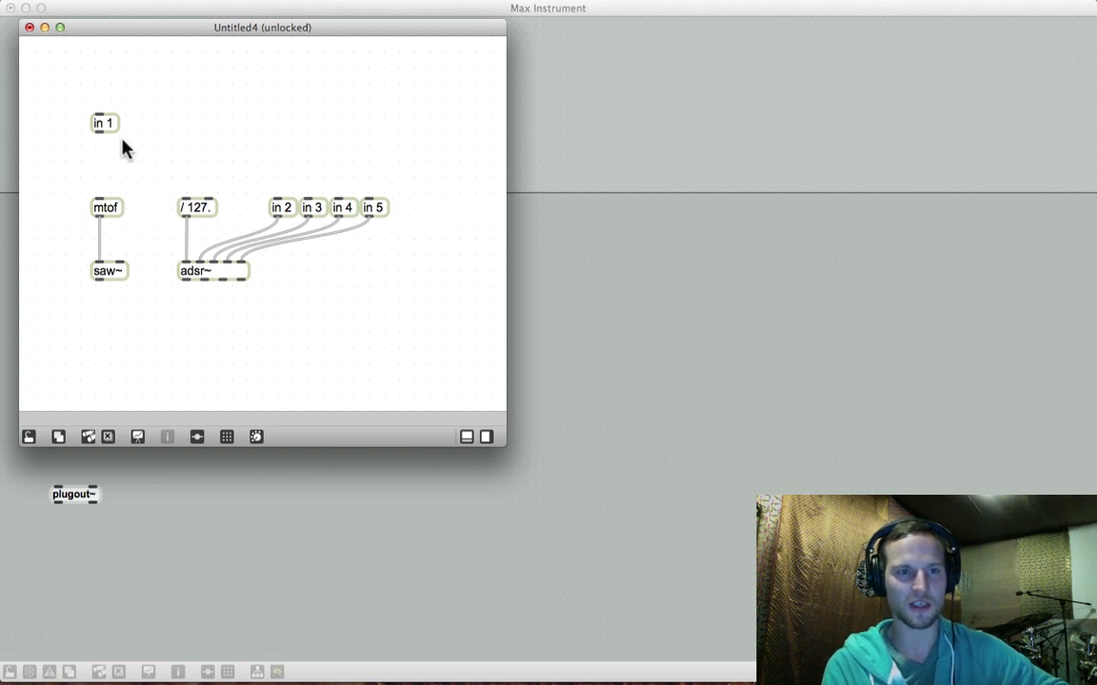
{"action": "mouse_move", "coordinate": [106, 160]}
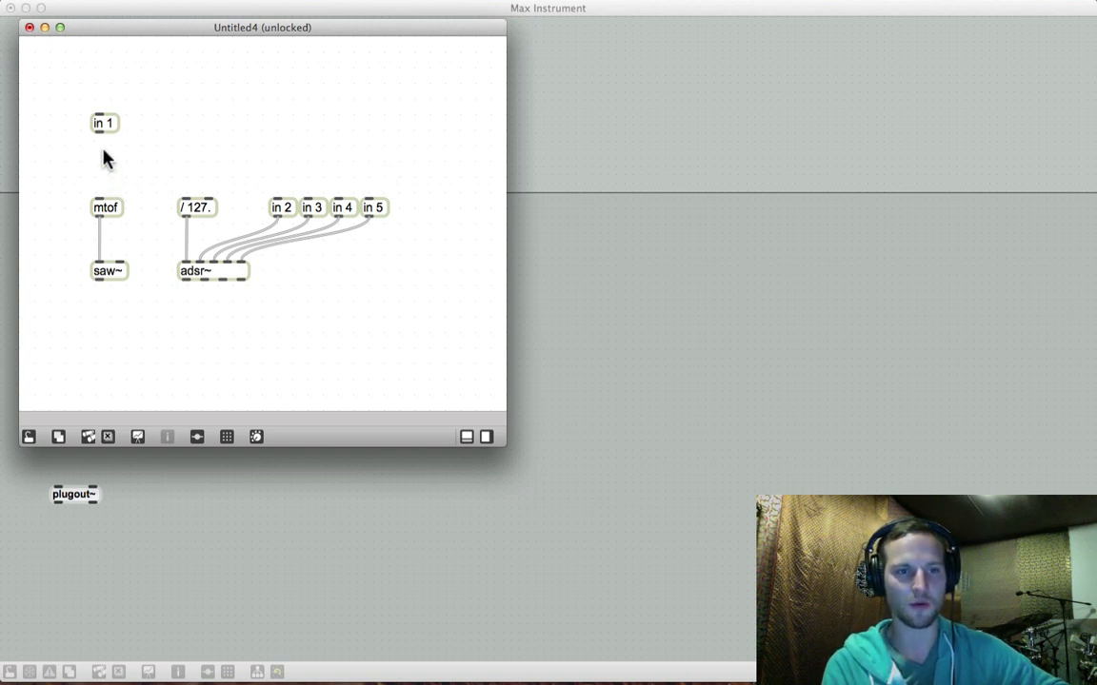
{"action": "mouse_move", "coordinate": [191, 166]}
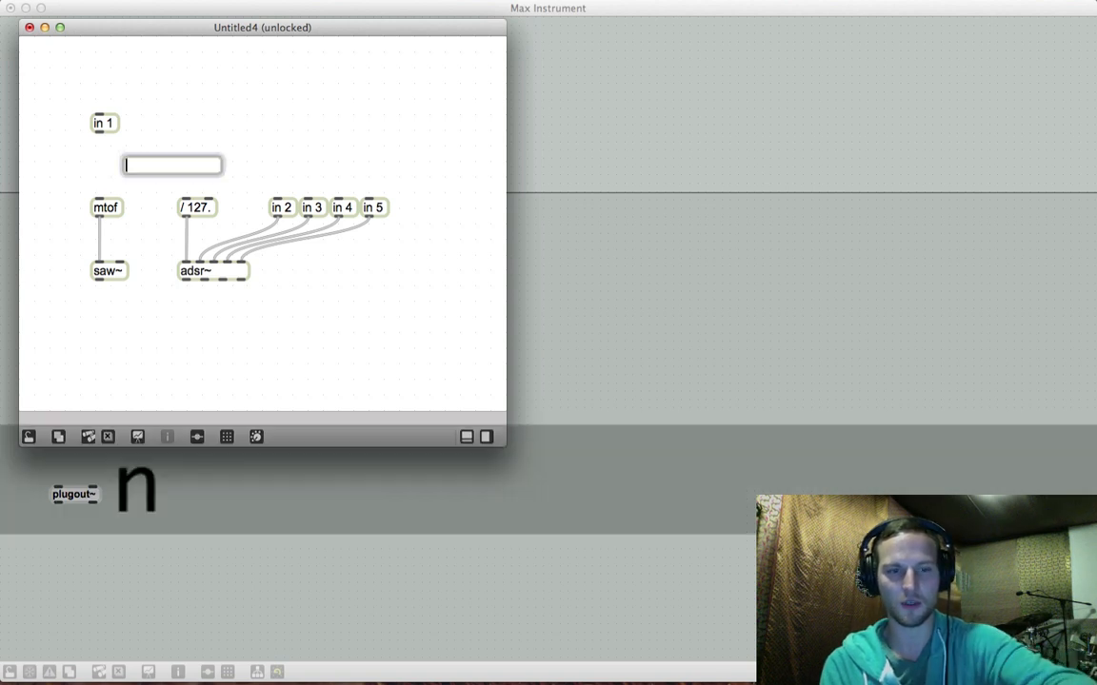
Create a swap object below in 1.
{"action": "type", "text": "swap"}
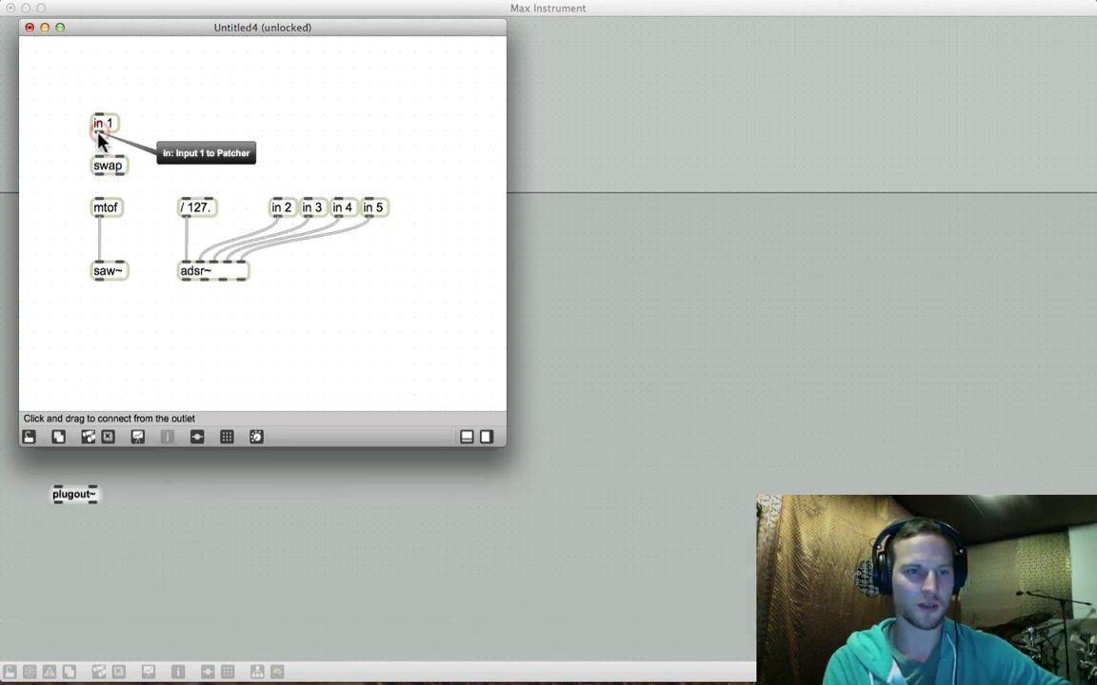
{"action": "mouse_move", "coordinate": [99, 179]}
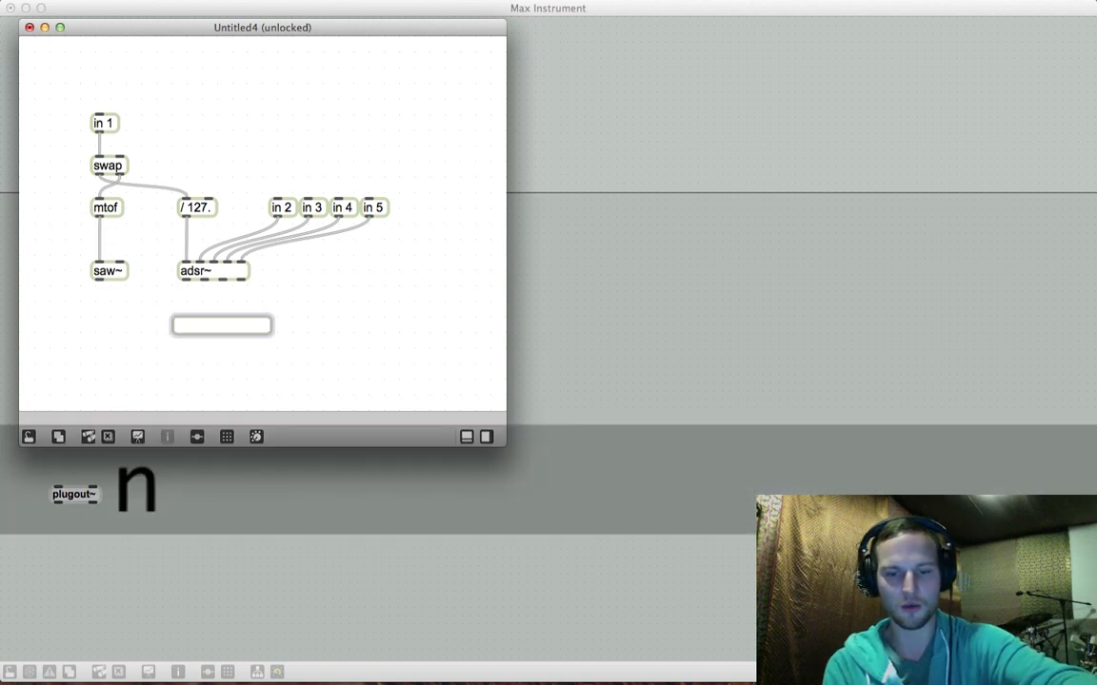
Feed saw~ and the adsr~ envelope into *~ and send its output to out~ 1.
{"action": "type", "text": "*"}
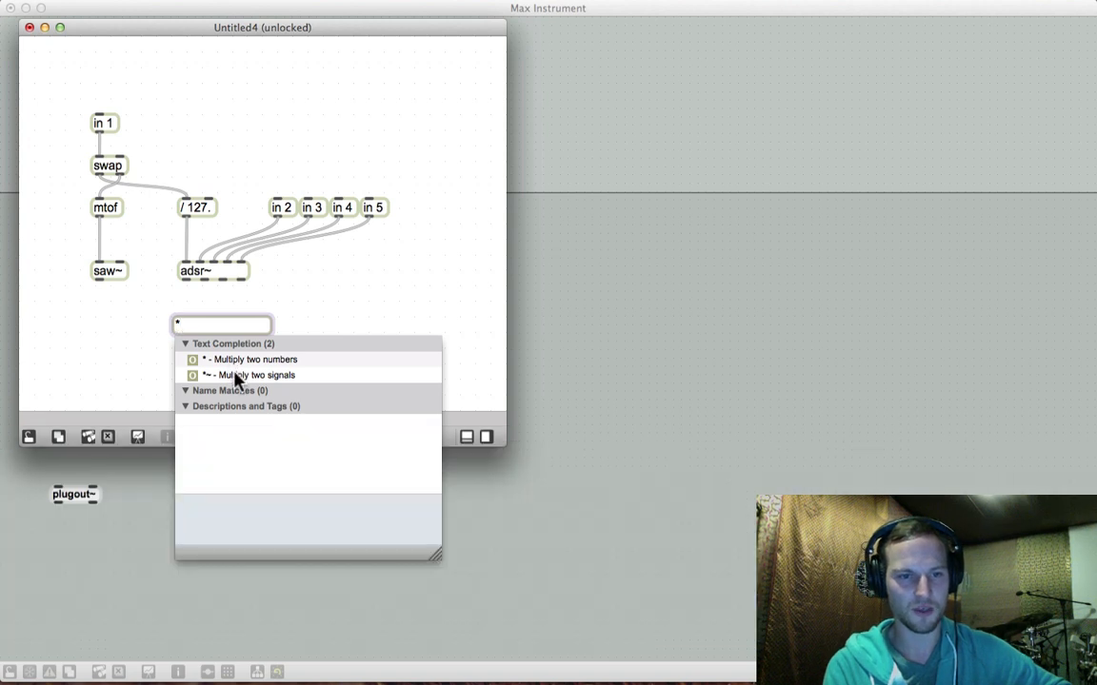
{"action": "left_click", "coordinate": [253, 375]}
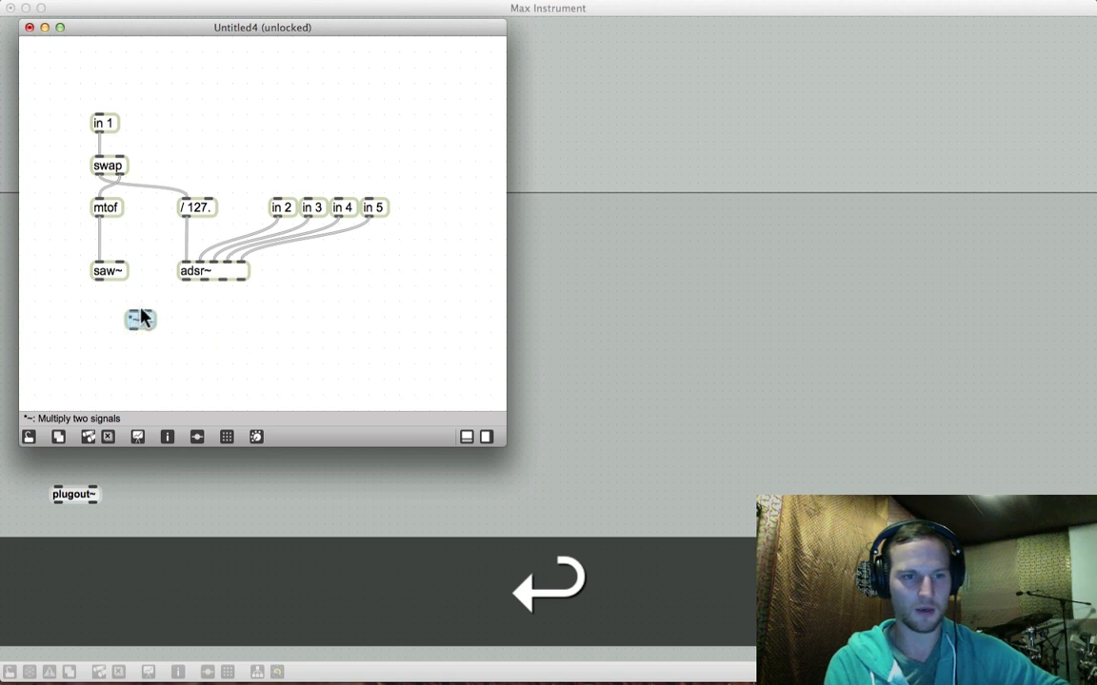
{"action": "left_click_drag", "start_coordinate": [196, 262], "coordinate": [138, 314]}
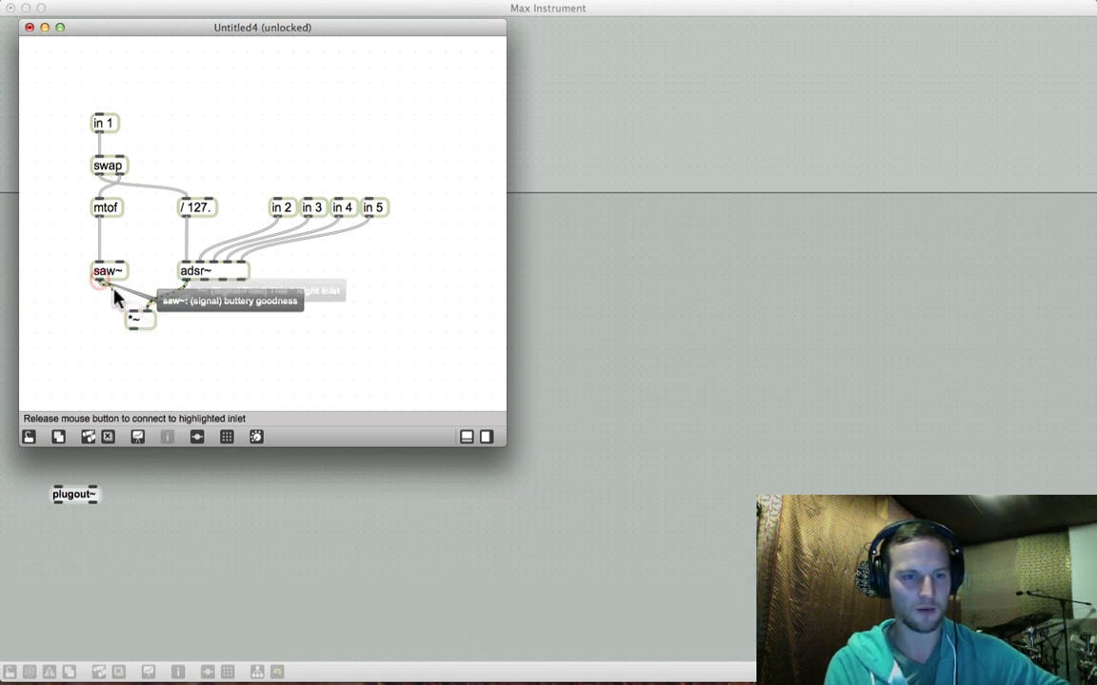
{"action": "left_click_drag", "start_coordinate": [107, 283], "coordinate": [138, 314]}
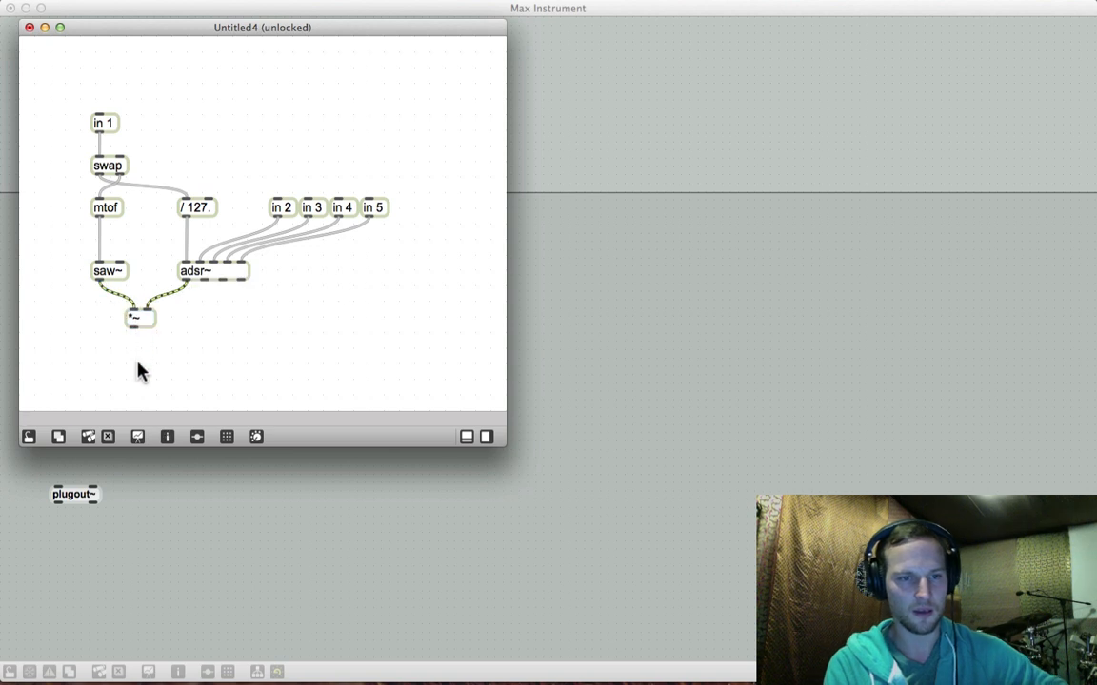
{"action": "type", "text": "out"}
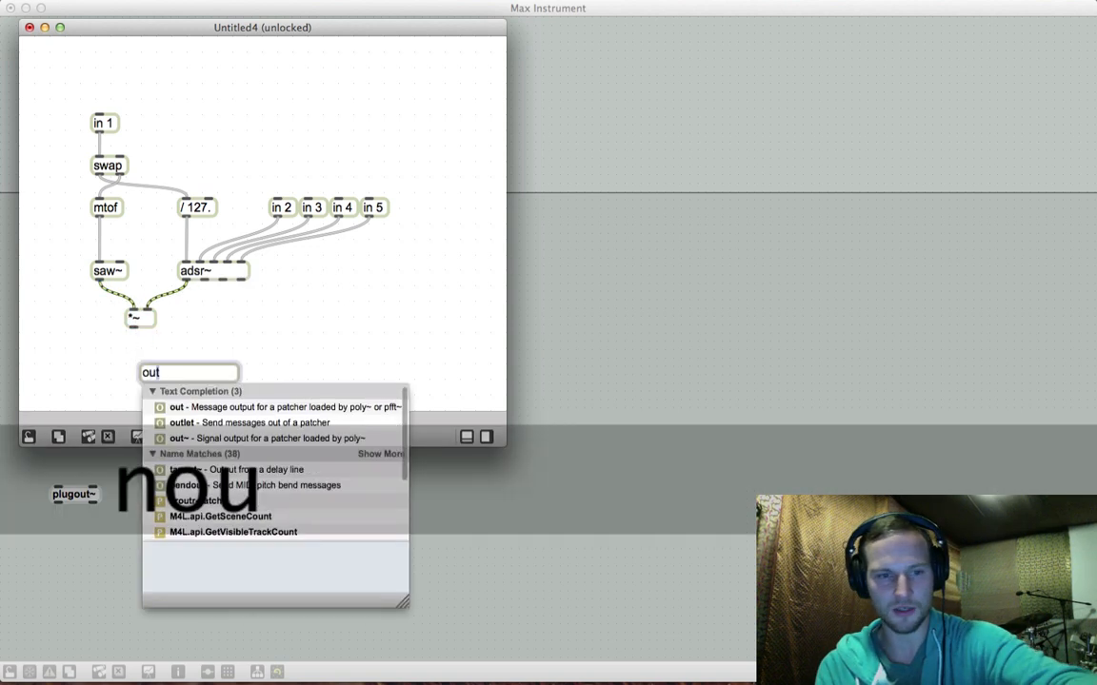
{"action": "type", "text": "~ 1"}
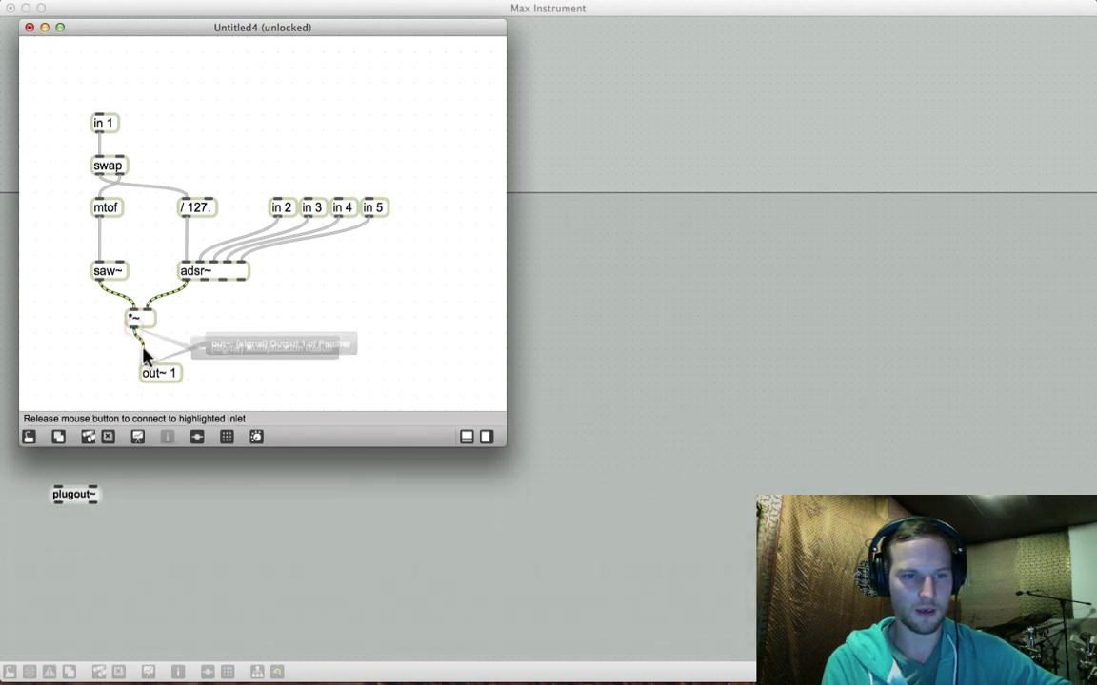
{"action": "left_click_drag", "start_coordinate": [141, 328], "coordinate": [145, 366]}
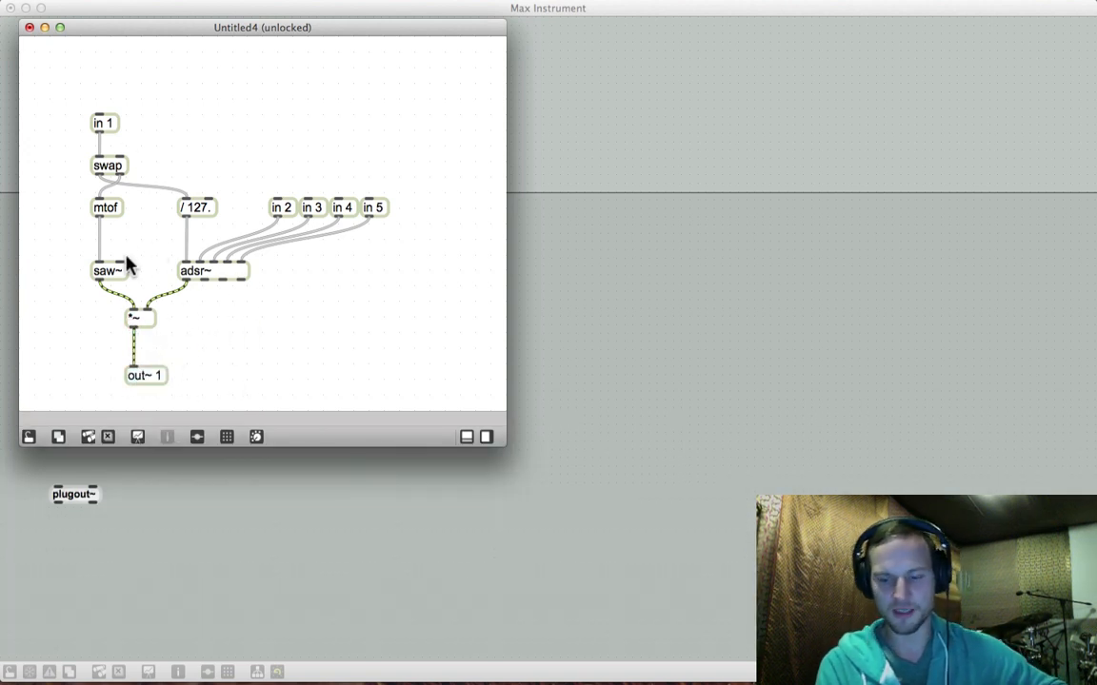
{"action": "mouse_move", "coordinate": [164, 293]}
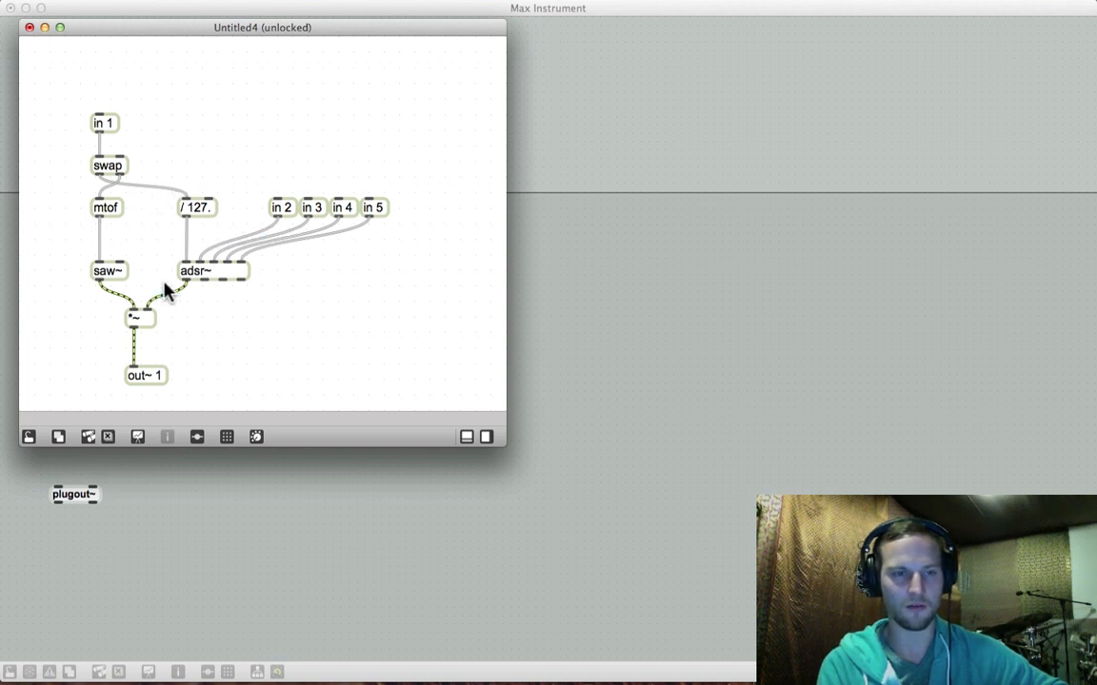
{"action": "mouse_move", "coordinate": [280, 312]}
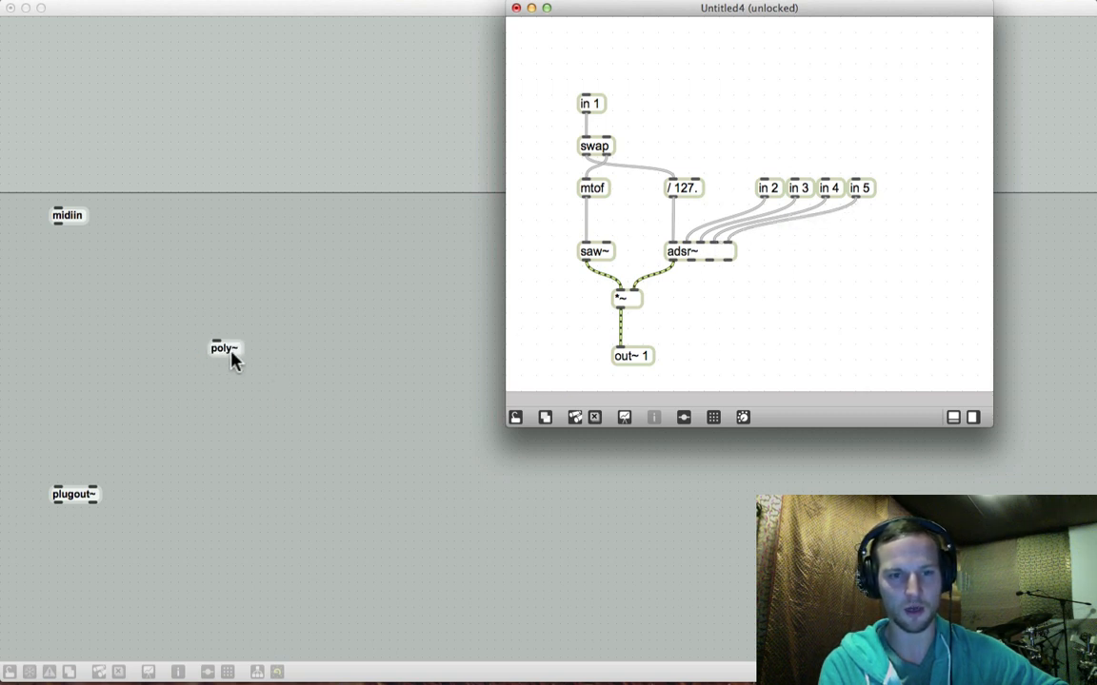
{"action": "mouse_move", "coordinate": [652, 24]}
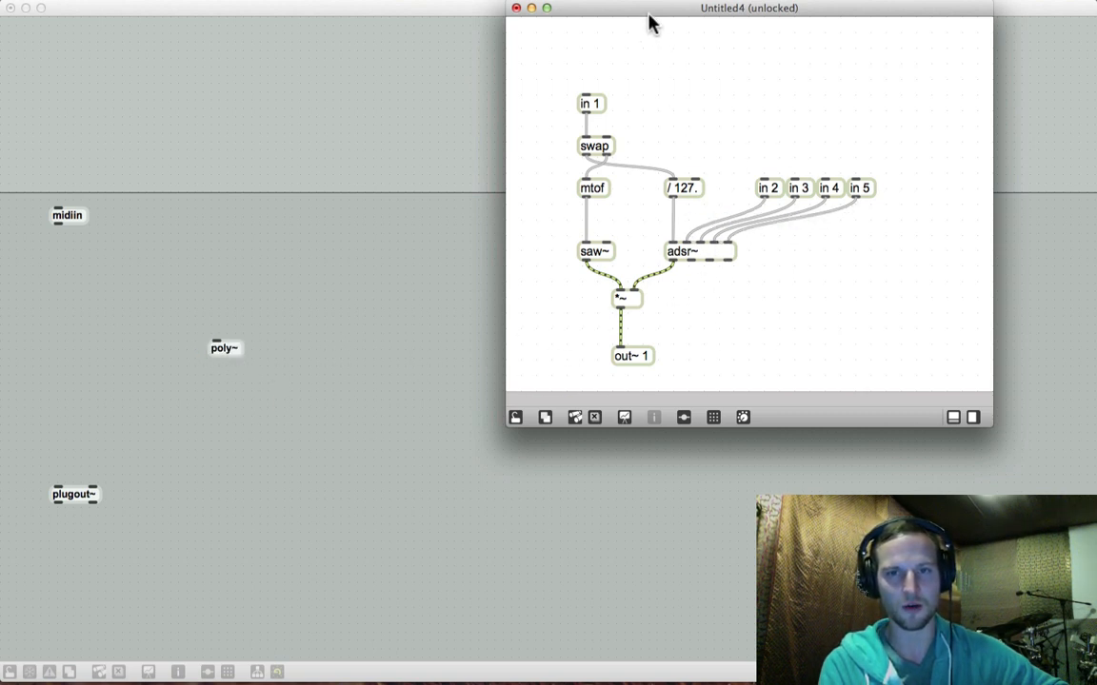
Shift the voice patch window left and add a thispoly~ object via autocomplete.
{"action": "left_click_drag", "start_coordinate": [748, 7], "coordinate": [498, 7]}
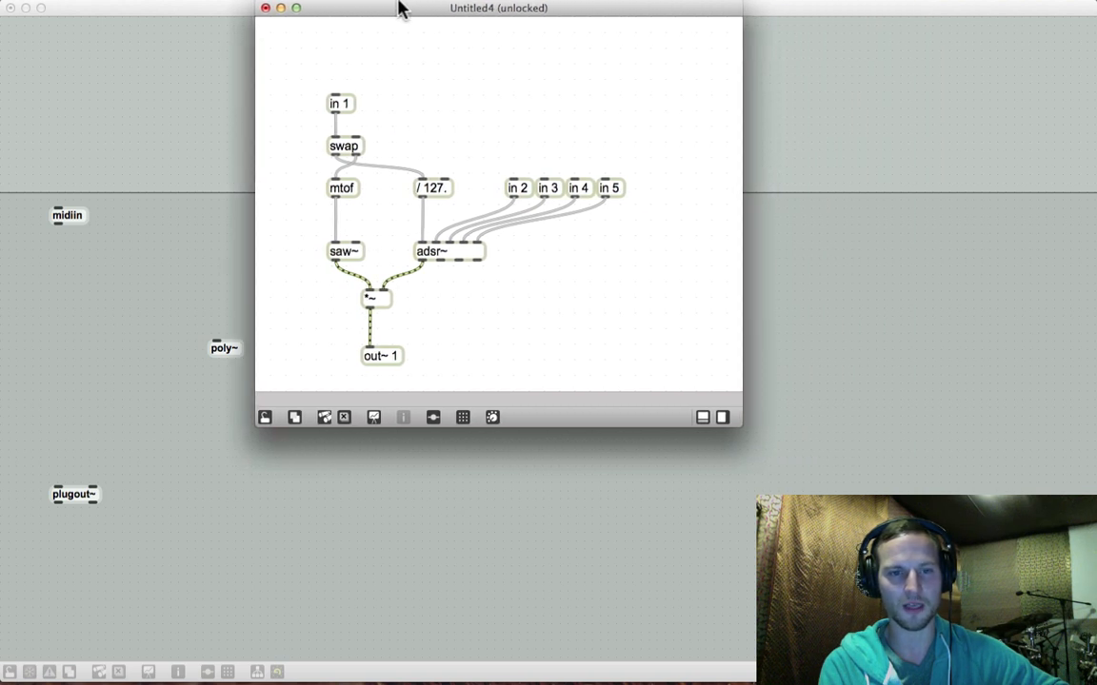
{"action": "mouse_move", "coordinate": [450, 316]}
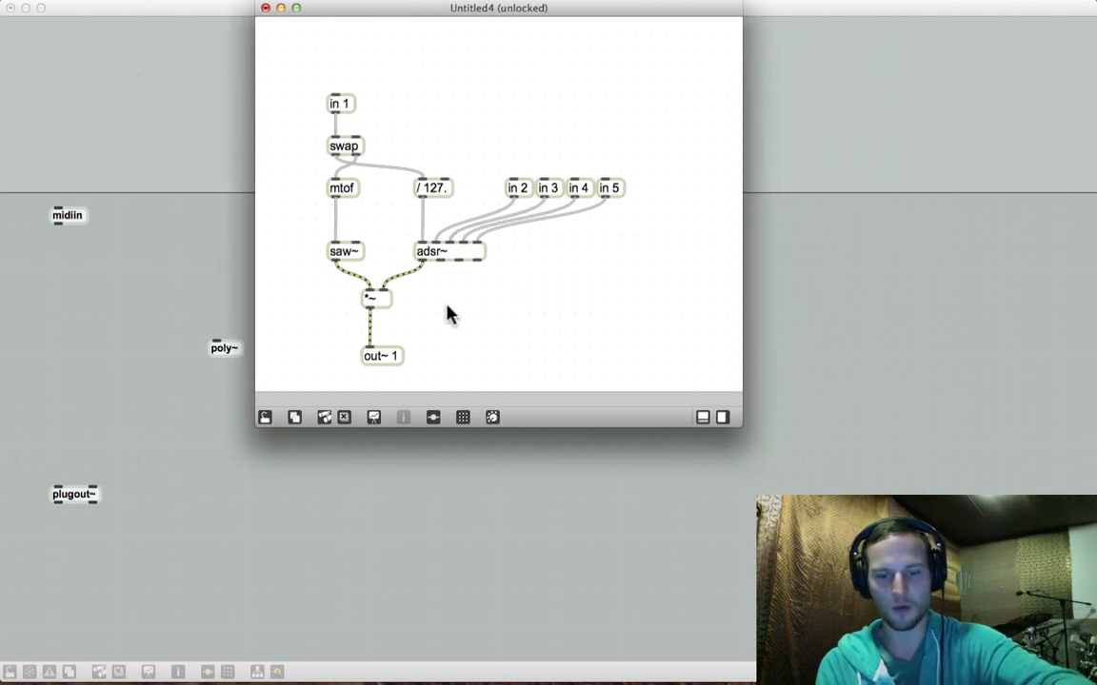
{"action": "type", "text": "thispatcher"}
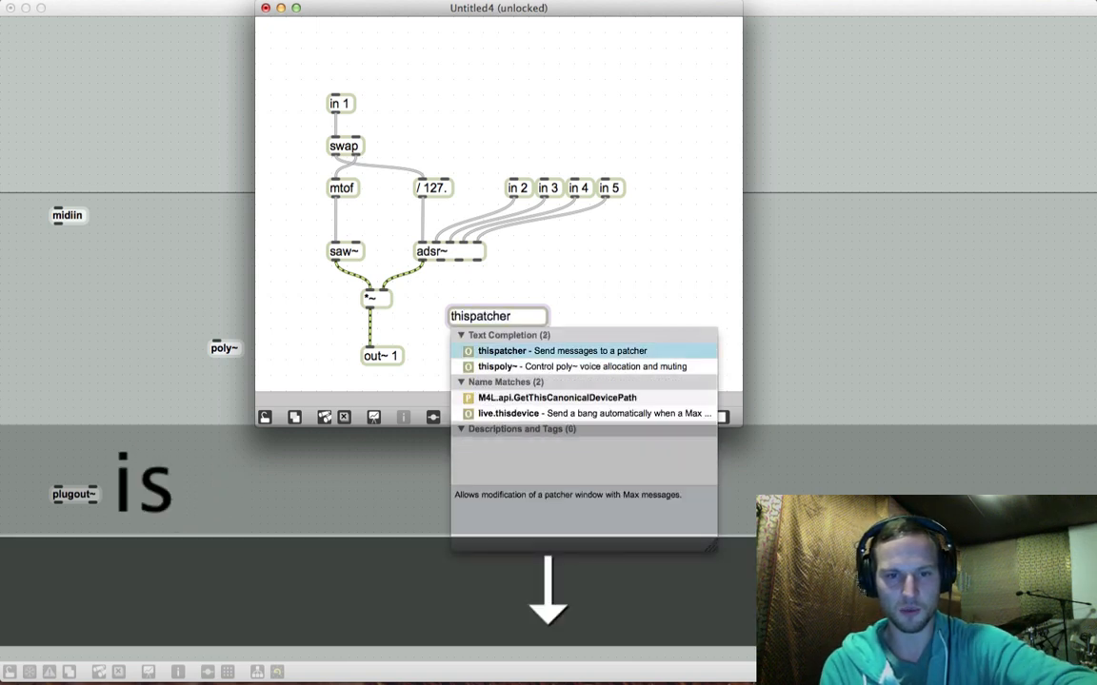
{"action": "left_click", "coordinate": [581, 366]}
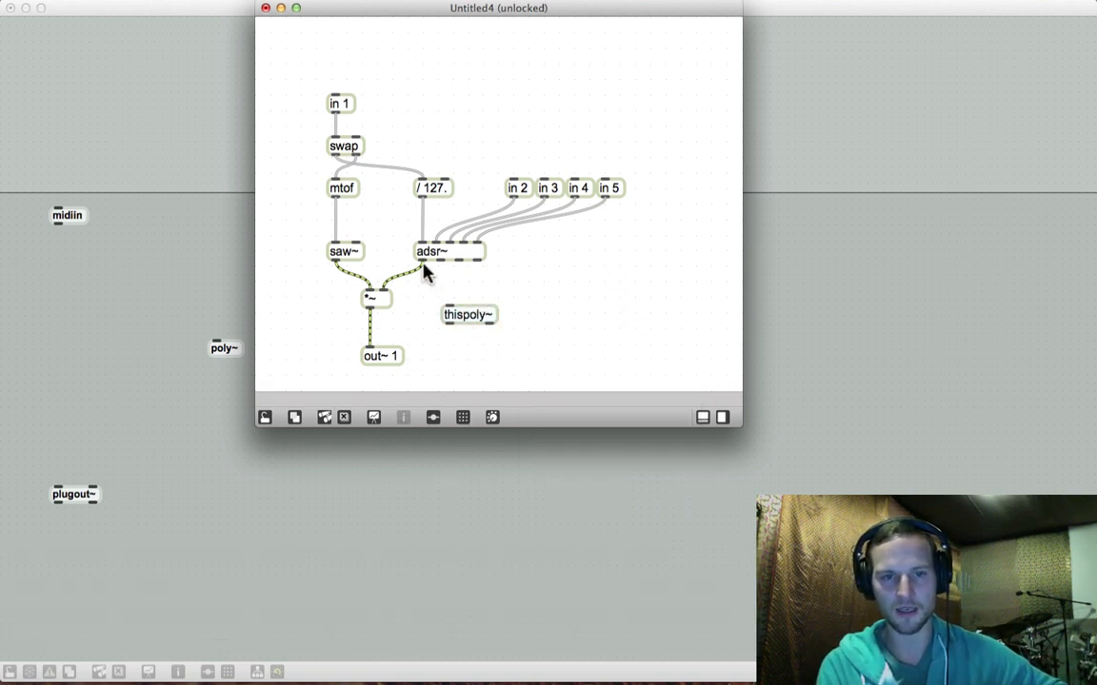
{"action": "mouse_move", "coordinate": [424, 264]}
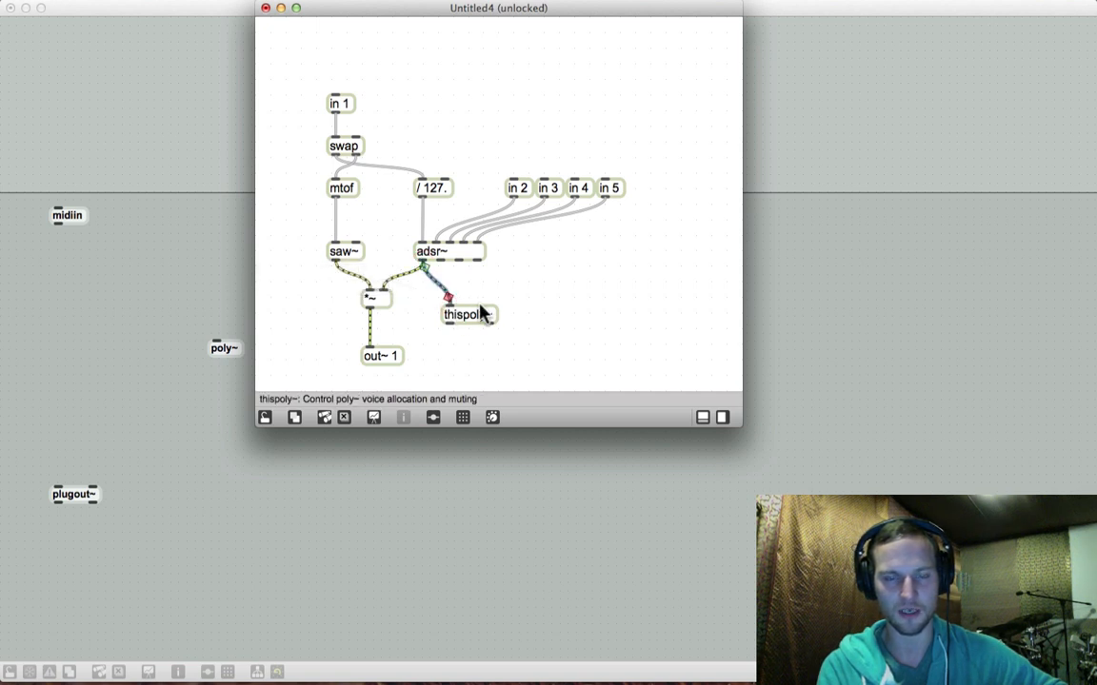
{"action": "mouse_move", "coordinate": [430, 267]}
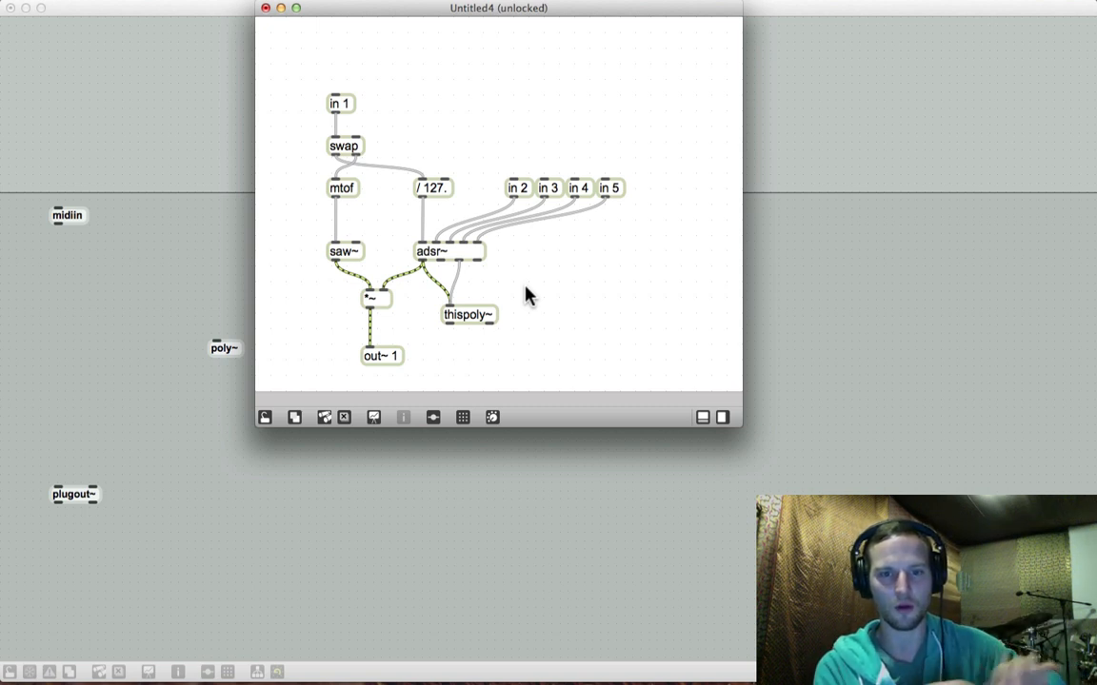
{"action": "mouse_move", "coordinate": [466, 288]}
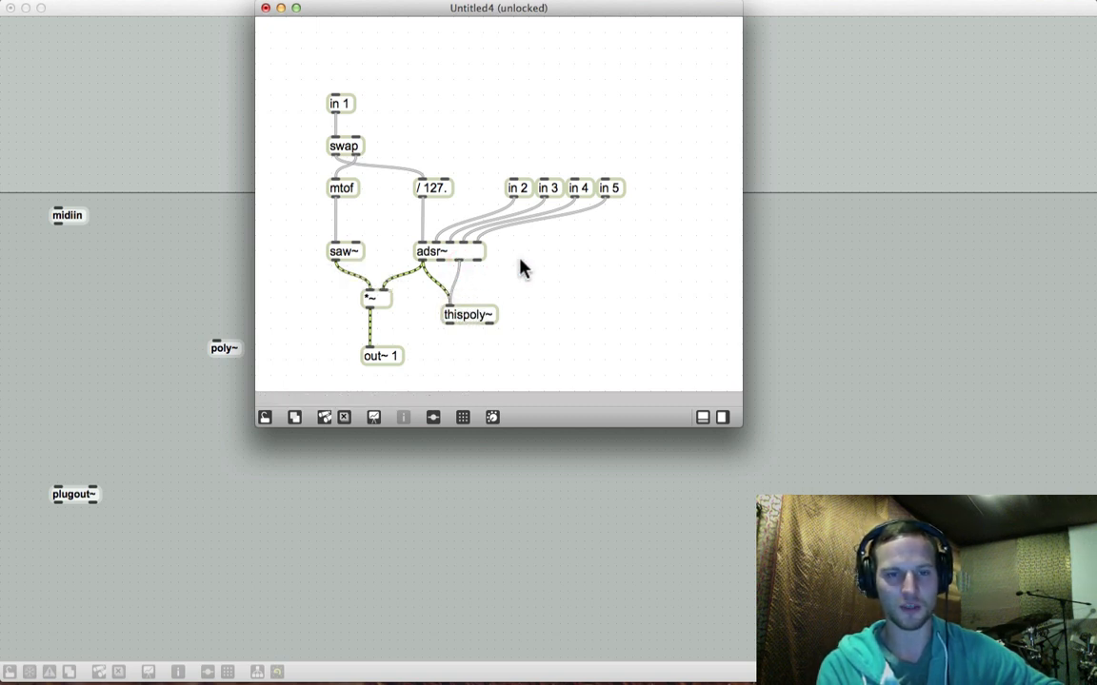
{"action": "mouse_move", "coordinate": [580, 292]}
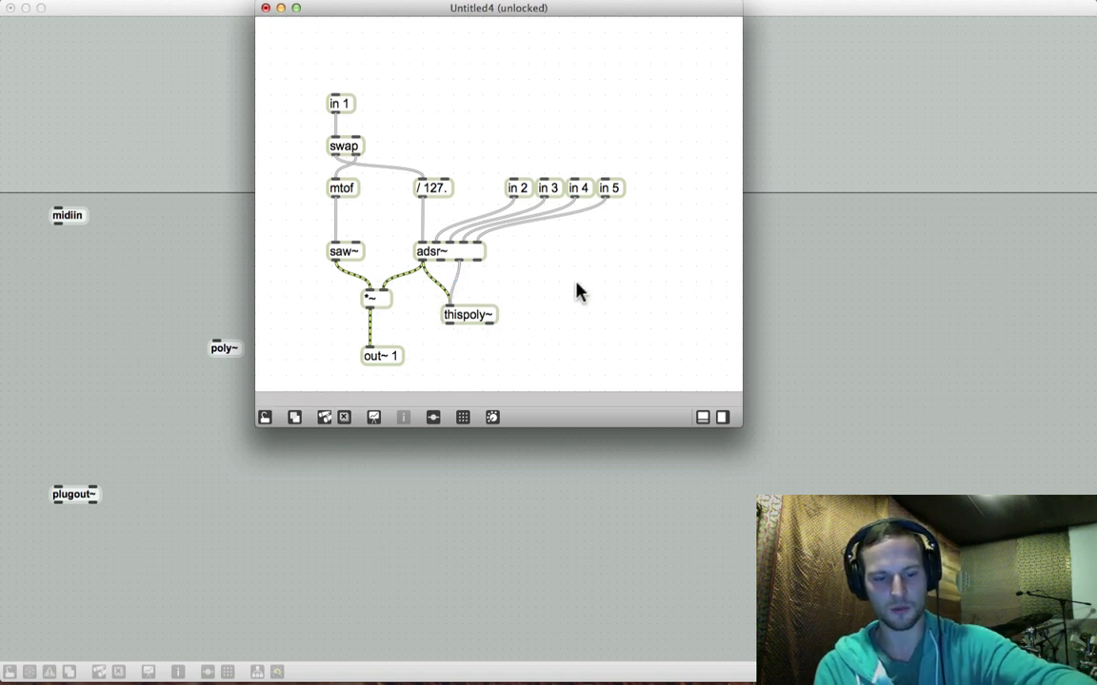
From Save As, create a new Poly Synth folder inside Max Instrument.
{"action": "key", "text": "cmd+shift+s"}
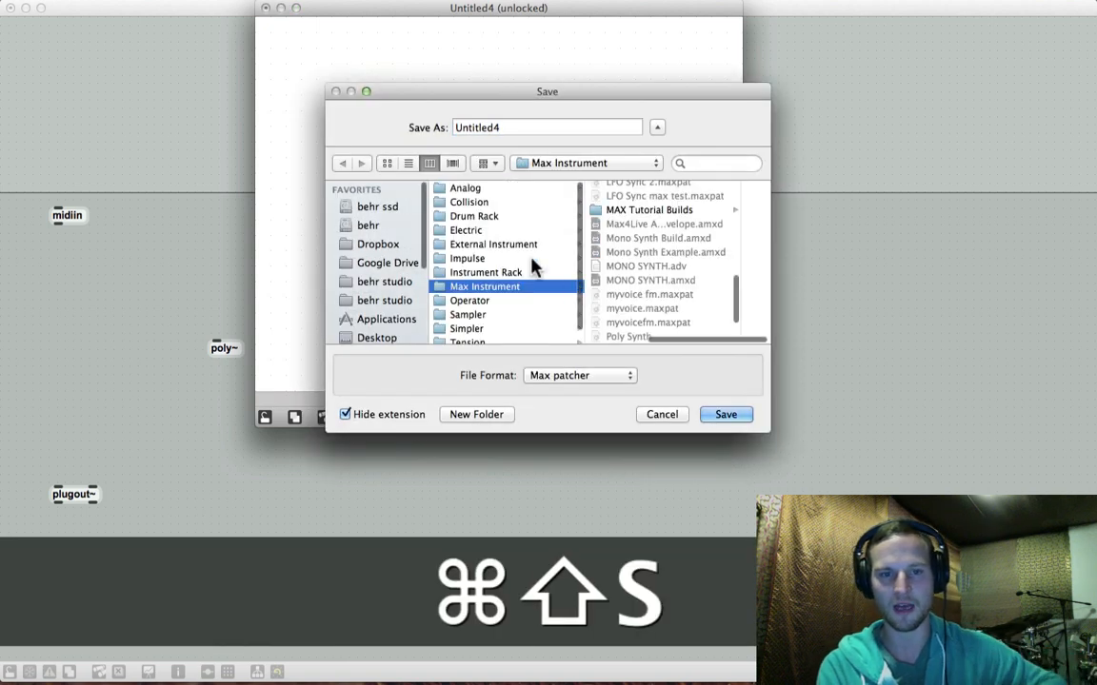
{"action": "scroll", "scroll_direction": "down", "scroll_amount": 3}
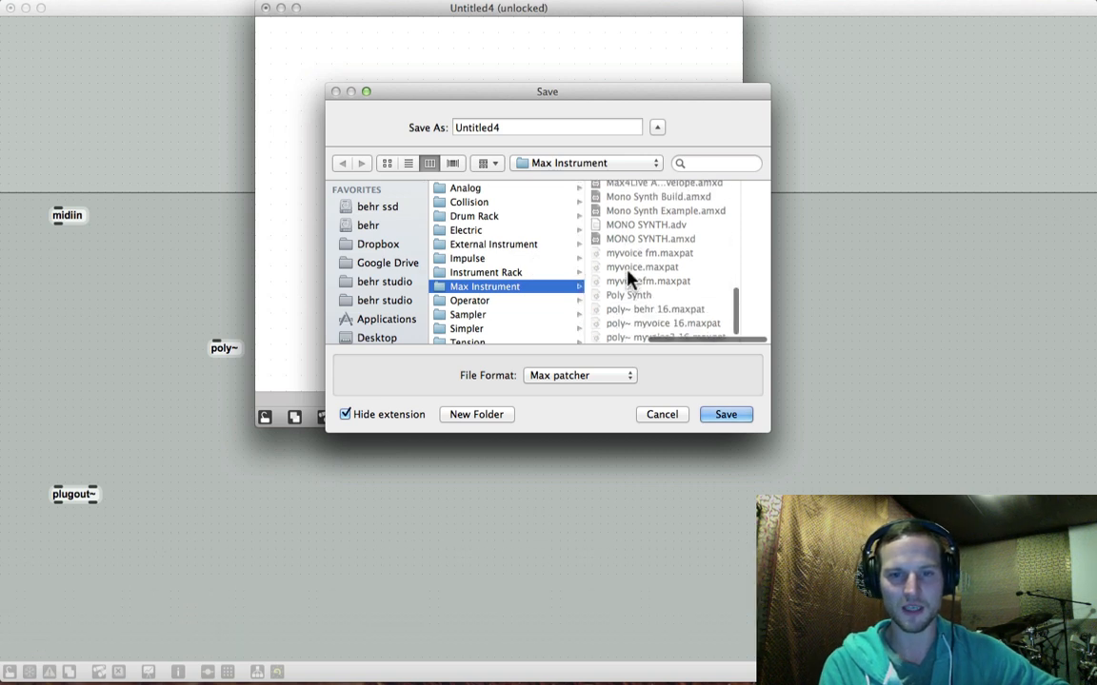
{"action": "left_click", "coordinate": [476, 414]}
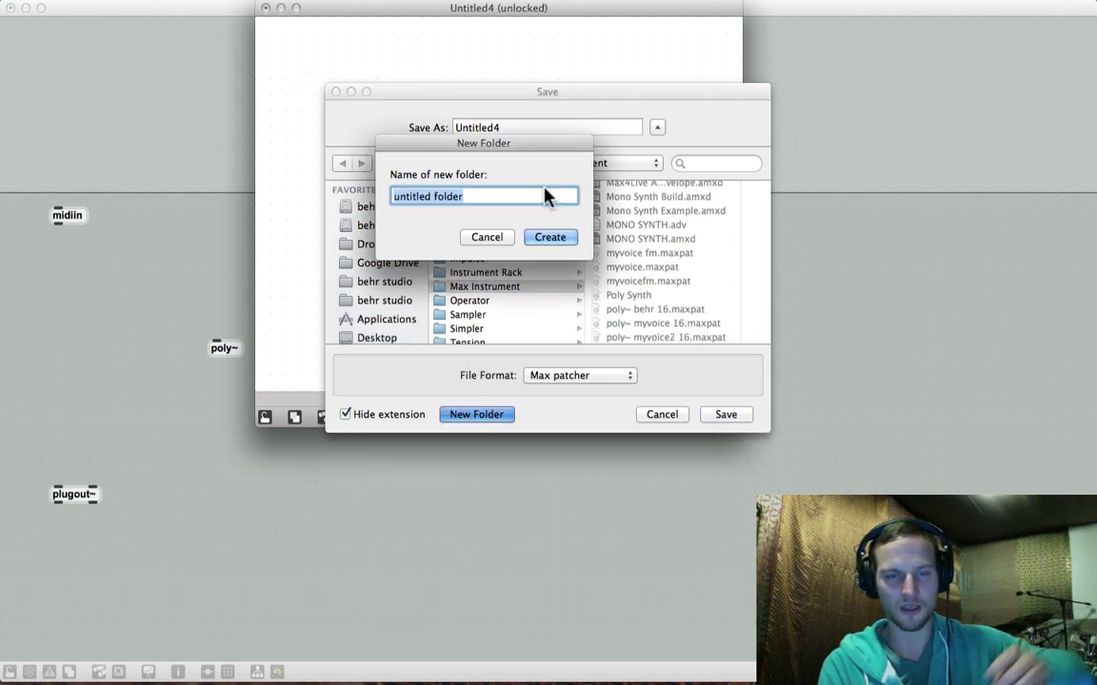
{"action": "type", "text": "Poly S"}
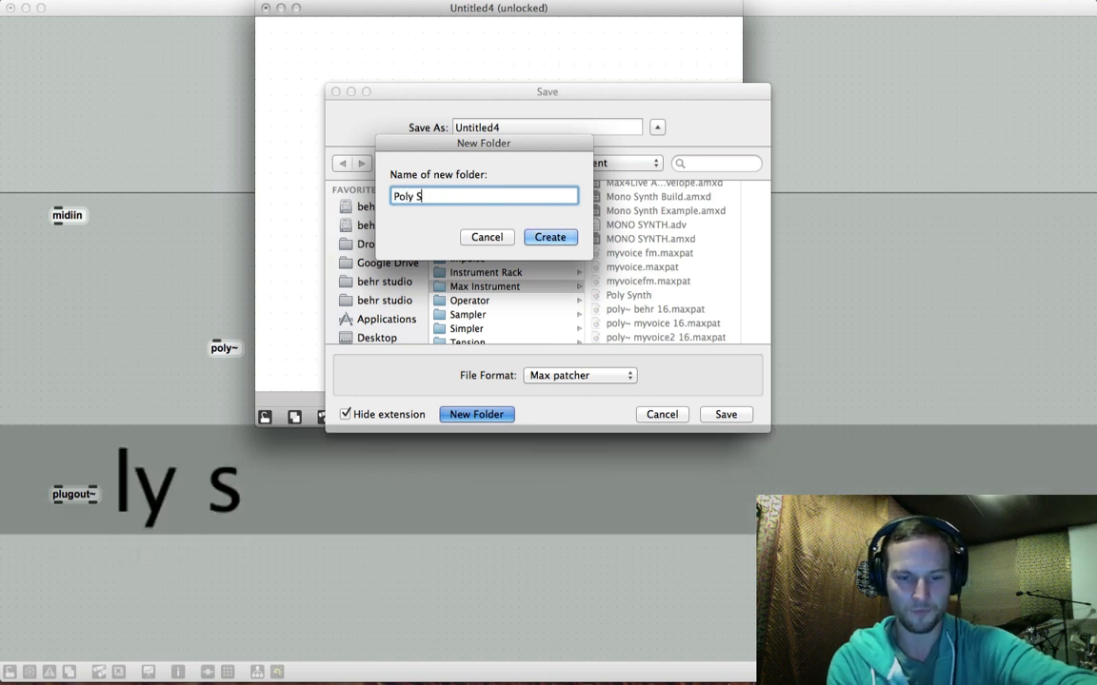
{"action": "left_click", "coordinate": [549, 237]}
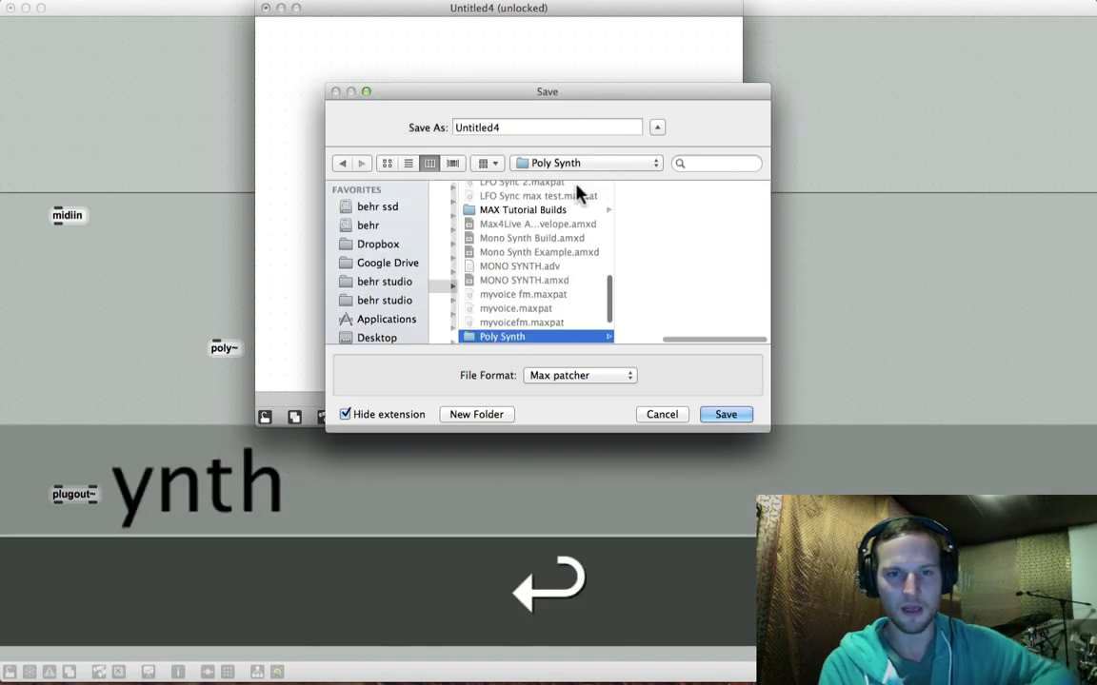
Save the voice patch there under the name thisvoice.
{"action": "left_click", "coordinate": [547, 126]}
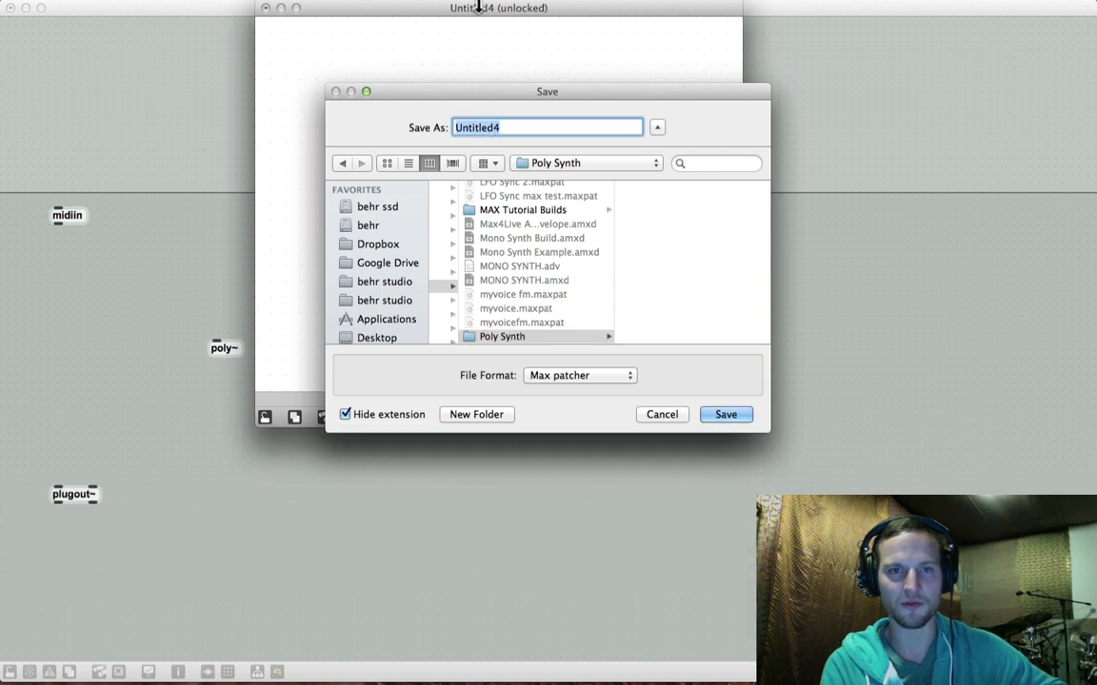
{"action": "type", "text": "t"}
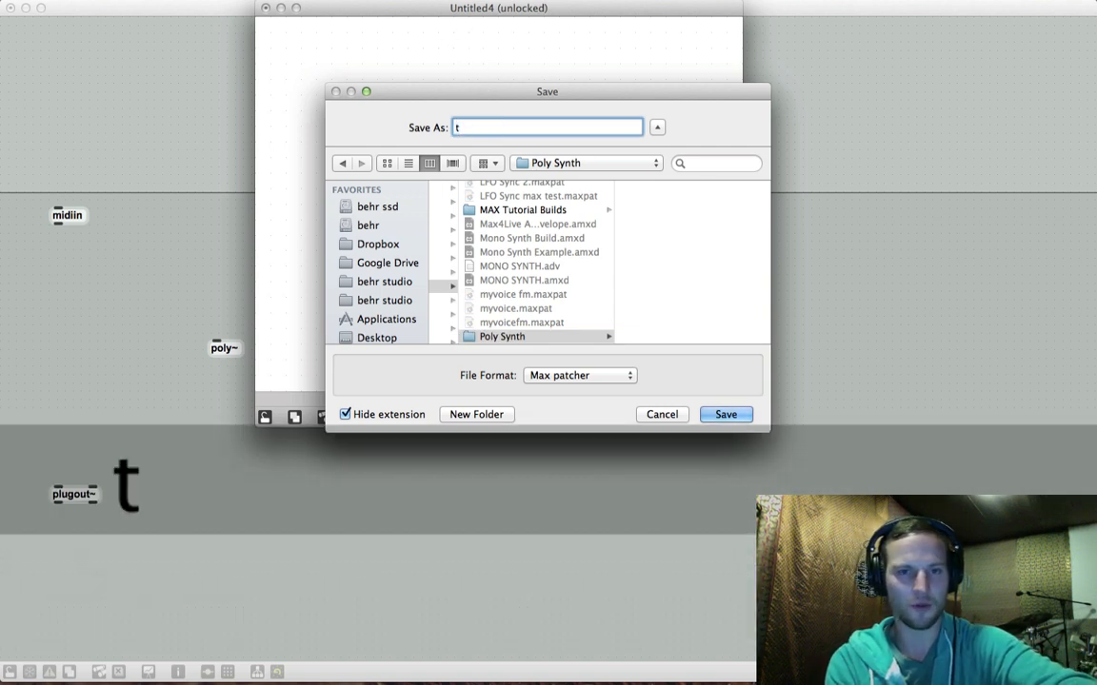
{"action": "type", "text": "his"}
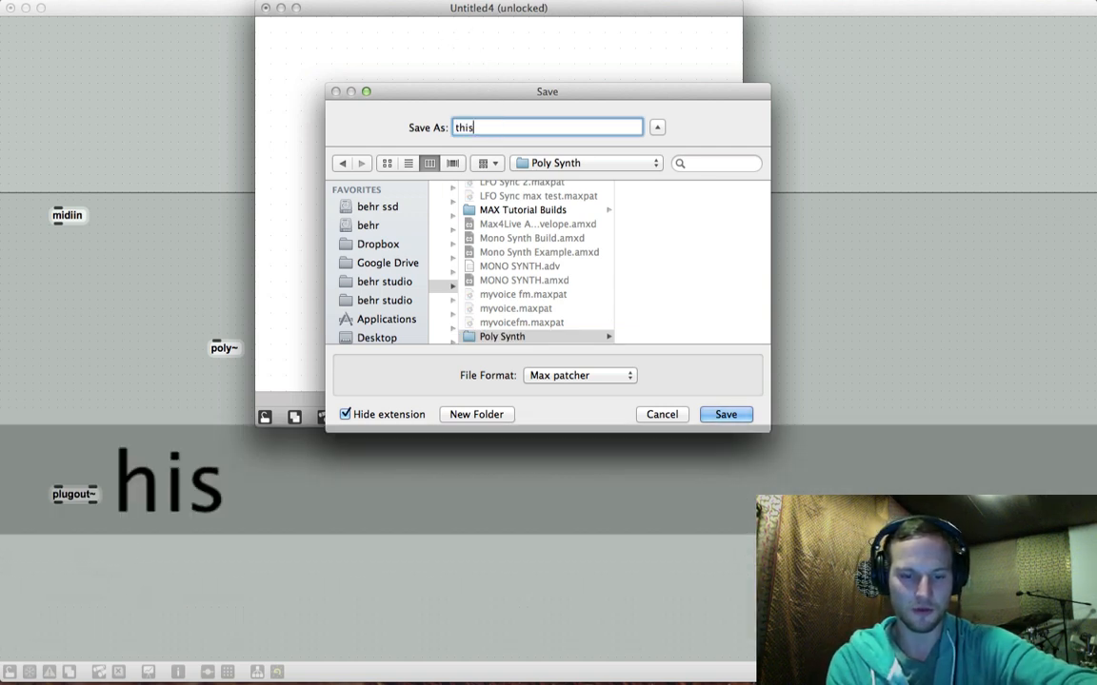
{"action": "type", "text": "voice"}
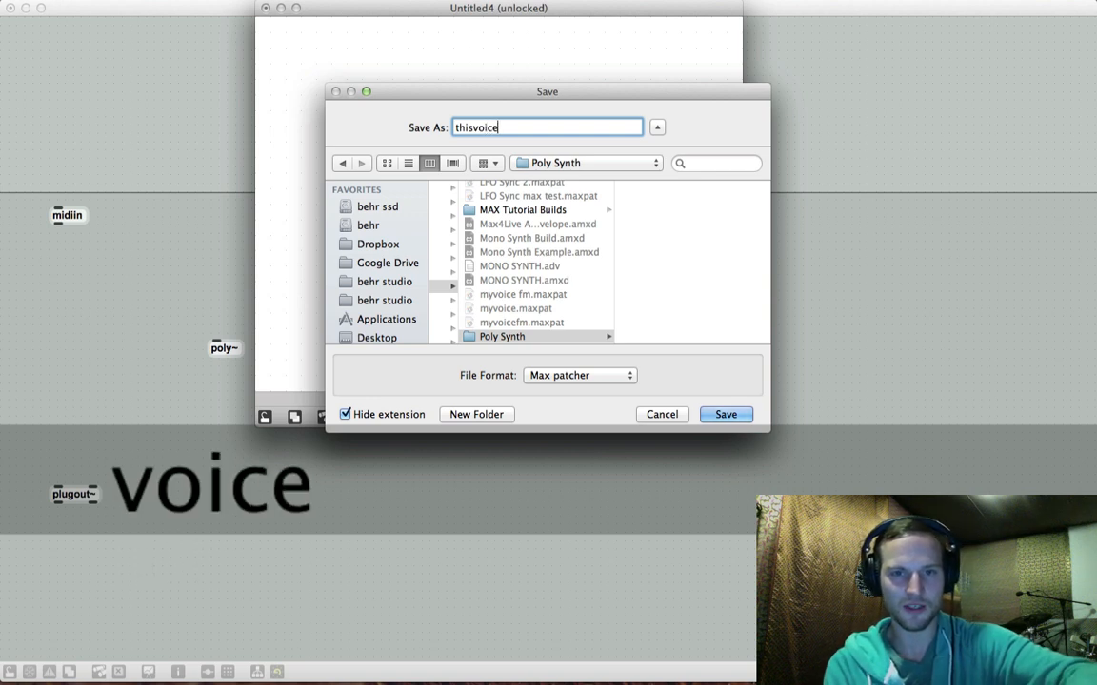
{"action": "mouse_move", "coordinate": [648, 213]}
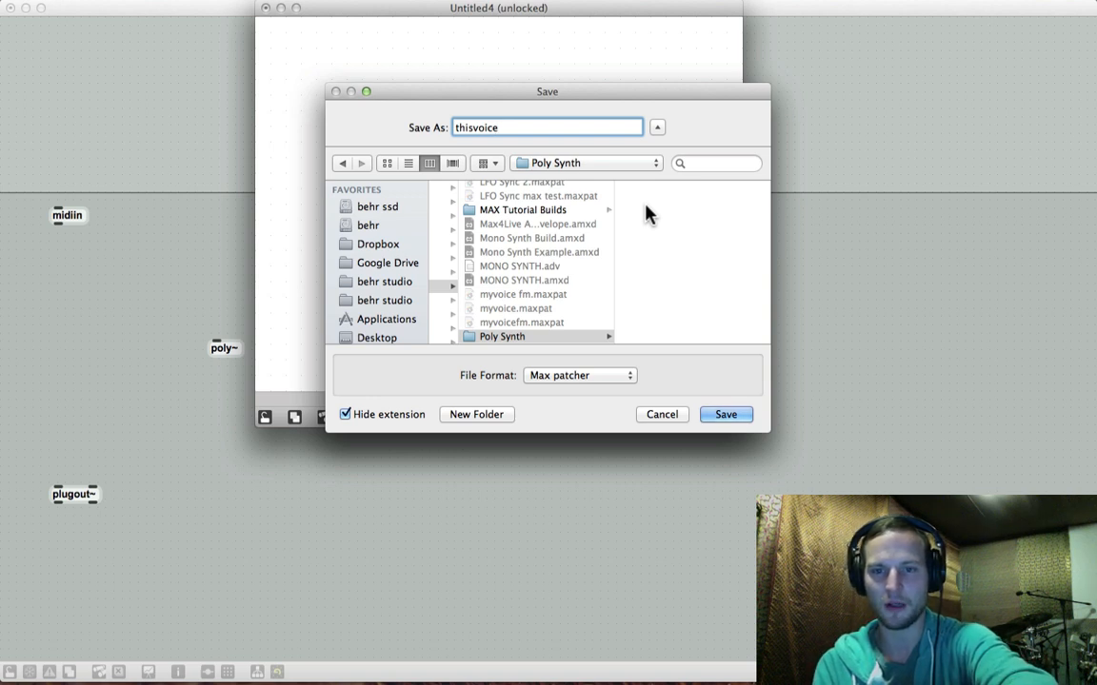
{"action": "left_click", "coordinate": [725, 414]}
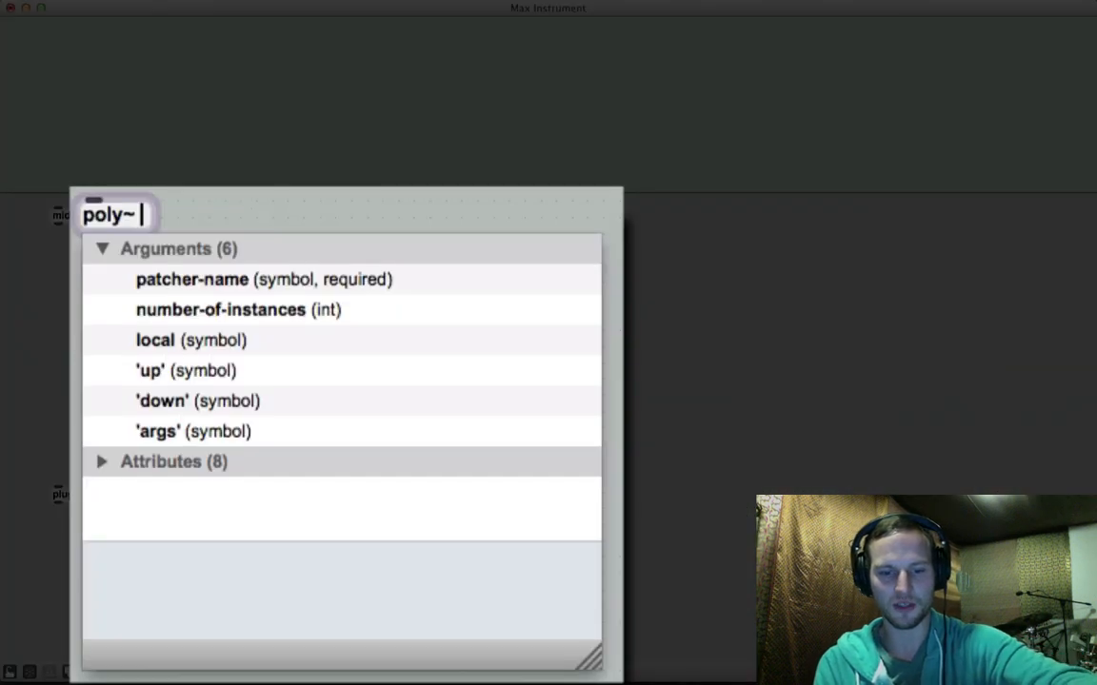
Enter thisvoice.maxpat as the patch name in the poly~ object.
{"action": "type", "text": "thi"}
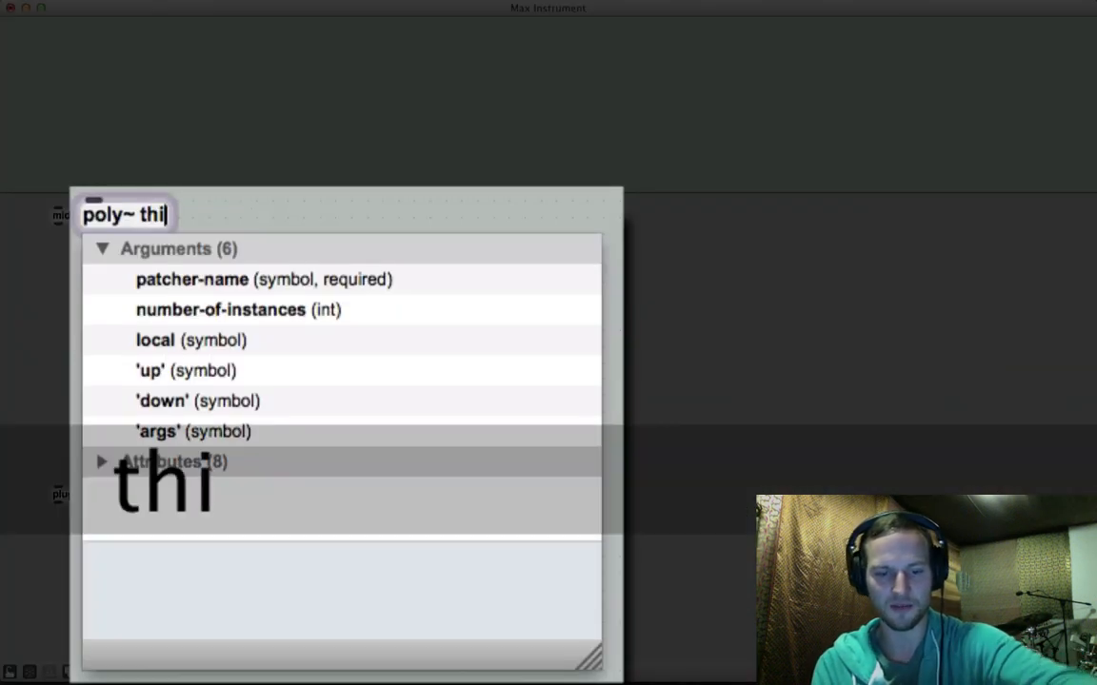
{"action": "type", "text": "svoi"}
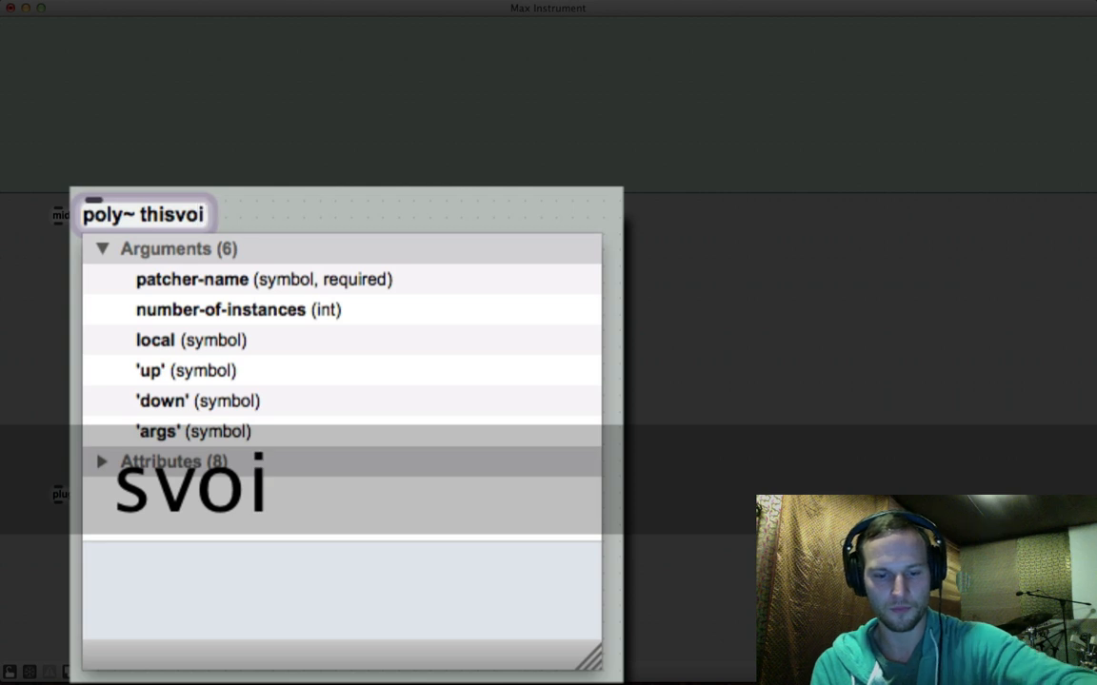
{"action": "type", "text": "ce.m"}
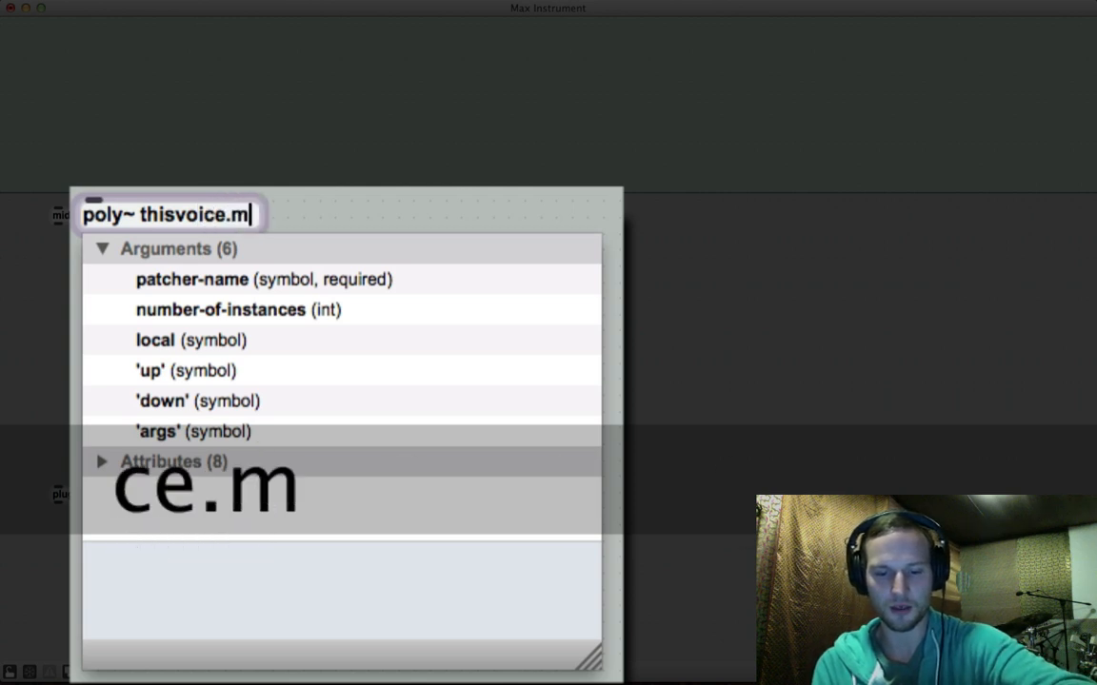
{"action": "type", "text": "axt"}
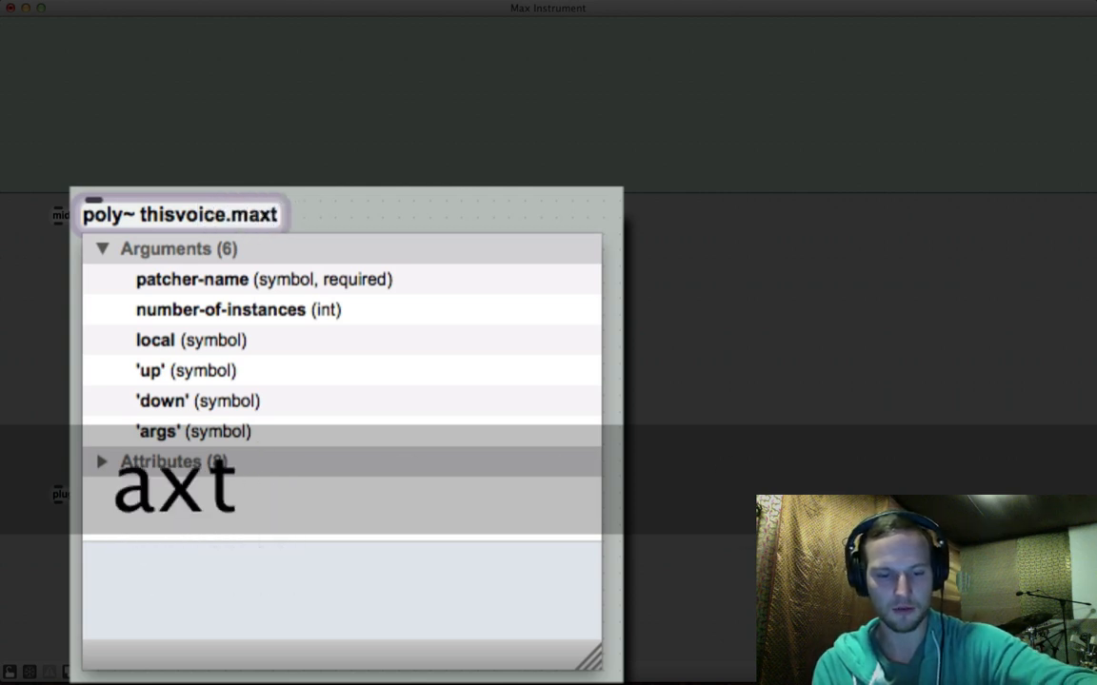
{"action": "type", "text": "pa"}
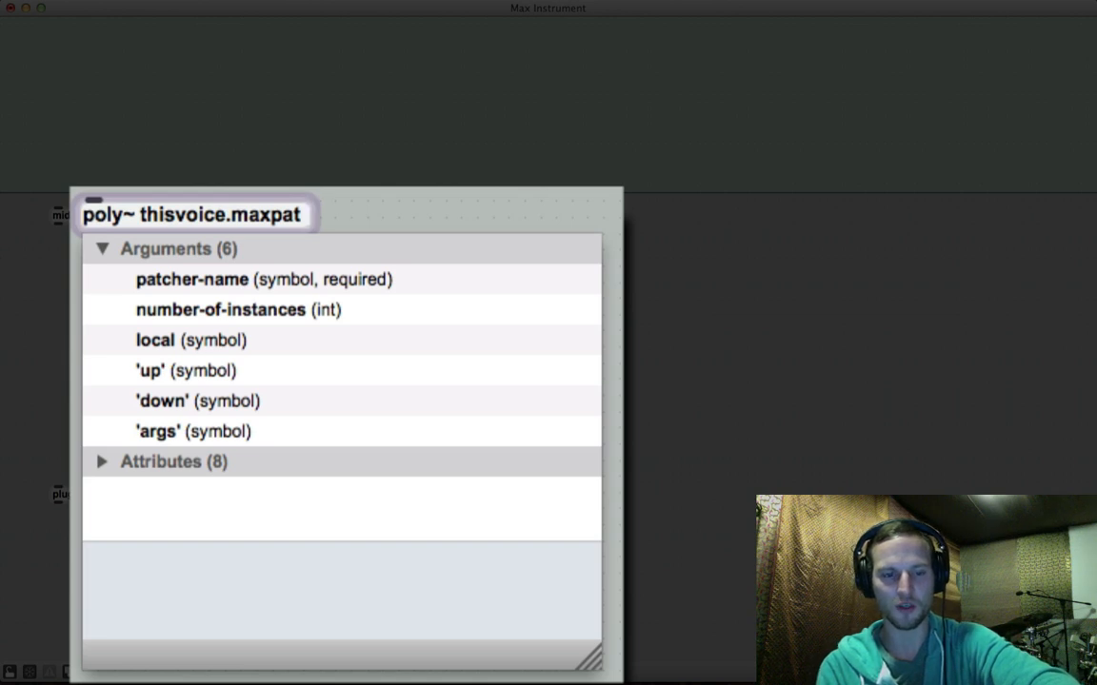
{"action": "left_click", "coordinate": [304, 214]}
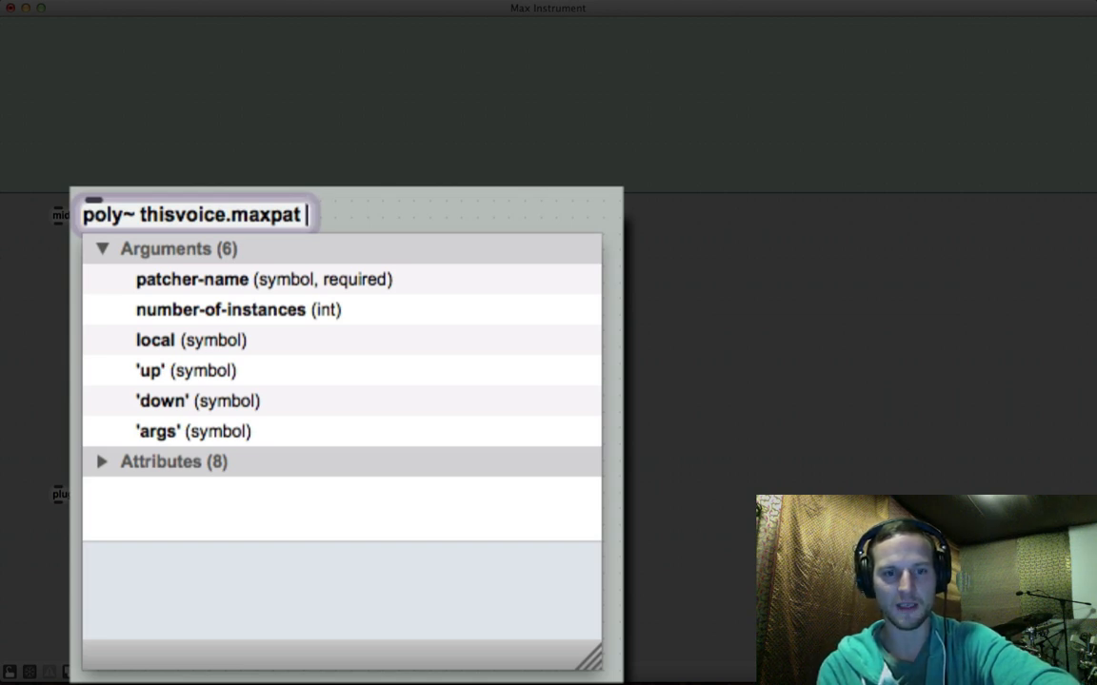
{"action": "type", "text": "16"}
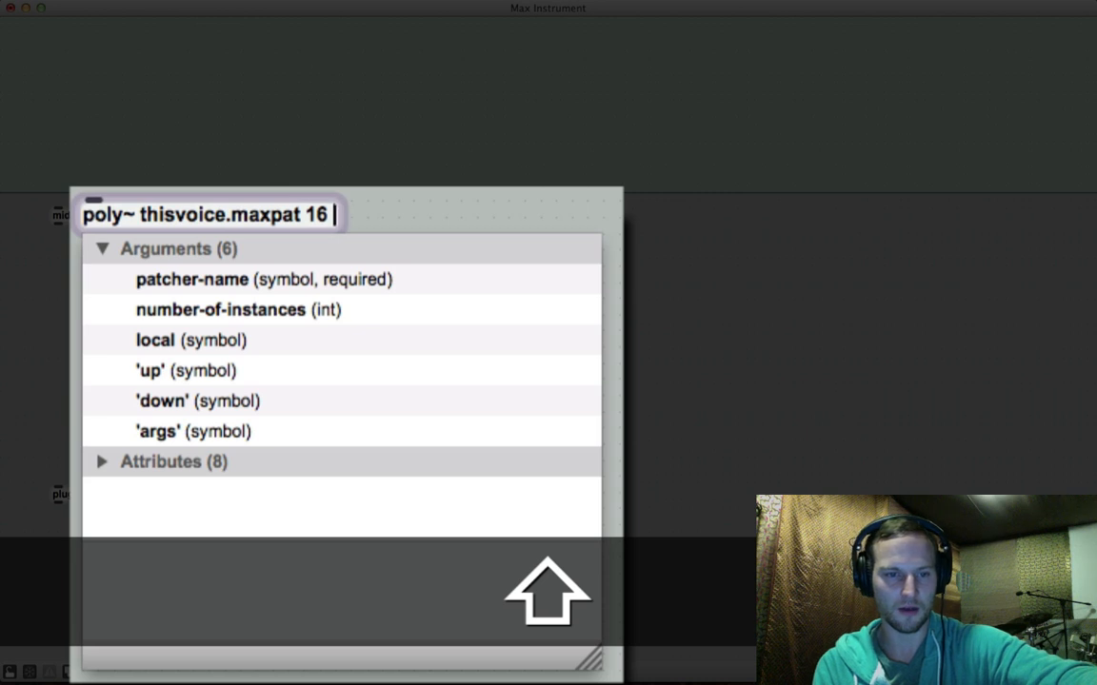
{"action": "type", "text": "@"}
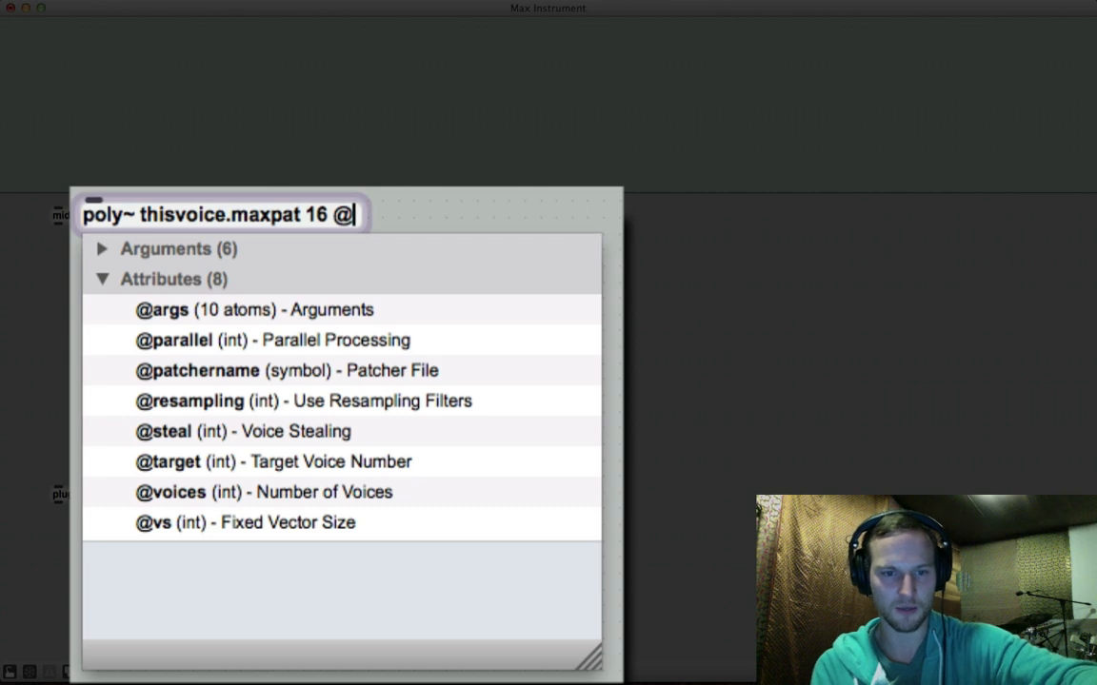
{"action": "type", "text": "target 0"}
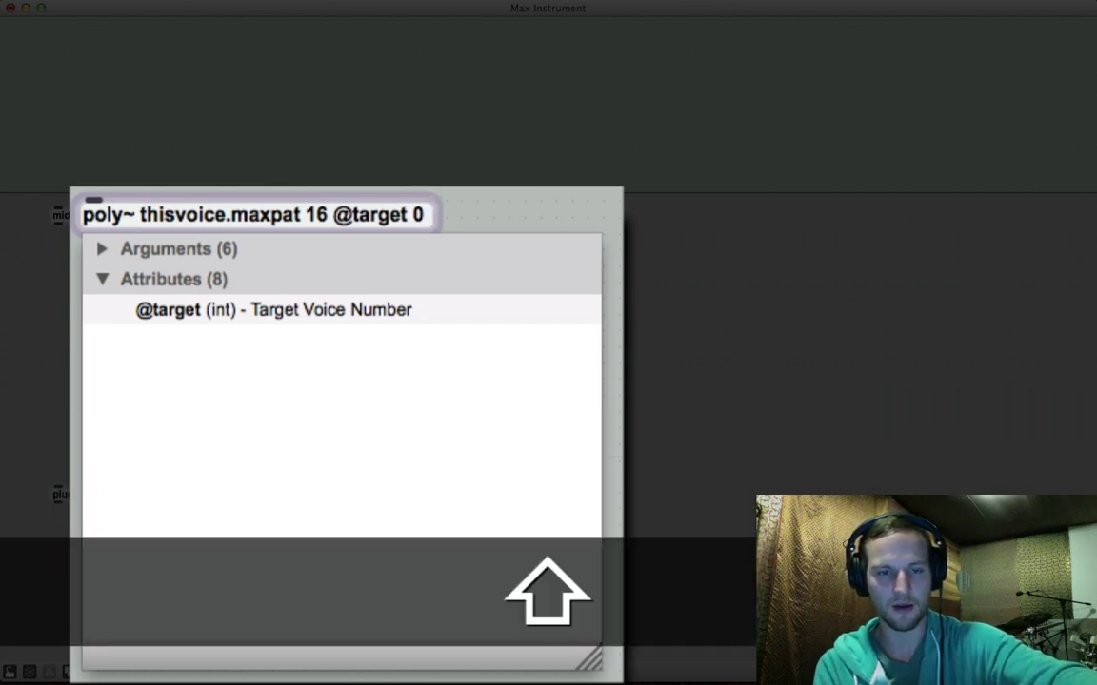
{"action": "type", "text": "@"}
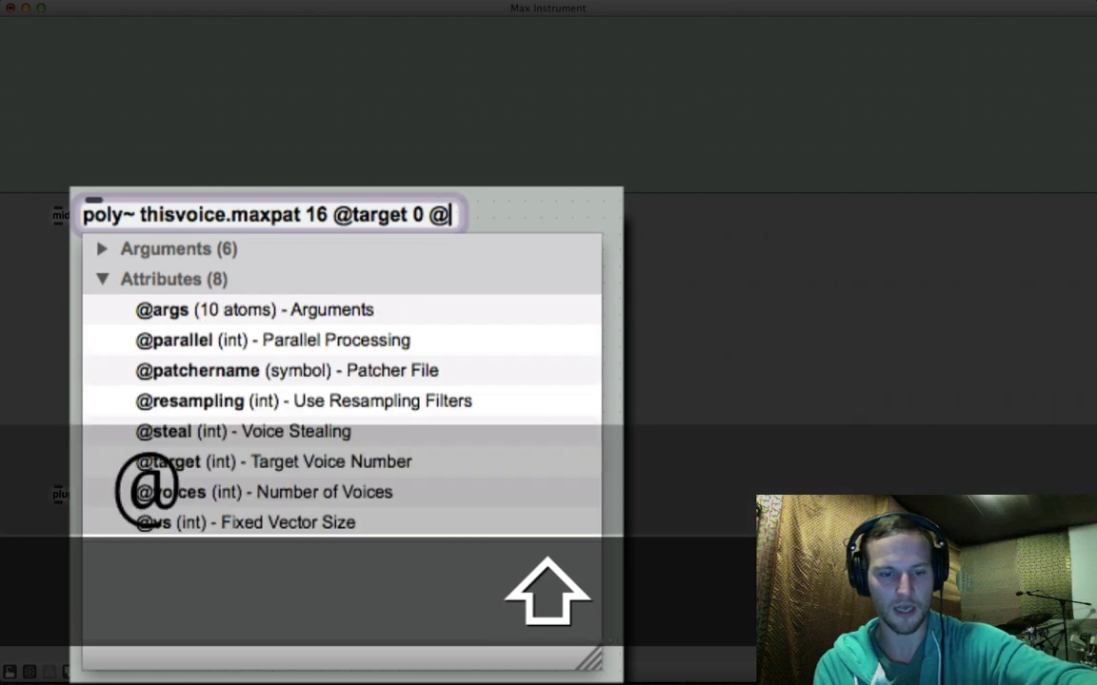
{"action": "type", "text": "steal"}
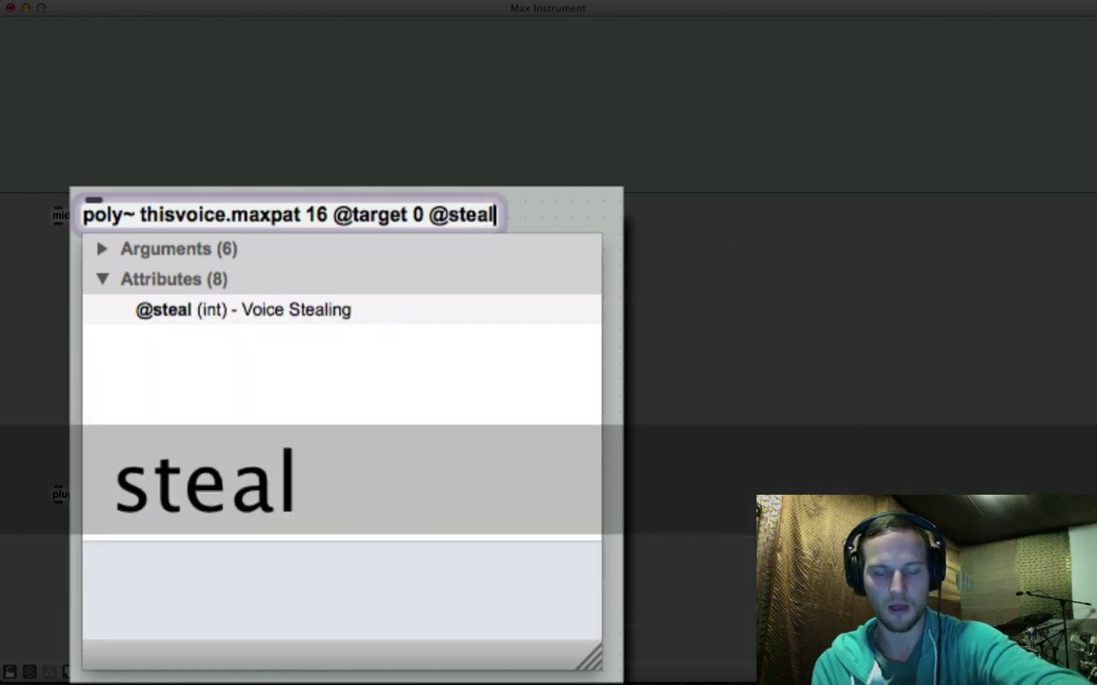
{"action": "type", "text": "1"}
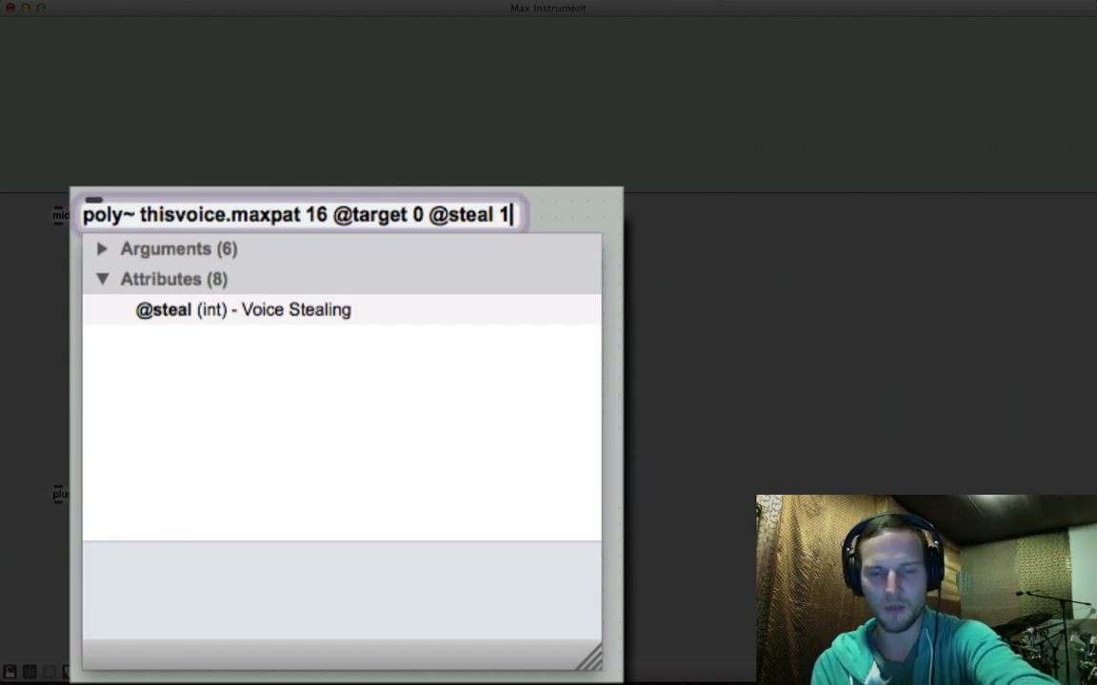
{"action": "key", "text": "return"}
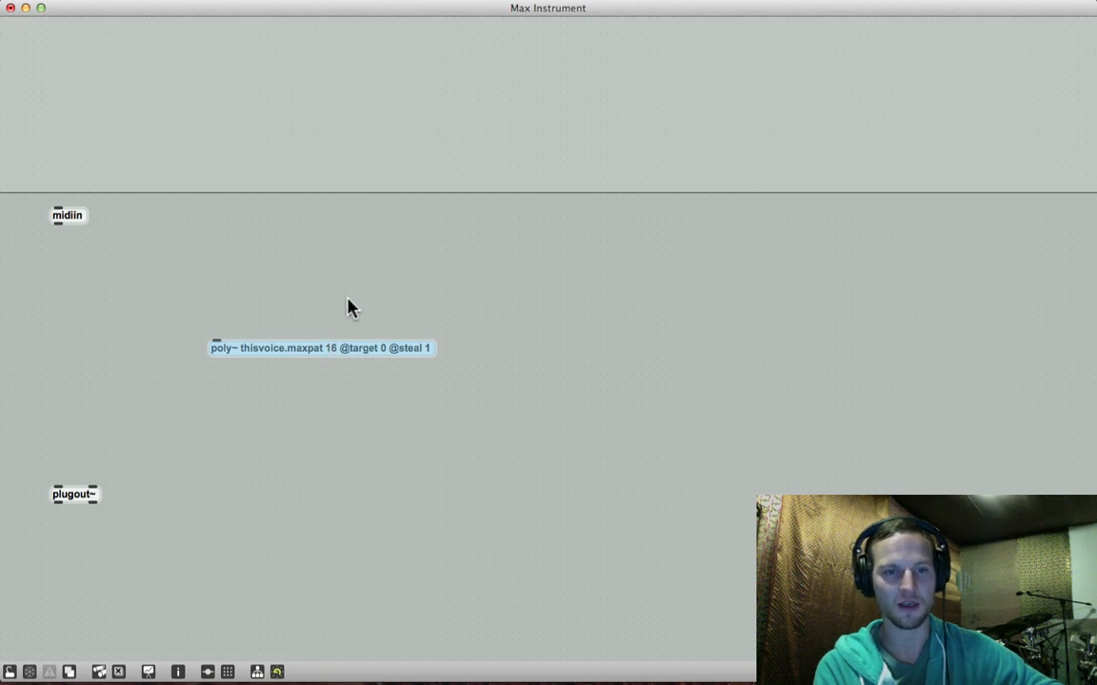
Finish editing poly~, then Save As with the name Poly Synth in the Poly Synth folder.
{"action": "left_click", "coordinate": [321, 347]}
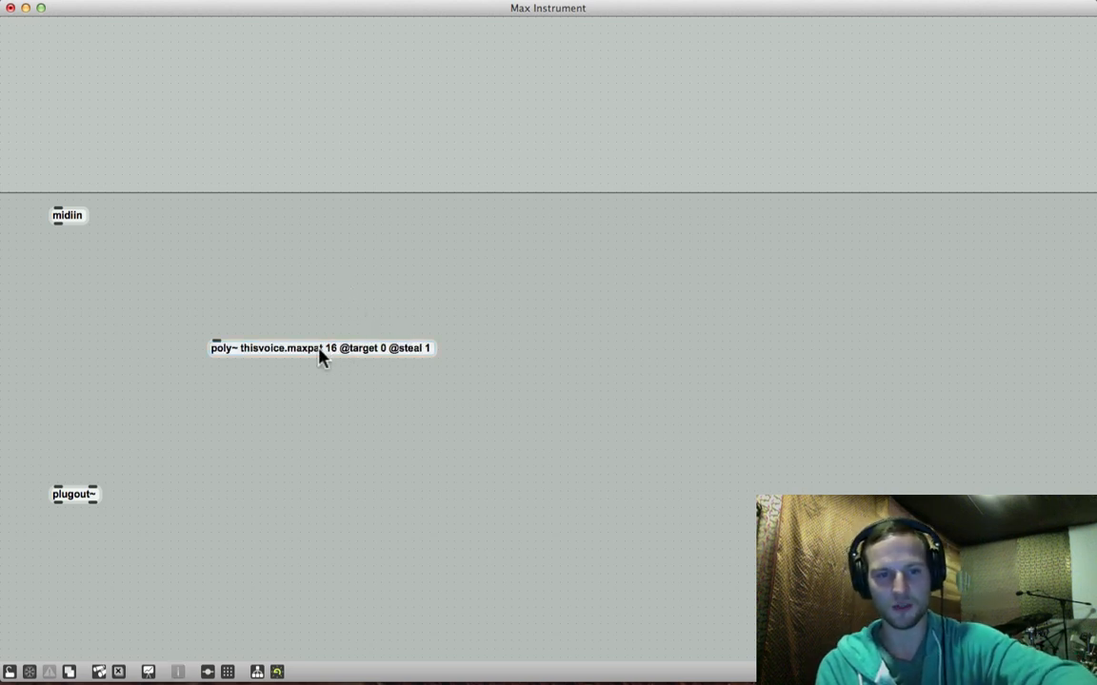
{"action": "left_click", "coordinate": [321, 347]}
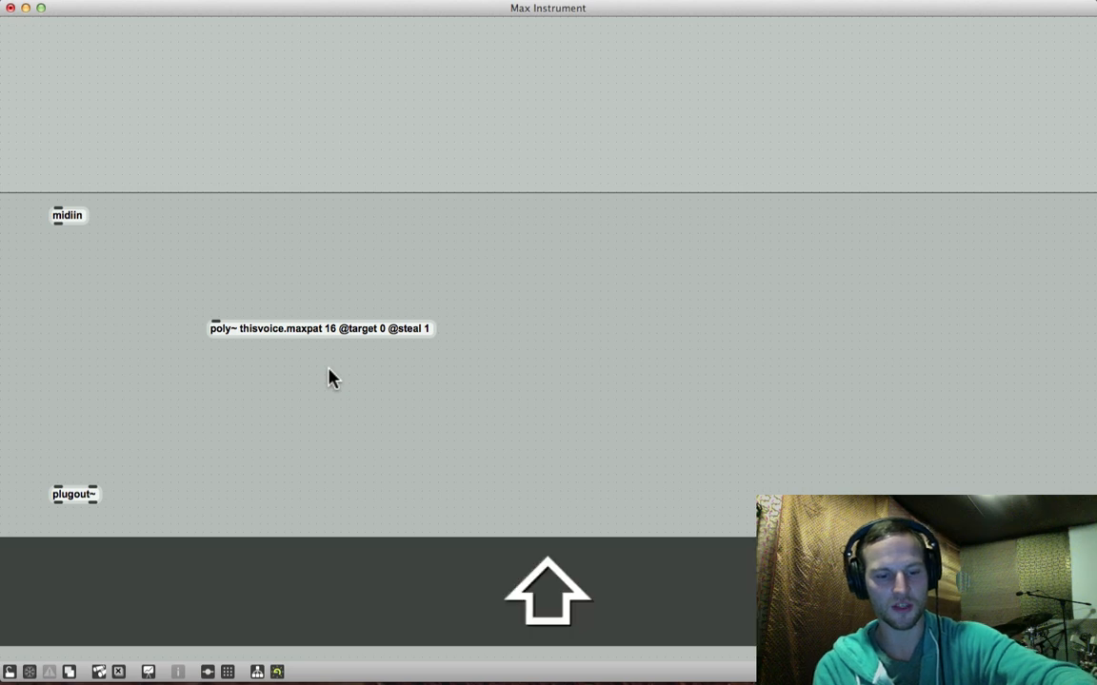
{"action": "key", "text": "cmd+shift+s"}
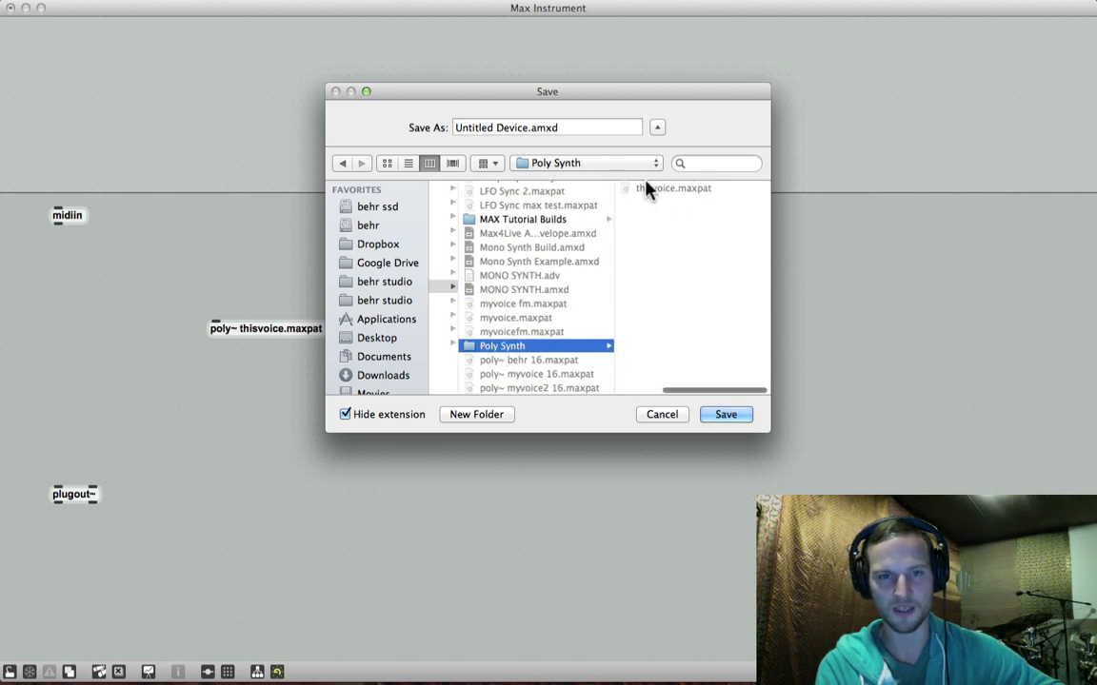
{"action": "left_click", "coordinate": [546, 126]}
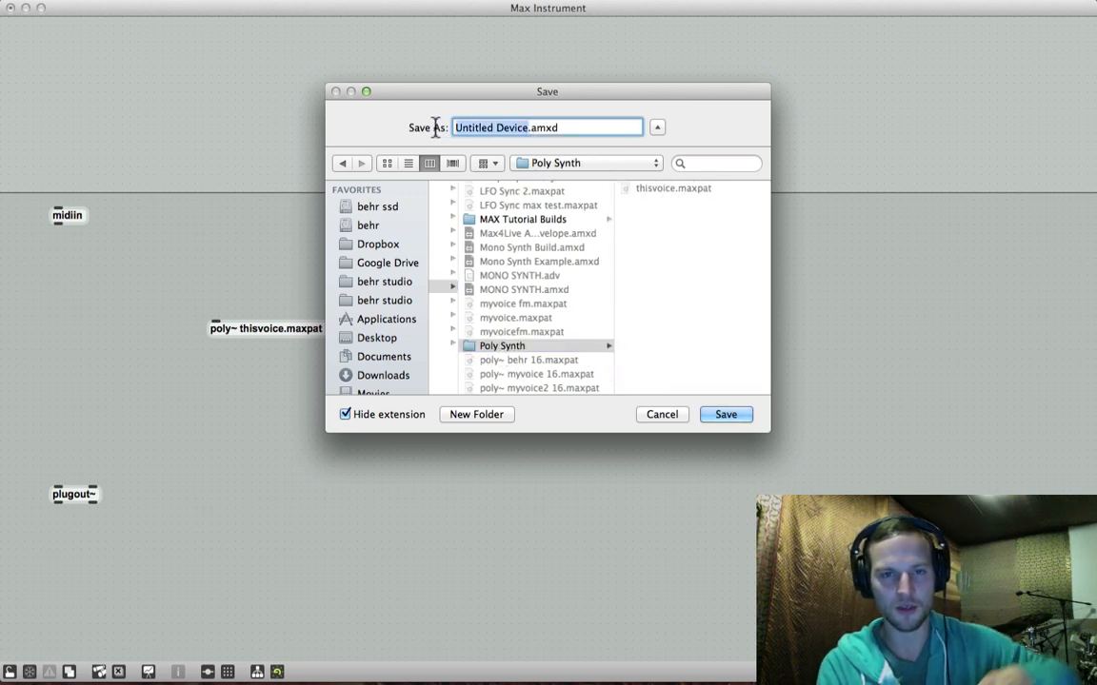
{"action": "type", "text": "Poly Syn.amxd"}
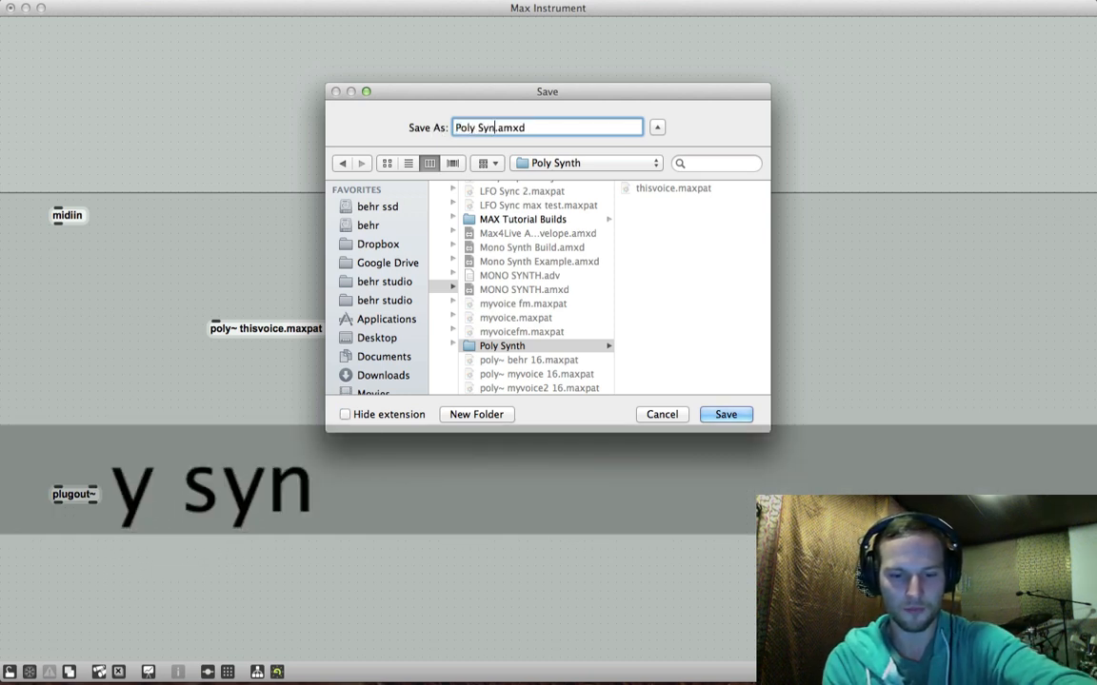
{"action": "left_click", "coordinate": [725, 414]}
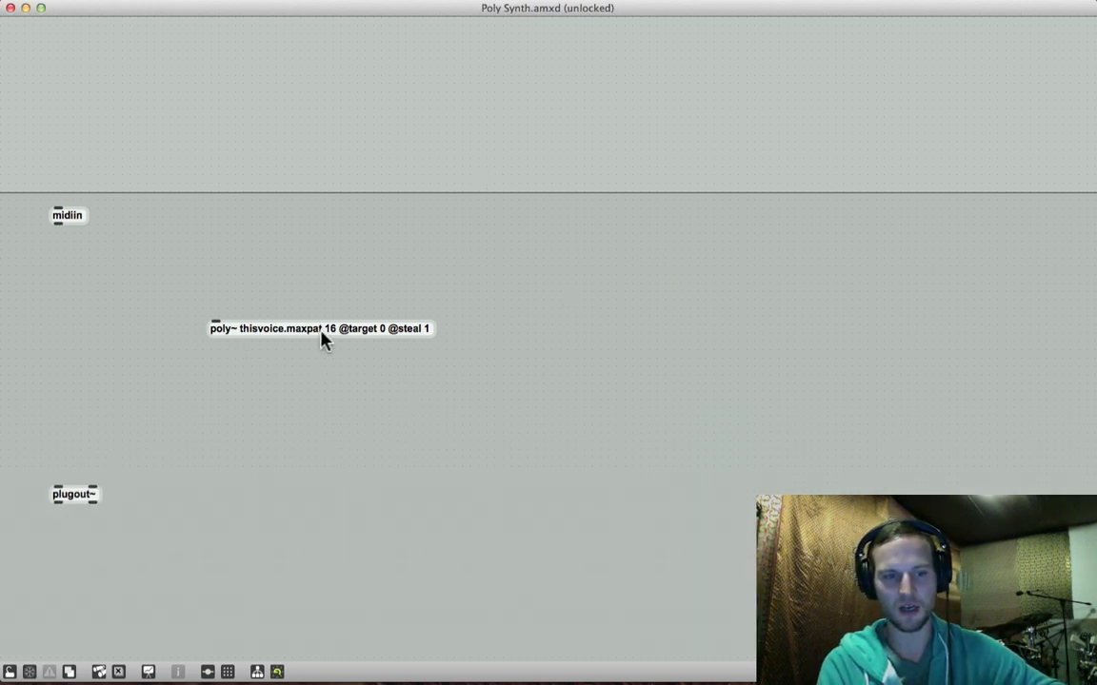
{"action": "mouse_move", "coordinate": [463, 334]}
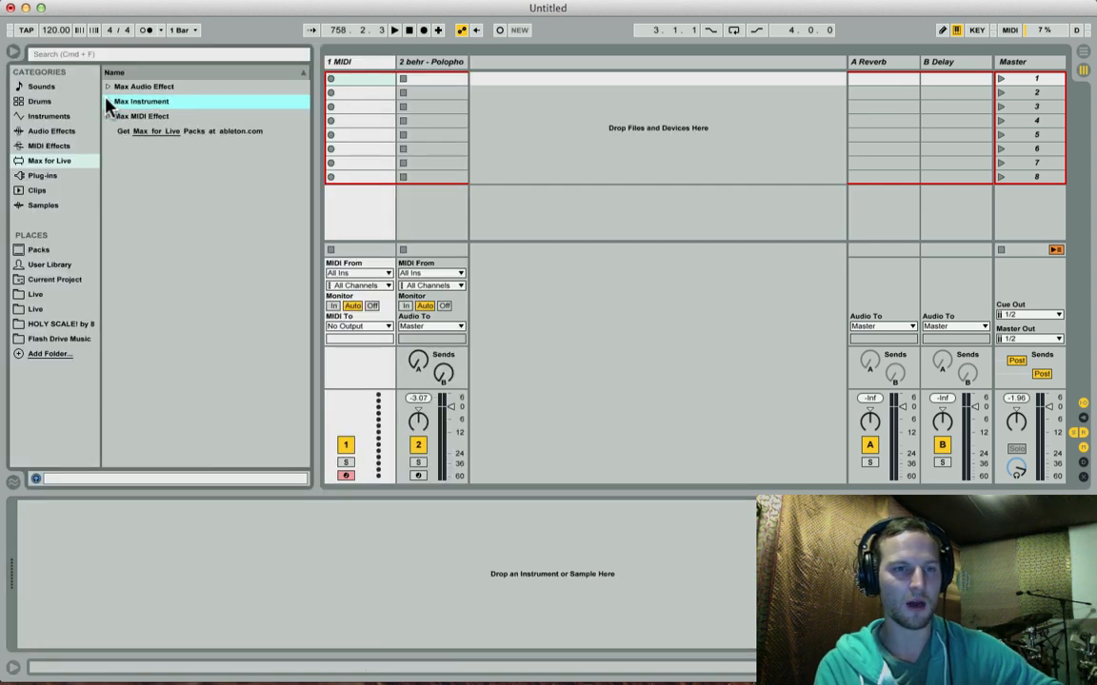
Open Poly Synth.amxd from Max Instruments and move poly~ up and left toward midiin.
{"action": "left_click", "coordinate": [109, 101]}
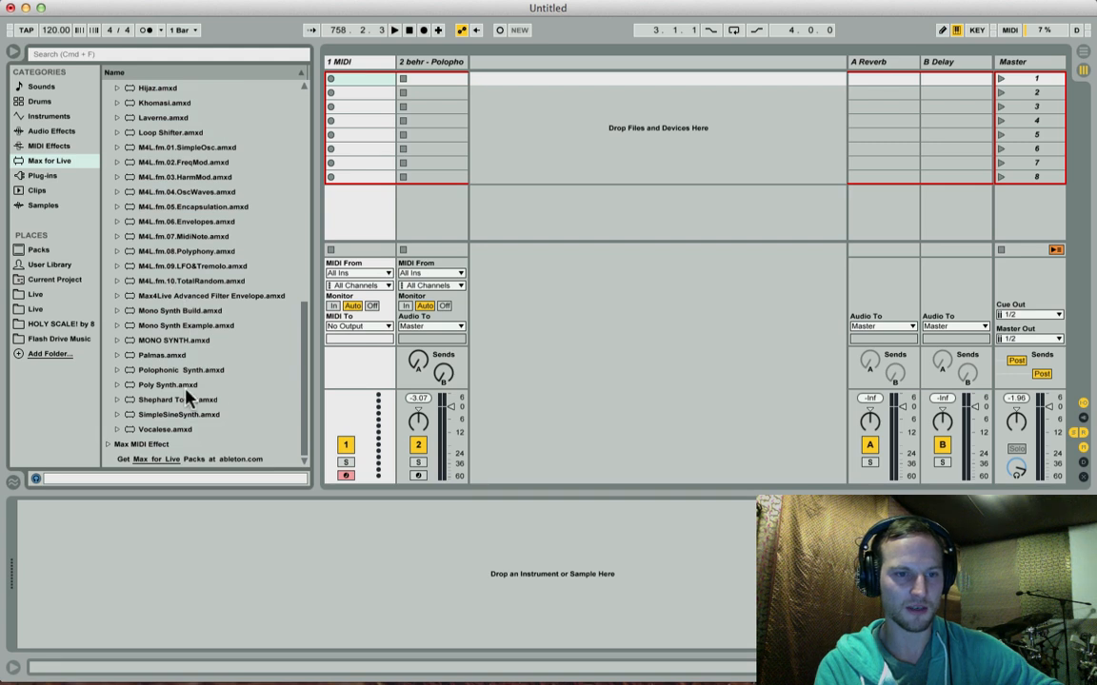
{"action": "double_click", "coordinate": [166, 385]}
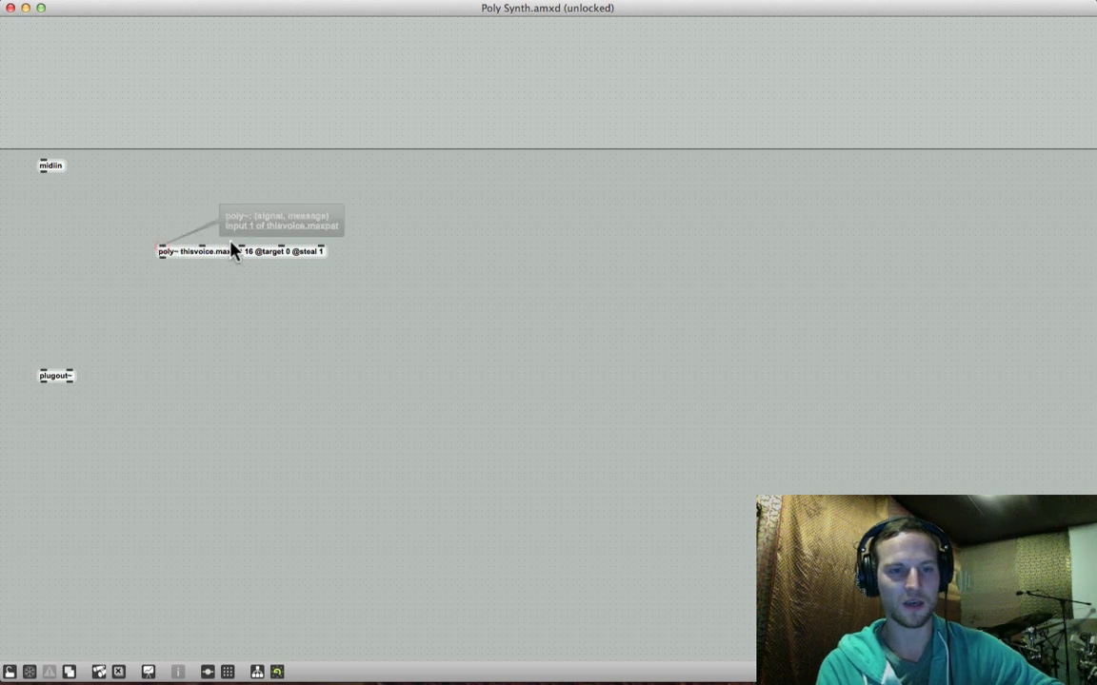
{"action": "mouse_move", "coordinate": [180, 266]}
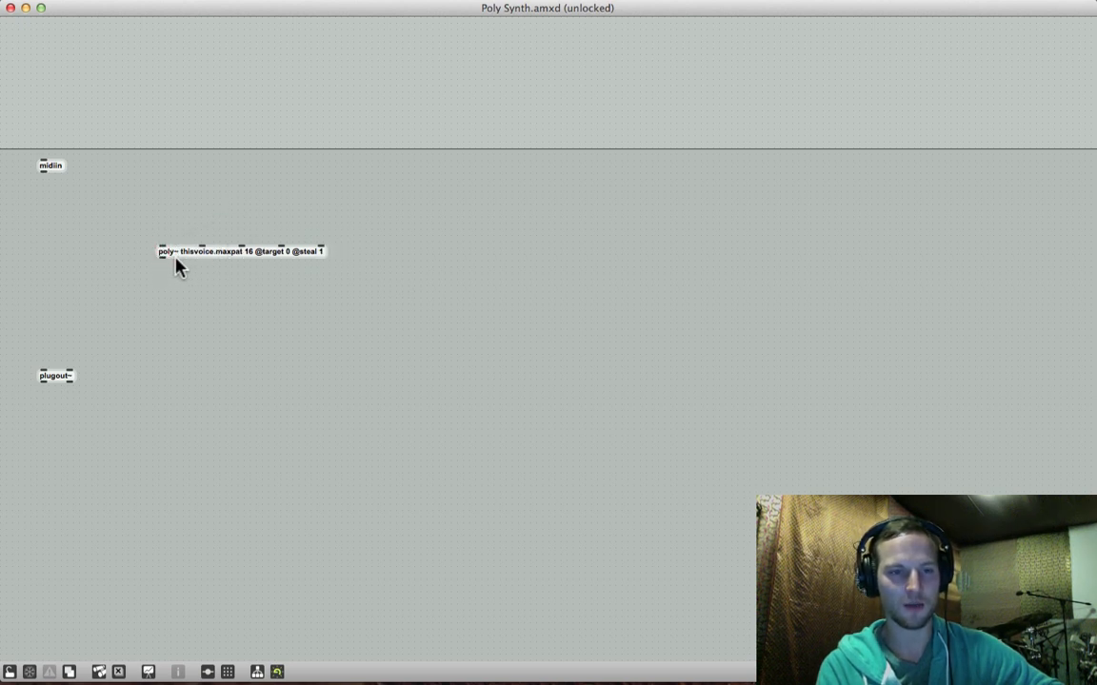
{"action": "left_click_drag", "start_coordinate": [241, 251], "coordinate": [210, 240]}
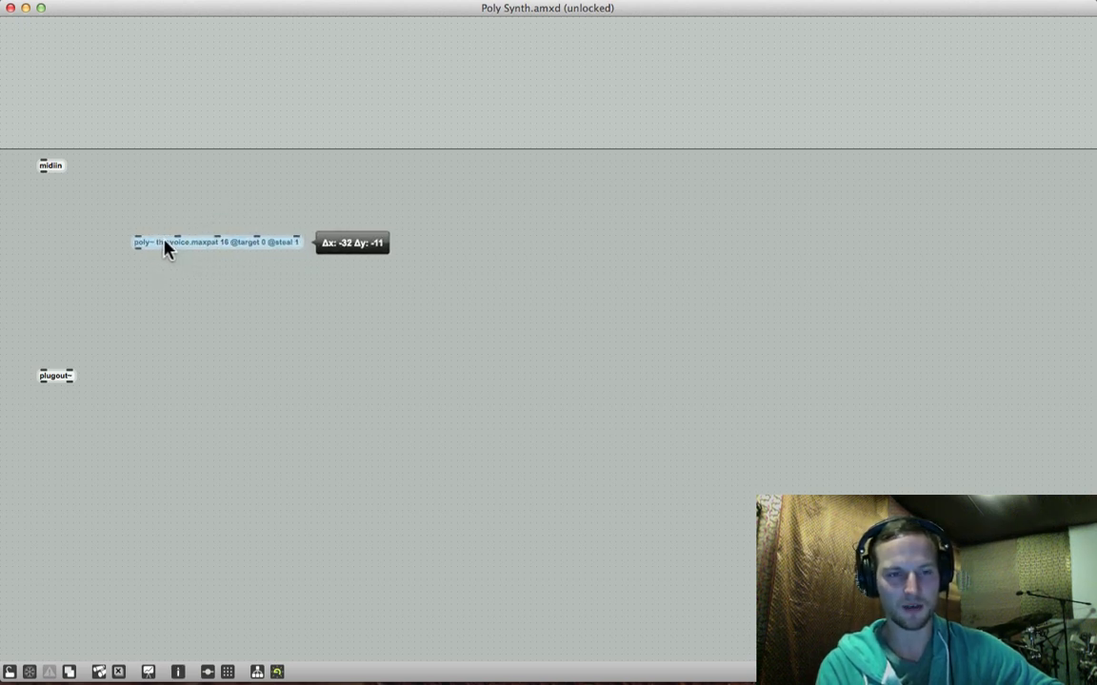
{"action": "left_click_drag", "start_coordinate": [166, 247], "coordinate": [92, 258]}
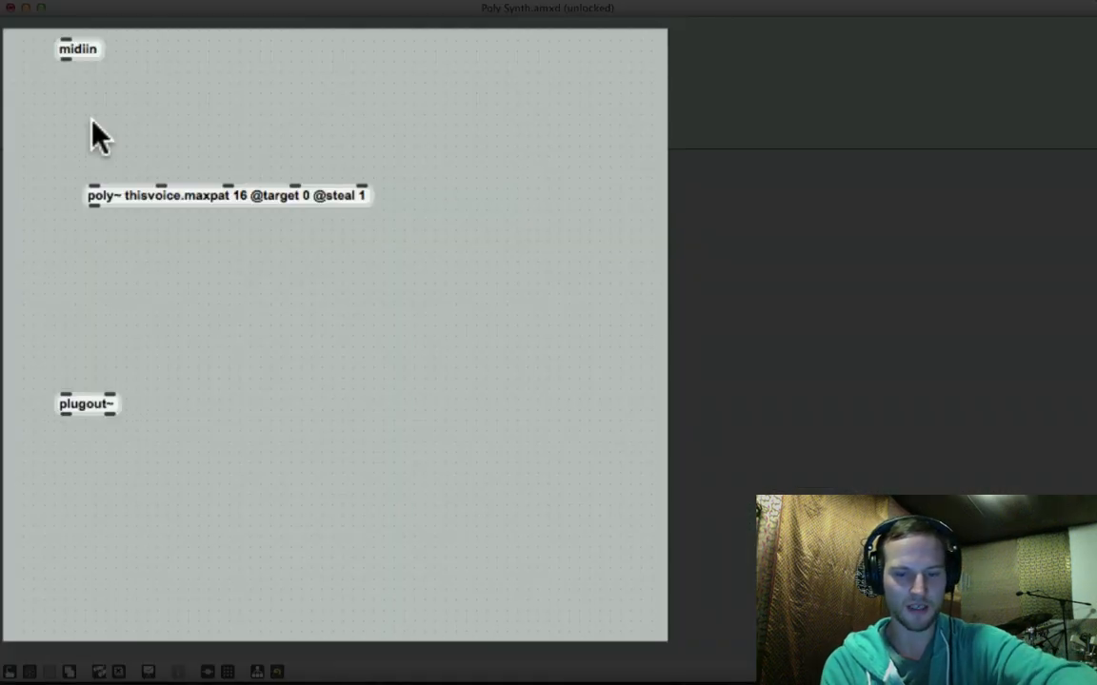
Add a notein object between midiin and poly~.
{"action": "type", "text": "nodes"}
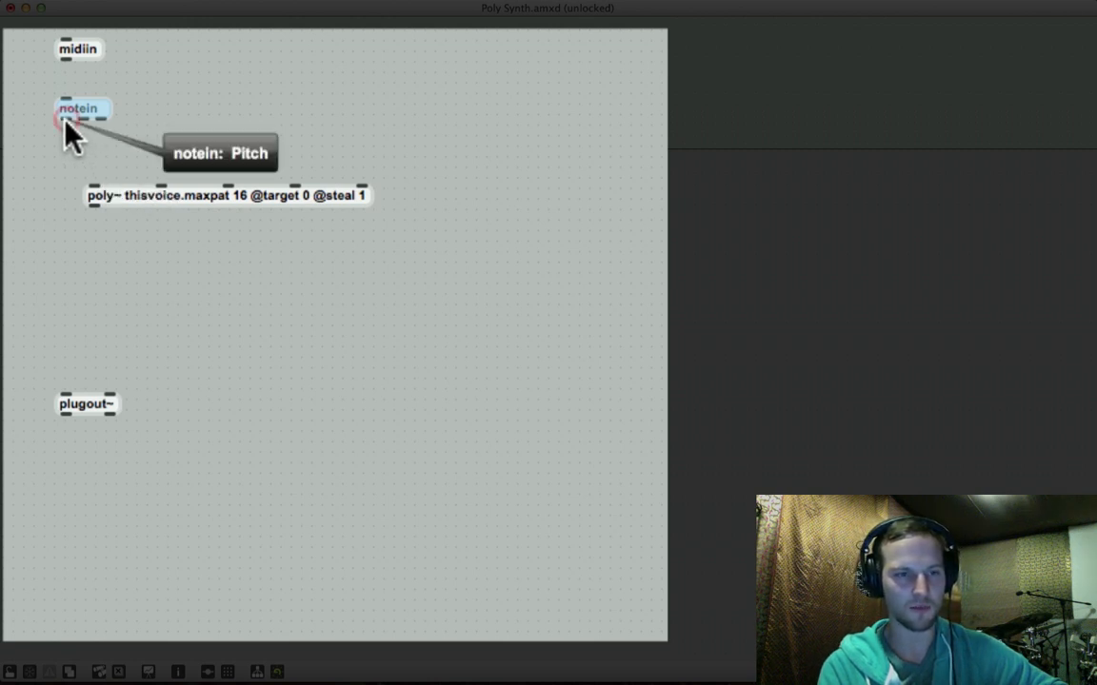
{"action": "mouse_move", "coordinate": [84, 127]}
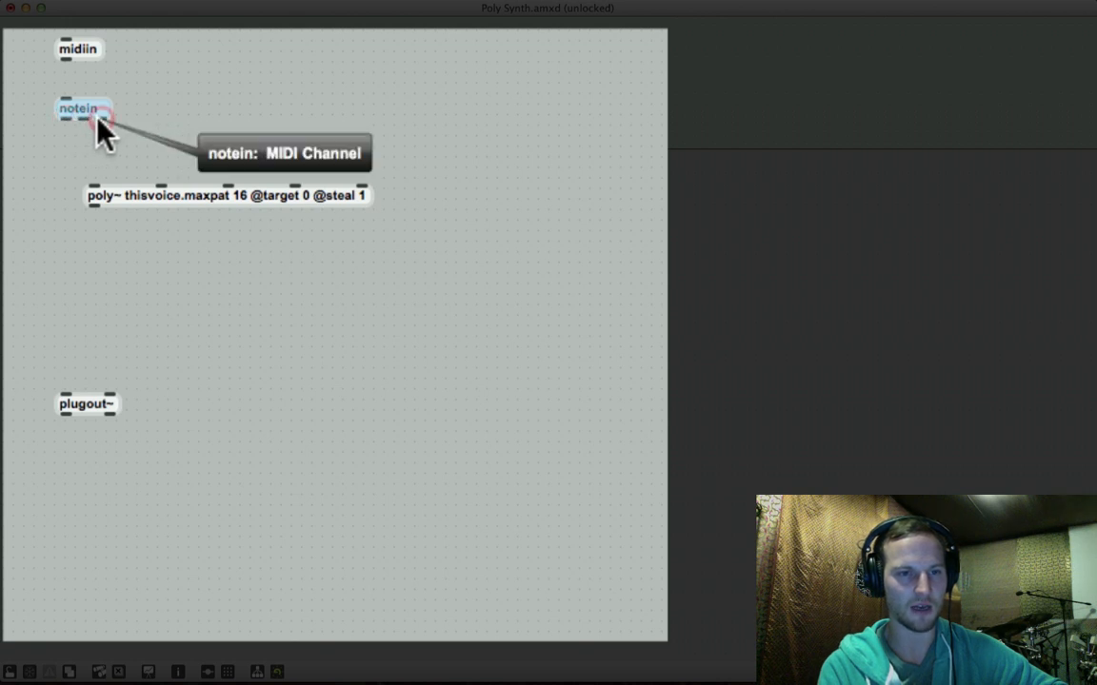
{"action": "mouse_move", "coordinate": [62, 119]}
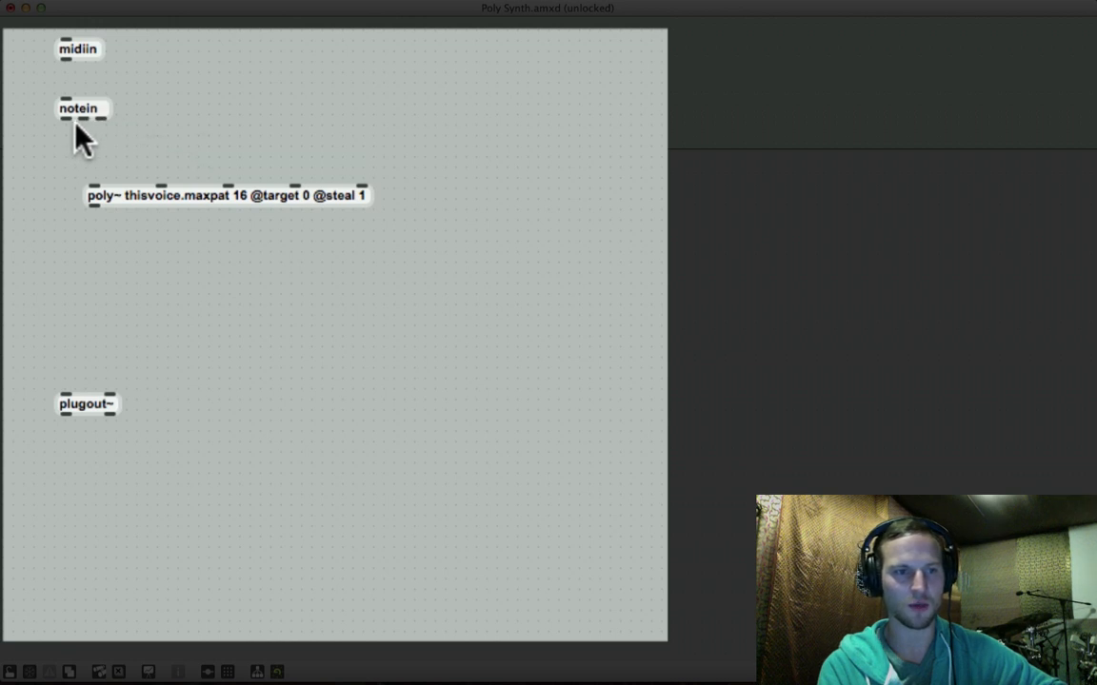
{"action": "mouse_move", "coordinate": [84, 122]}
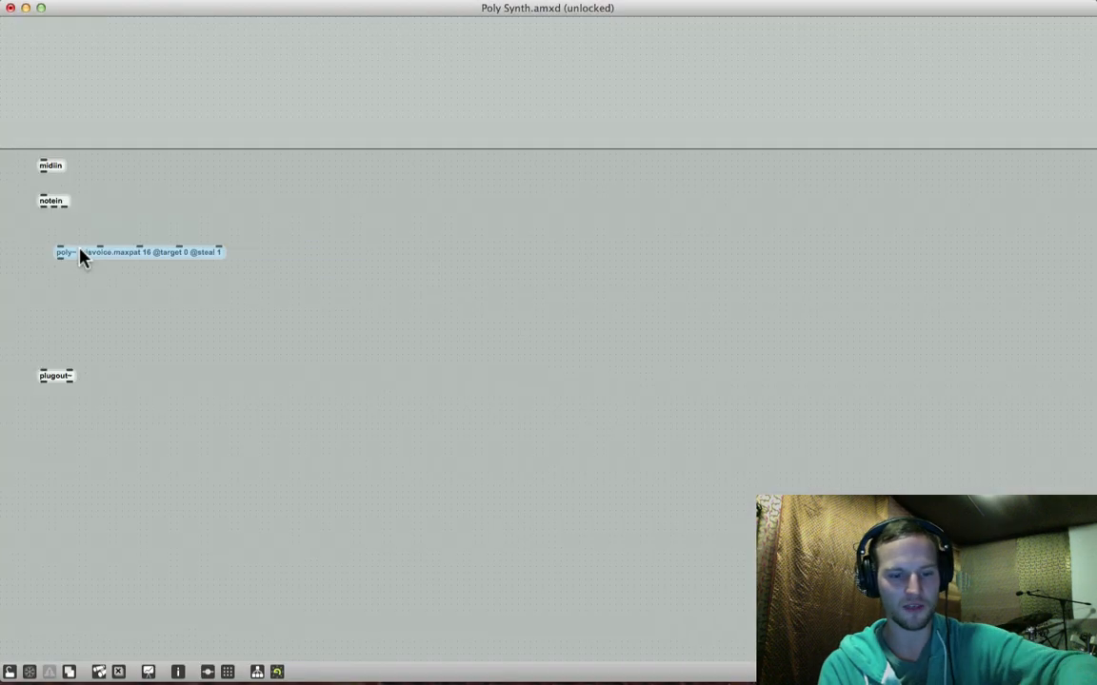
Open the thisvoice voice patch inside poly~.
{"action": "double_click", "coordinate": [138, 251]}
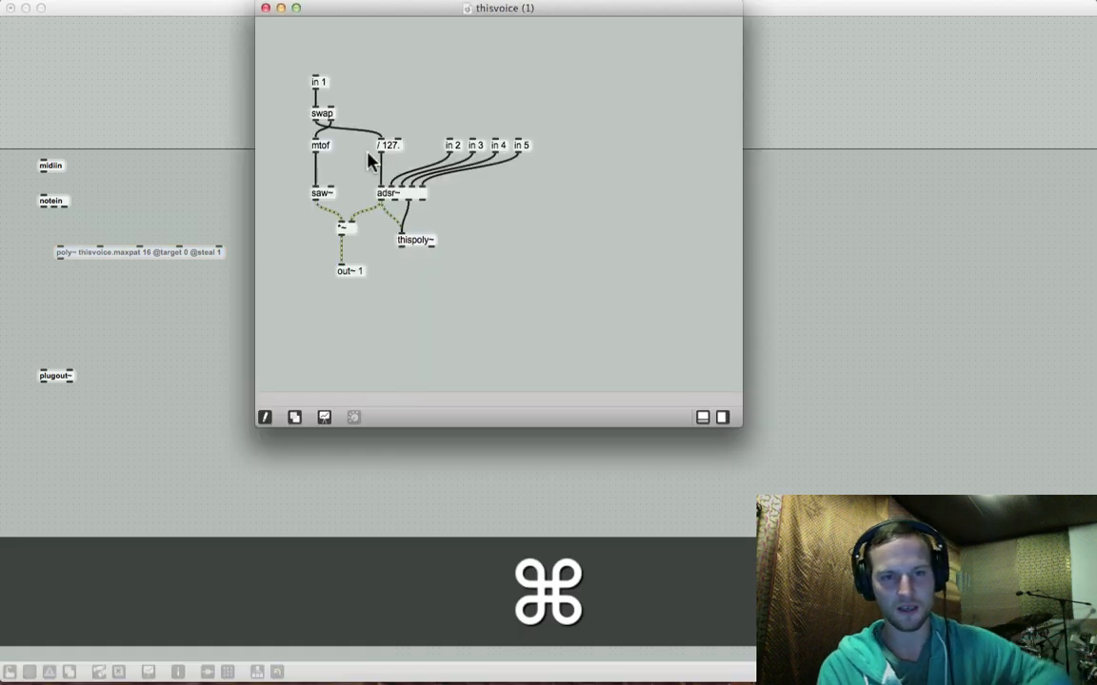
{"action": "mouse_move", "coordinate": [321, 153]}
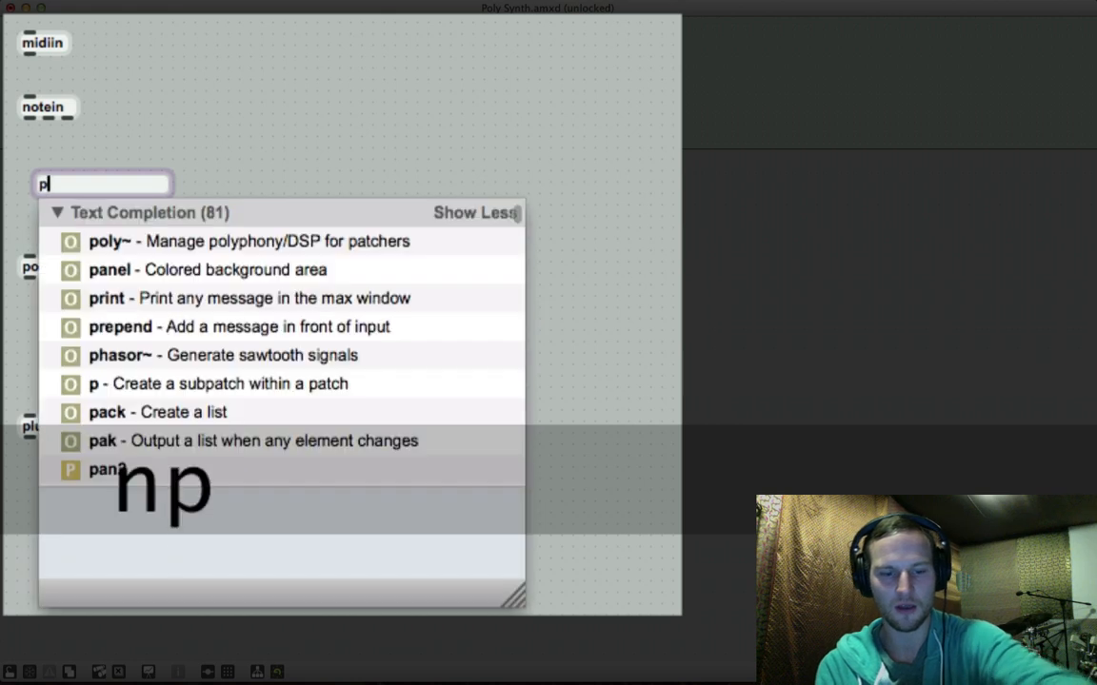
Add a pack object after notein and a prepend midinote object fed by pack.
{"action": "type", "text": "ack"}
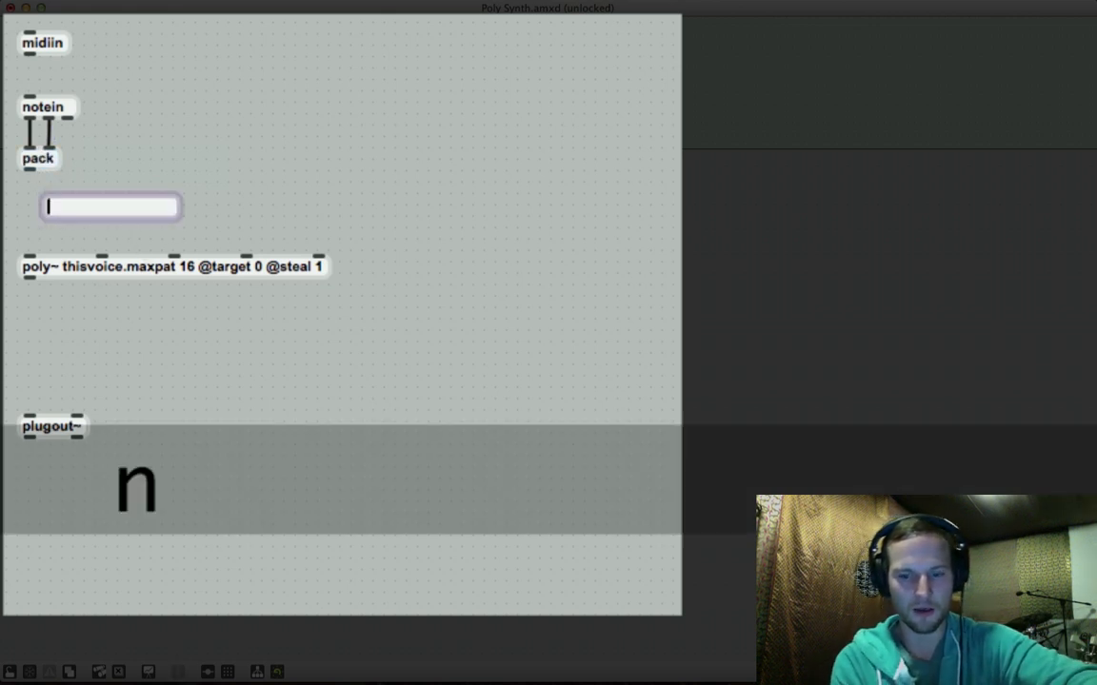
{"action": "type", "text": "prep"}
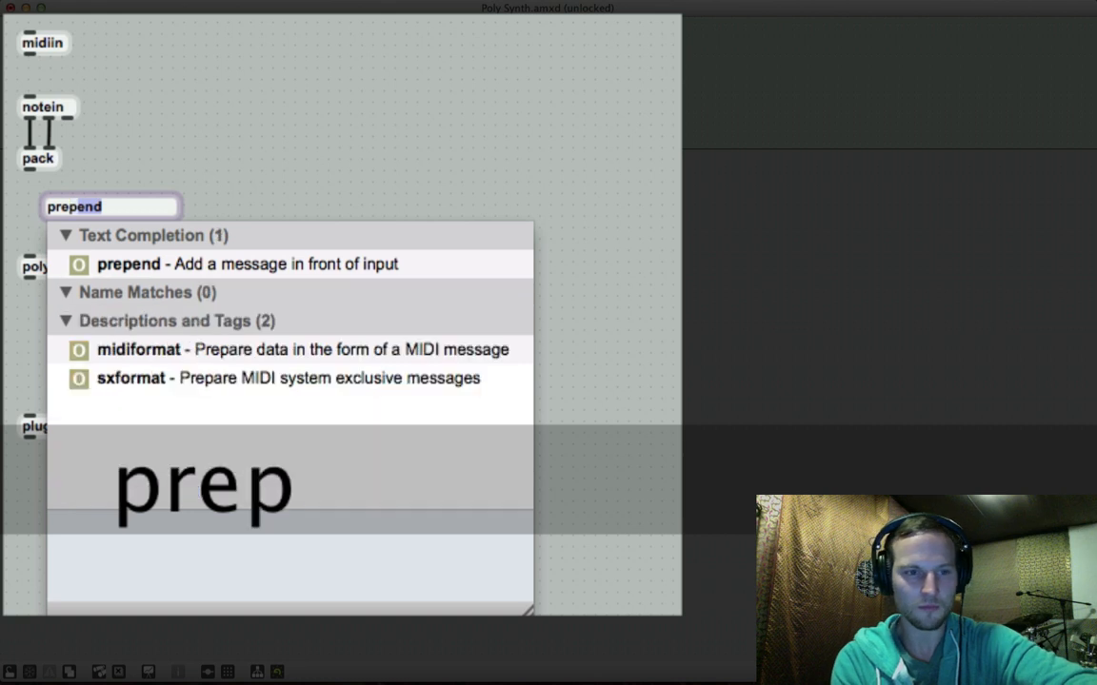
{"action": "type", "text": "m"}
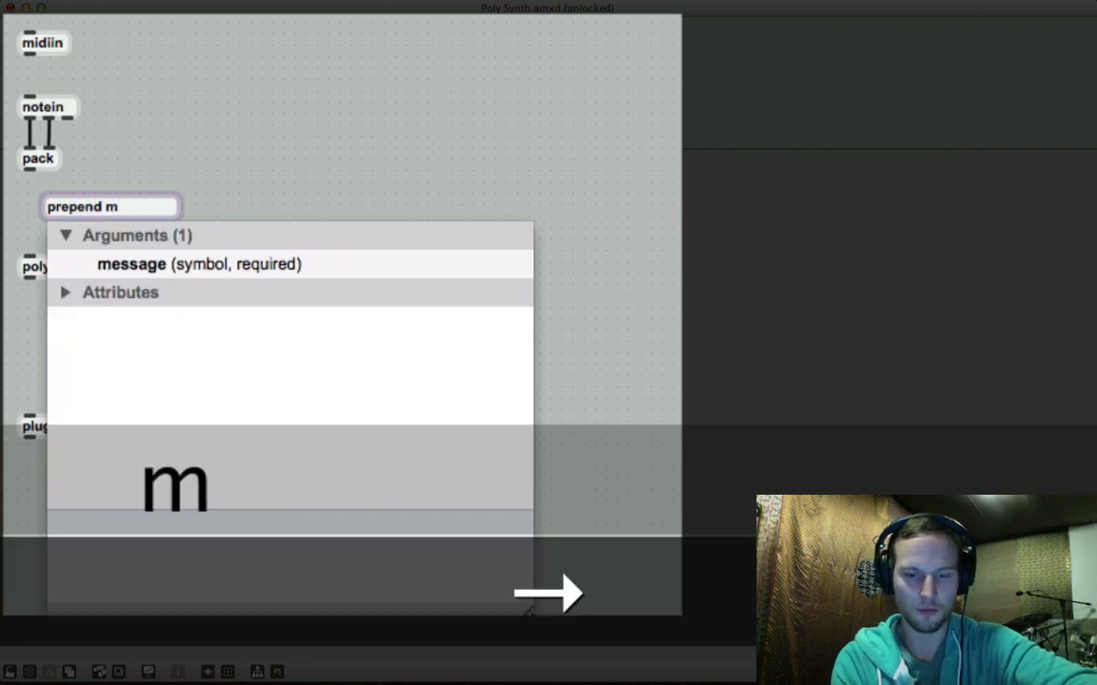
{"action": "type", "text": "in"}
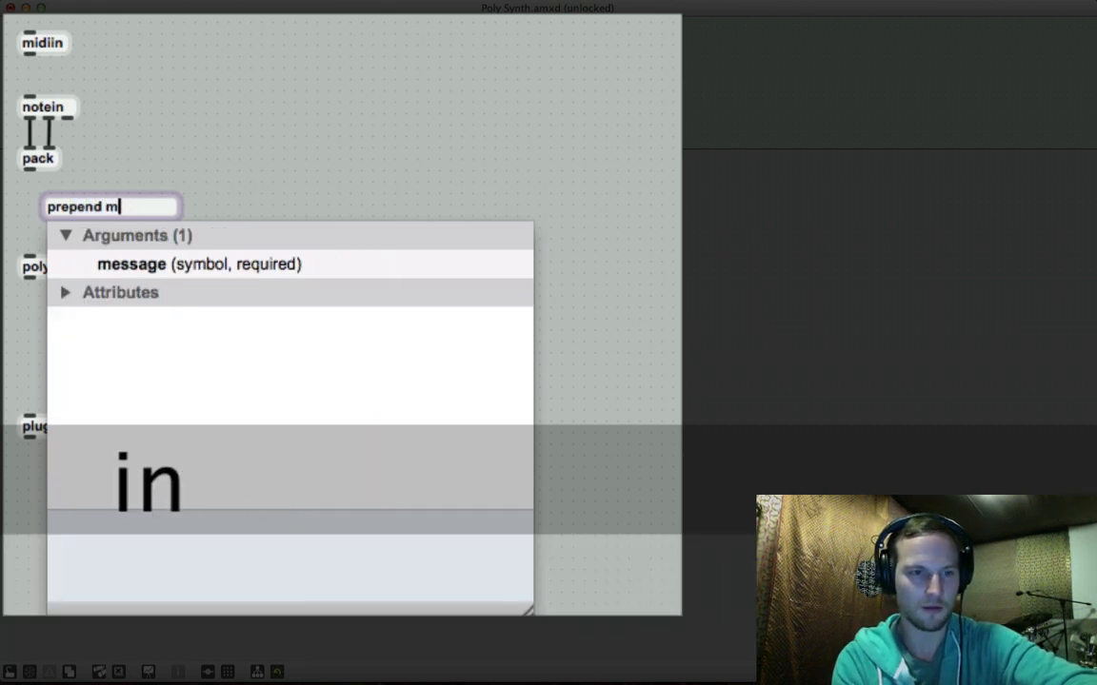
{"action": "type", "text": "idinote"}
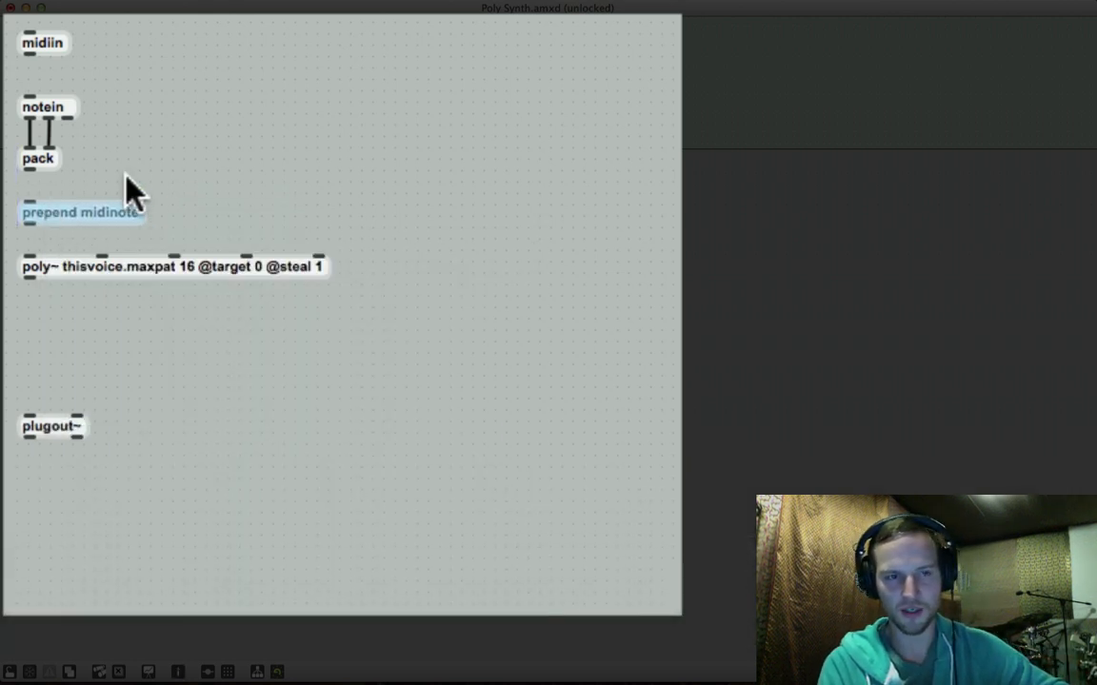
{"action": "mouse_move", "coordinate": [31, 200]}
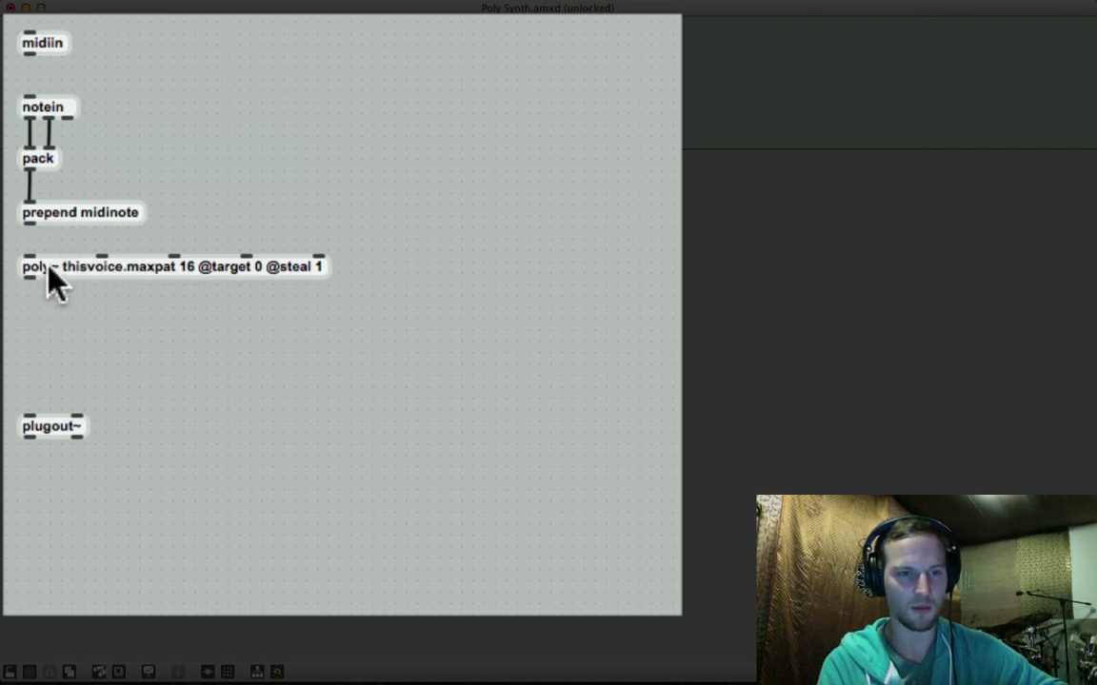
{"action": "mouse_move", "coordinate": [30, 231]}
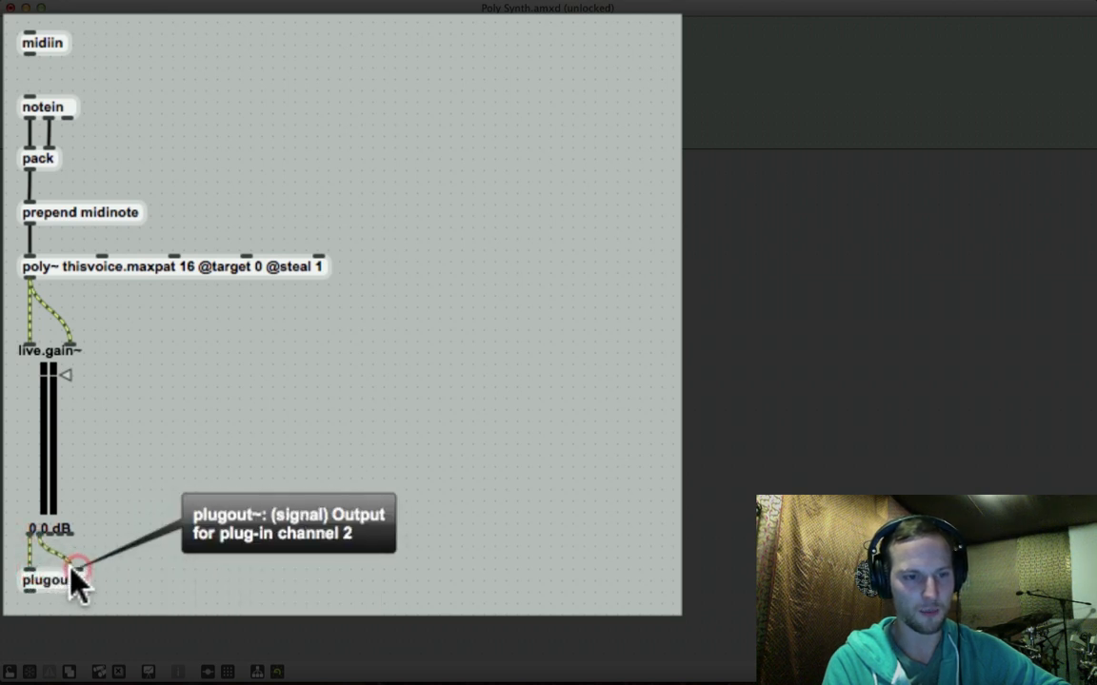
{"action": "mouse_move", "coordinate": [102, 425]}
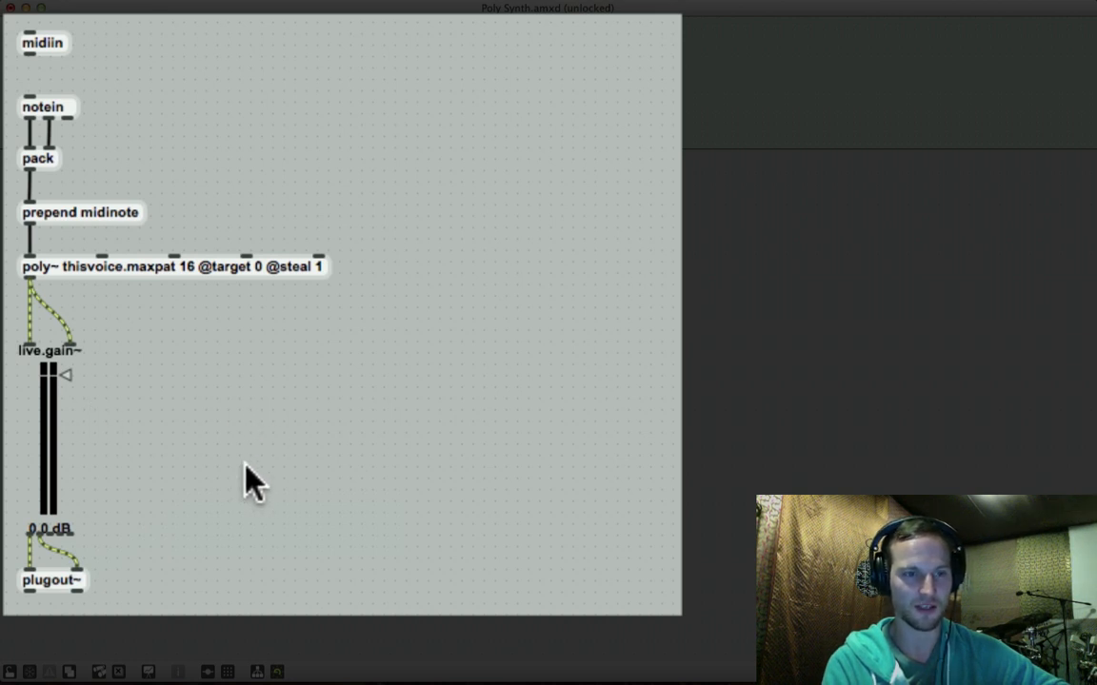
{"action": "mouse_move", "coordinate": [131, 466]}
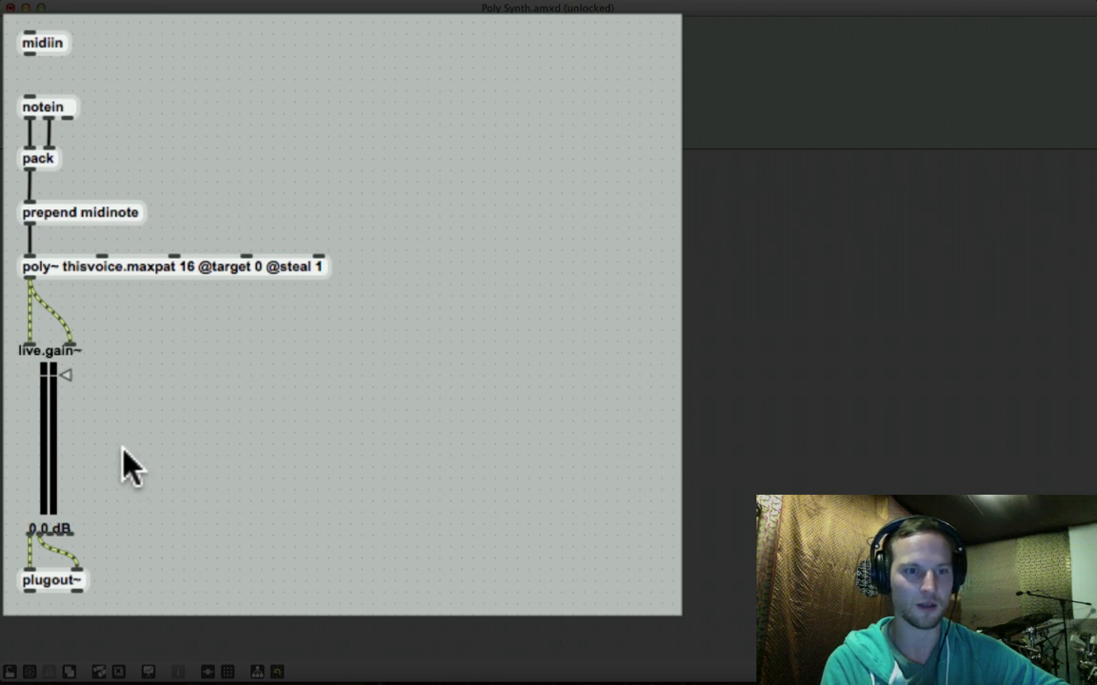
{"action": "mouse_move", "coordinate": [199, 480]}
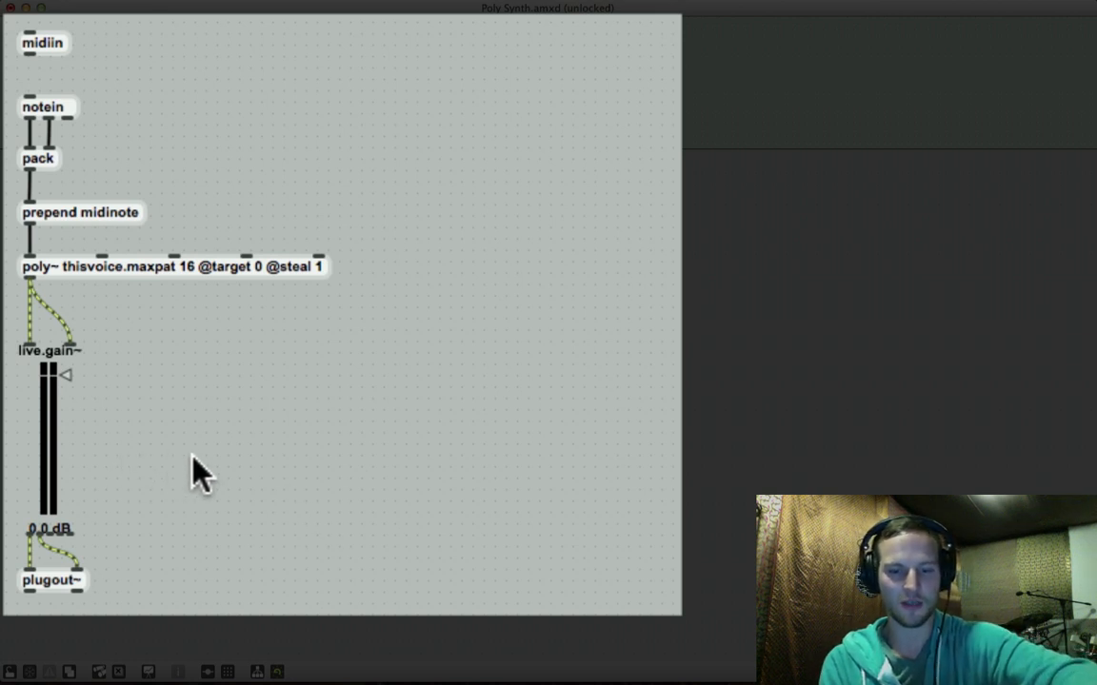
Lock the patch to lower the live.gain~ fader to -47 dB, then unlock it.
{"action": "key", "text": "cmd+e"}
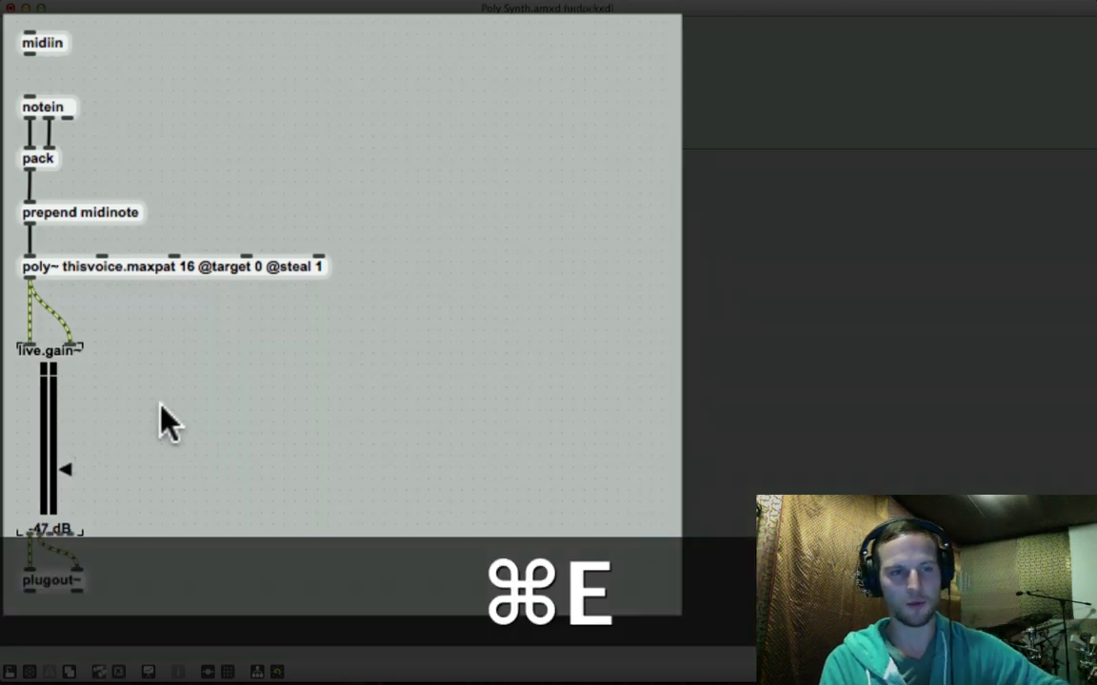
{"action": "key", "text": "cmd+e"}
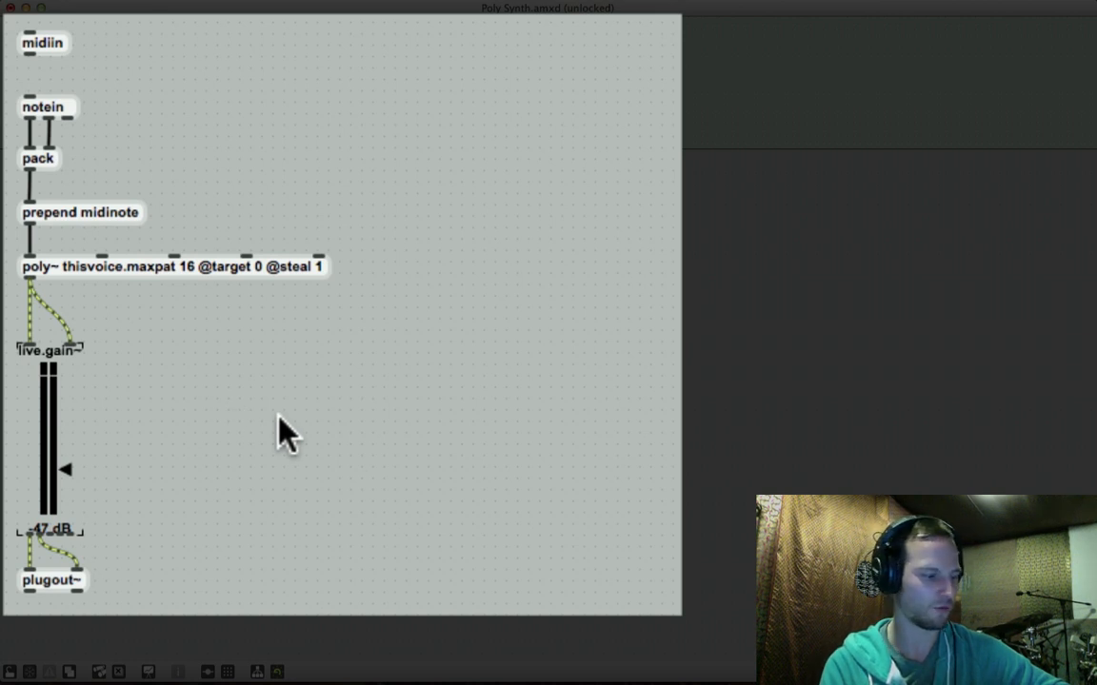
{"action": "mouse_move", "coordinate": [200, 304]}
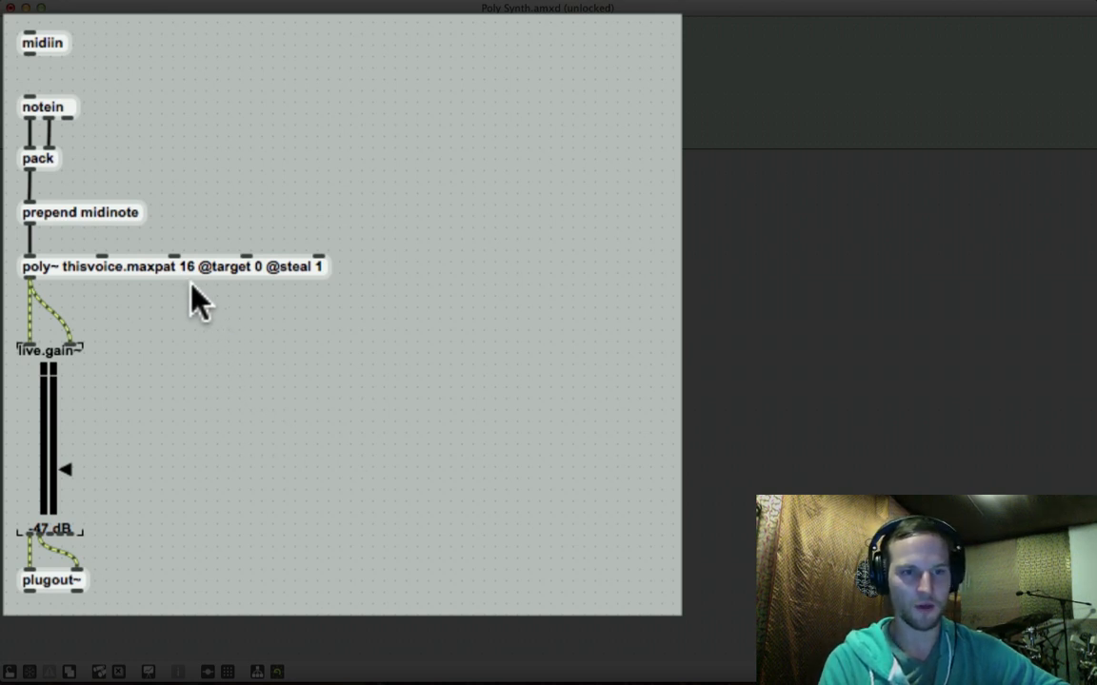
Create a live.dial beside pack, copy it into a row of four, and apply the time prototype.
{"action": "left_click", "coordinate": [171, 267]}
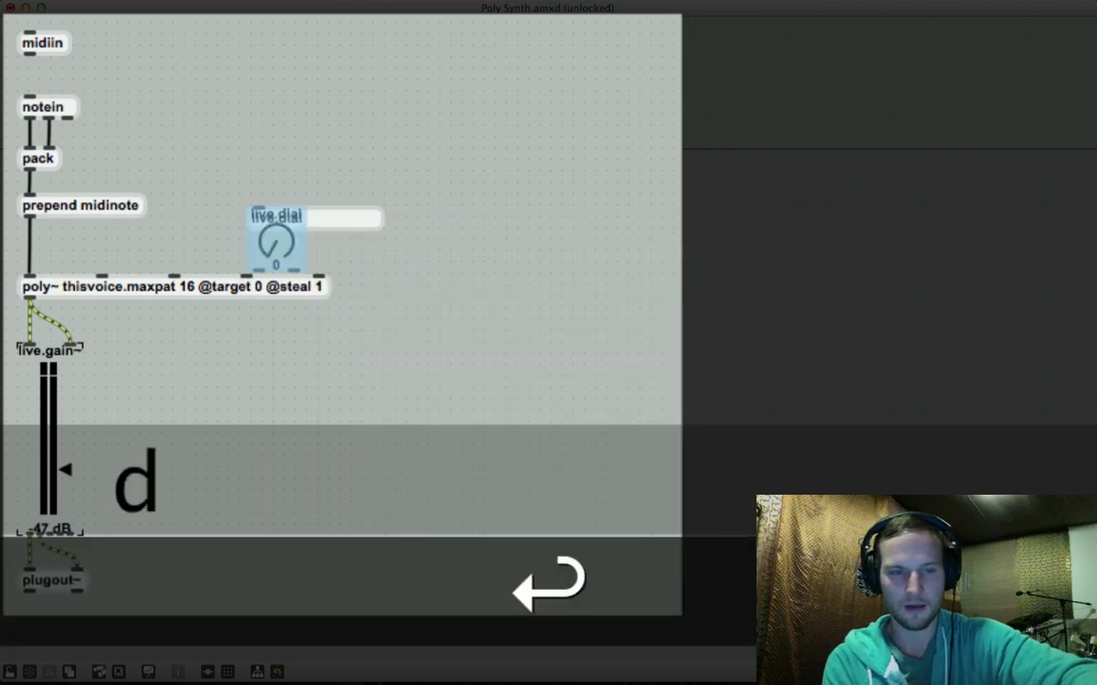
{"action": "left_click_drag", "start_coordinate": [276, 237], "coordinate": [235, 181]}
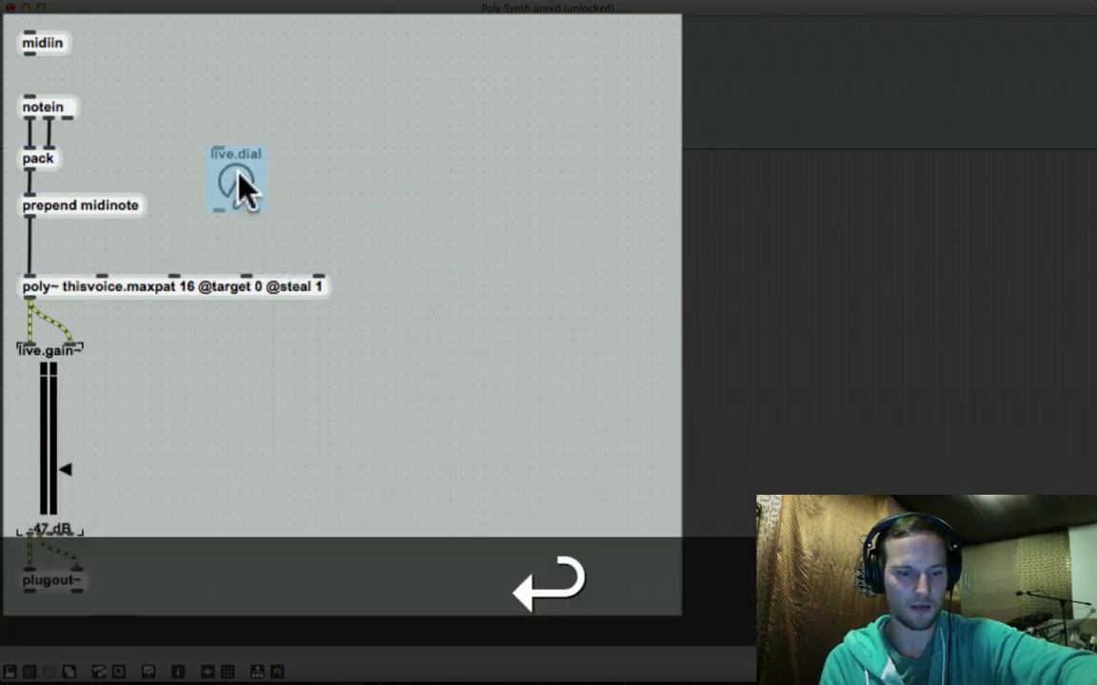
{"action": "left_click_drag", "start_coordinate": [236, 181], "coordinate": [343, 181]}
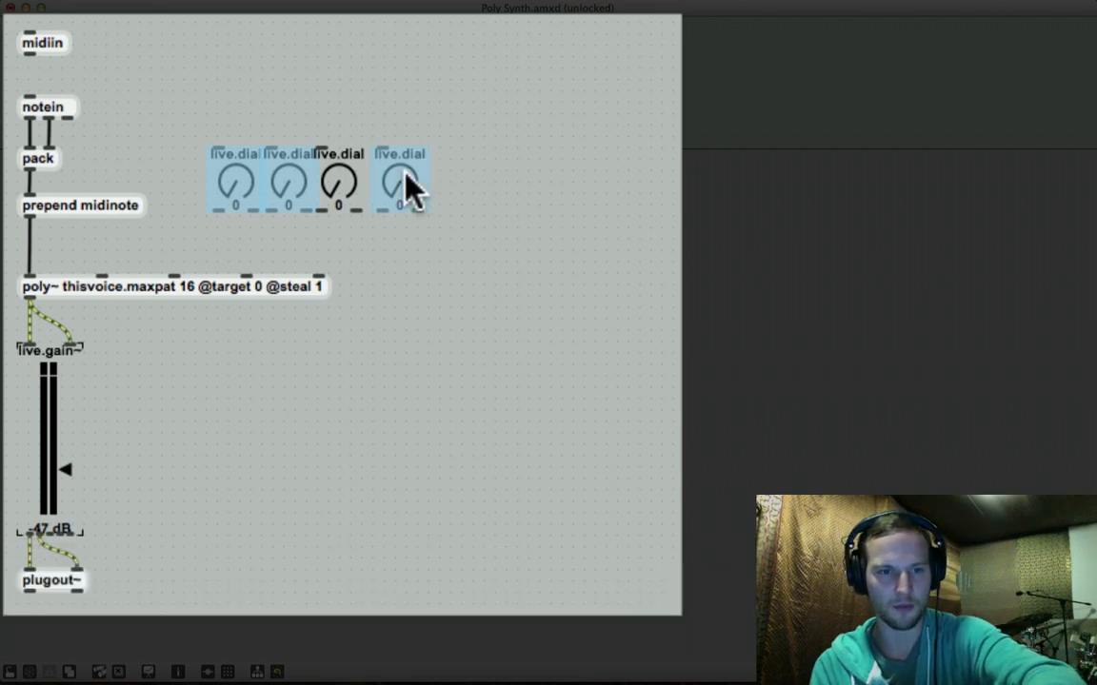
{"action": "right_click", "coordinate": [405, 186]}
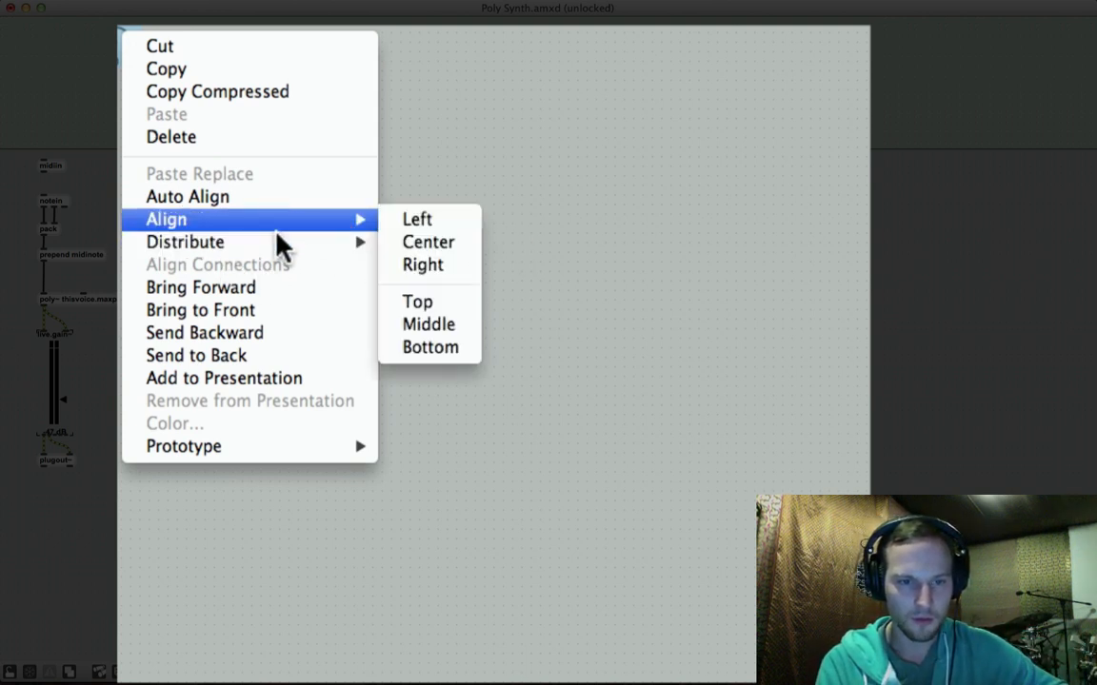
{"action": "mouse_move", "coordinate": [182, 446]}
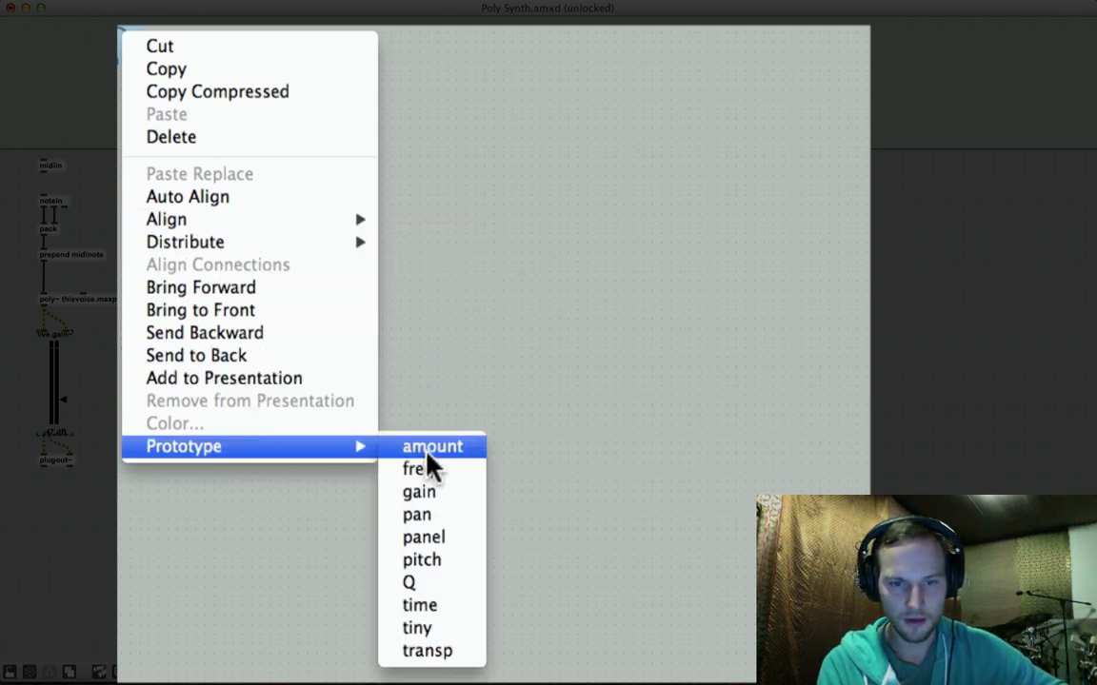
{"action": "mouse_move", "coordinate": [438, 606]}
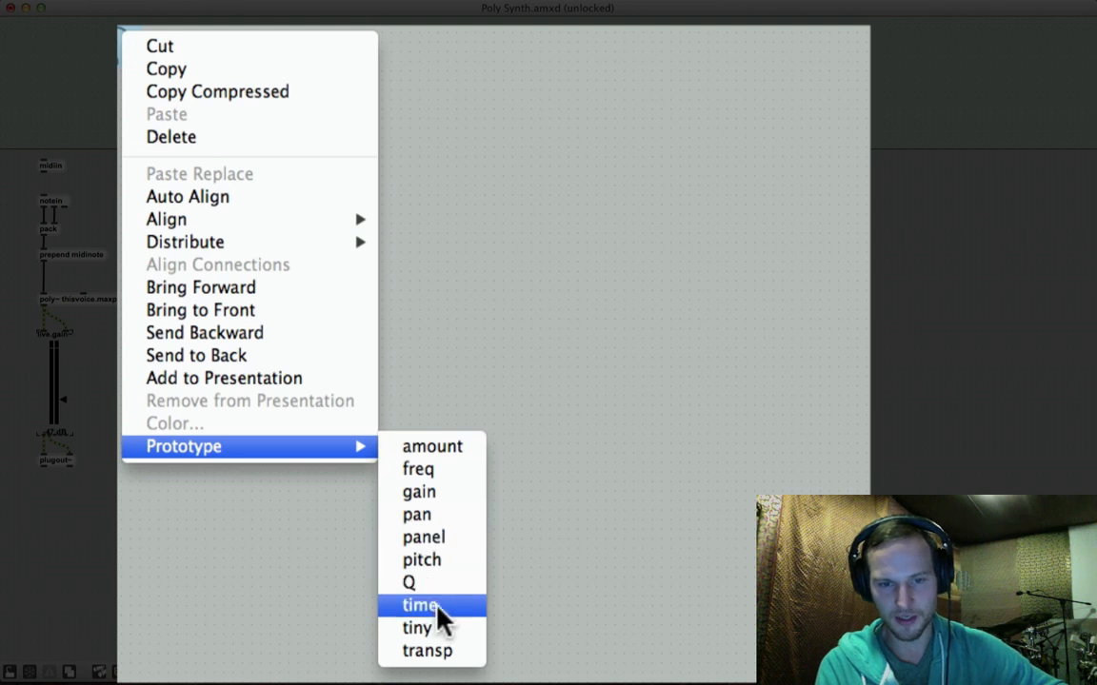
{"action": "left_click", "coordinate": [418, 604]}
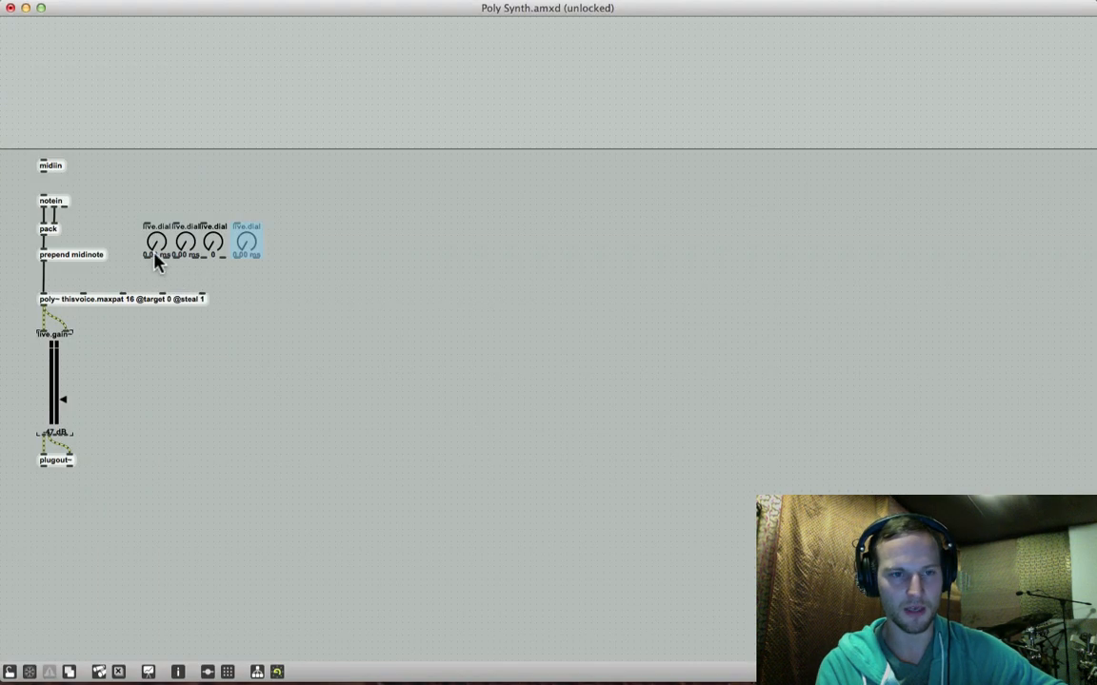
{"action": "mouse_move", "coordinate": [286, 252]}
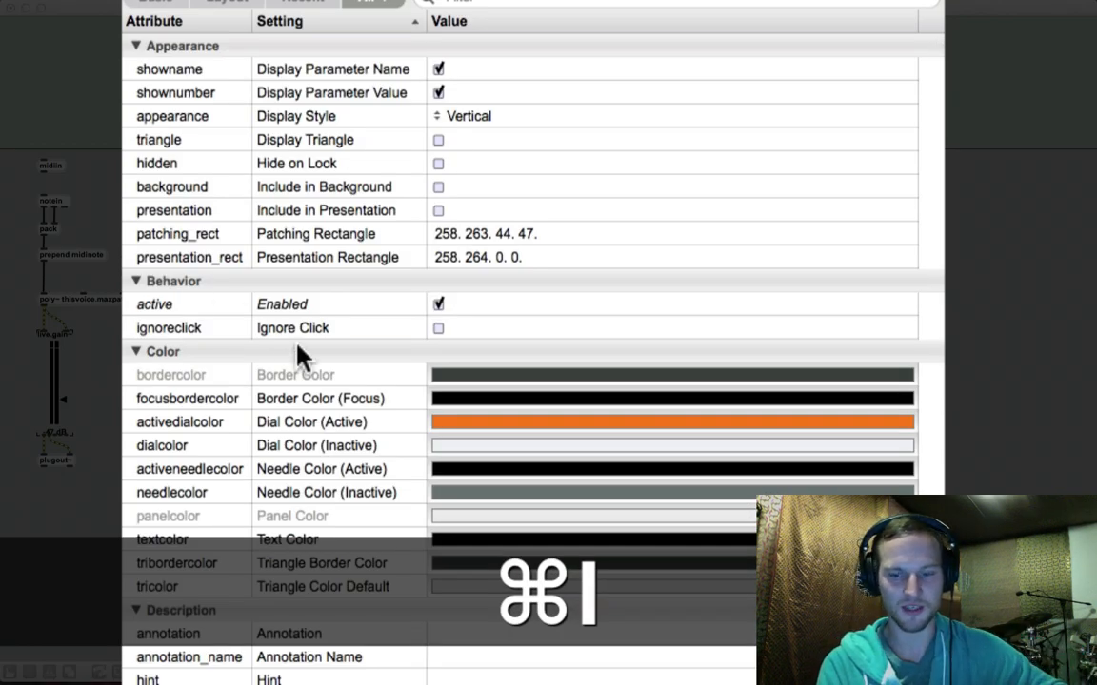
Give the Sustain dial a 0 to 1 range with Float unit style and name it Sustain.
{"action": "scroll", "scroll_direction": "down", "scroll_amount": 3}
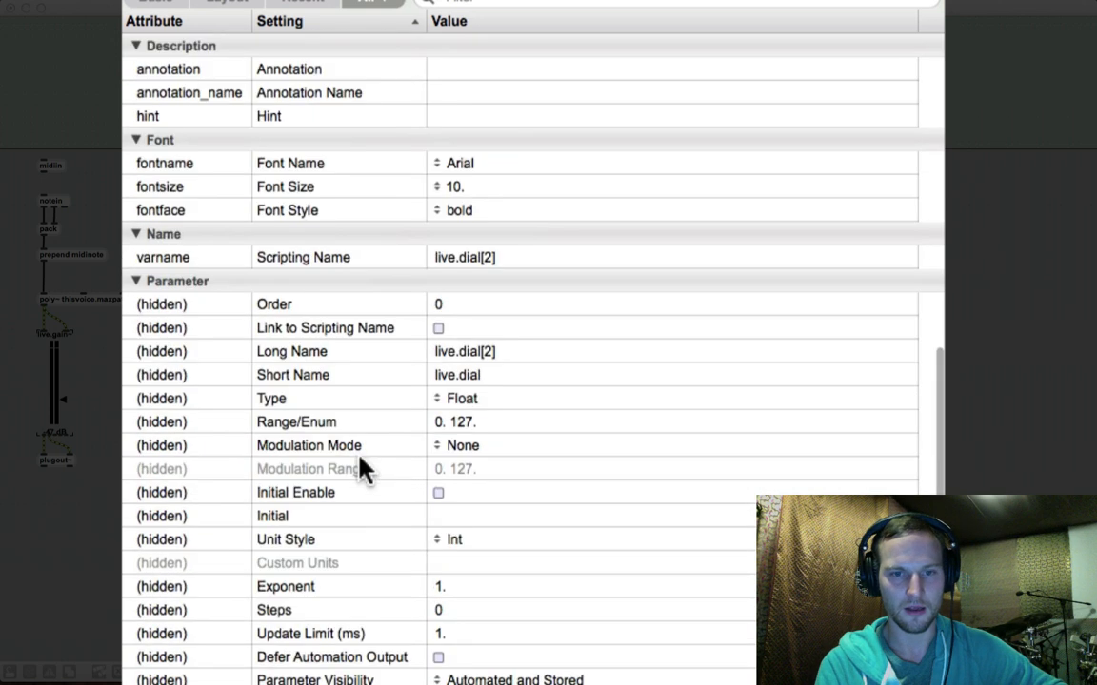
{"action": "left_click", "coordinate": [454, 422]}
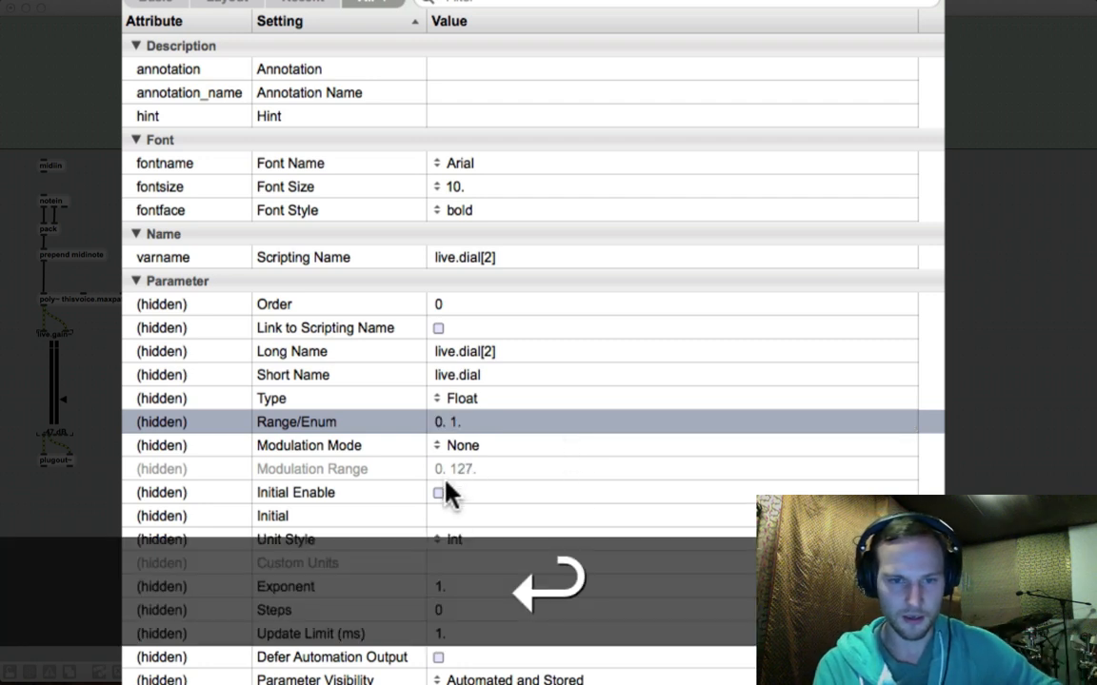
{"action": "left_click", "coordinate": [462, 539]}
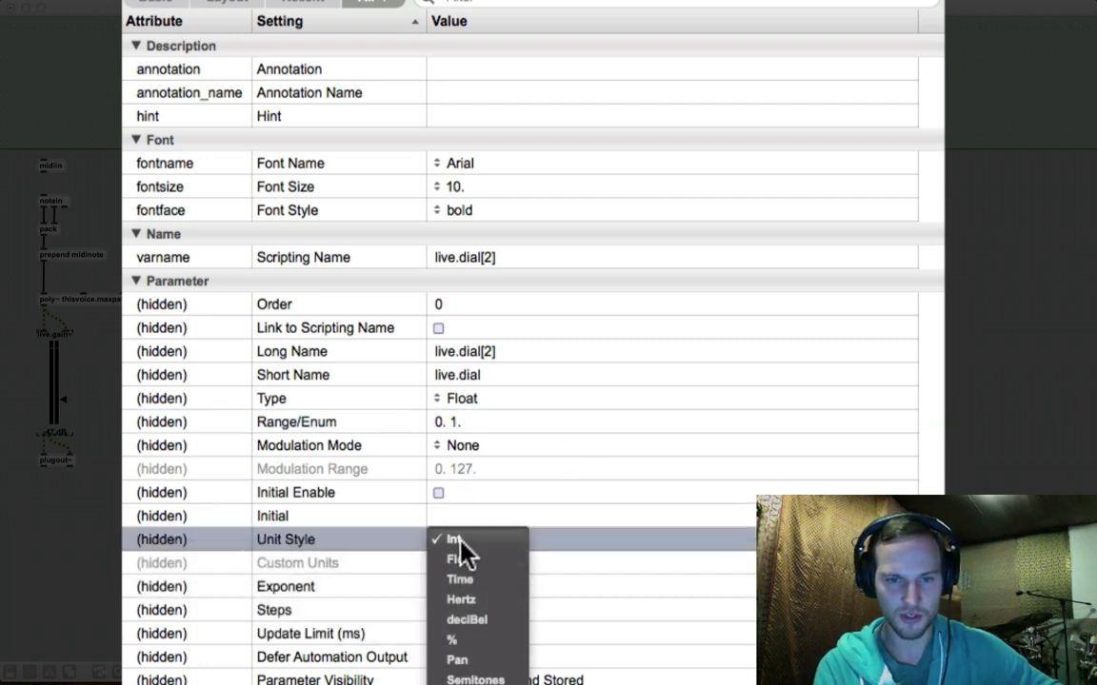
{"action": "left_click", "coordinate": [456, 559]}
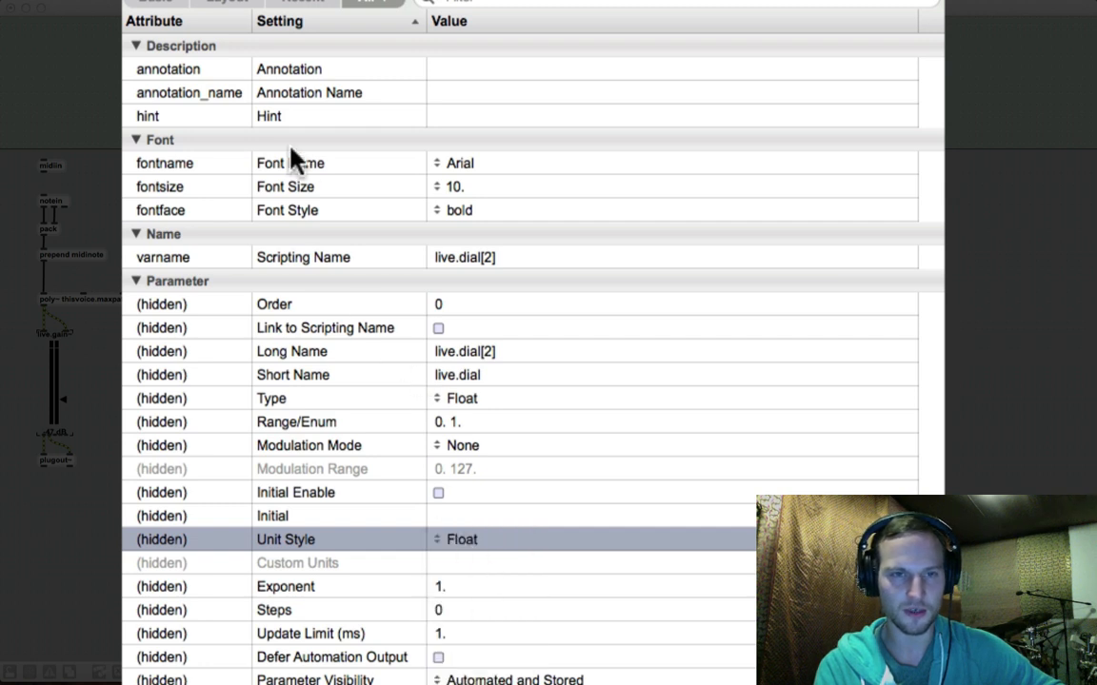
{"action": "mouse_move", "coordinate": [462, 367]}
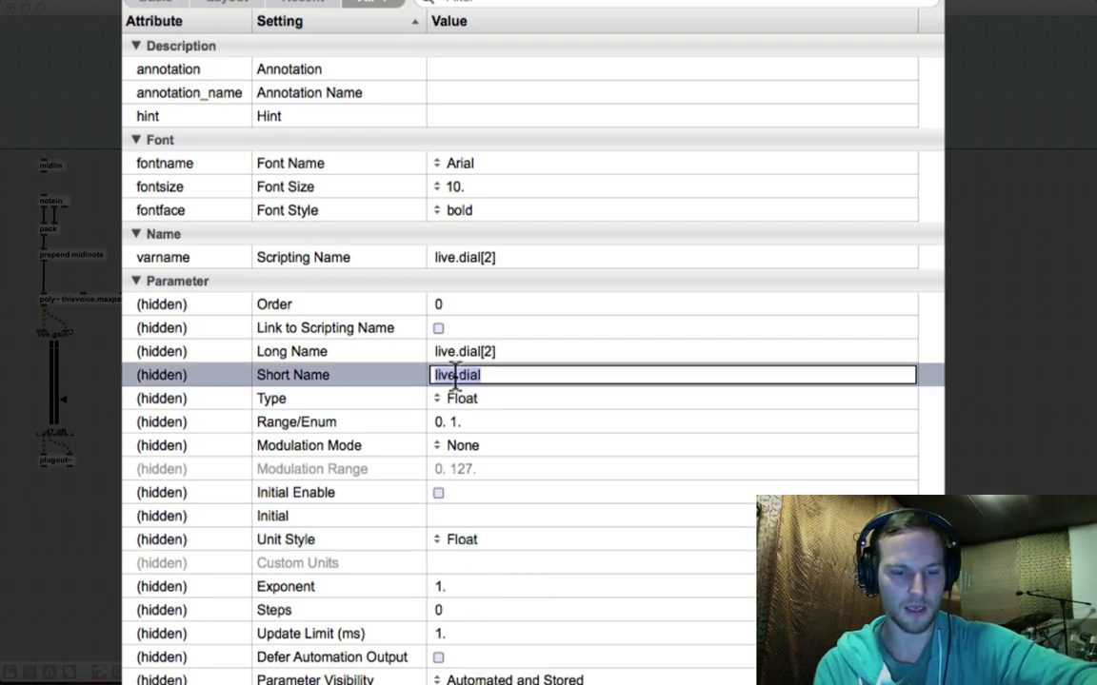
{"action": "type", "text": "Susta"}
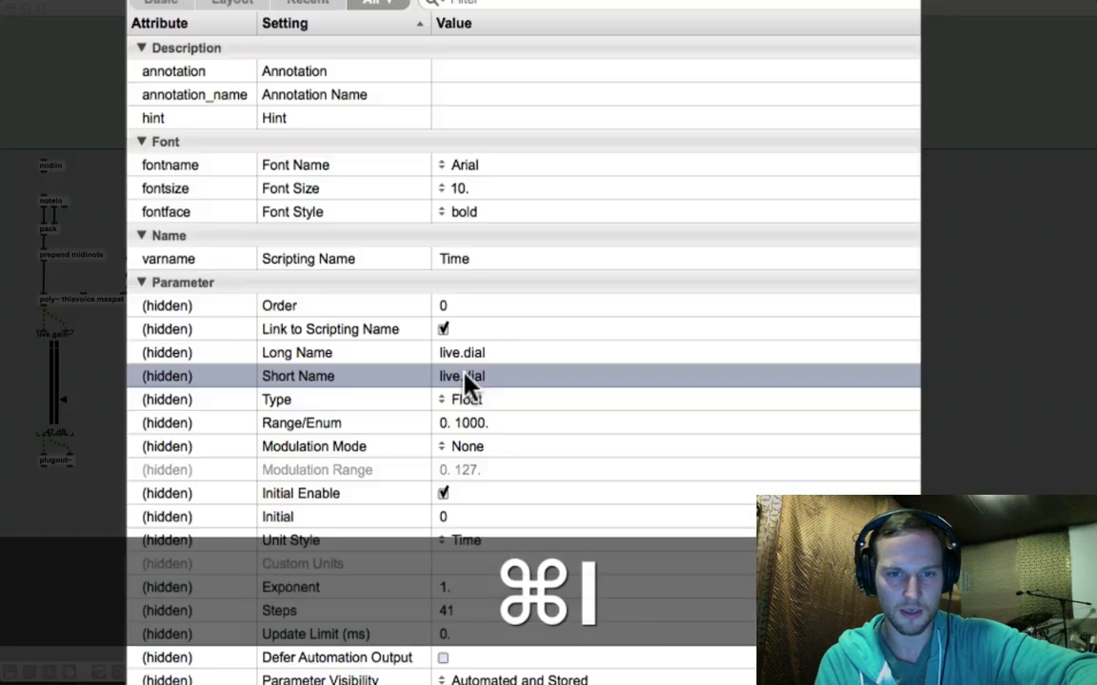
Name the remaining dials Attack and Release.
{"action": "type", "text": "Atta"}
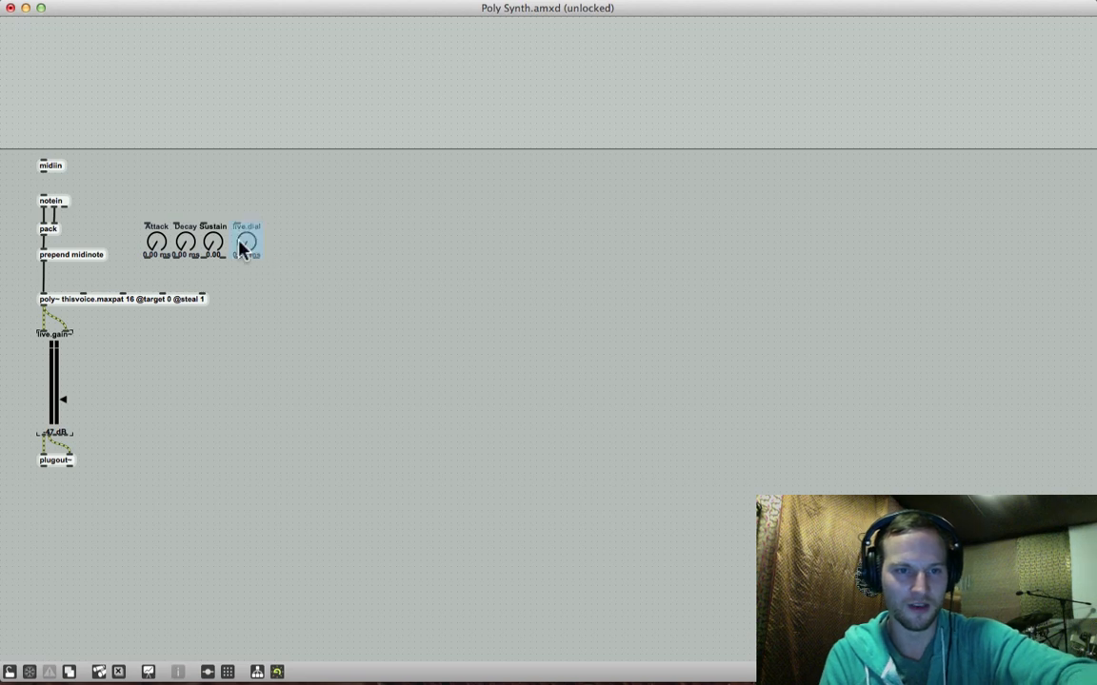
{"action": "key", "text": "cmd+i"}
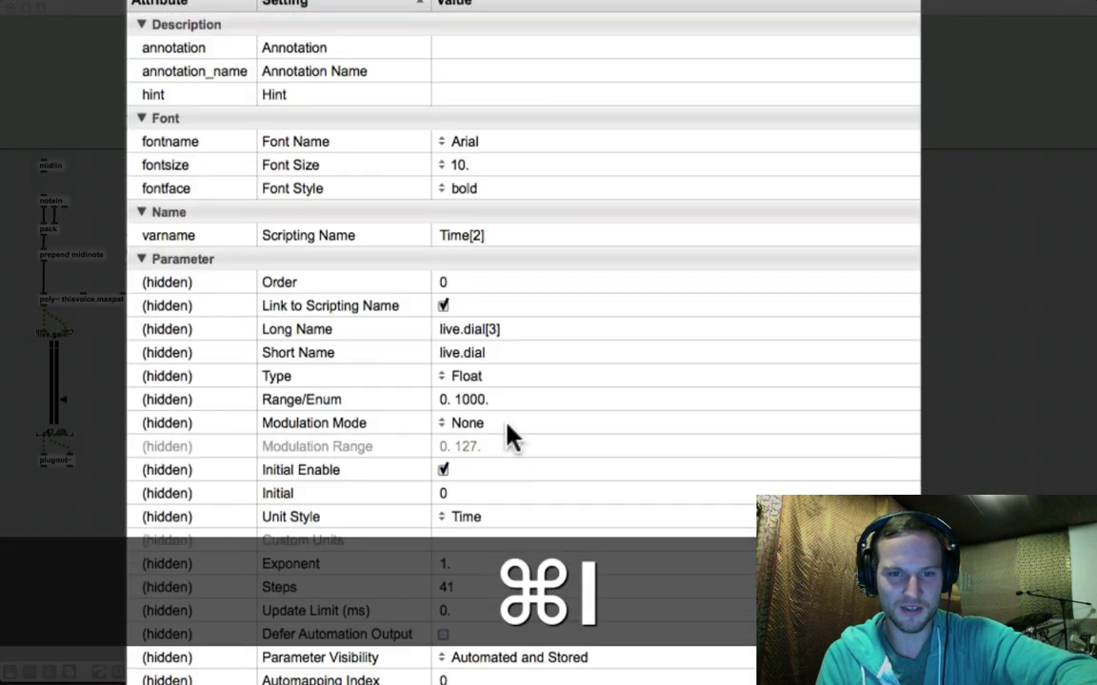
{"action": "type", "text": "Release"}
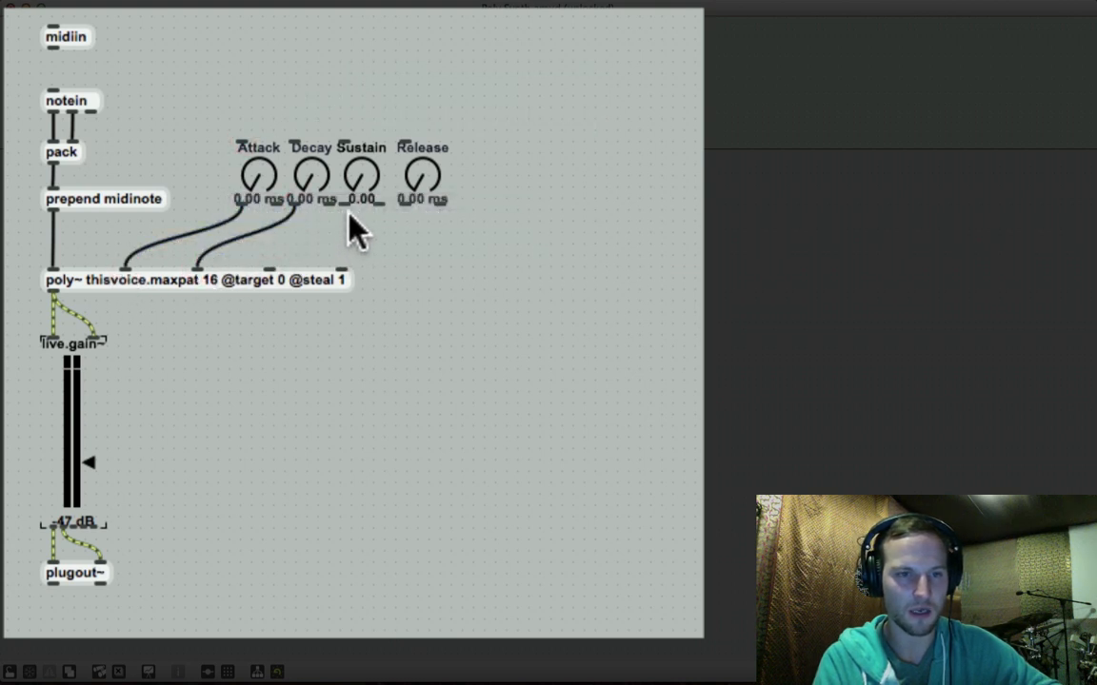
{"action": "mouse_move", "coordinate": [443, 295]}
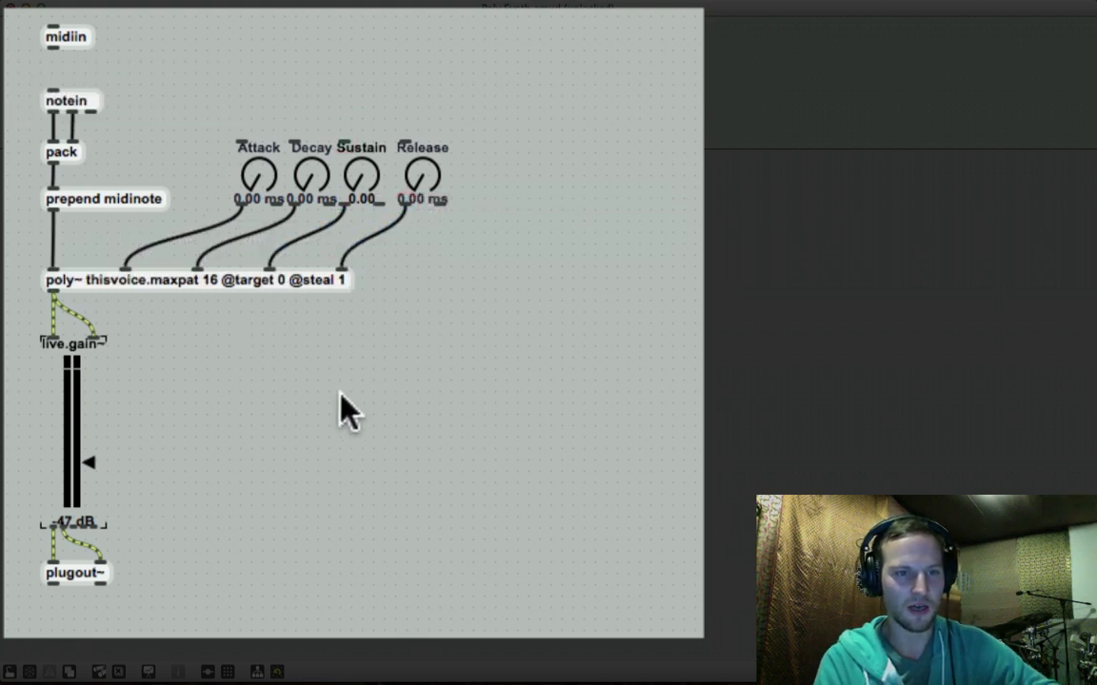
{"action": "mouse_move", "coordinate": [543, 224]}
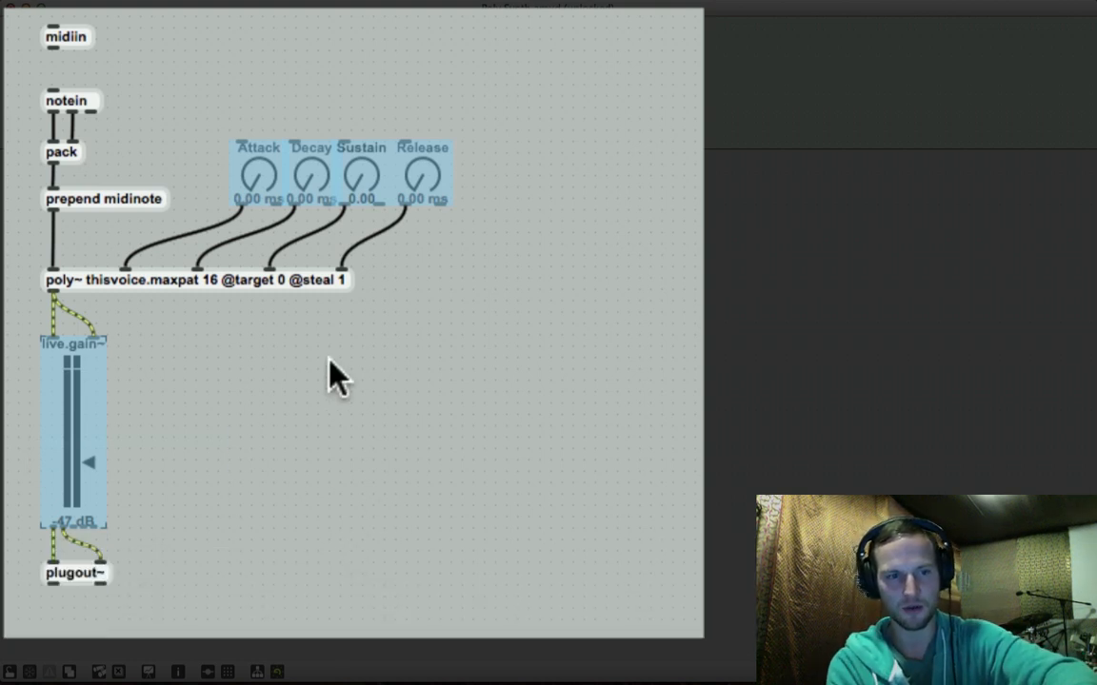
{"action": "mouse_move", "coordinate": [490, 291]}
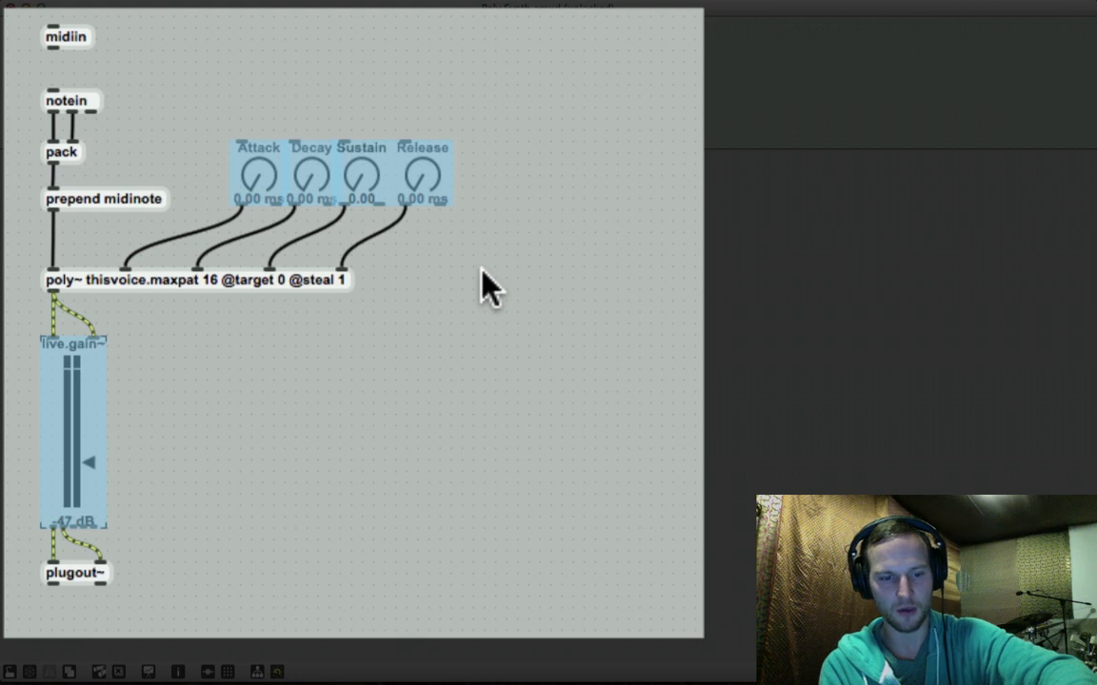
Add the four dials and live.gain~ to presentation, then close the Parameters and Inspector windows.
{"action": "key", "text": "cmd+shift"}
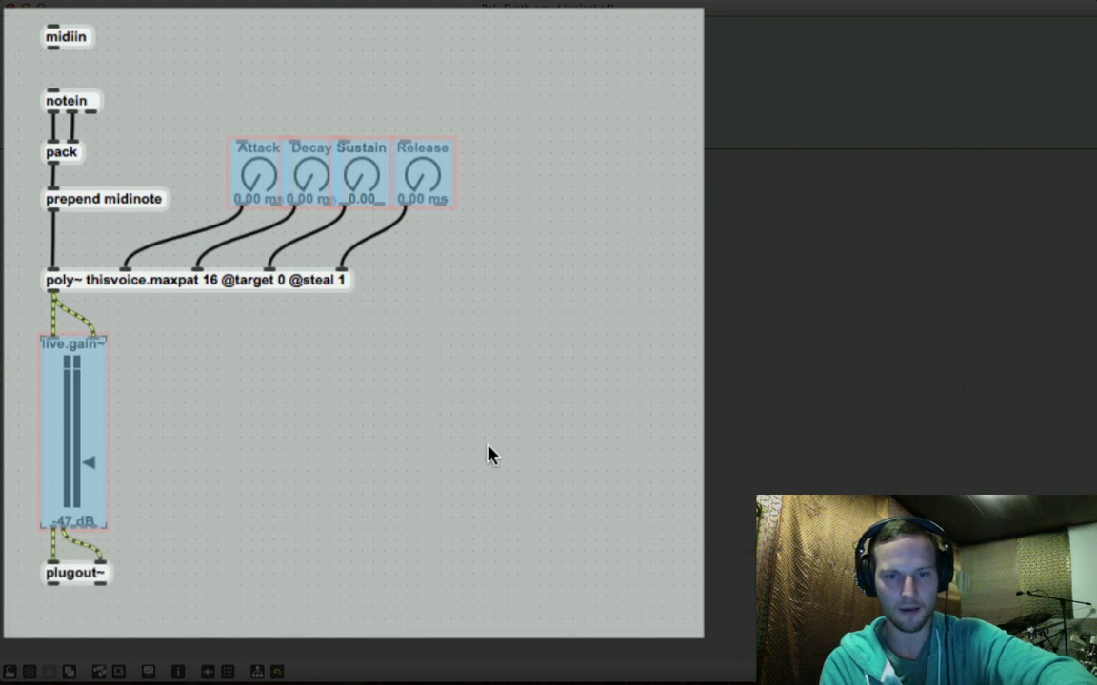
{"action": "mouse_move", "coordinate": [493, 469]}
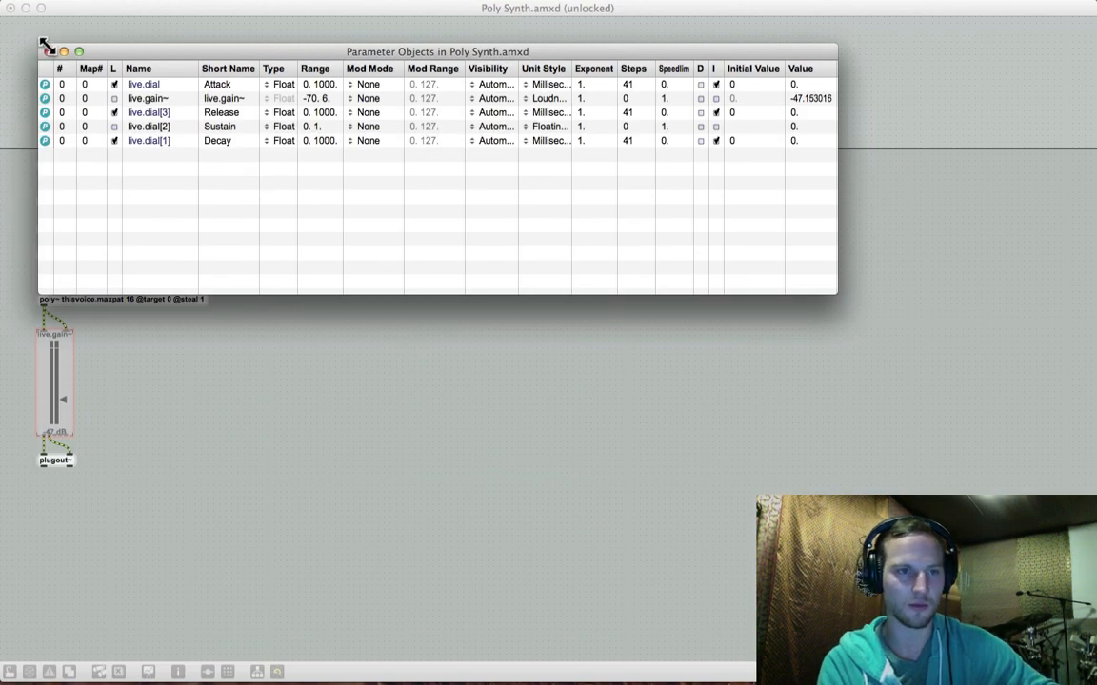
{"action": "left_click", "coordinate": [44, 46]}
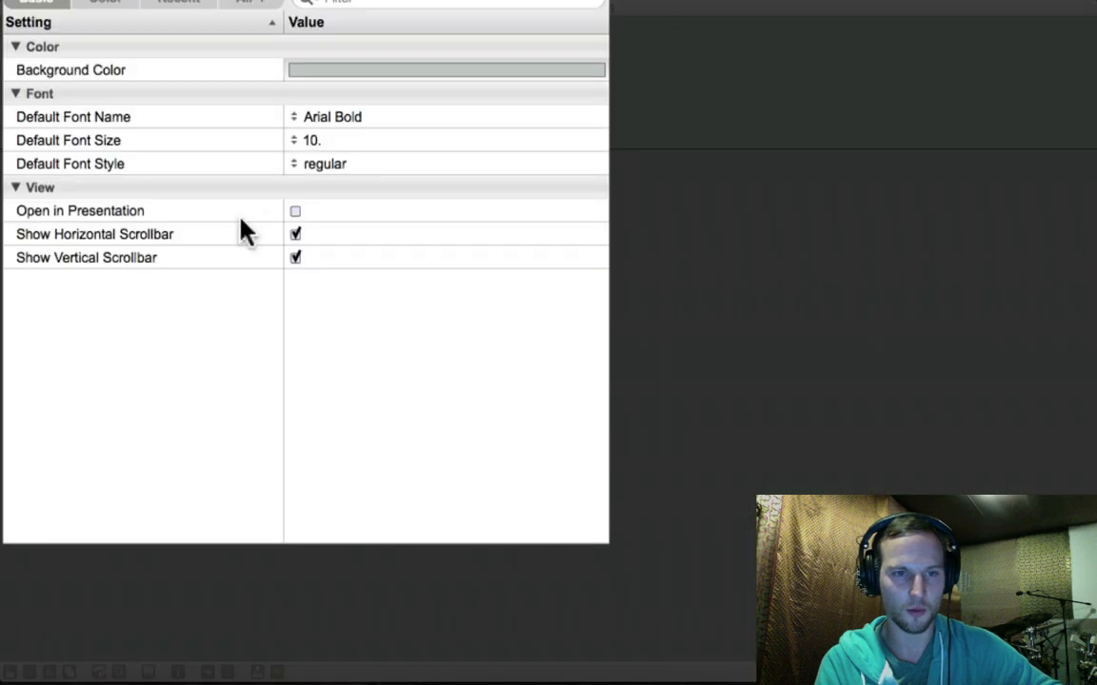
{"action": "left_click", "coordinate": [296, 211]}
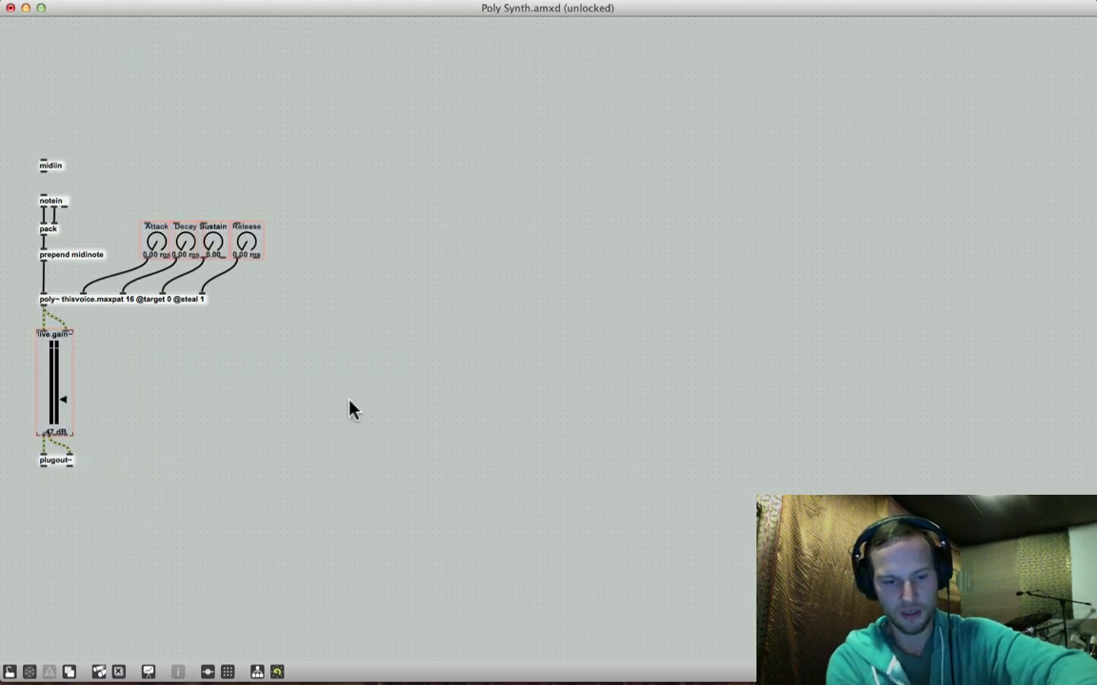
In Presentation Mode, move the envelope dials and gain meter into the top strip.
{"action": "key", "text": "cmd+alt+e"}
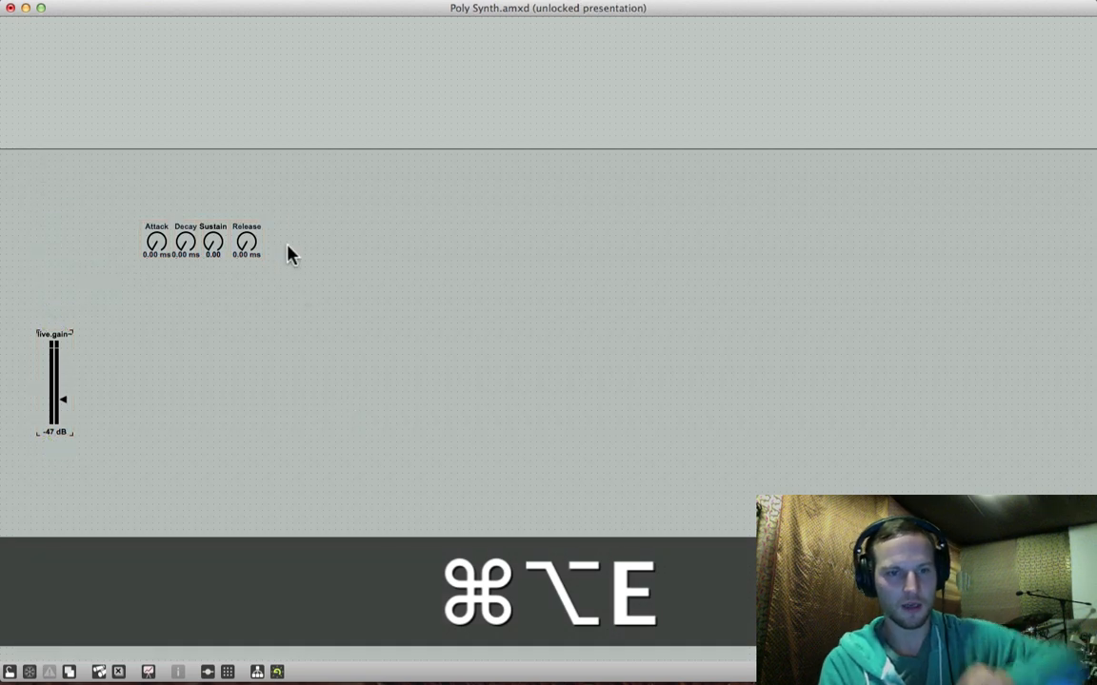
{"action": "left_click_drag", "start_coordinate": [200, 240], "coordinate": [192, 100]}
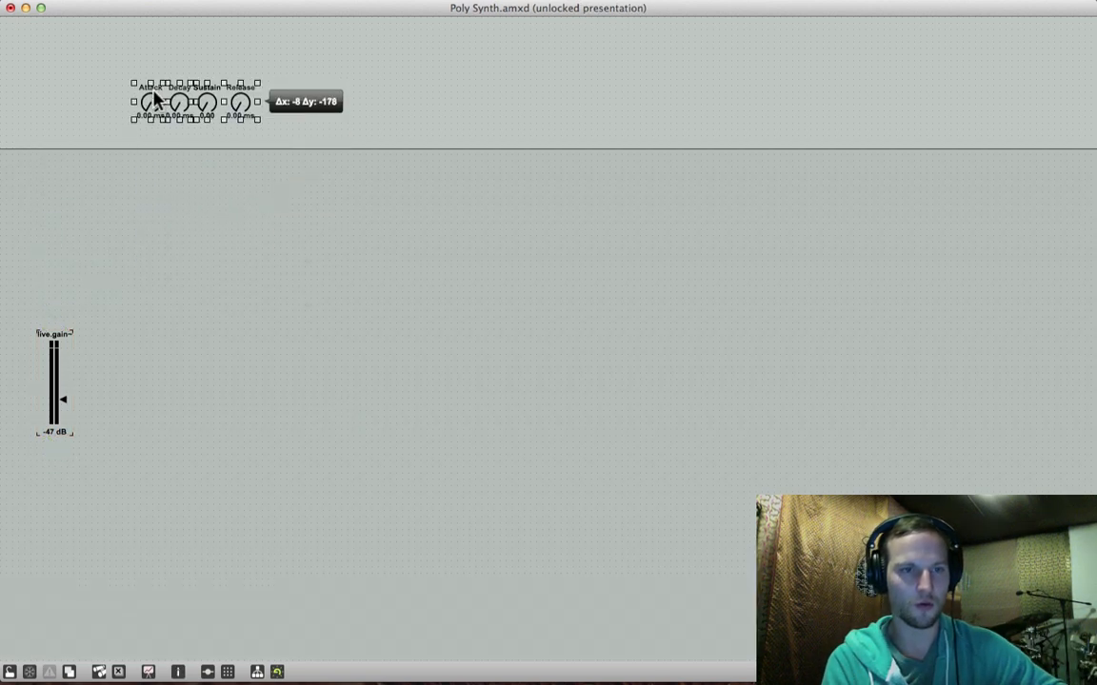
{"action": "left_click_drag", "start_coordinate": [54, 381], "coordinate": [291, 157]}
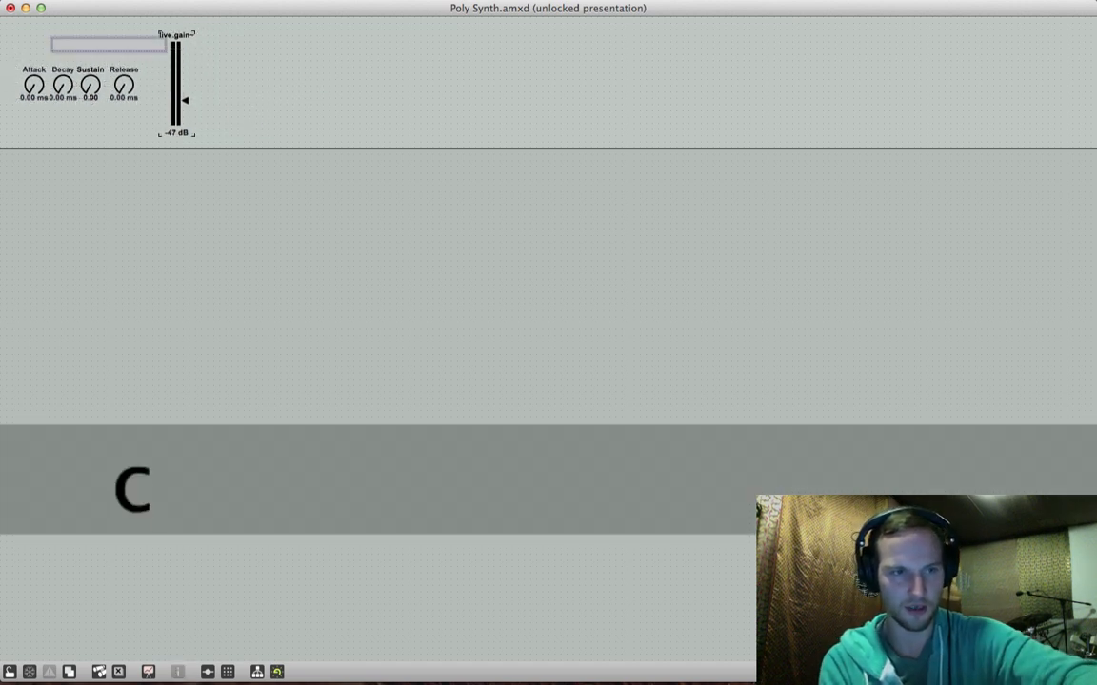
Add an 'AMP ADSR' comment above the dials.
{"action": "left_click", "coordinate": [108, 45]}
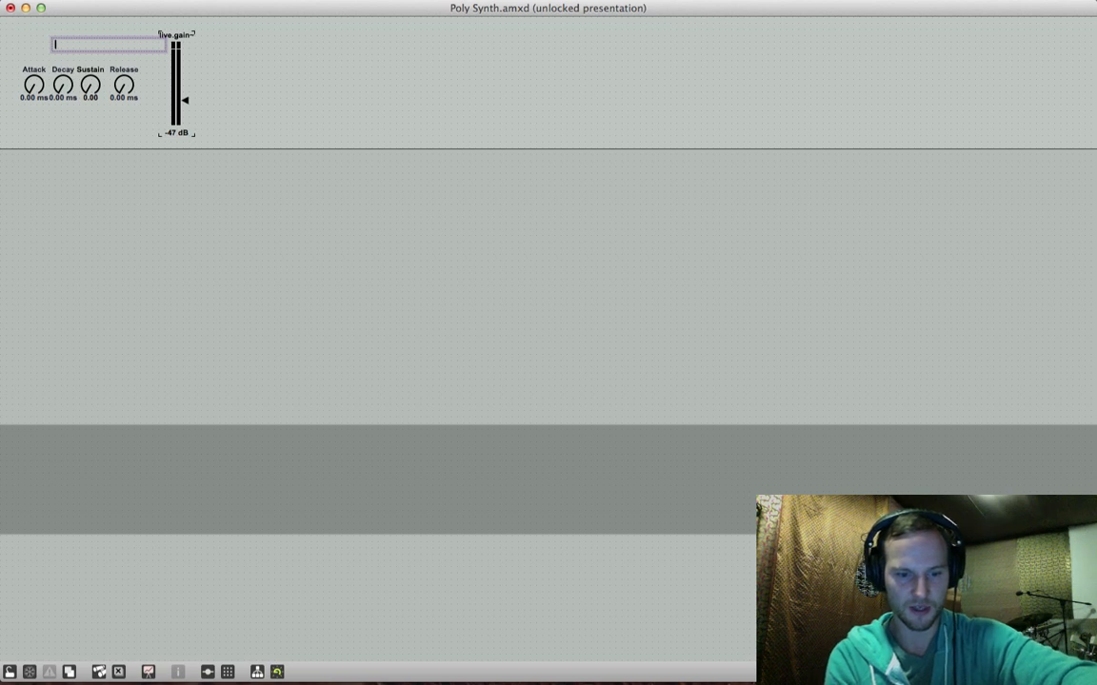
{"action": "type", "text": "AMP AD"}
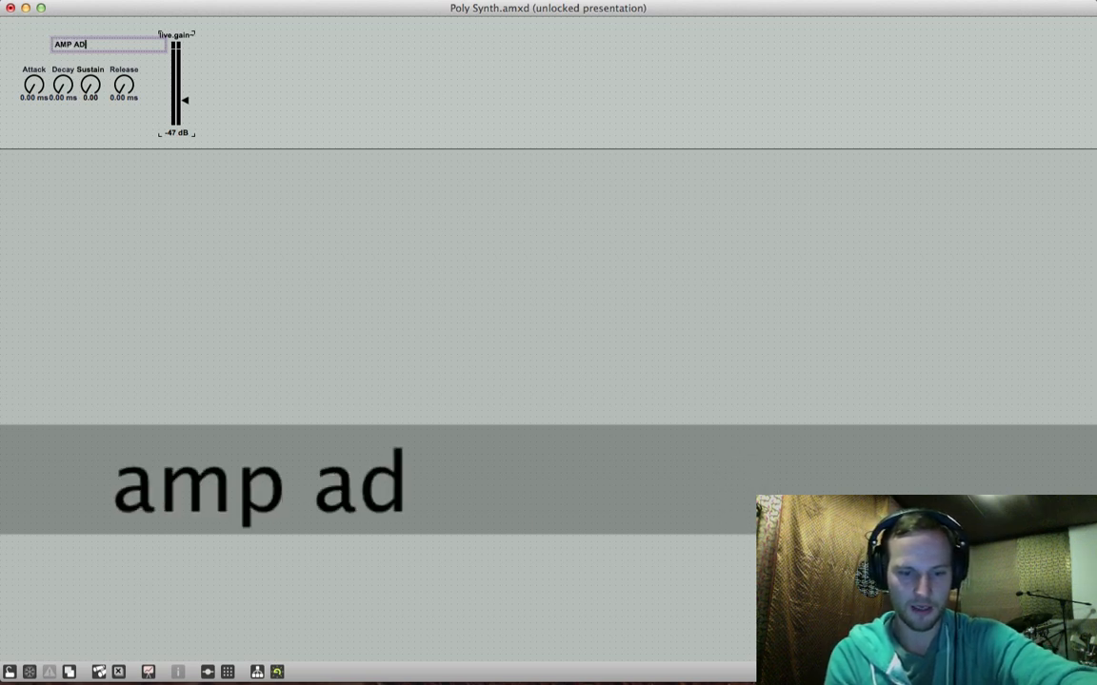
{"action": "type", "text": "SR"}
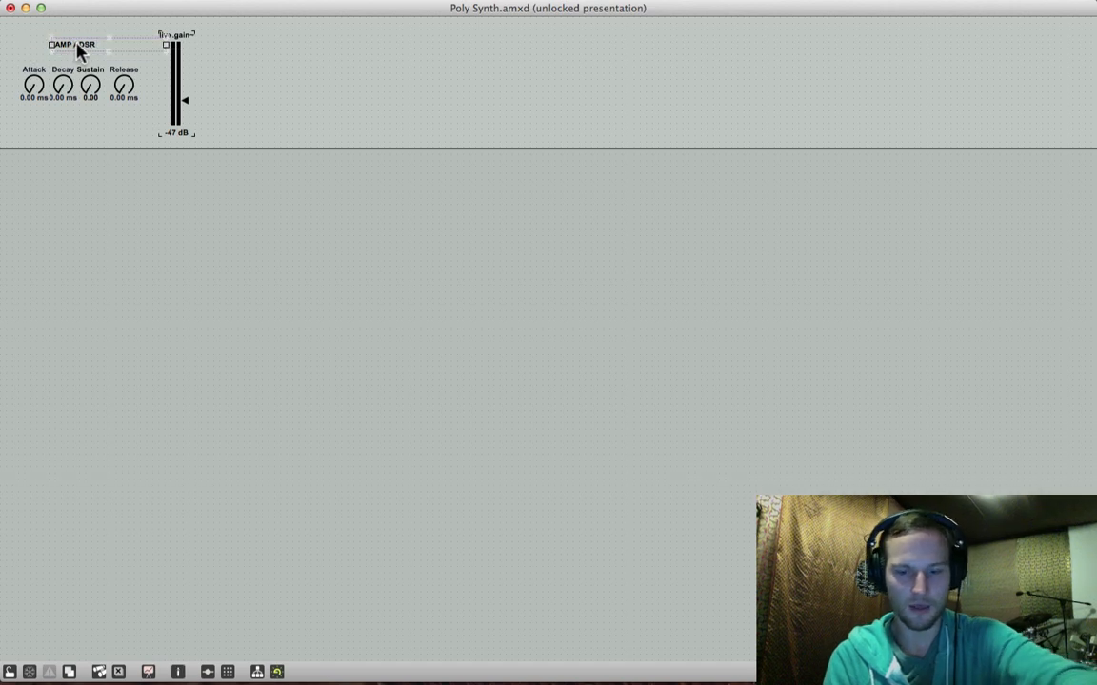
Set the AMP ADSR label's font to Helvetica at size 15.
{"action": "key", "text": "cmd+i"}
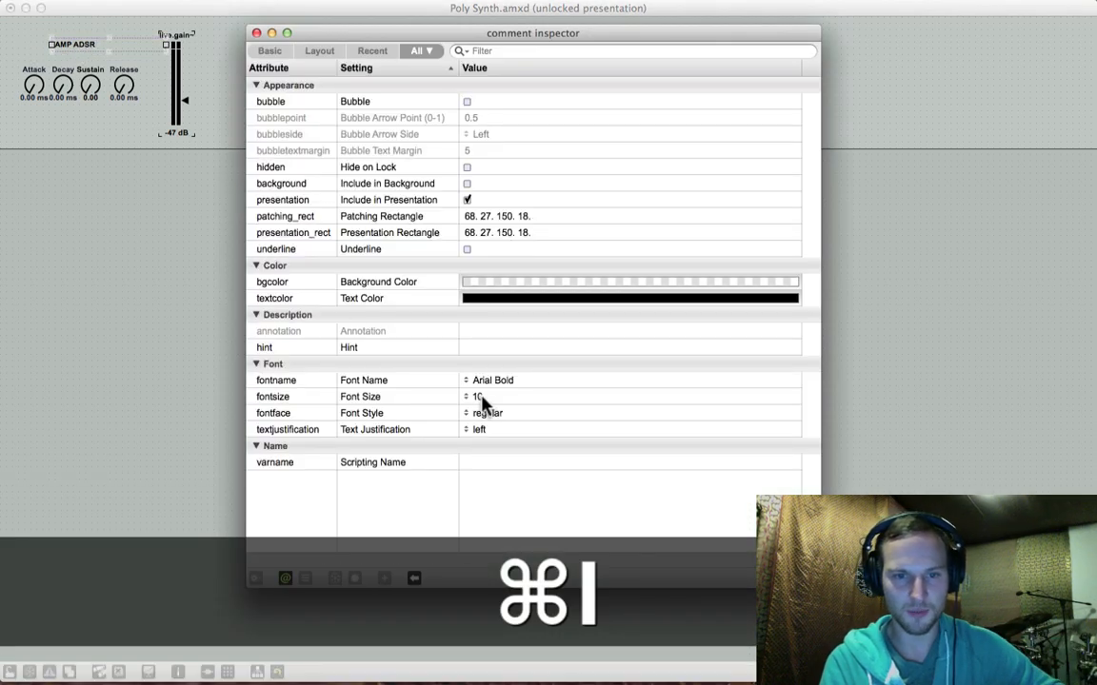
{"action": "left_click", "coordinate": [492, 379]}
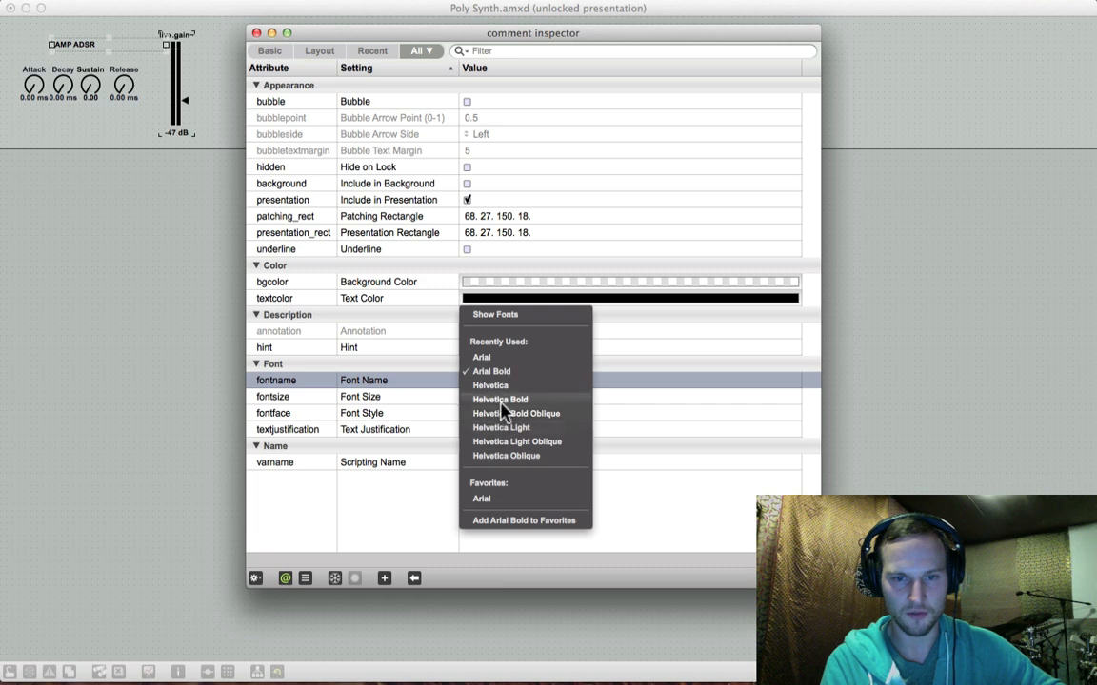
{"action": "left_click", "coordinate": [489, 386]}
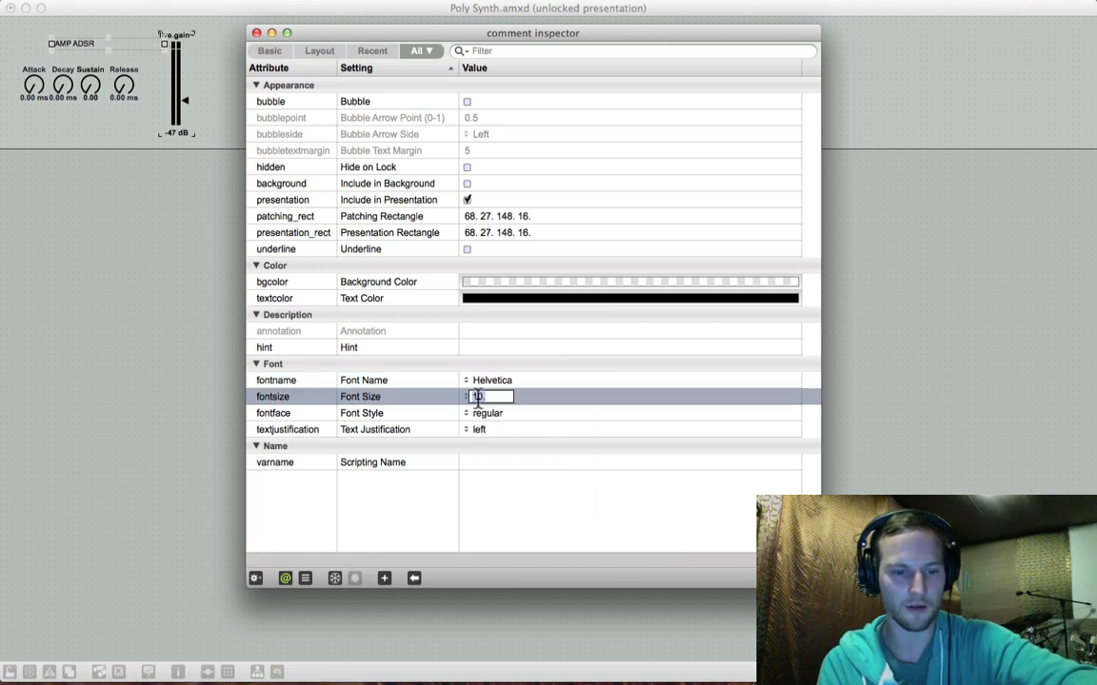
{"action": "type", "text": "1"}
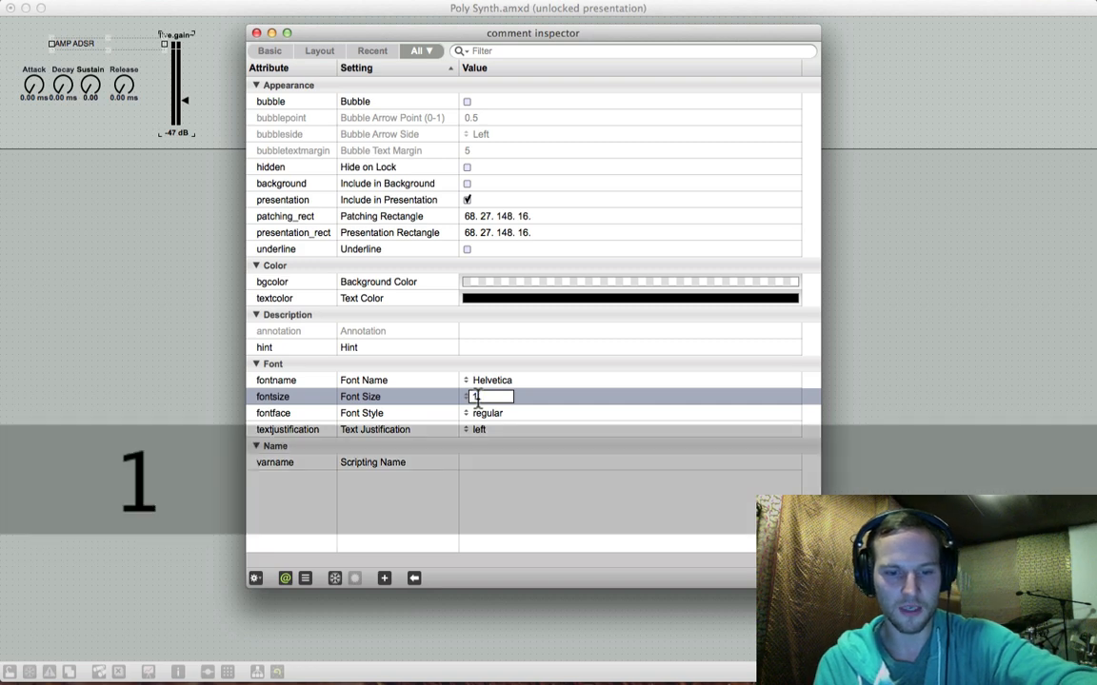
{"action": "type", "text": "15."}
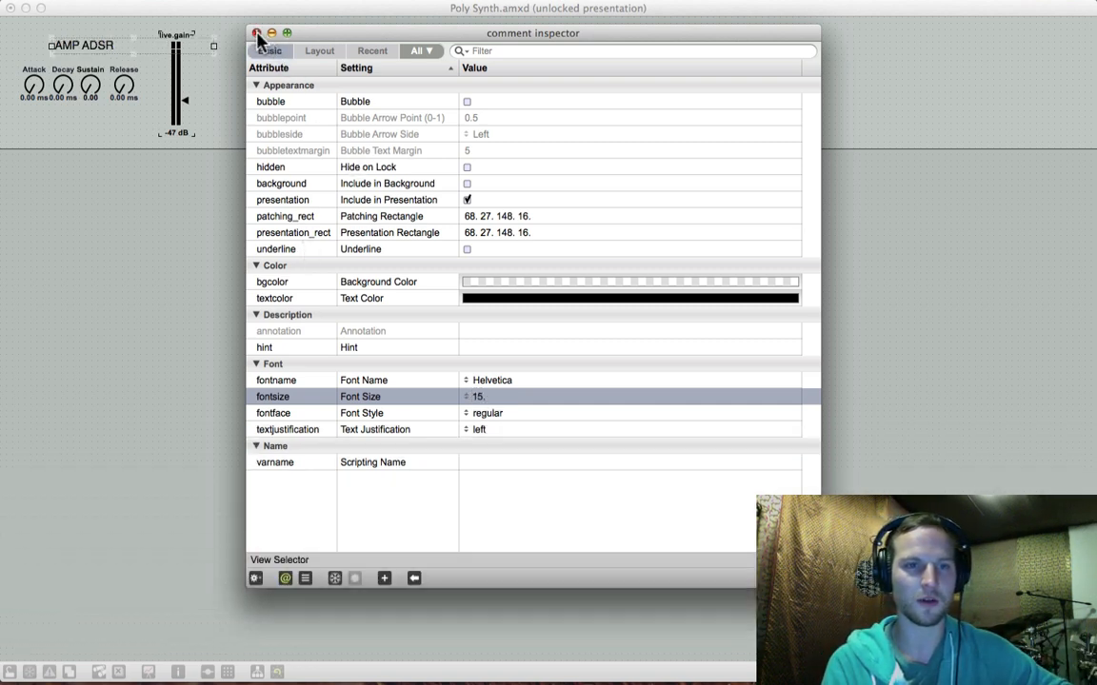
{"action": "left_click", "coordinate": [256, 33]}
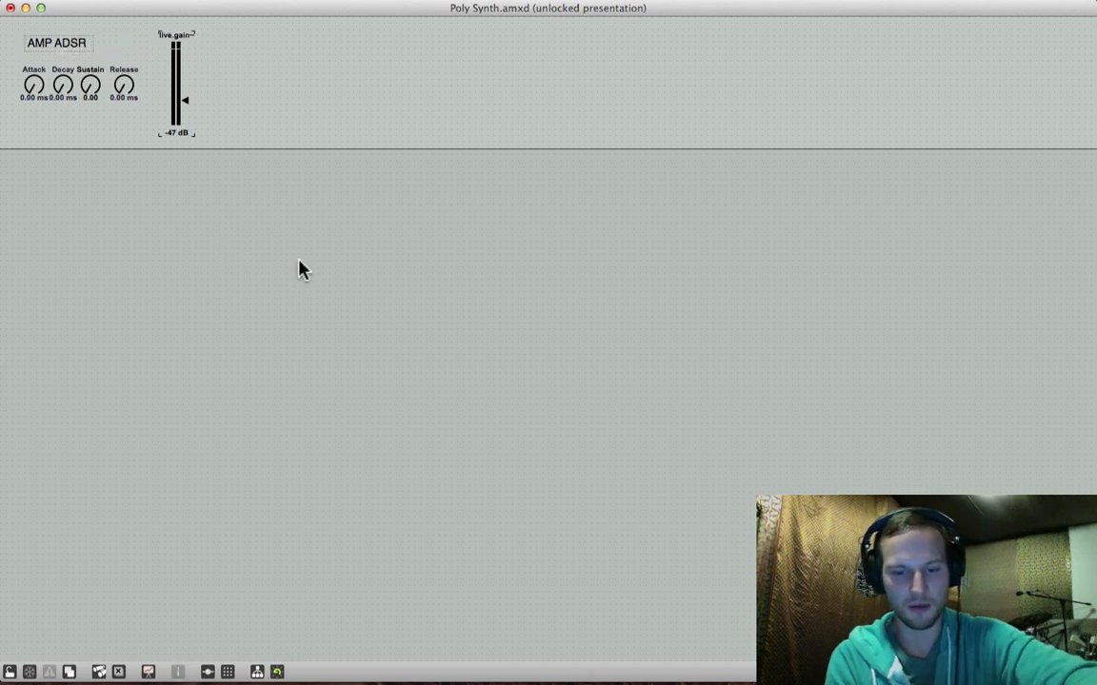
Create a light-blue panel over the label, dials and gain meter, and send it to back.
{"action": "type", "text": "pan2"}
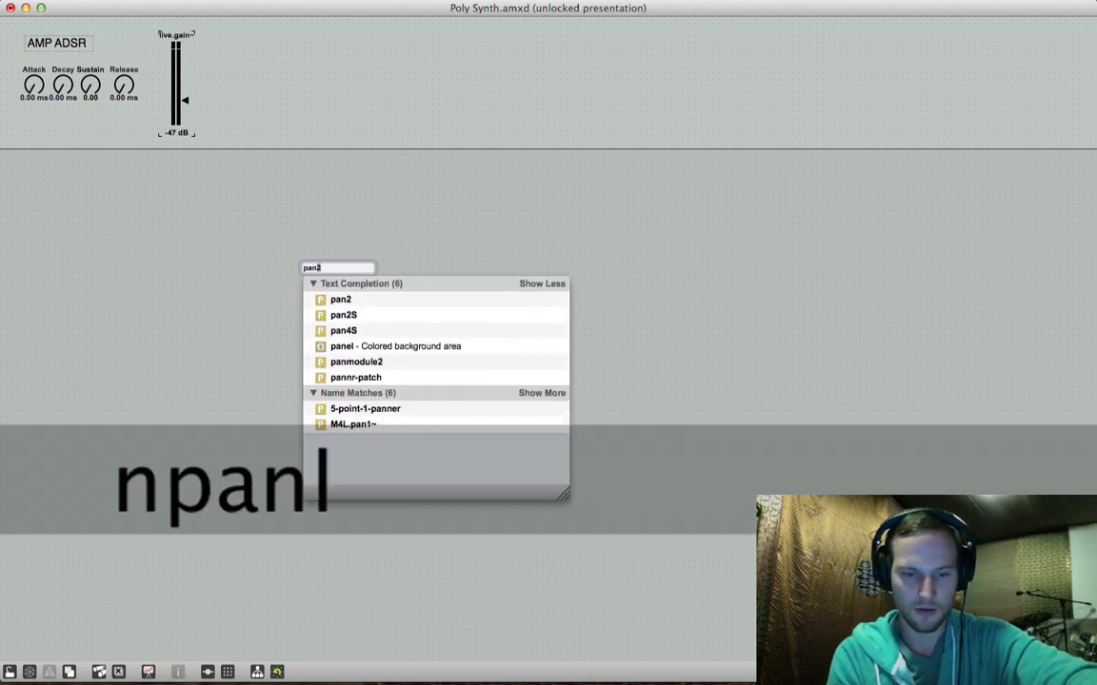
{"action": "type", "text": "panel"}
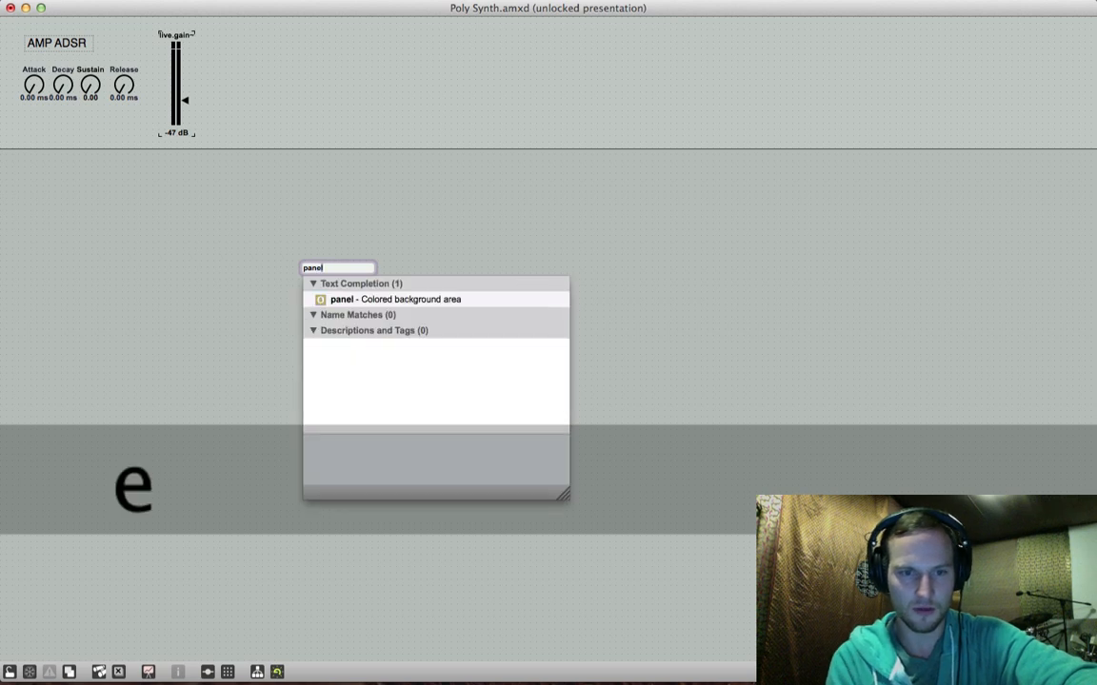
{"action": "left_click", "coordinate": [394, 299]}
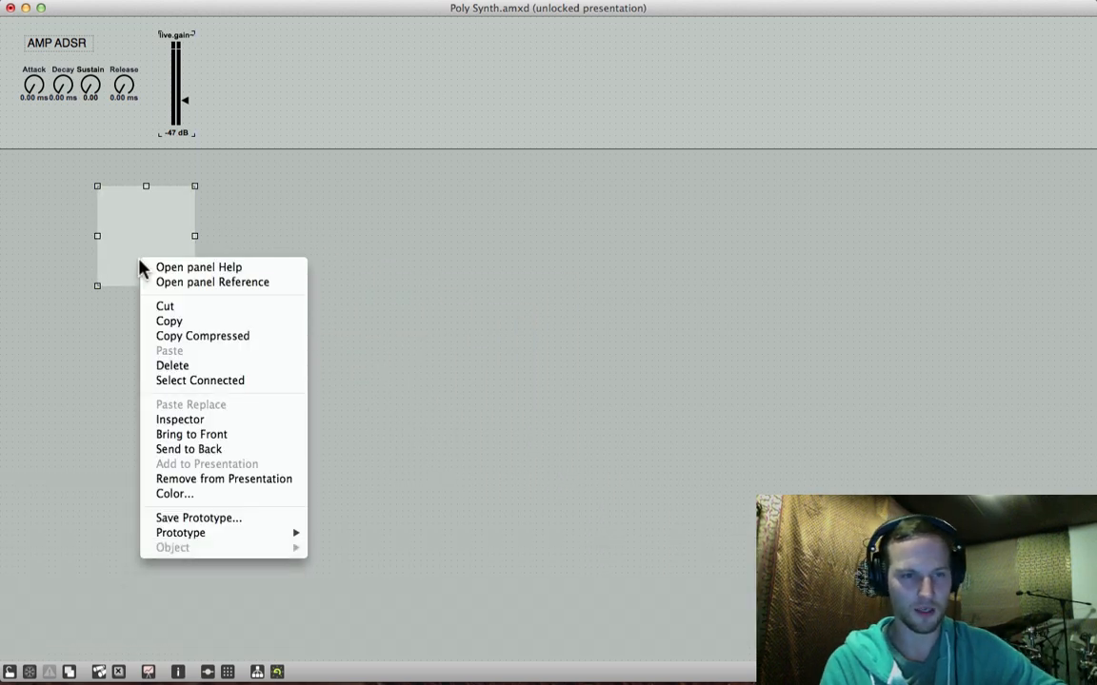
{"action": "mouse_move", "coordinate": [190, 336]}
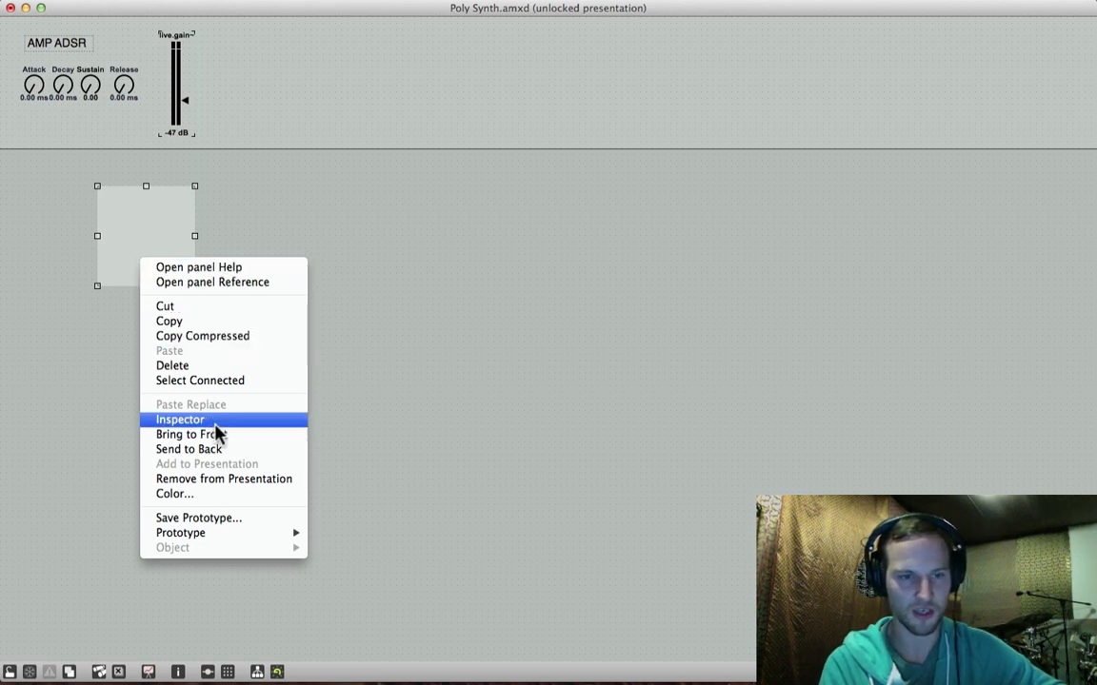
{"action": "mouse_move", "coordinate": [219, 448]}
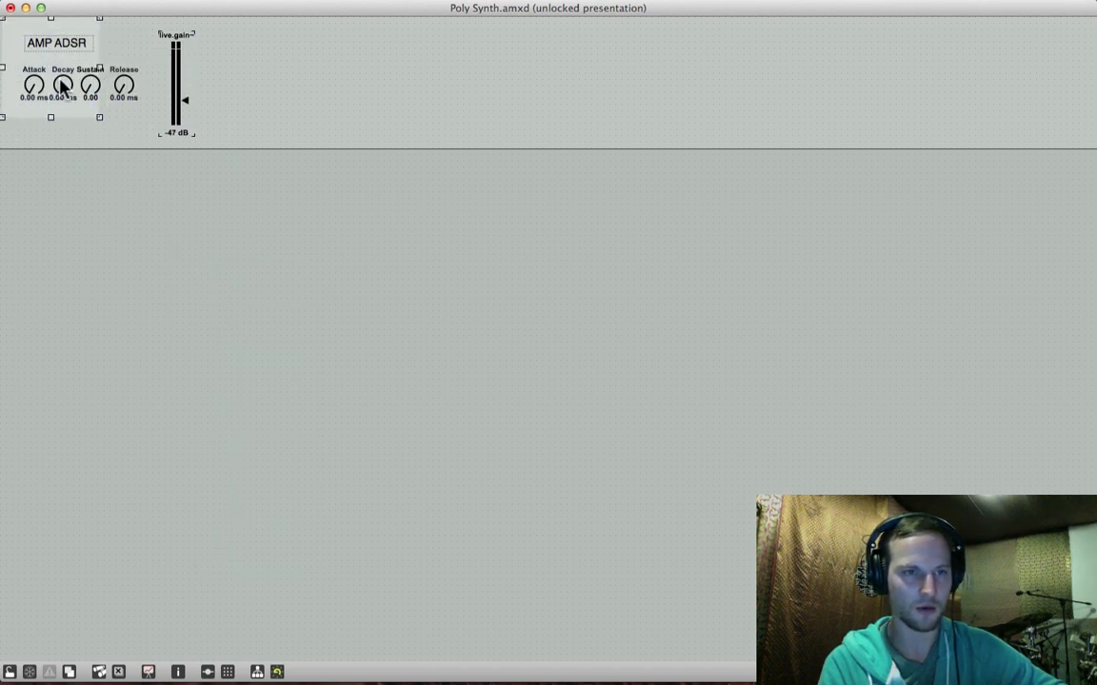
{"action": "left_click_drag", "start_coordinate": [102, 117], "coordinate": [225, 149]}
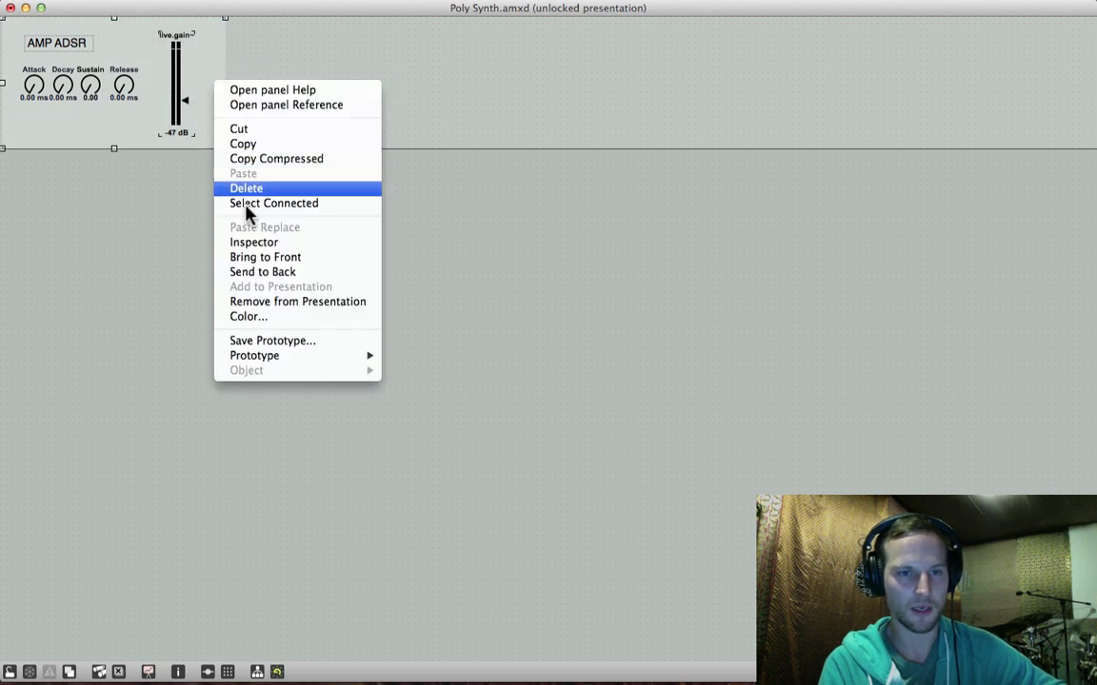
{"action": "left_click", "coordinate": [249, 316]}
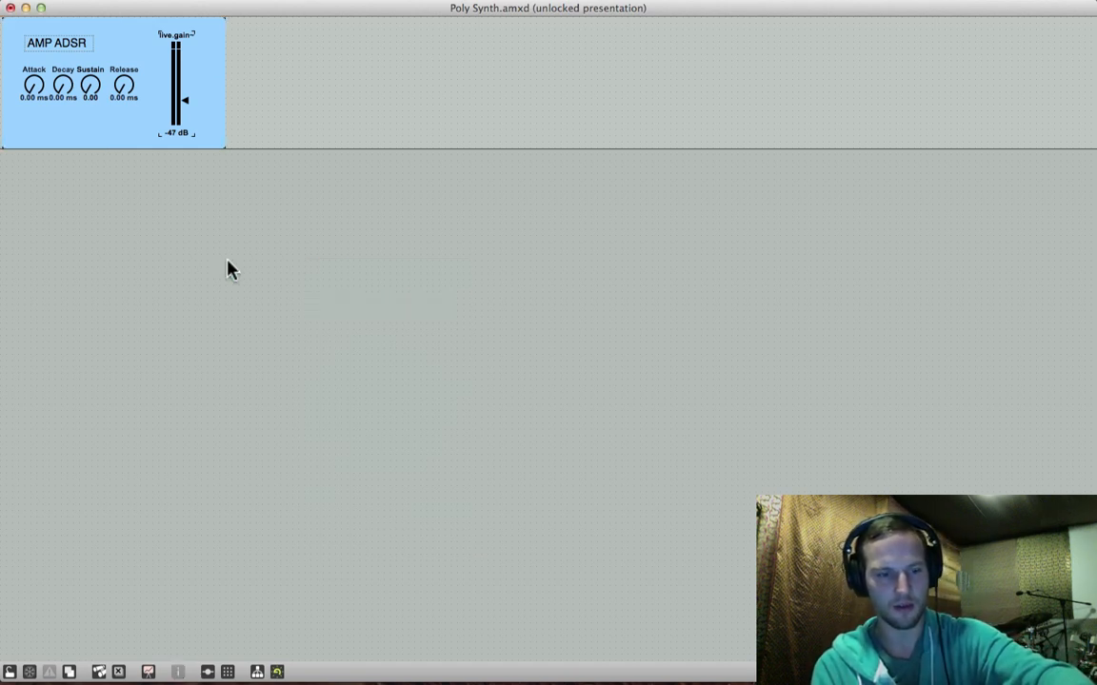
Save the device as Poly Synth.amxd, replacing the existing file of that name.
{"action": "key", "text": "cmd+shift"}
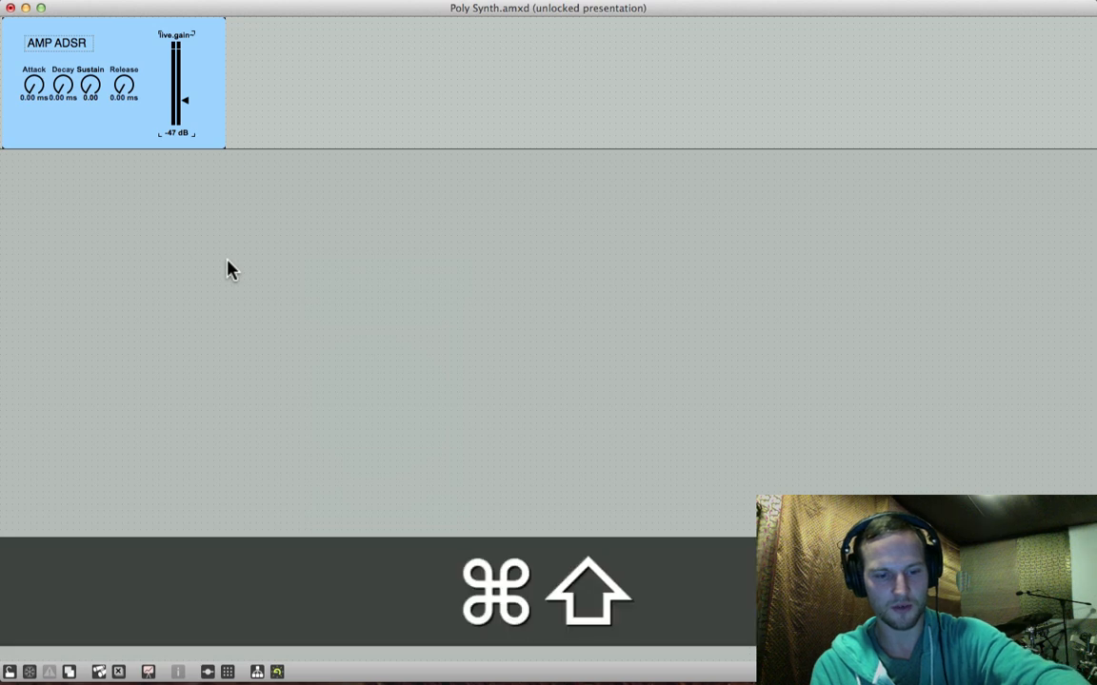
{"action": "key", "text": "cmd+shift+s"}
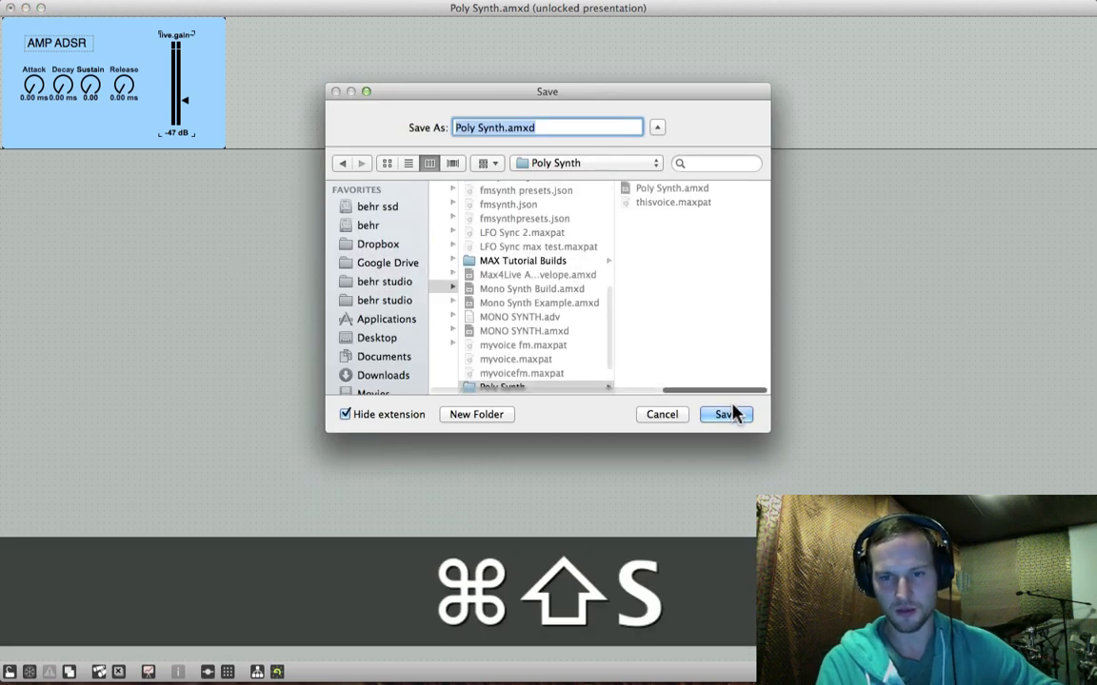
{"action": "left_click", "coordinate": [725, 414]}
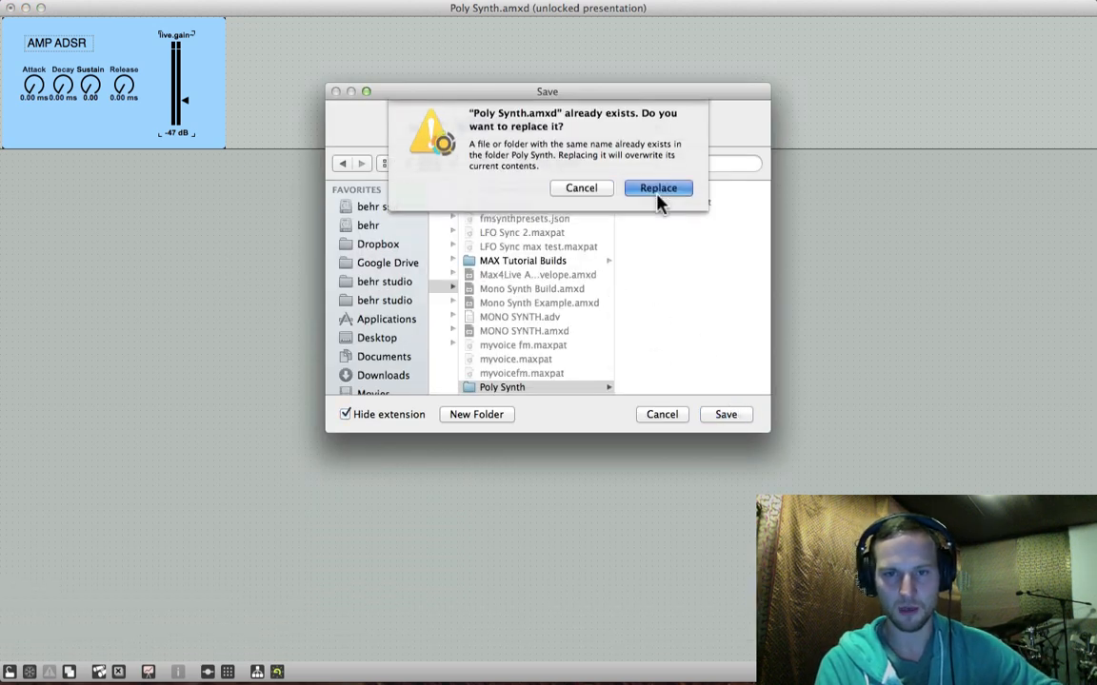
{"action": "left_click", "coordinate": [657, 188]}
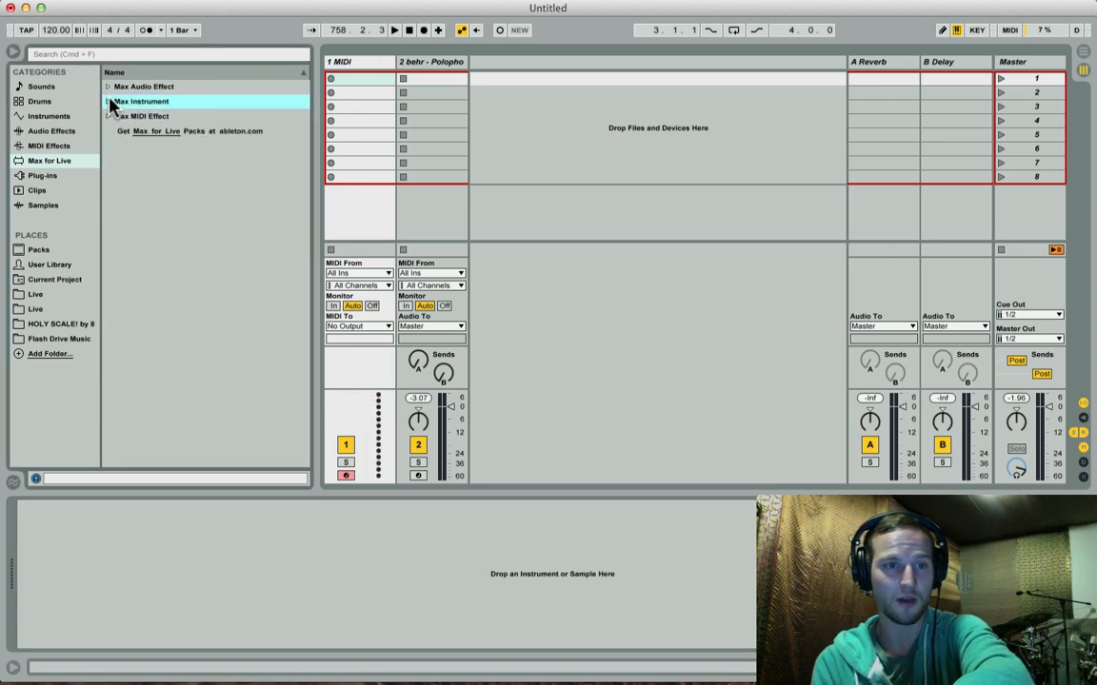
Load Poly Synth onto track 1, set sustain 0.66 and decay 550 ms, then select the example synth track.
{"action": "left_click", "coordinate": [109, 100]}
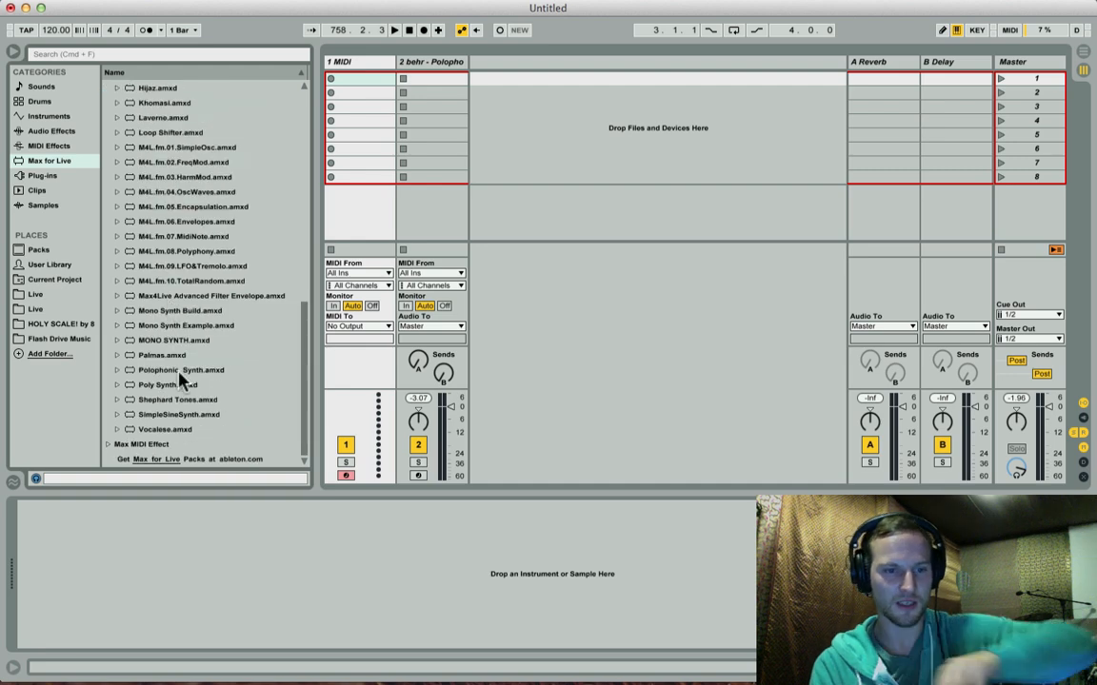
{"action": "left_click", "coordinate": [167, 384]}
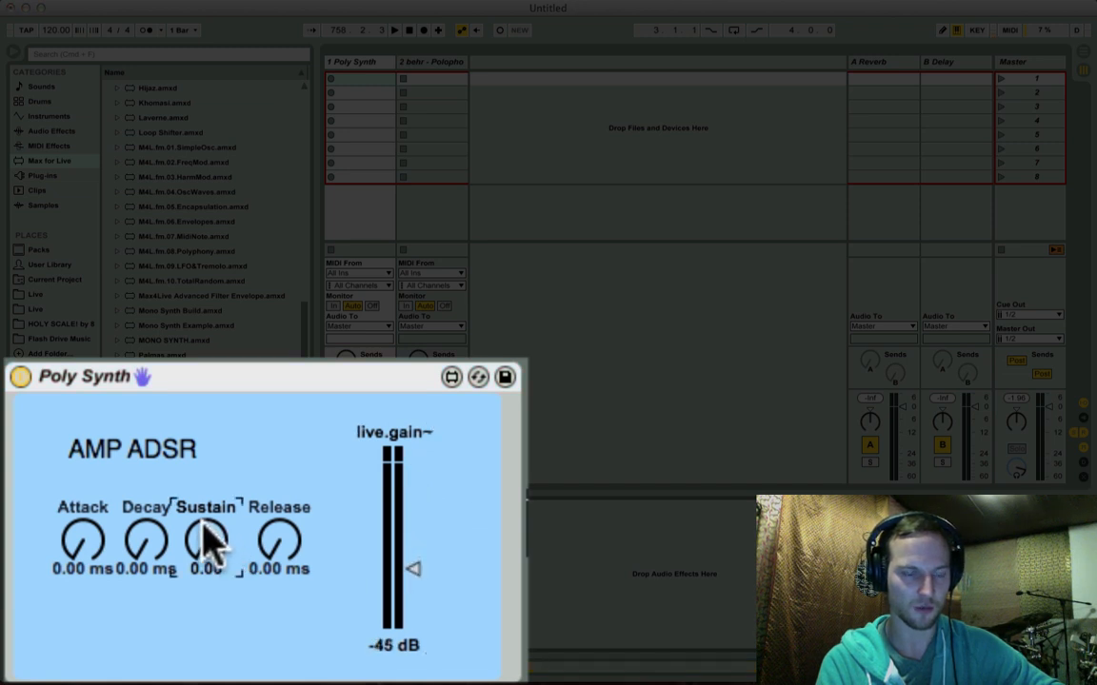
{"action": "left_click_drag", "start_coordinate": [207, 542], "coordinate": [207, 514]}
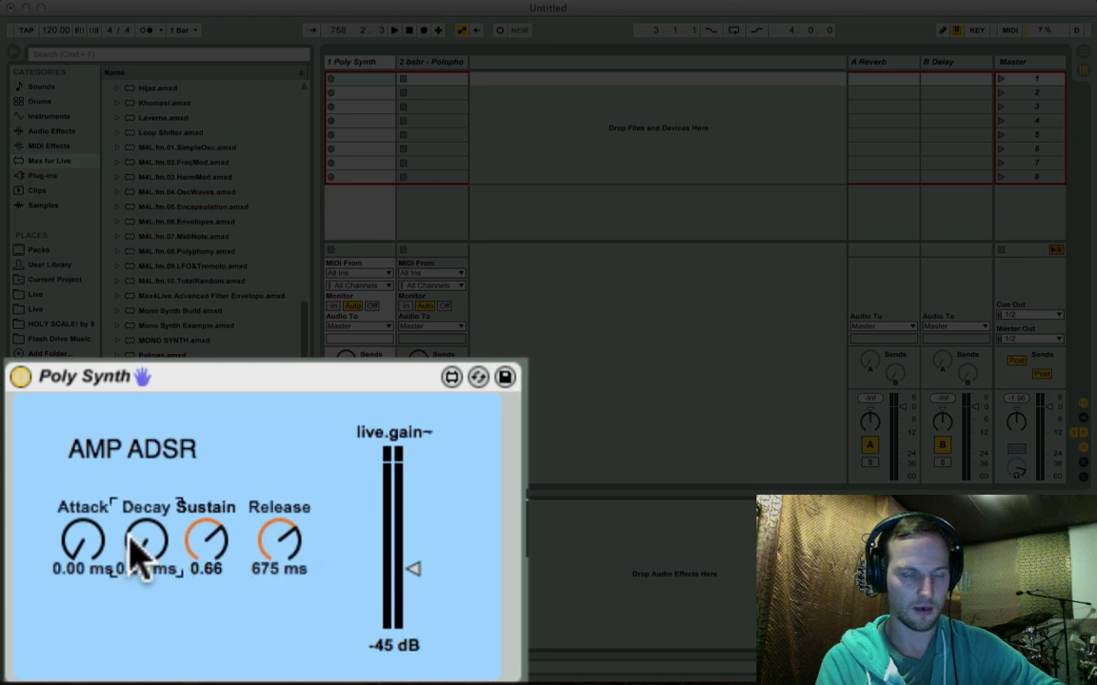
{"action": "left_click_drag", "start_coordinate": [145, 540], "coordinate": [144, 533]}
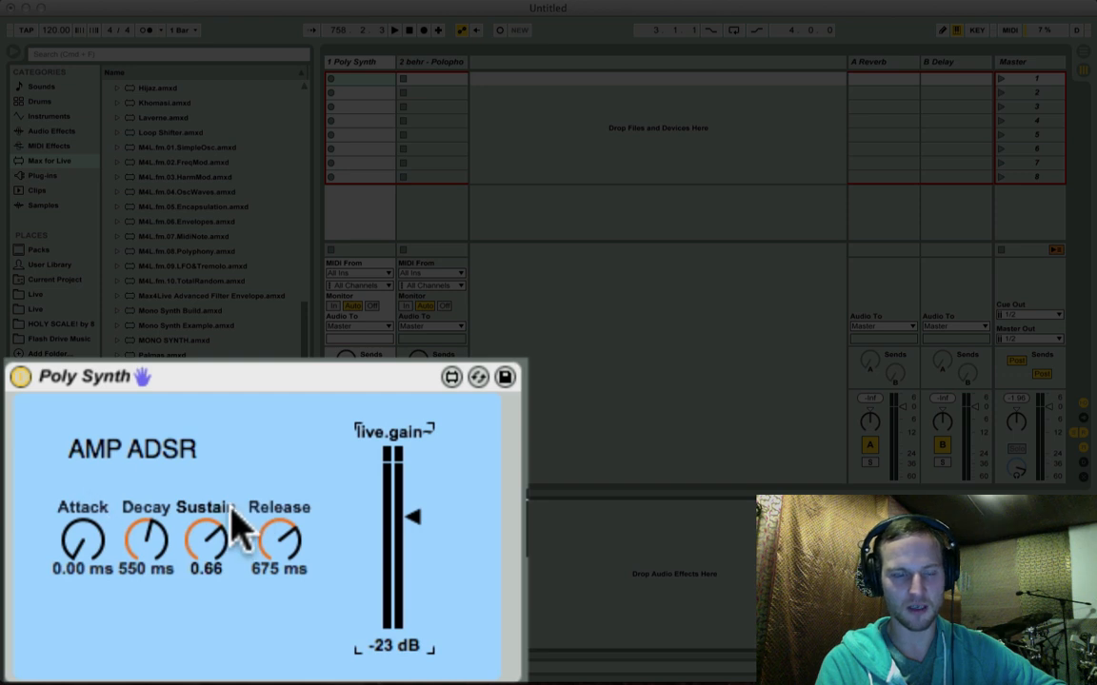
{"action": "mouse_move", "coordinate": [333, 390]}
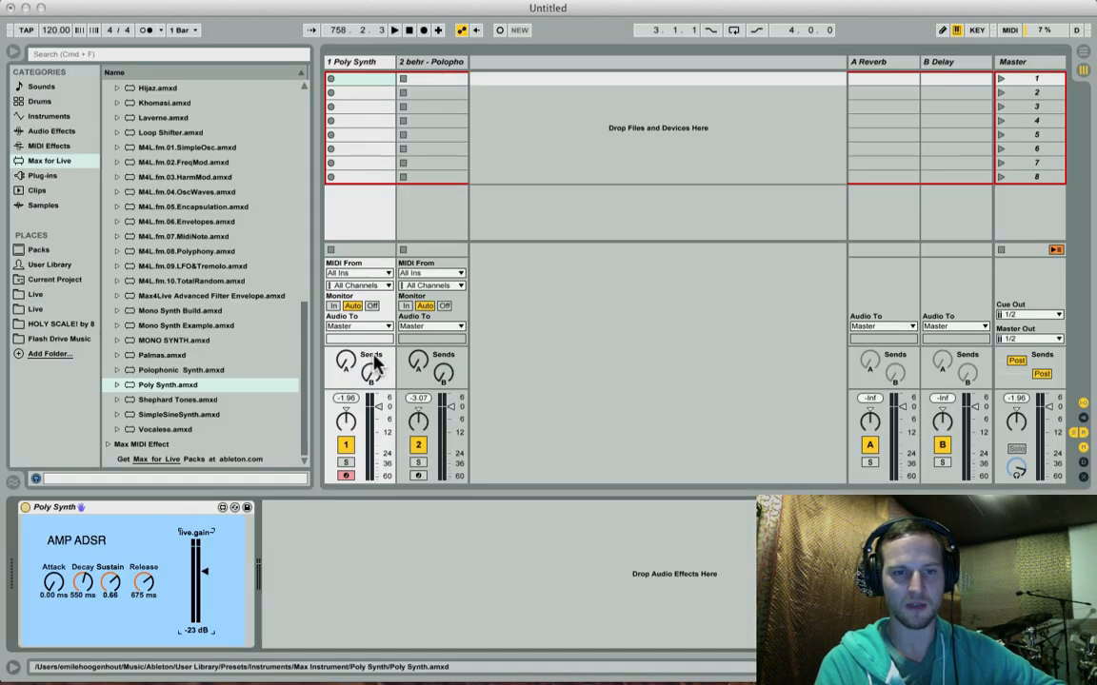
{"action": "left_click", "coordinate": [431, 62]}
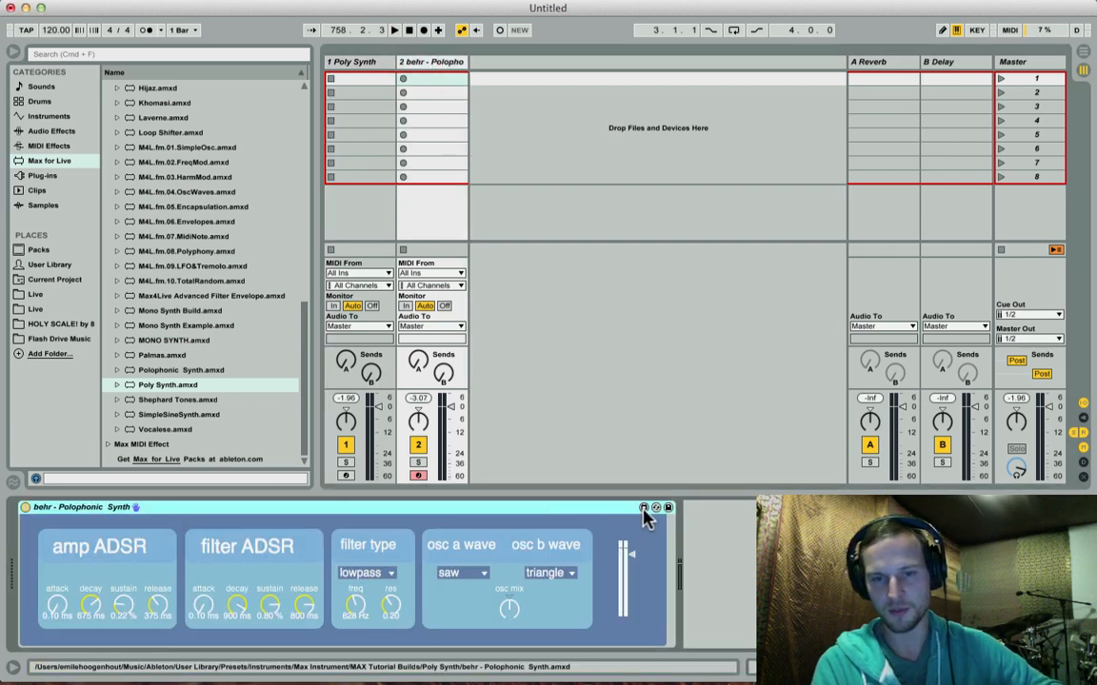
Open the example polyphonic synth device in the Max editor.
{"action": "left_click", "coordinate": [642, 507]}
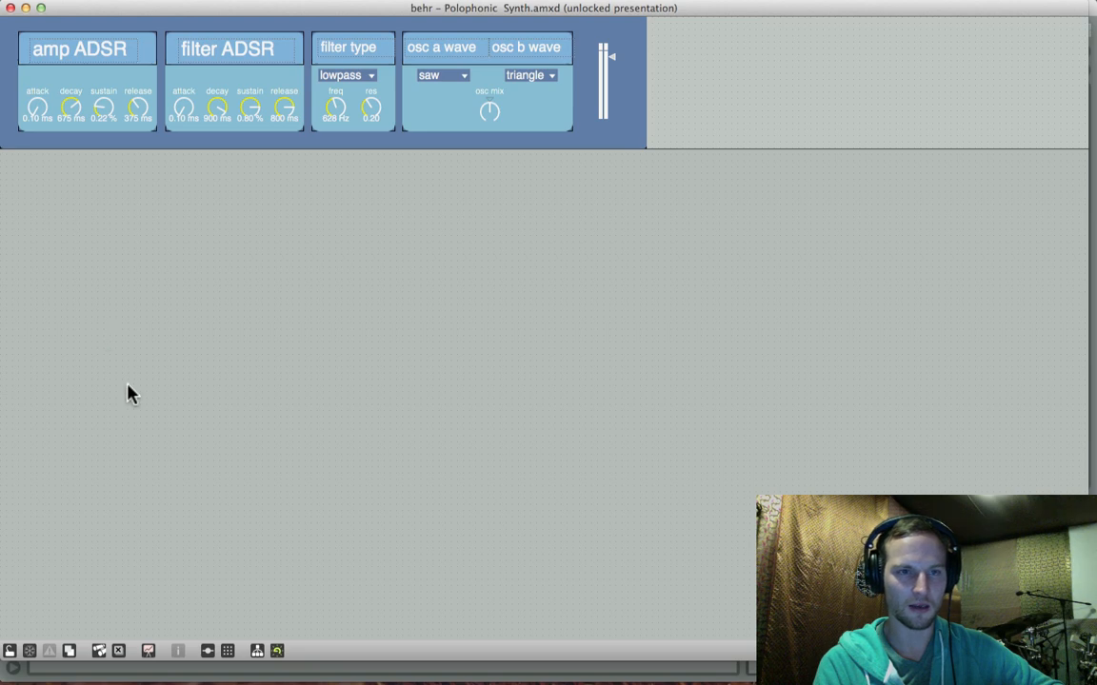
{"action": "mouse_move", "coordinate": [162, 376]}
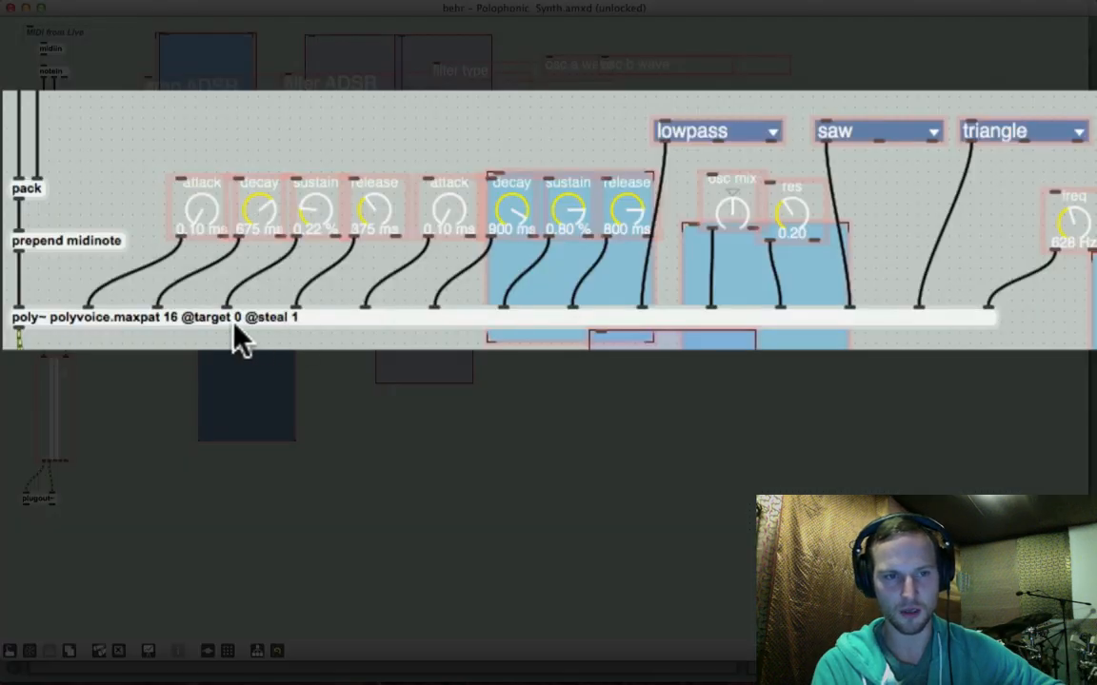
{"action": "mouse_move", "coordinate": [210, 214]}
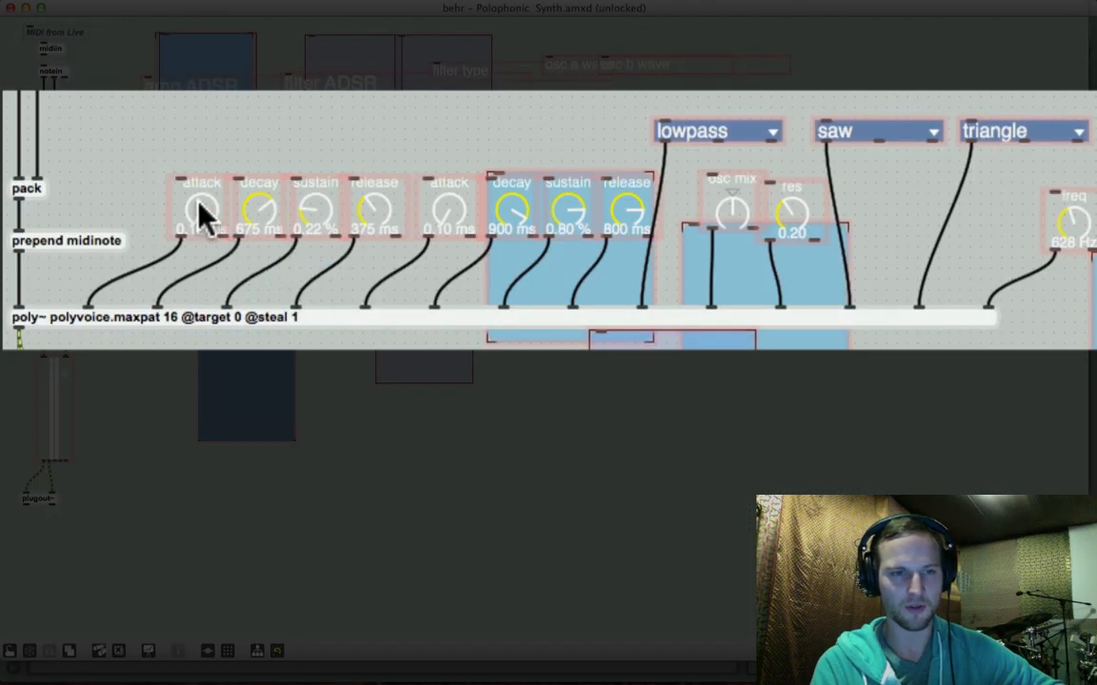
{"action": "mouse_move", "coordinate": [195, 95]}
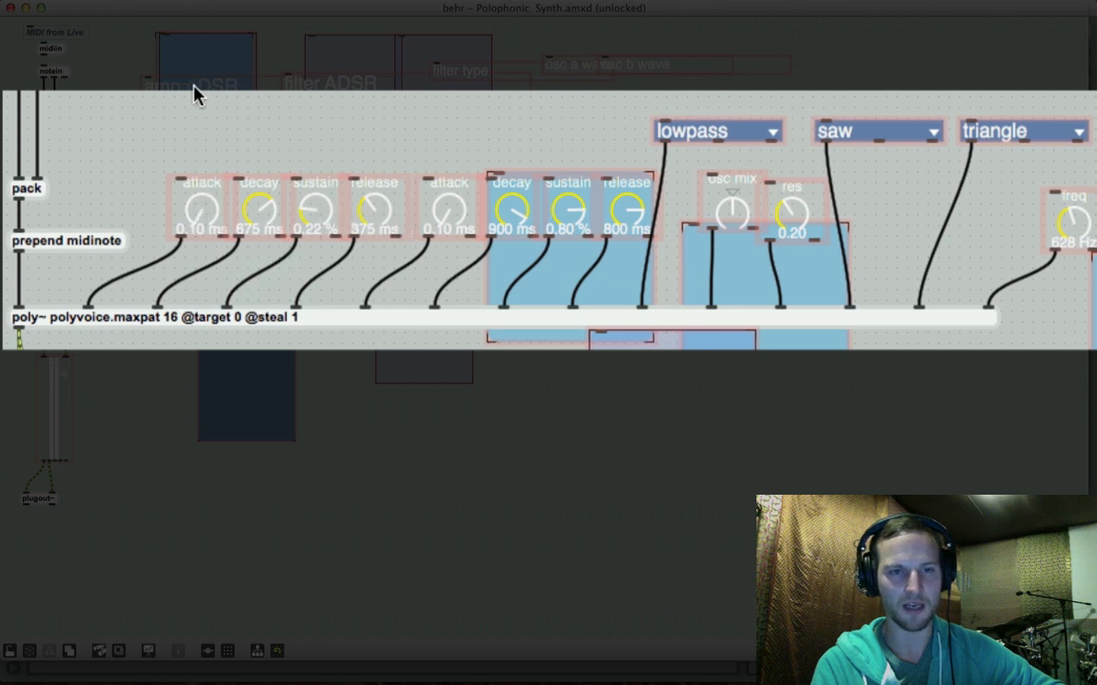
{"action": "mouse_move", "coordinate": [490, 281]}
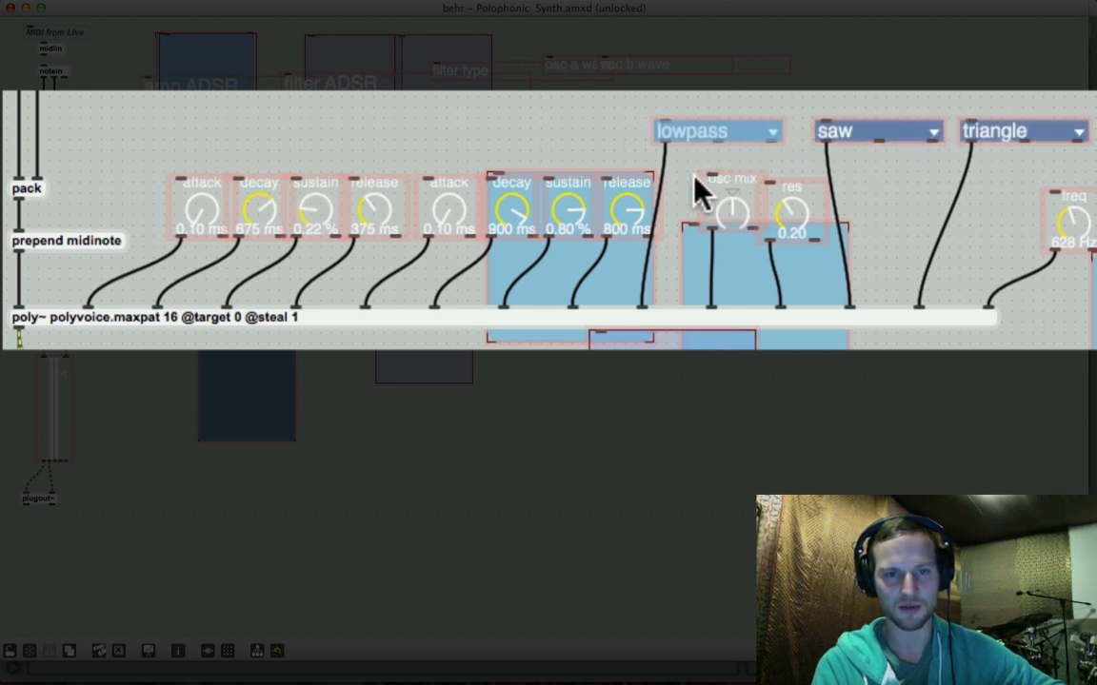
{"action": "mouse_move", "coordinate": [690, 143]}
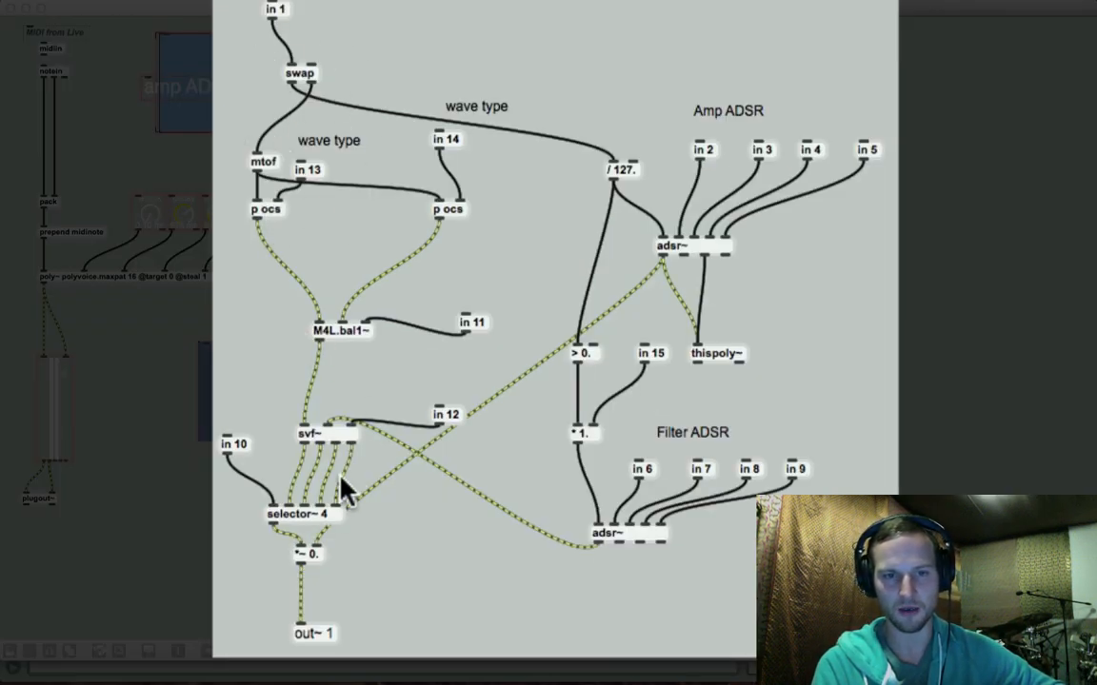
{"action": "mouse_move", "coordinate": [291, 314]}
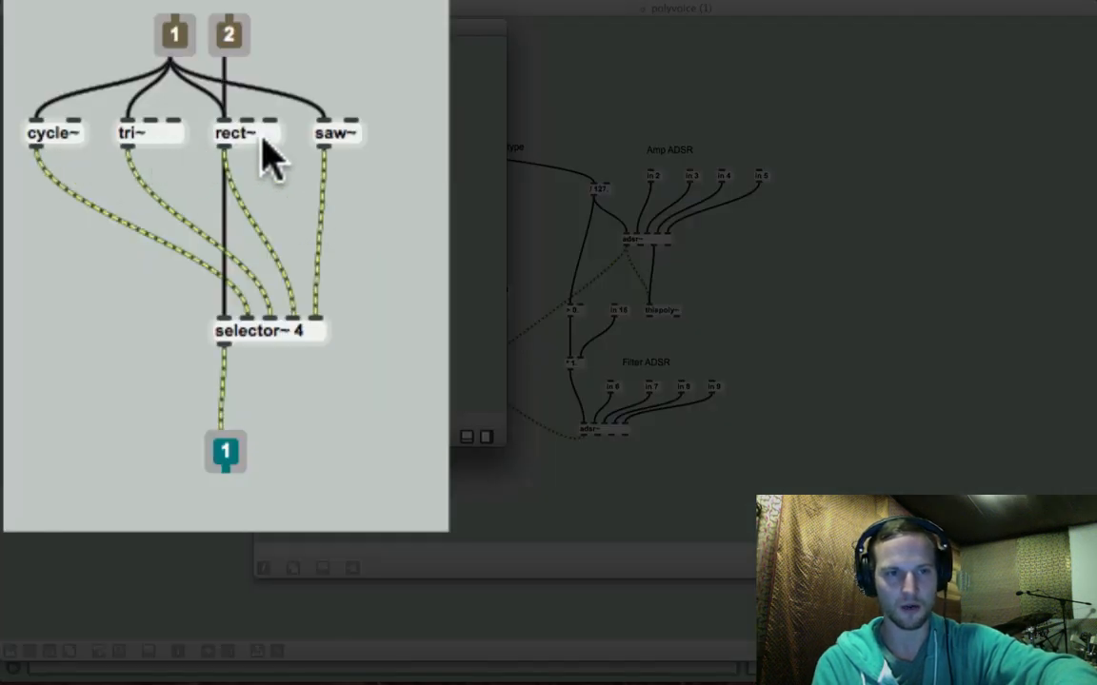
{"action": "mouse_move", "coordinate": [271, 129]}
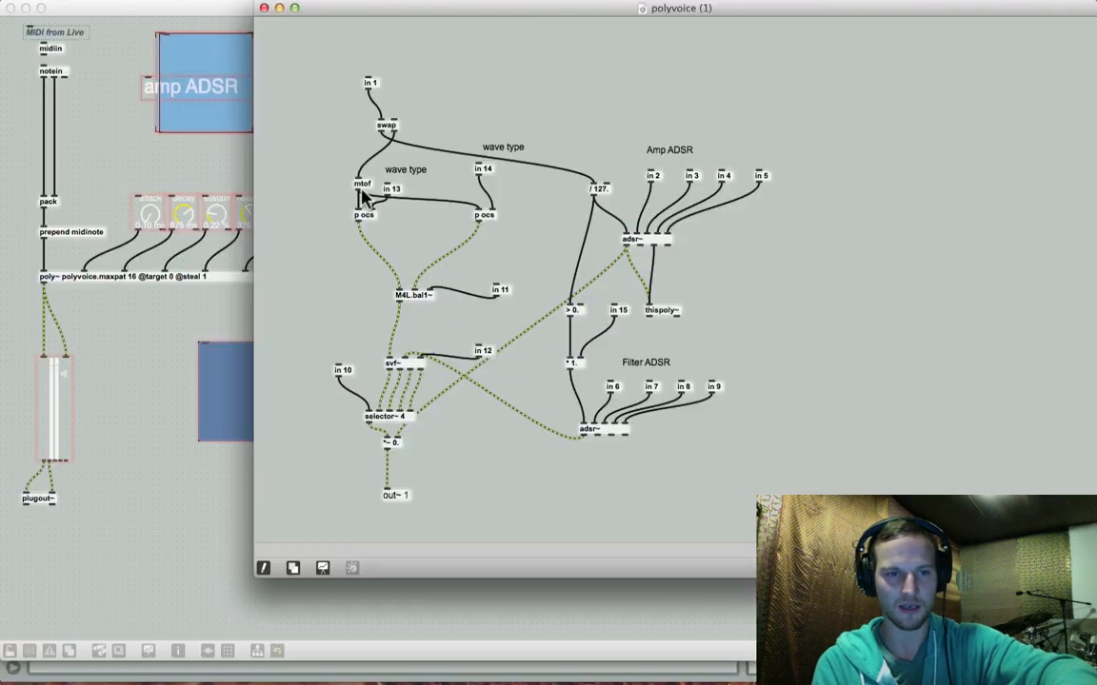
{"action": "mouse_move", "coordinate": [381, 57]}
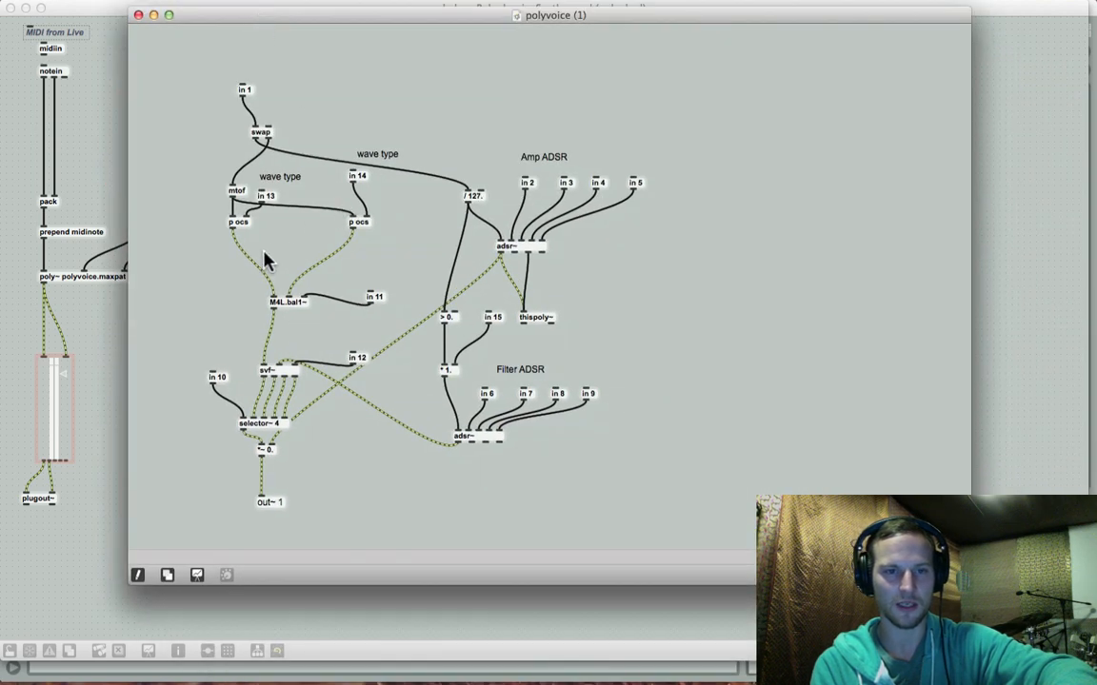
{"action": "mouse_move", "coordinate": [359, 264]}
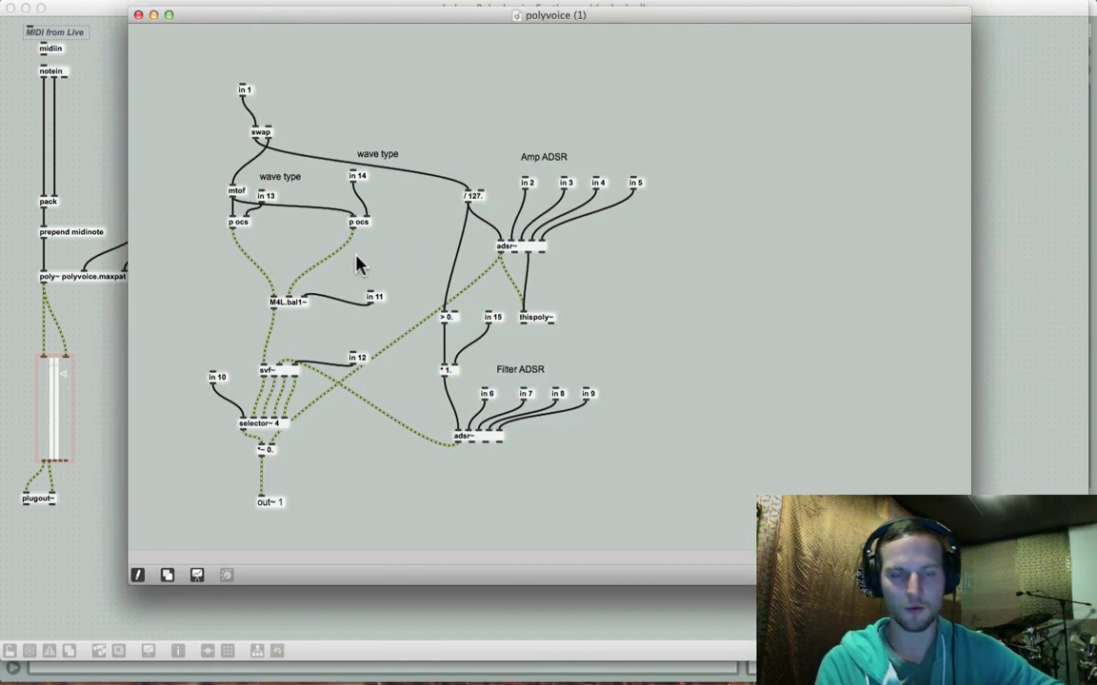
{"action": "mouse_move", "coordinate": [383, 288]}
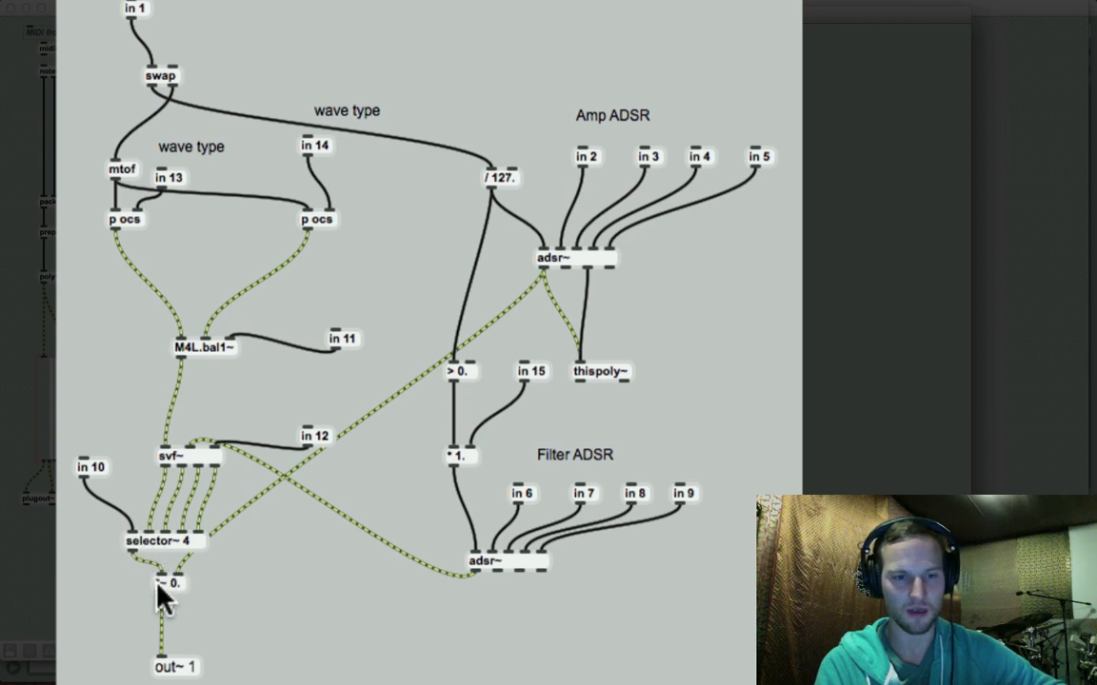
{"action": "mouse_move", "coordinate": [184, 598]}
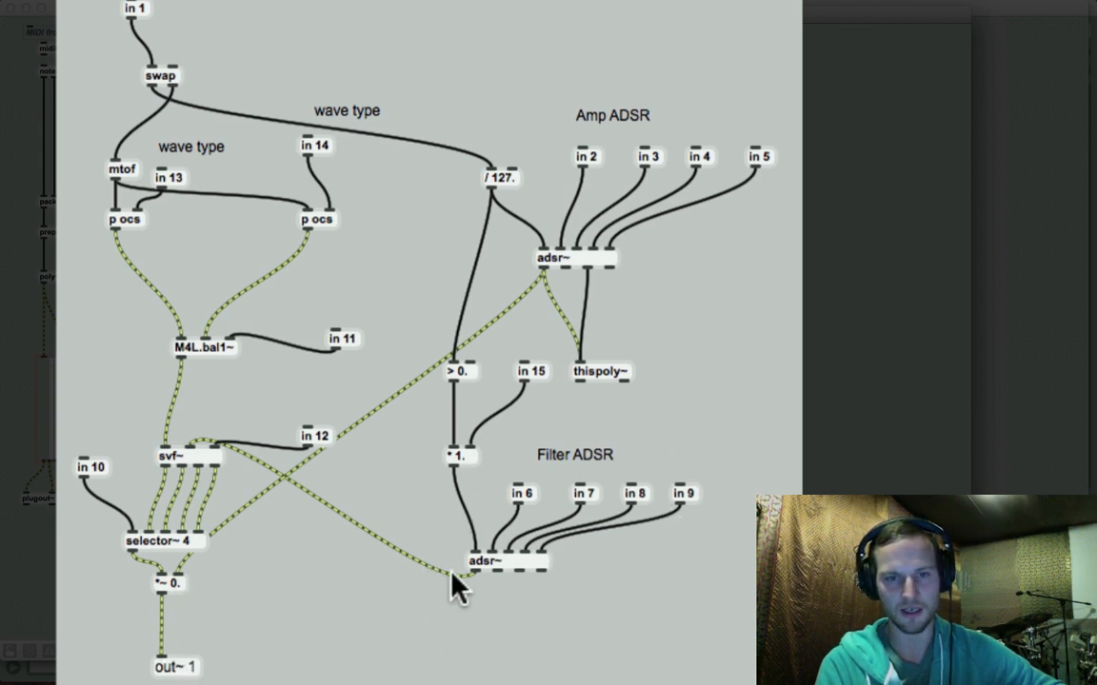
{"action": "mouse_move", "coordinate": [580, 454]}
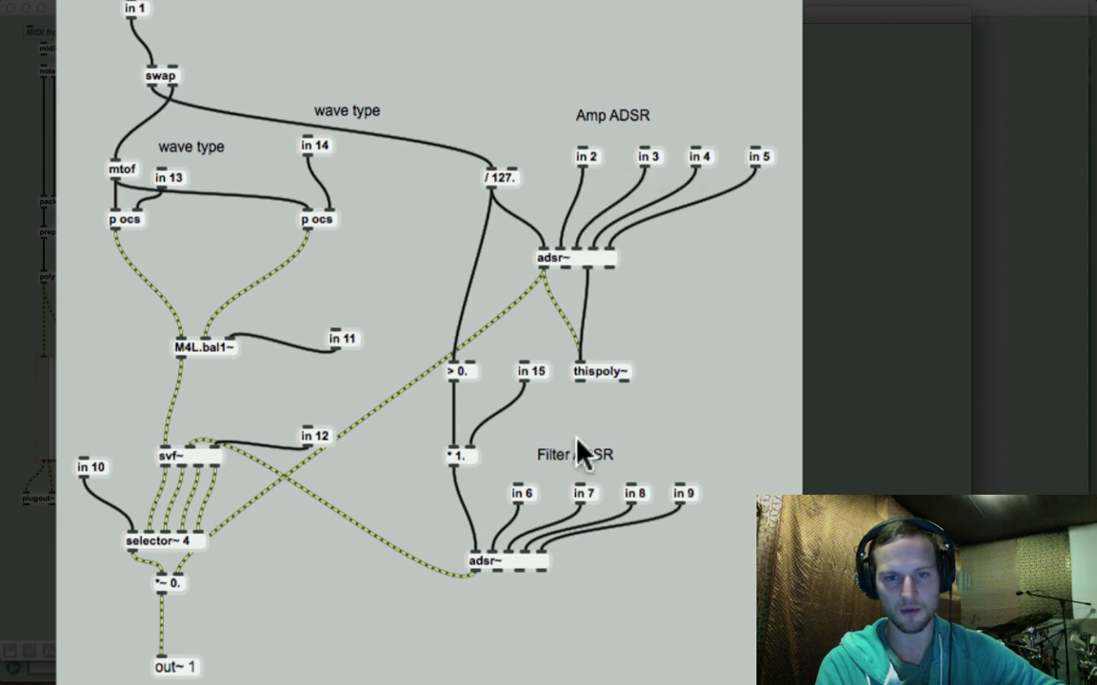
{"action": "mouse_move", "coordinate": [166, 185]}
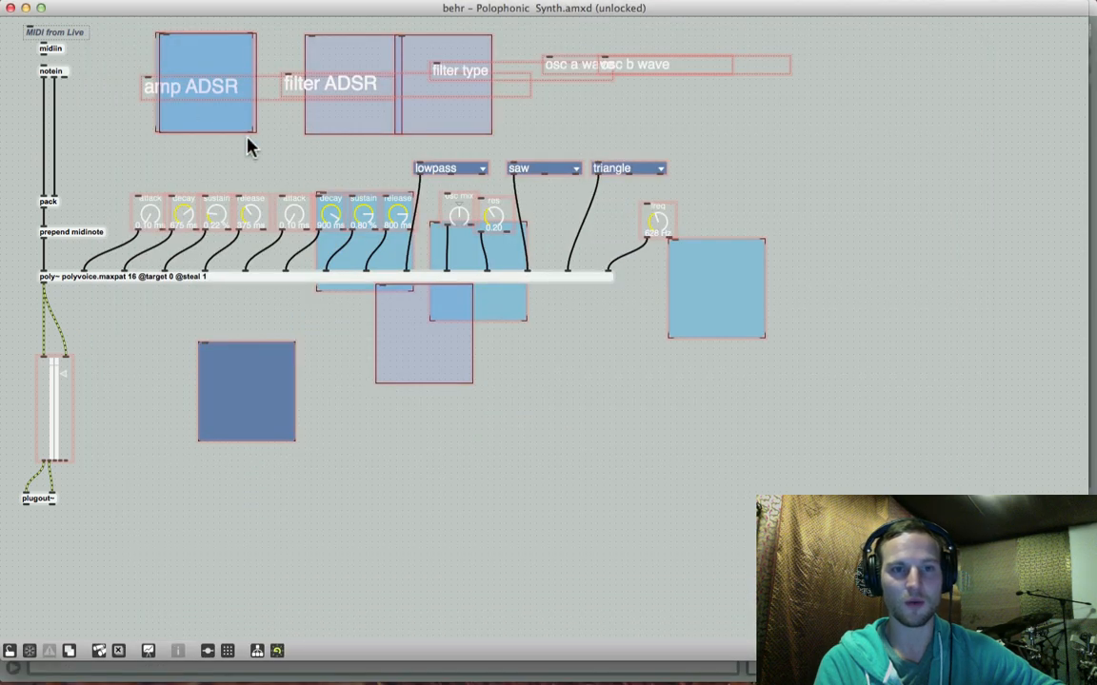
{"action": "mouse_move", "coordinate": [371, 514]}
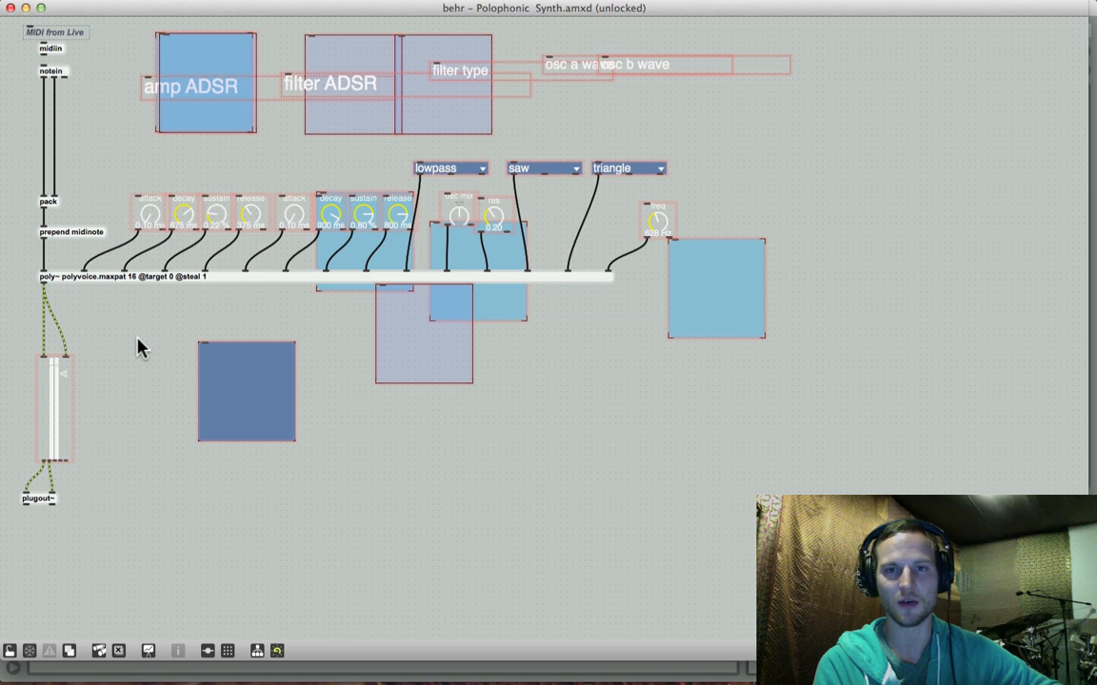
{"action": "mouse_move", "coordinate": [571, 472]}
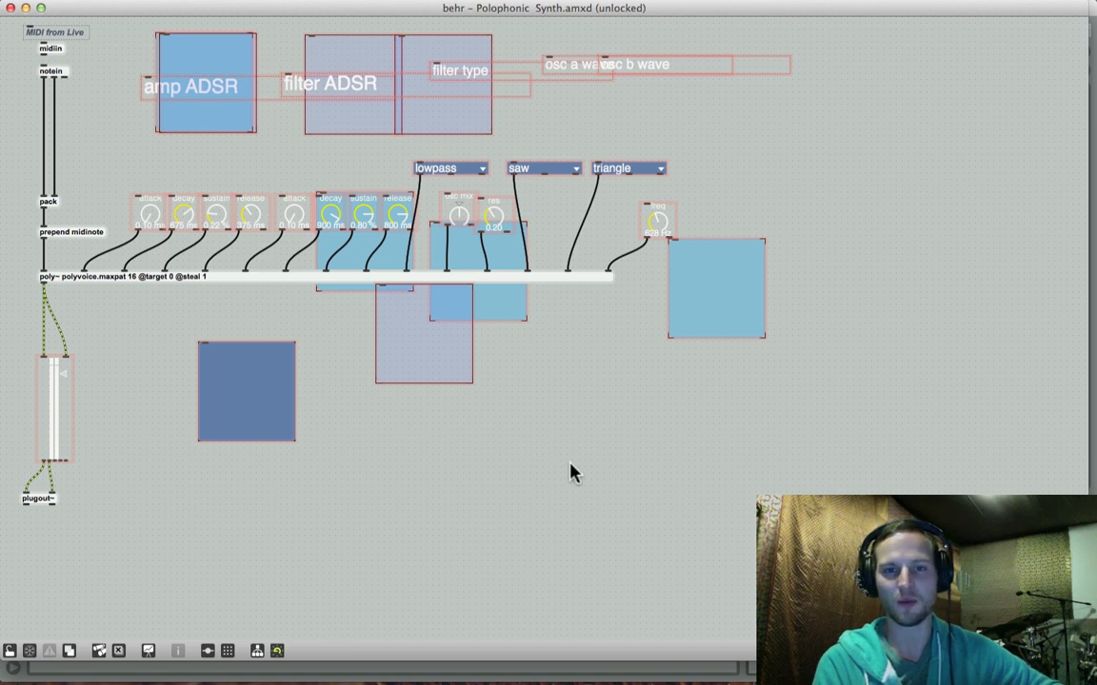
{"action": "mouse_move", "coordinate": [809, 268]}
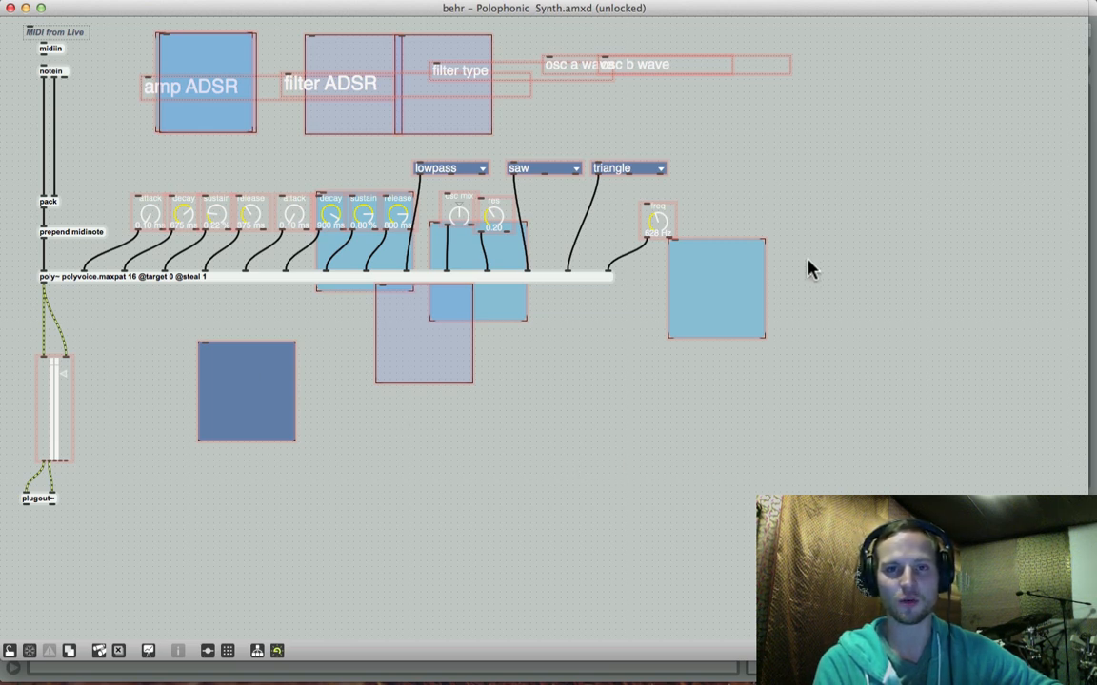